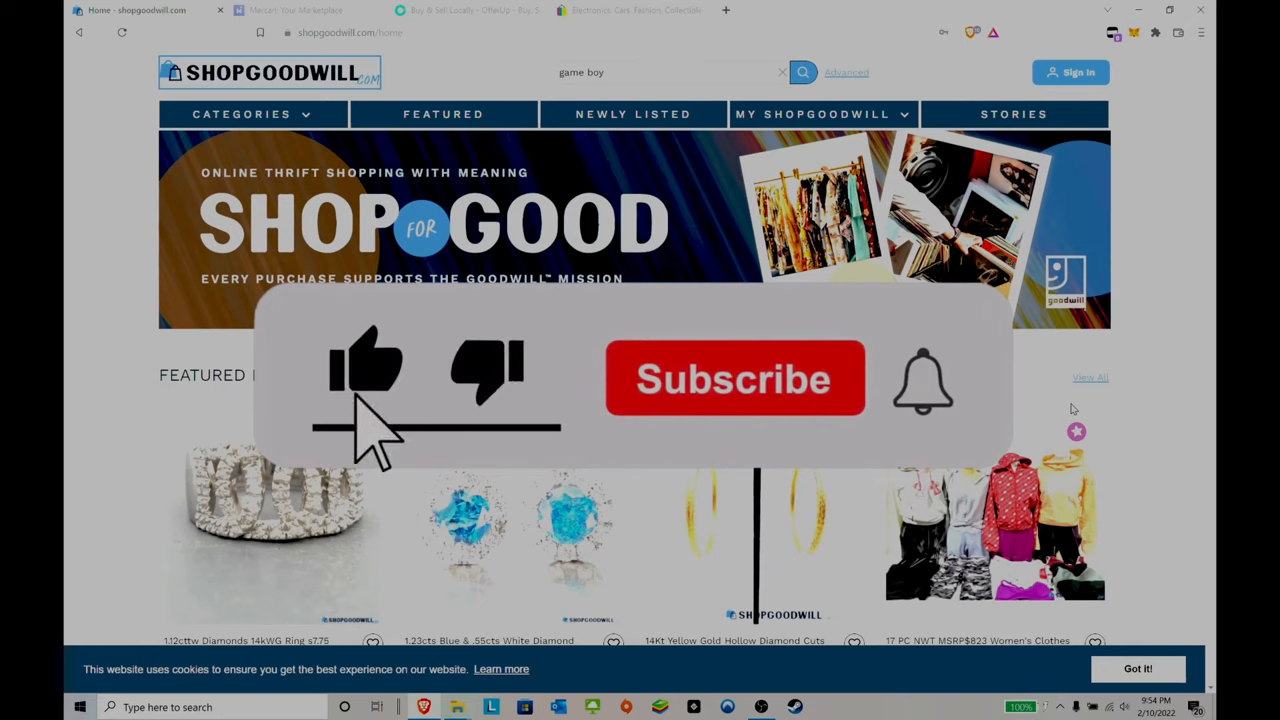
Run the 'game boy' search and start browsing the first rows of listings and prices.
left_click(734, 378)
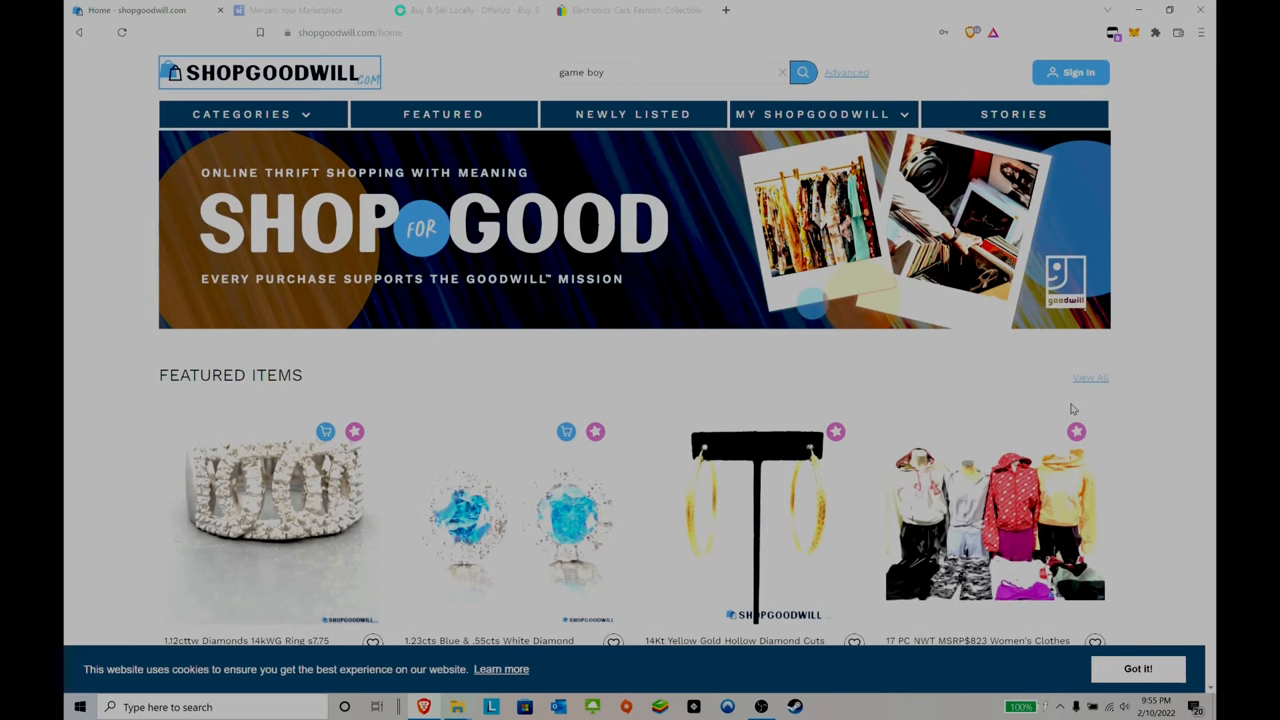
mouse_move(1132, 78)
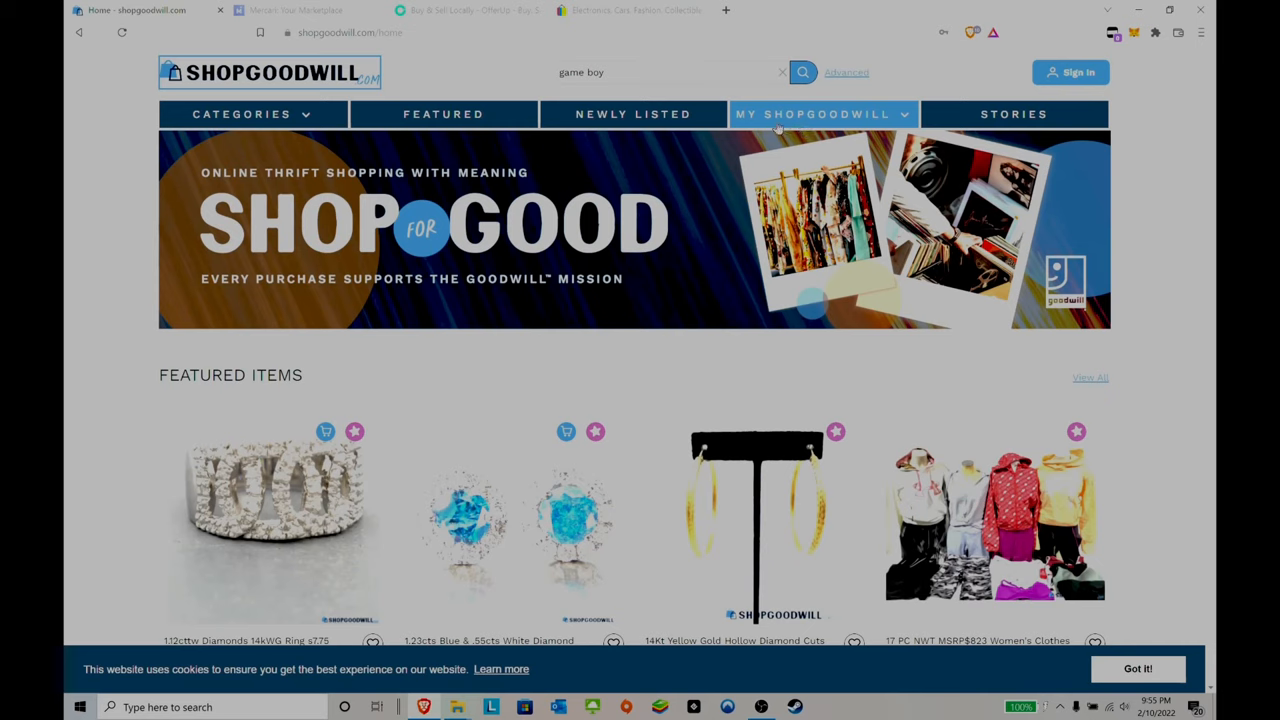
mouse_move(778, 104)
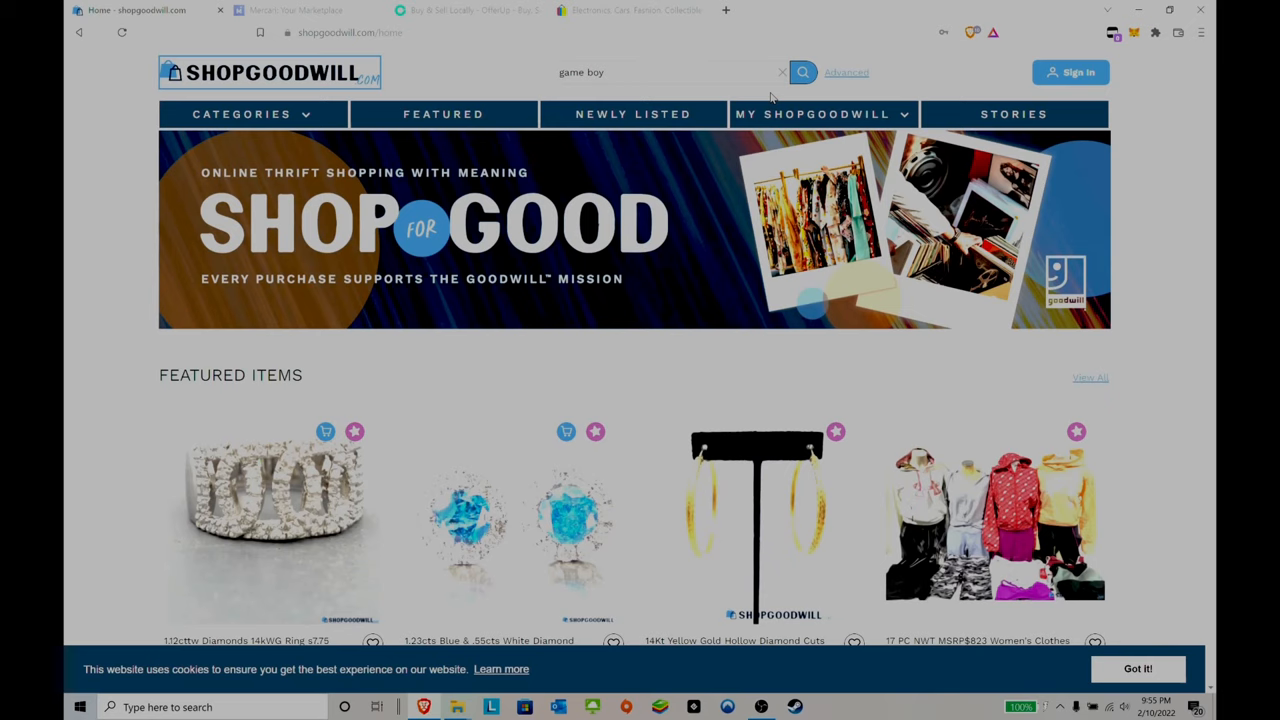
left_click(802, 72)
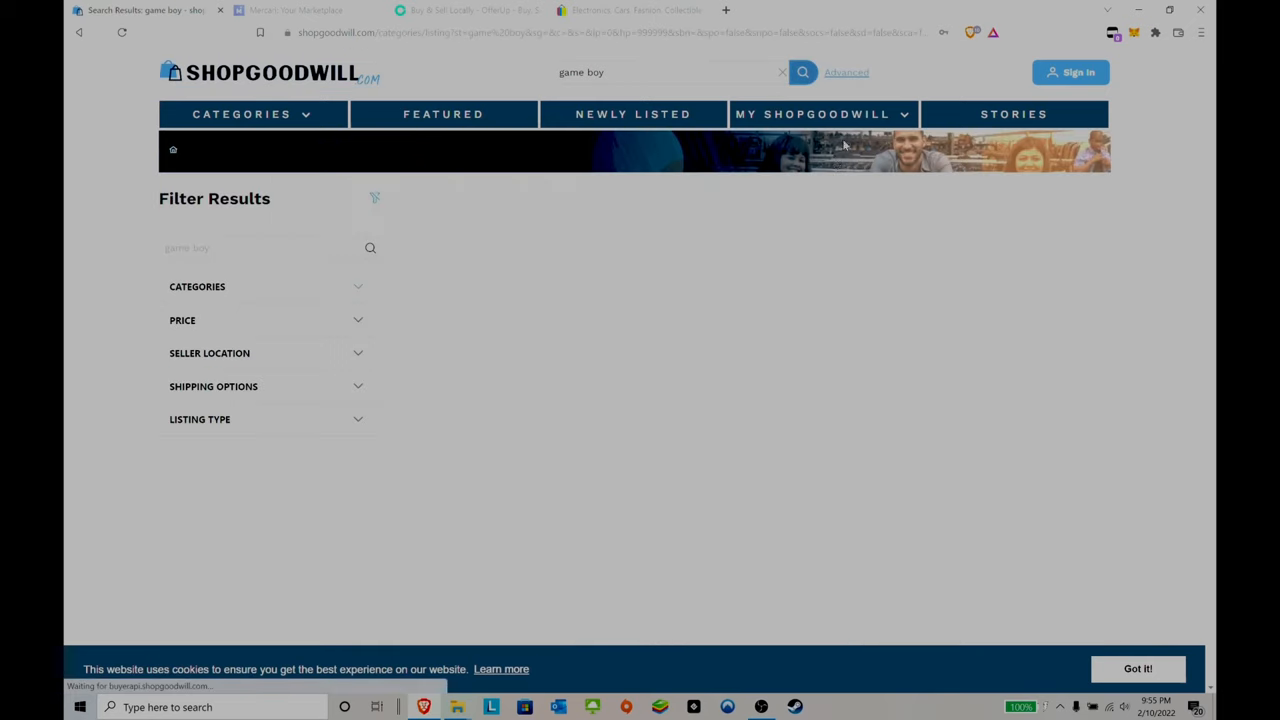
left_click(802, 72)
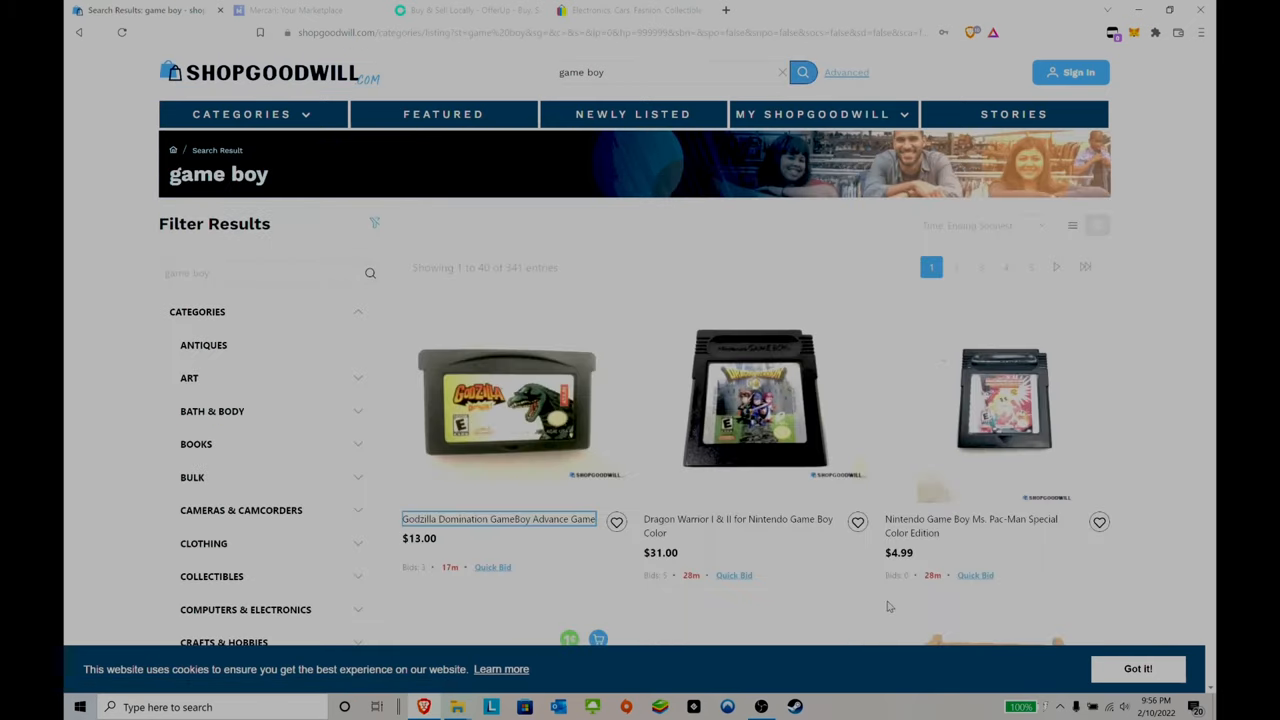
scroll("down", 3)
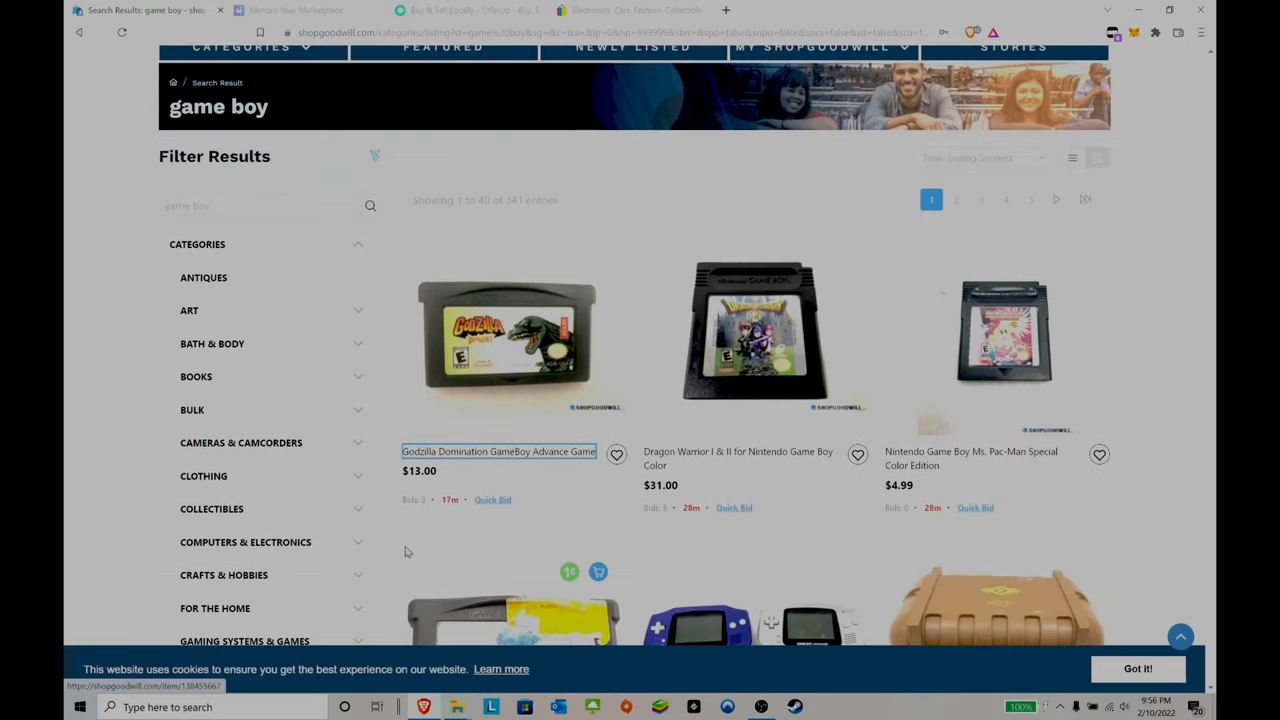
mouse_move(492, 500)
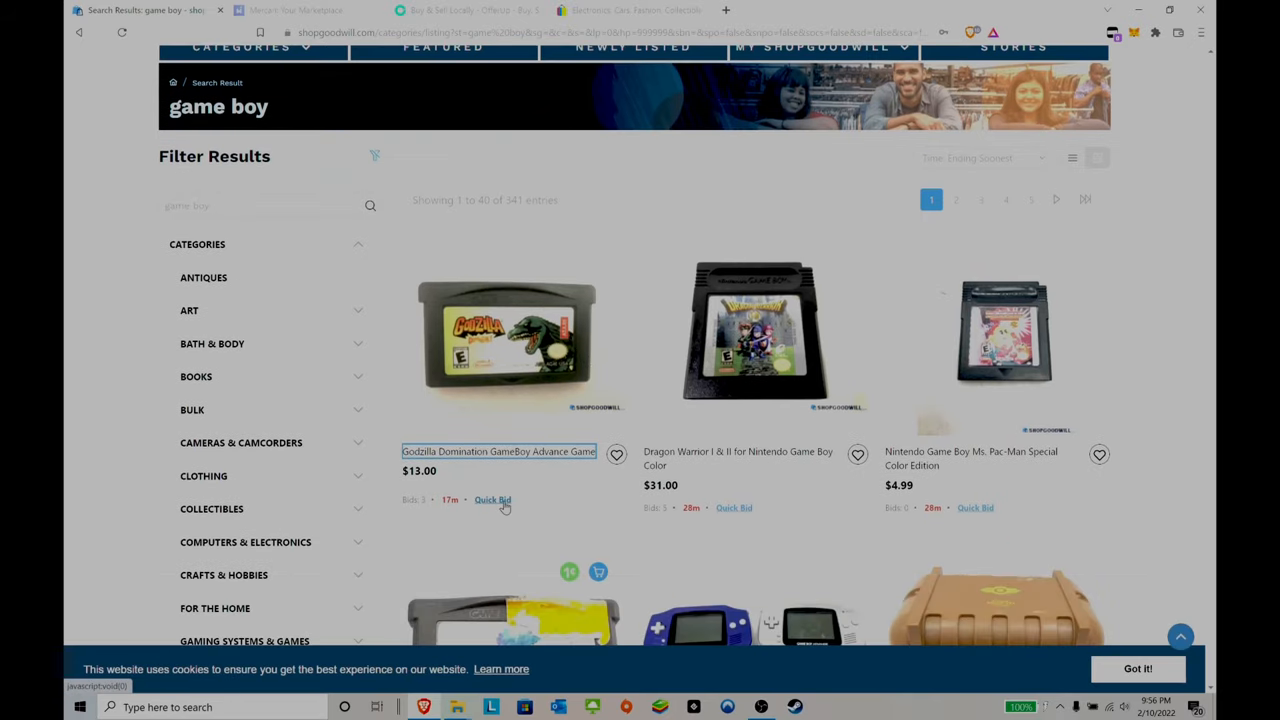
scroll("down", 3)
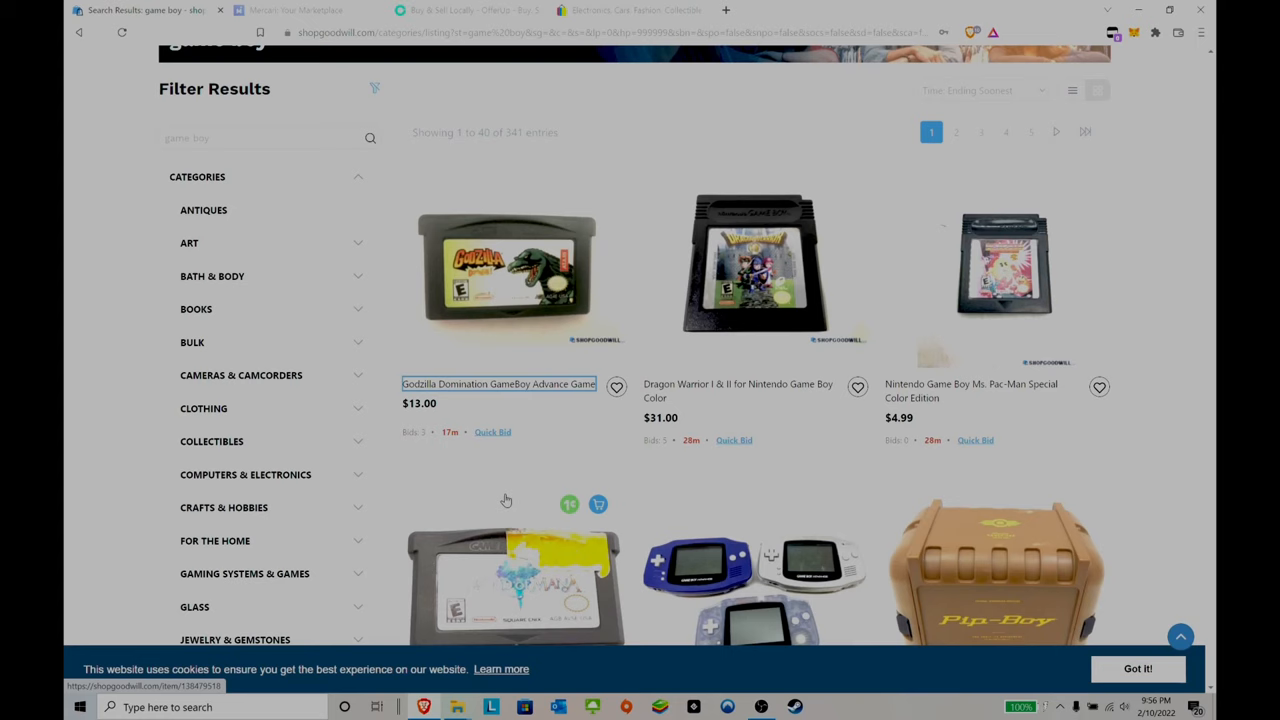
mouse_move(754, 304)
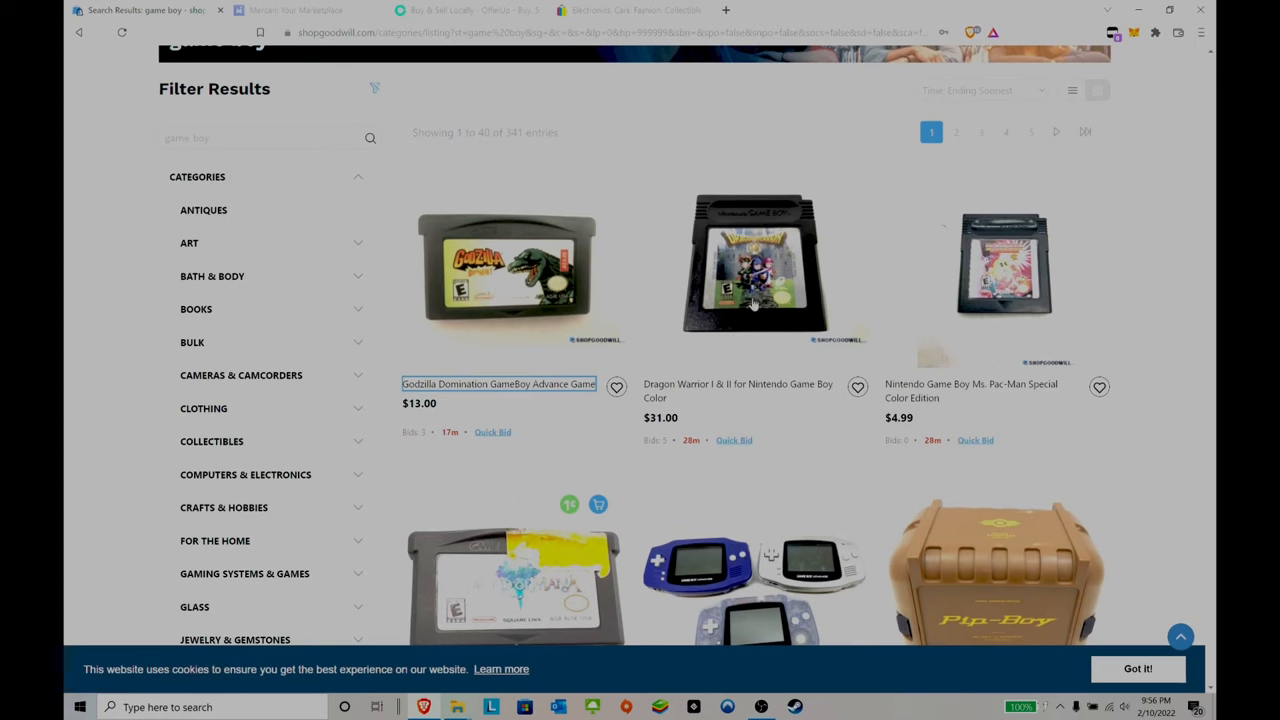
scroll("down", 3)
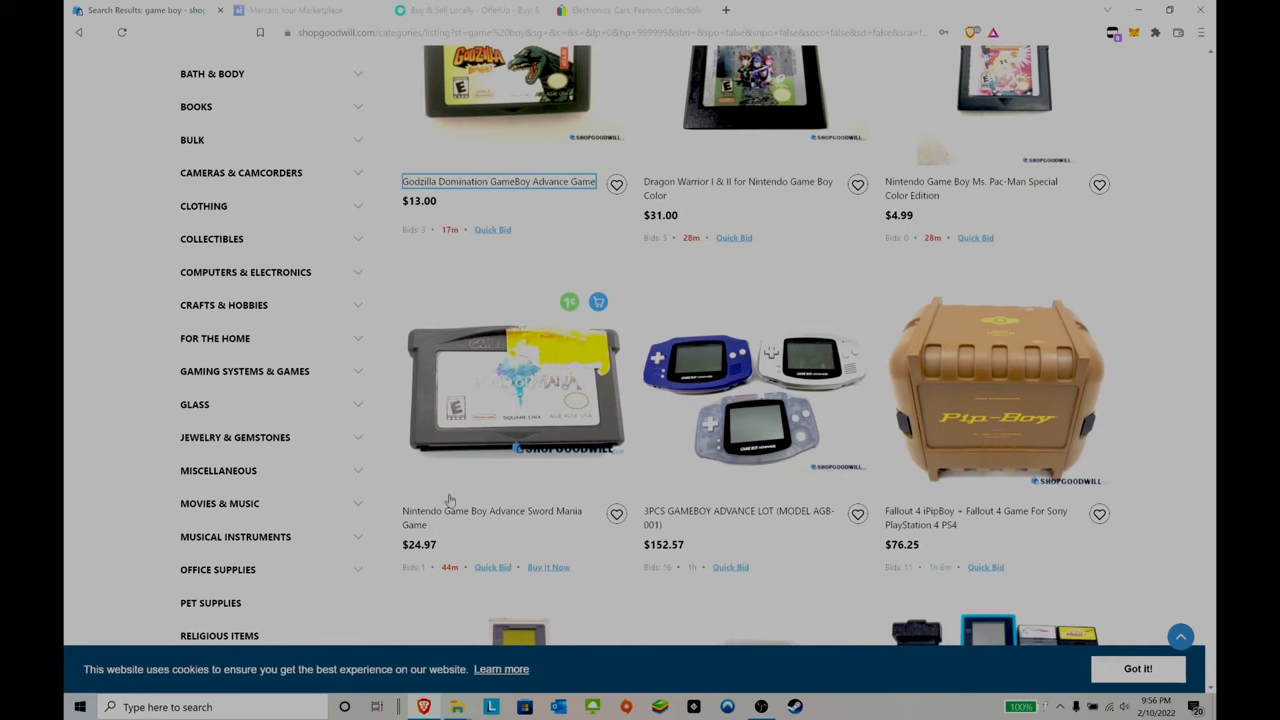
mouse_move(692, 468)
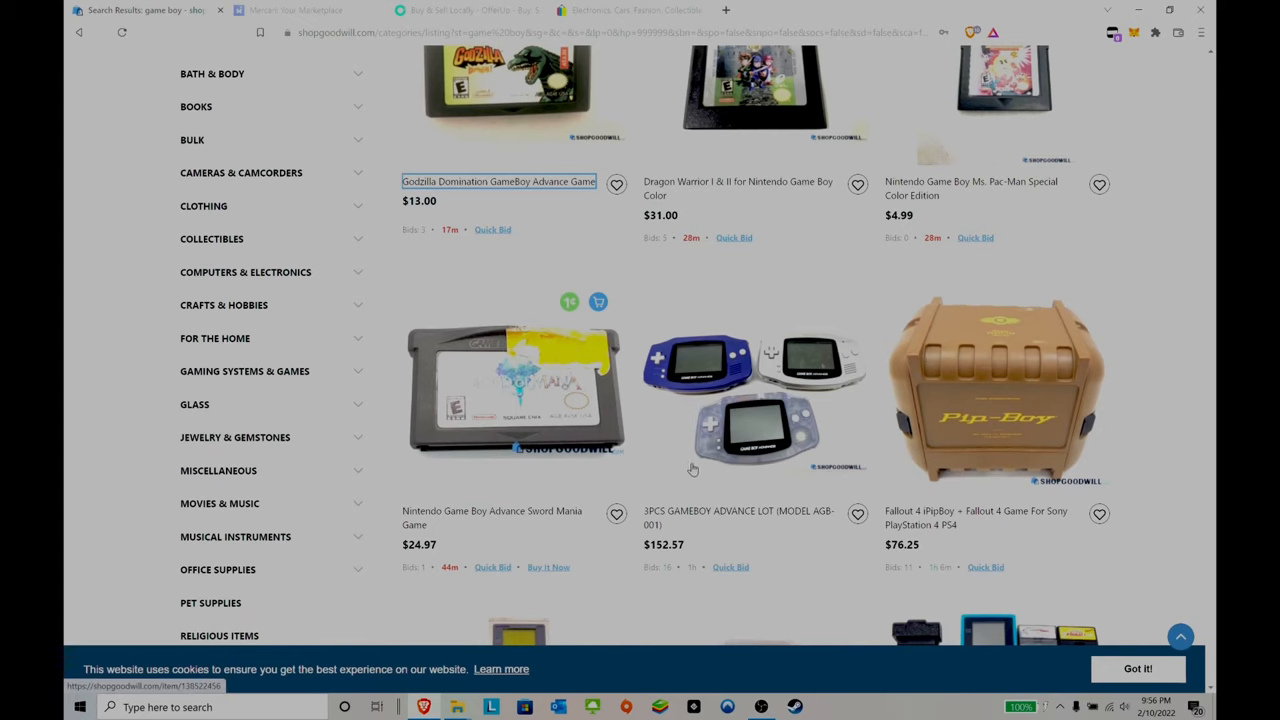
scroll("down", 3)
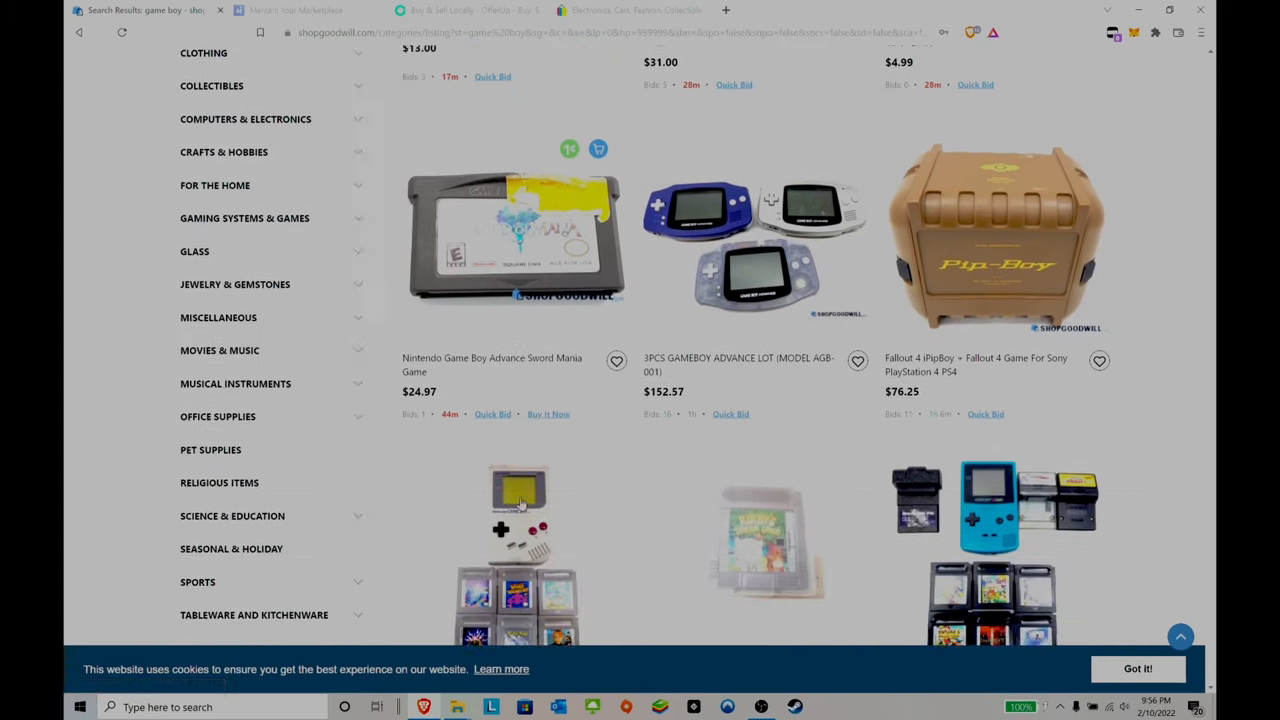
scroll("down", 3)
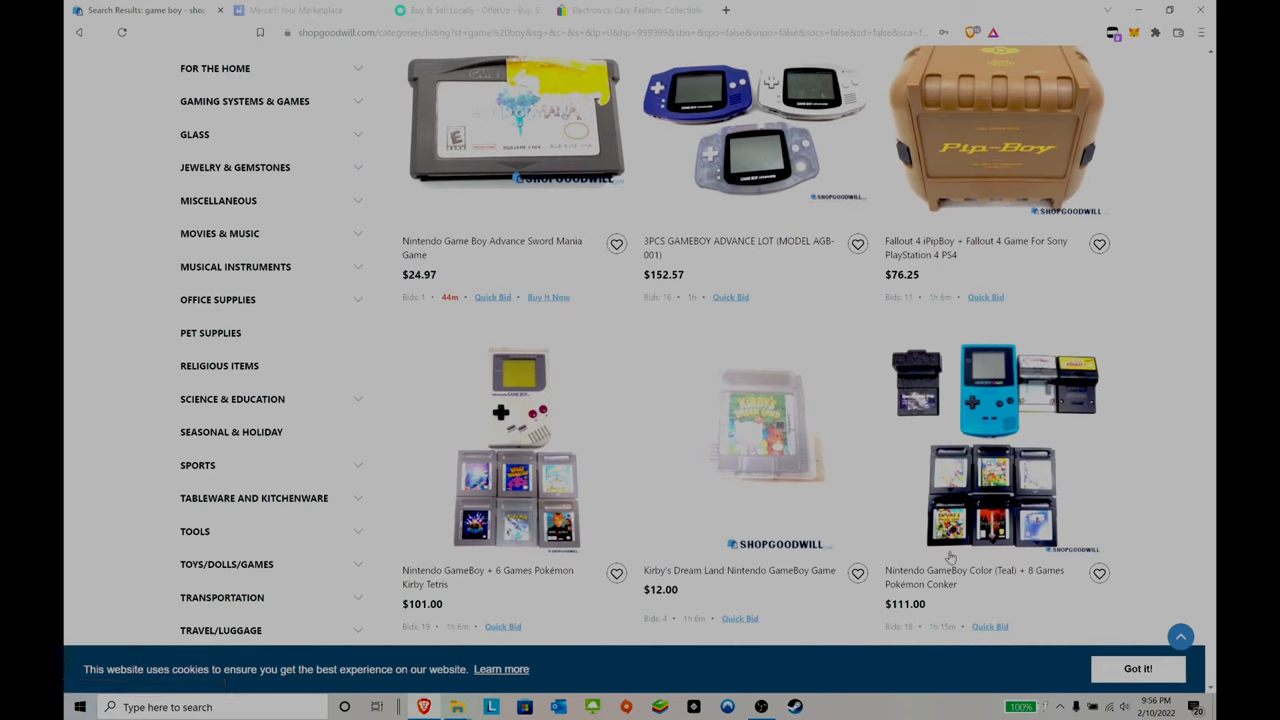
mouse_move(668, 446)
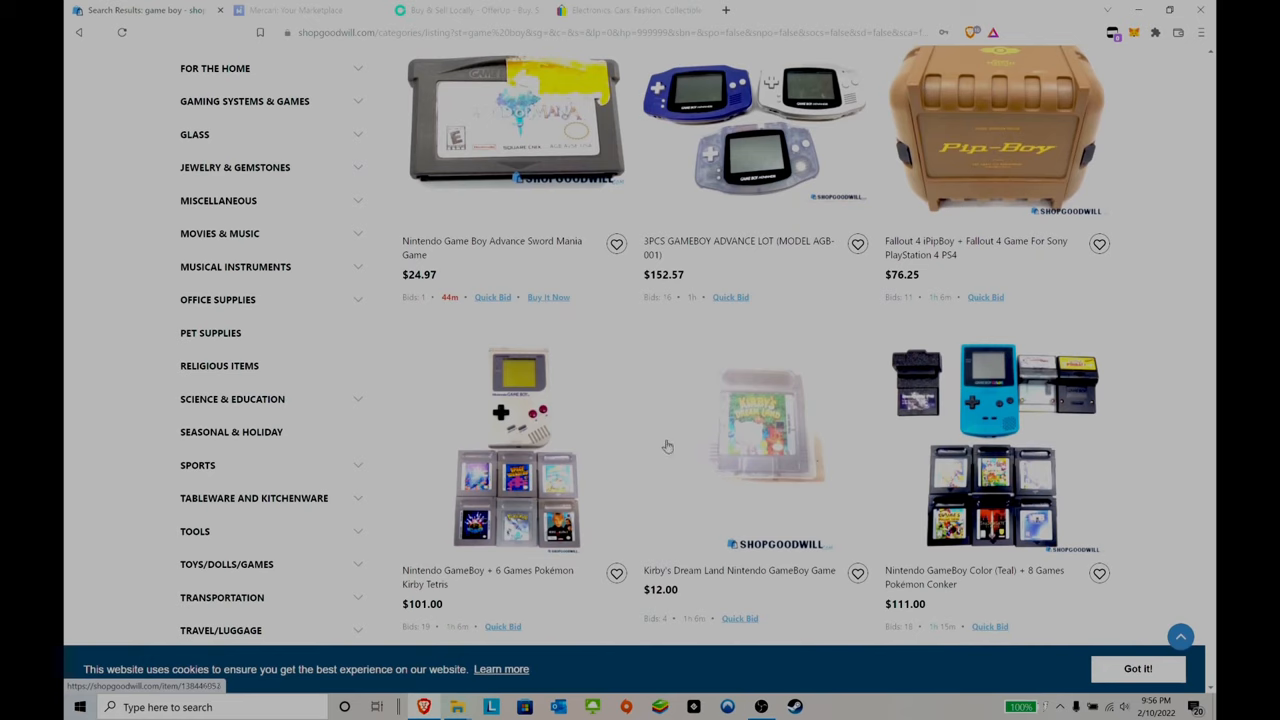
mouse_move(828, 452)
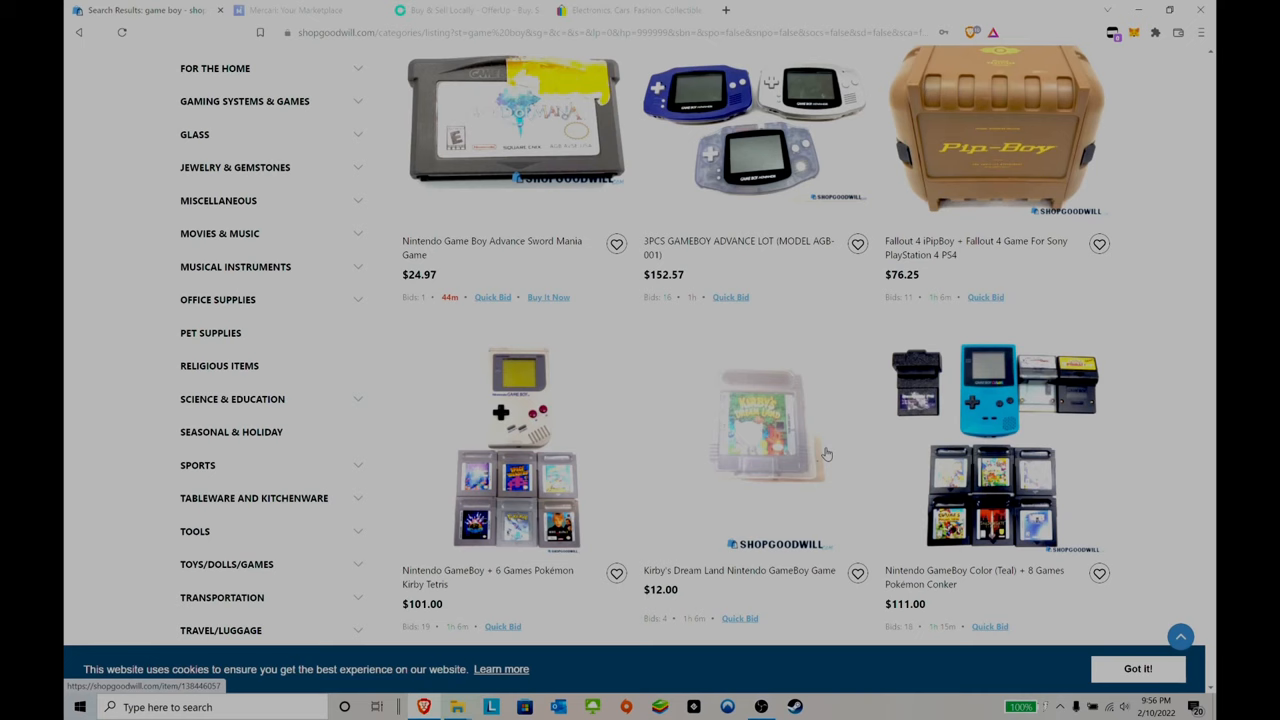
mouse_move(714, 432)
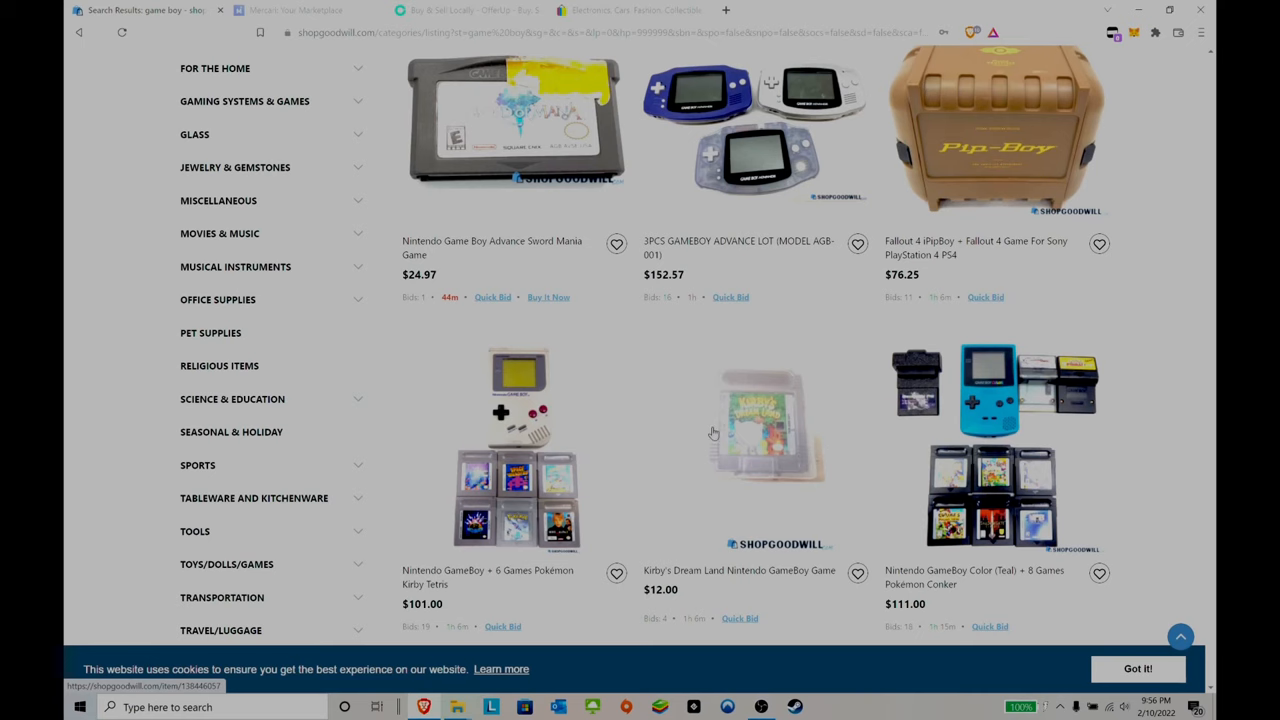
Continue down the results grid, reviewing more Game Boy listings and their prices.
scroll("down", 3)
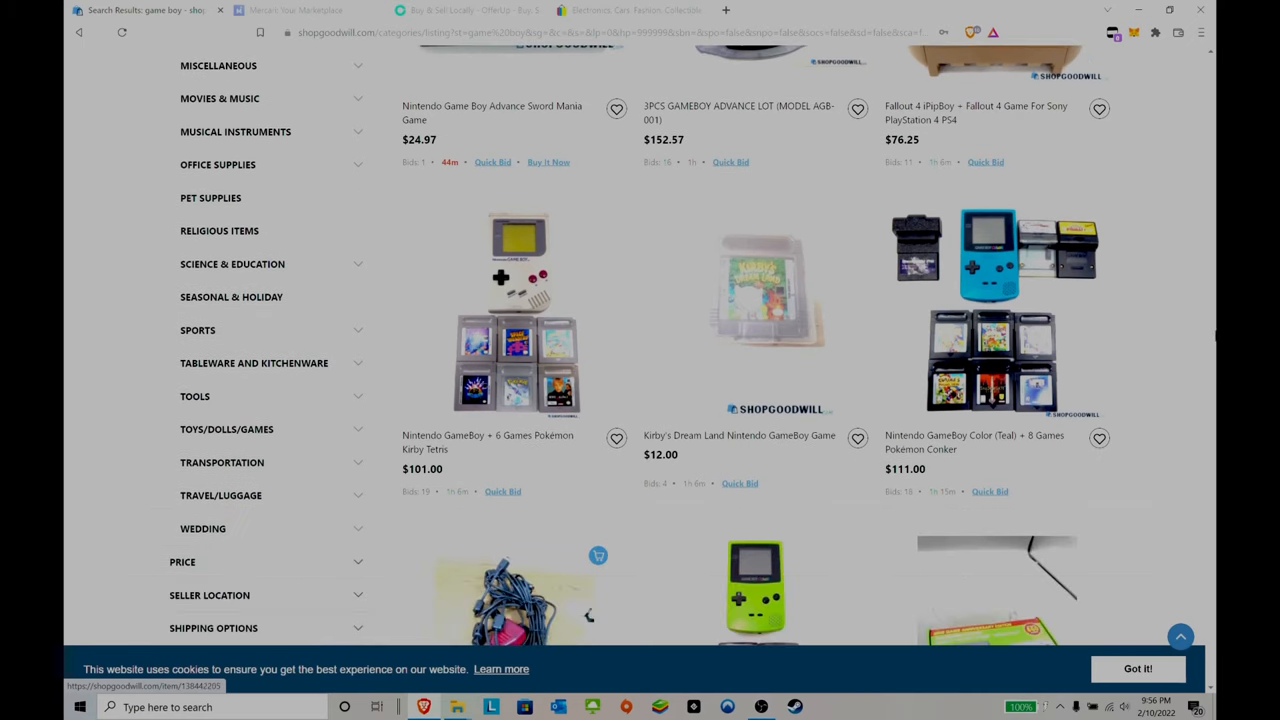
scroll("down", 3)
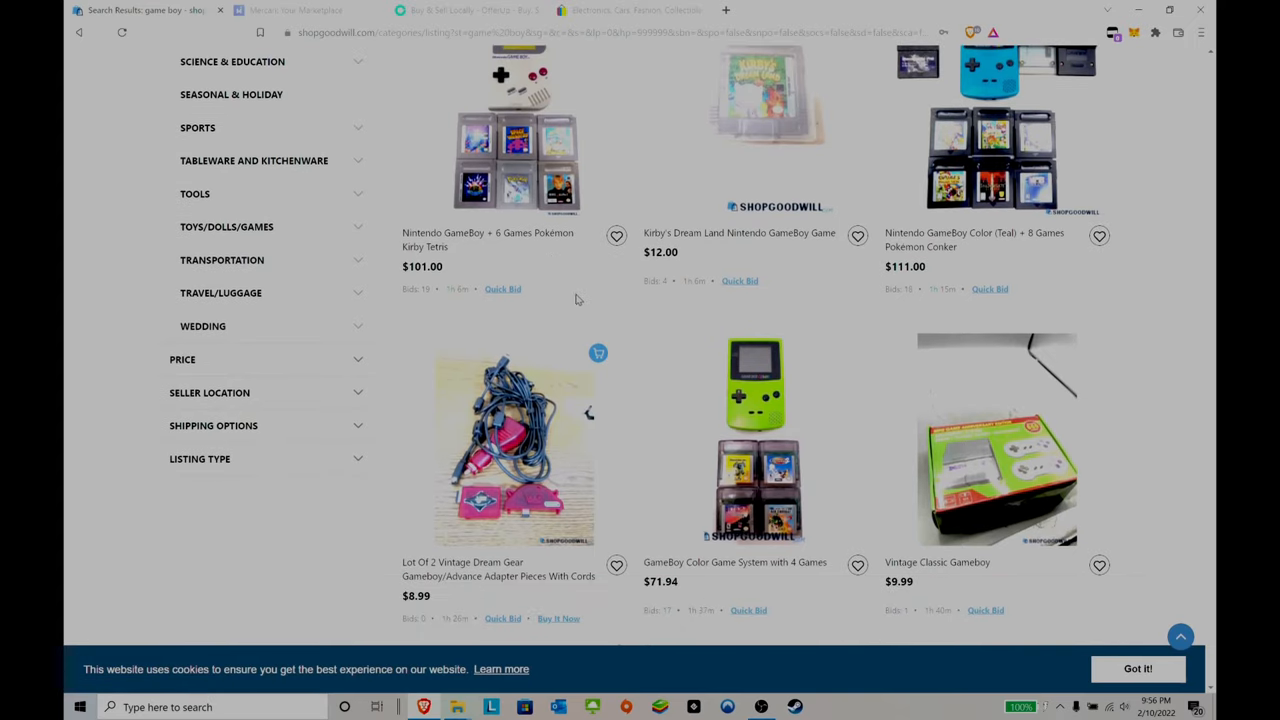
scroll("down", 3)
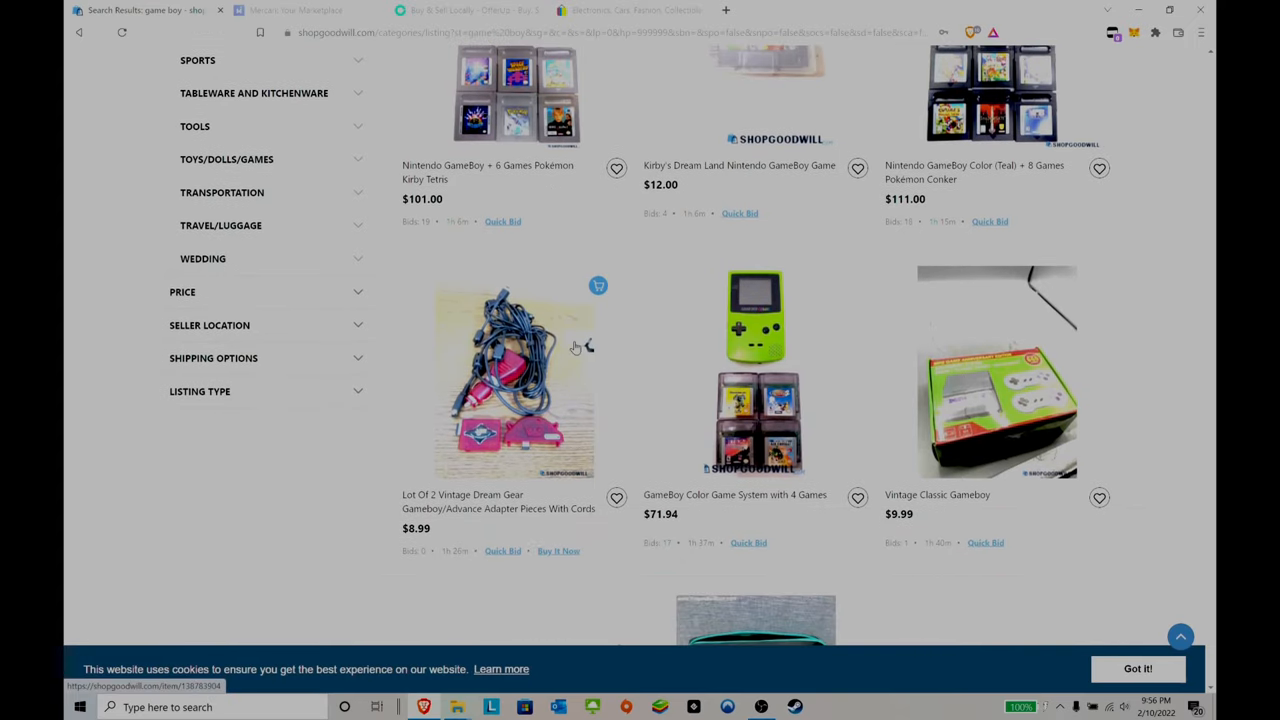
scroll("down", 3)
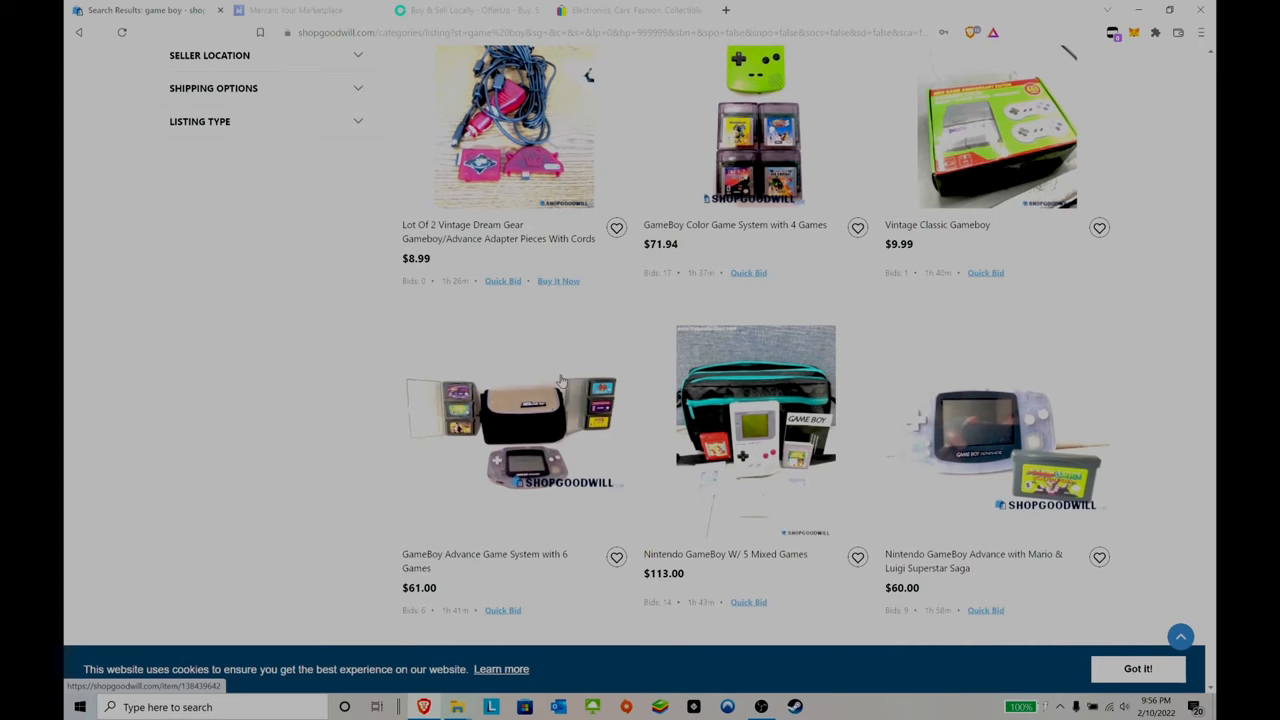
scroll("down", 3)
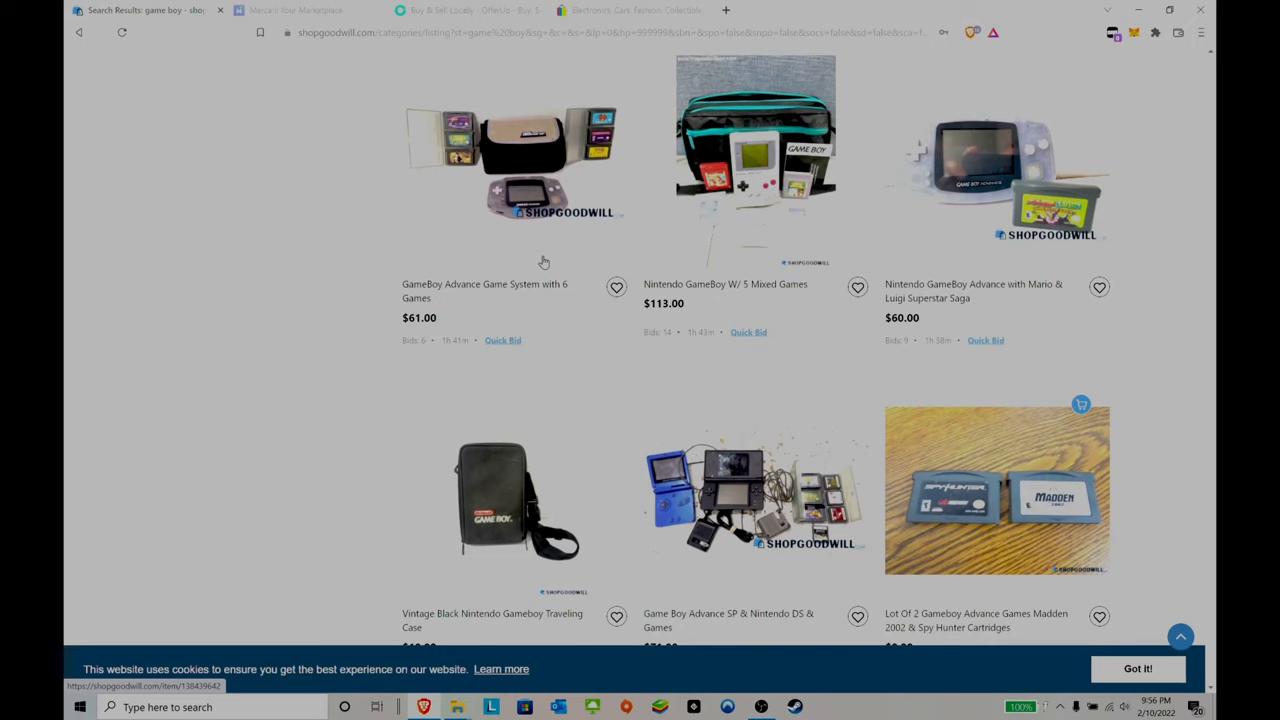
mouse_move(710, 332)
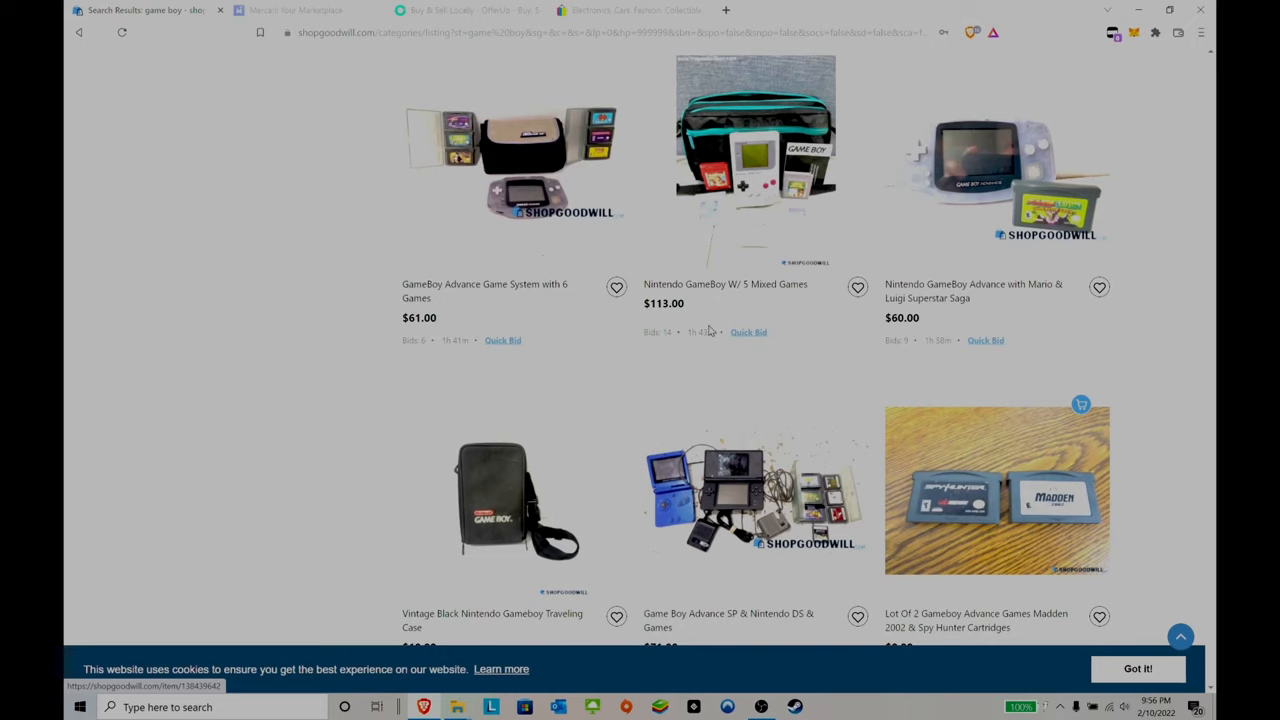
scroll("down", 3)
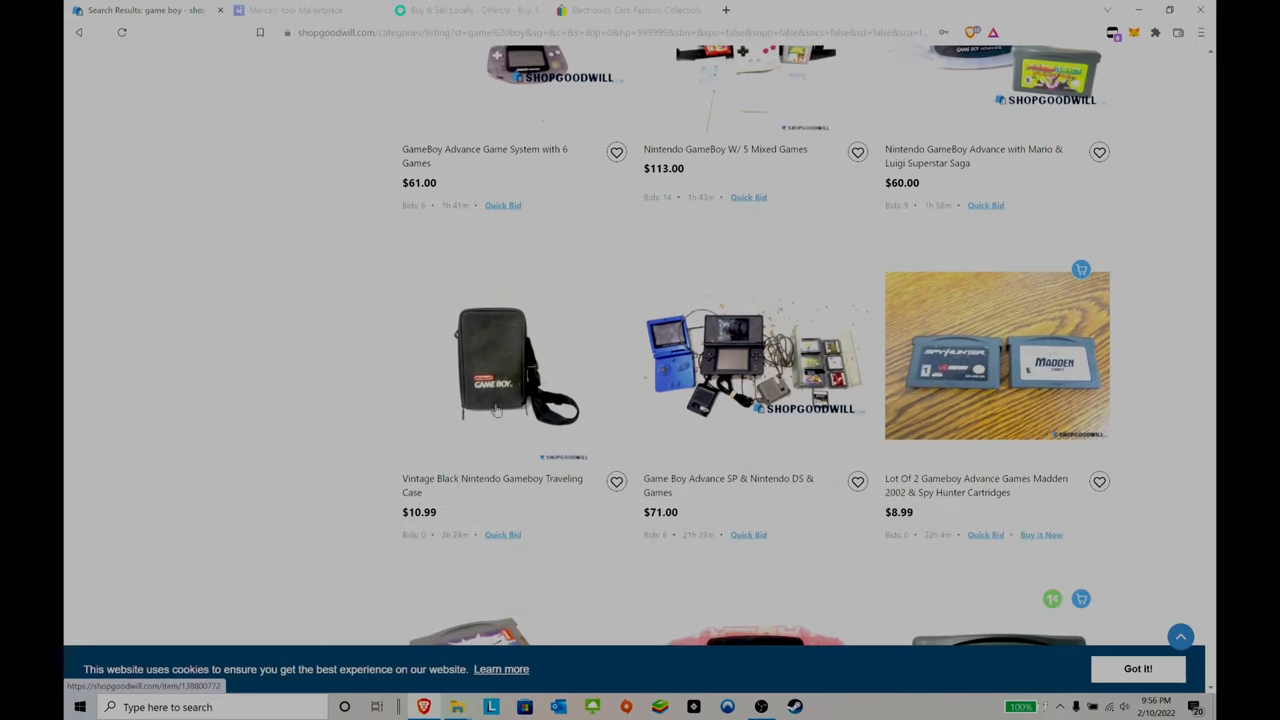
scroll("down", 3)
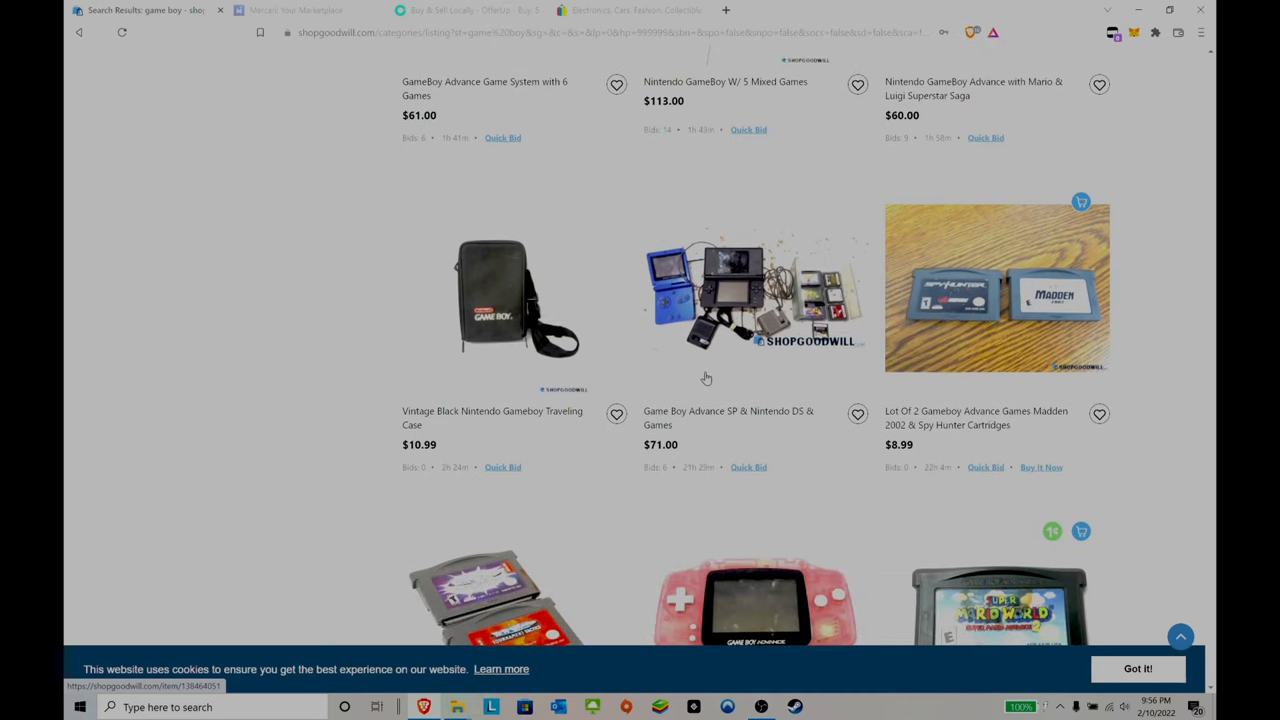
scroll("down", 3)
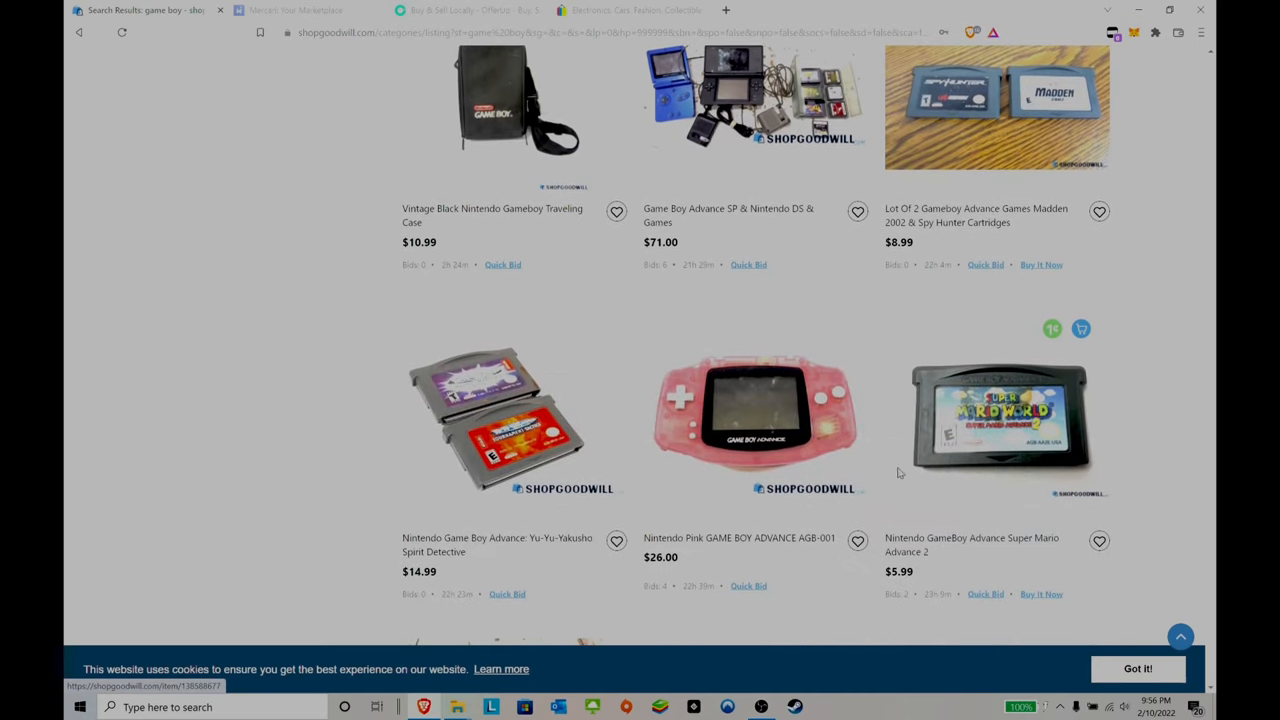
scroll("down", 3)
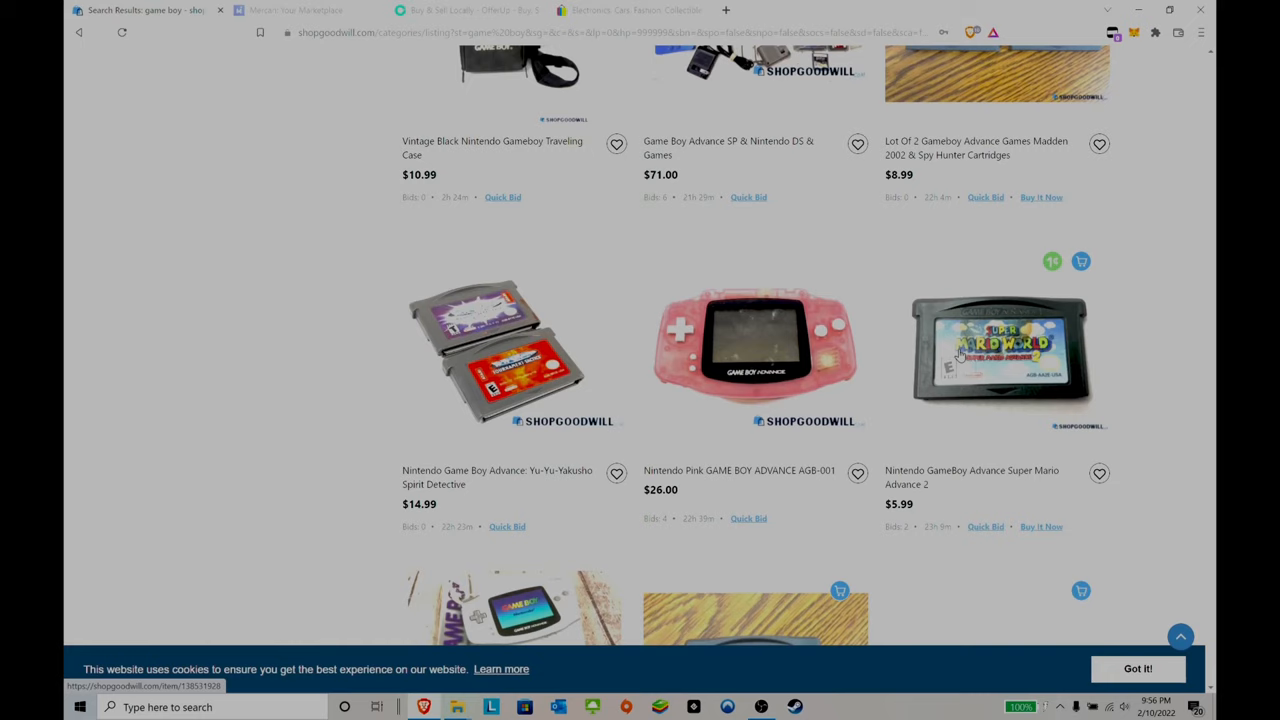
mouse_move(992, 364)
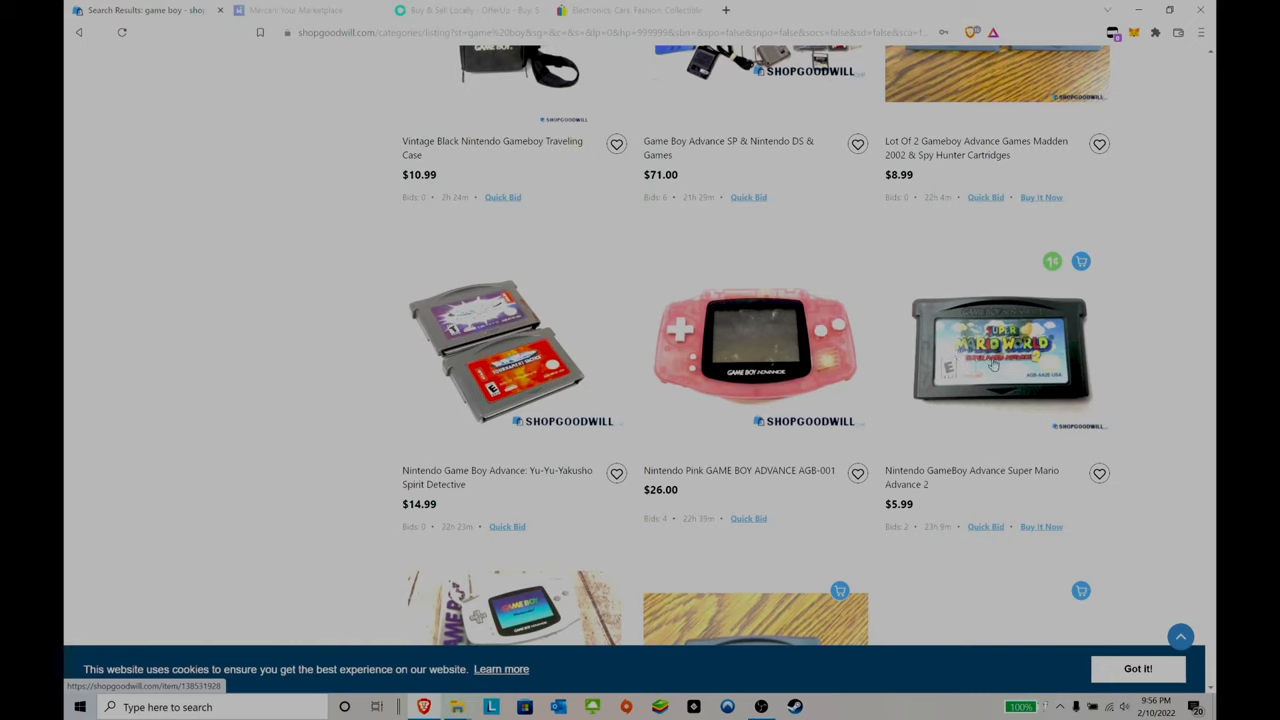
mouse_move(1000, 444)
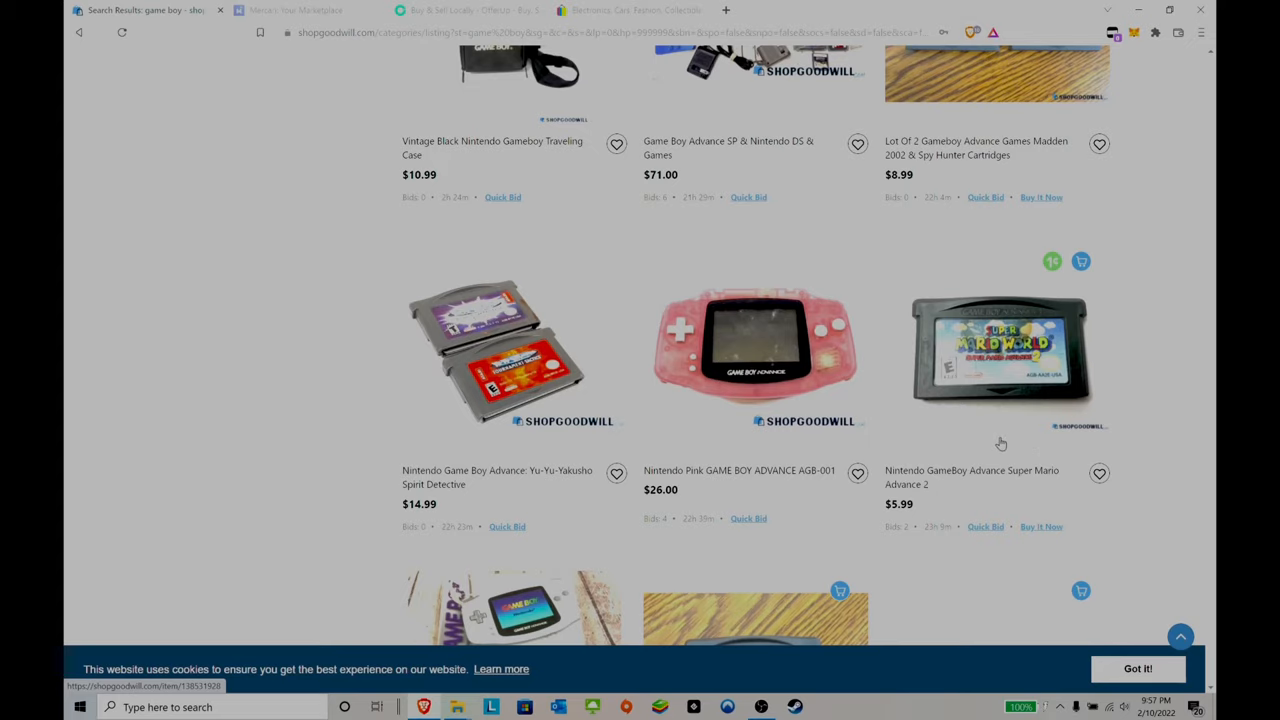
mouse_move(968, 408)
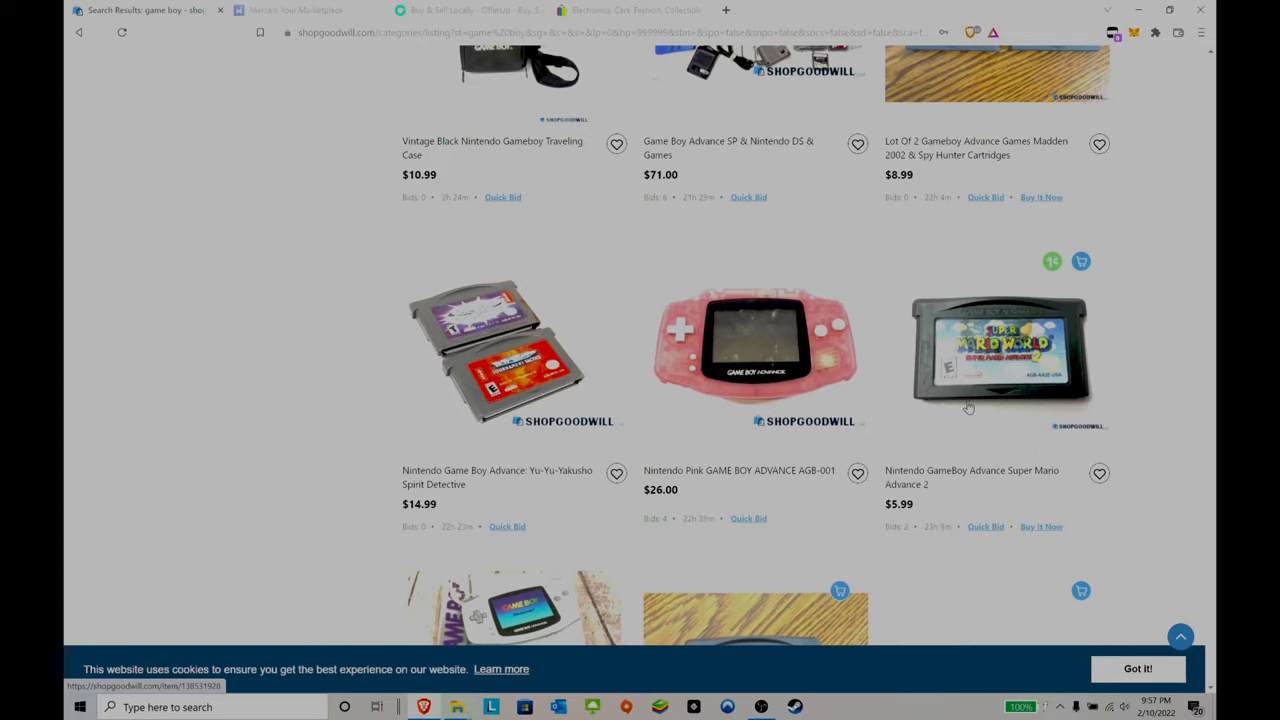
View the Super Mario Advance 2 cartridge's label and back photos, then its Item Info and description.
left_click(996, 356)
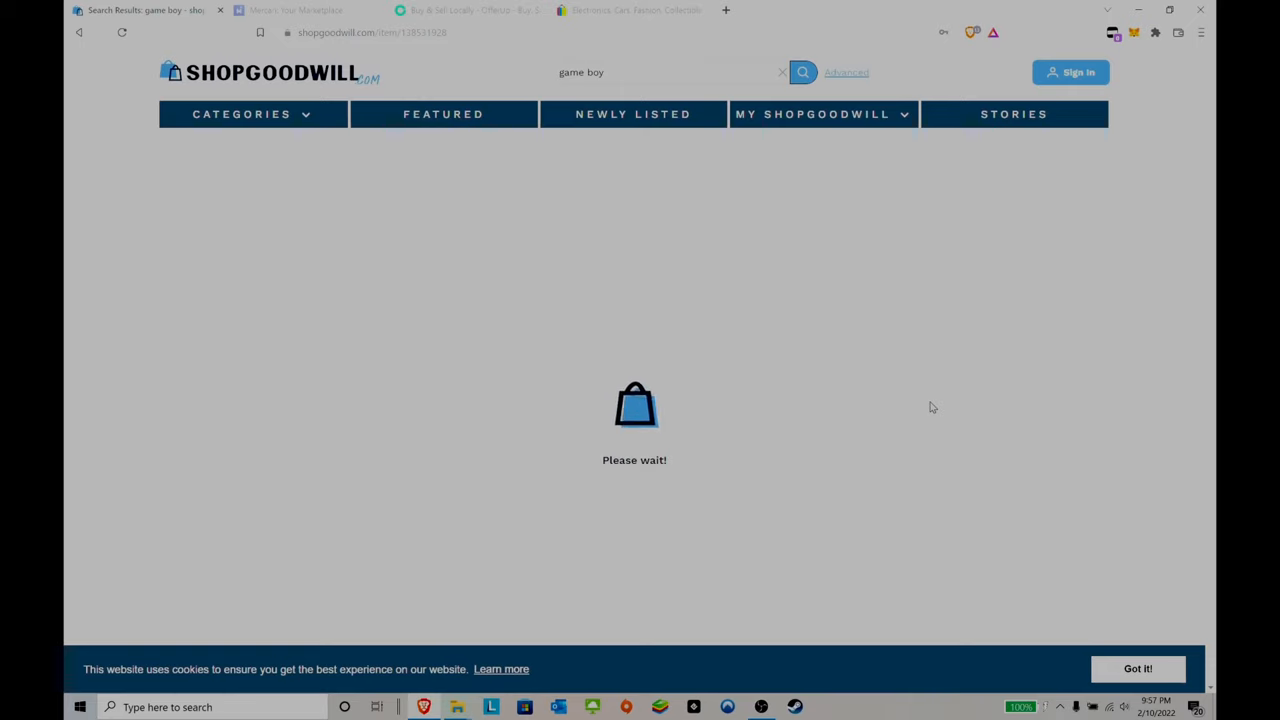
mouse_move(556, 470)
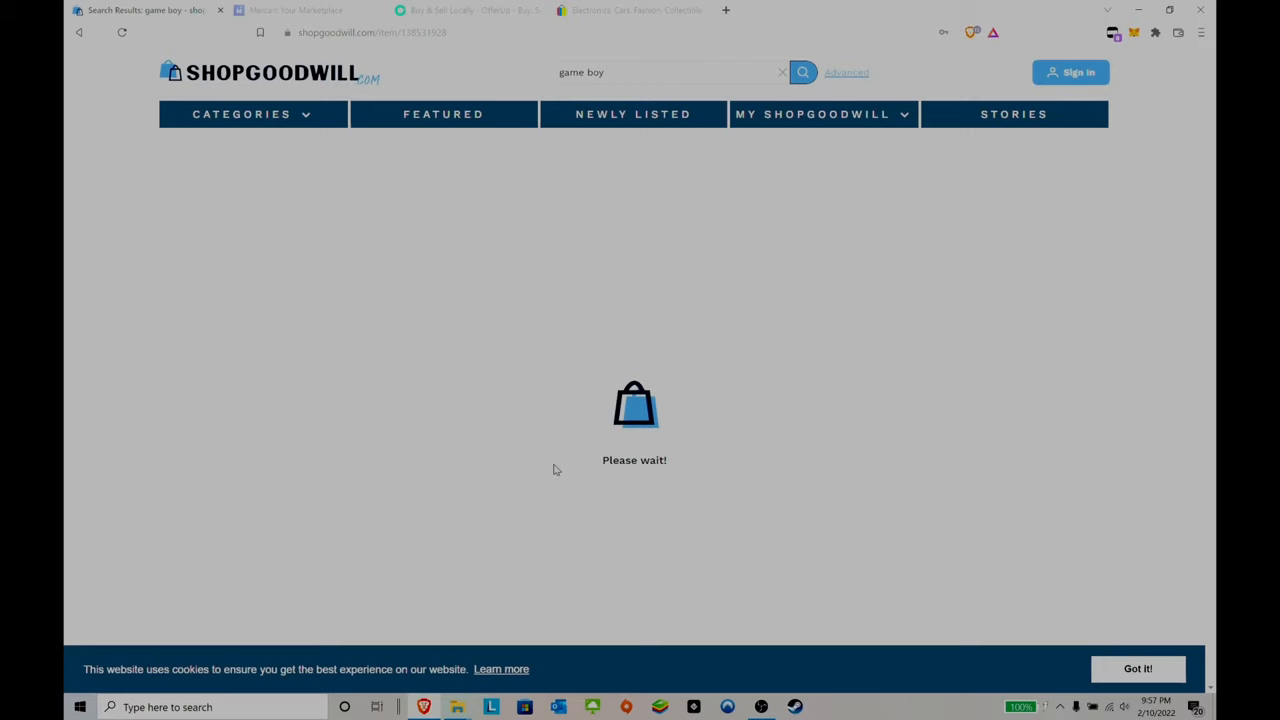
mouse_move(152, 256)
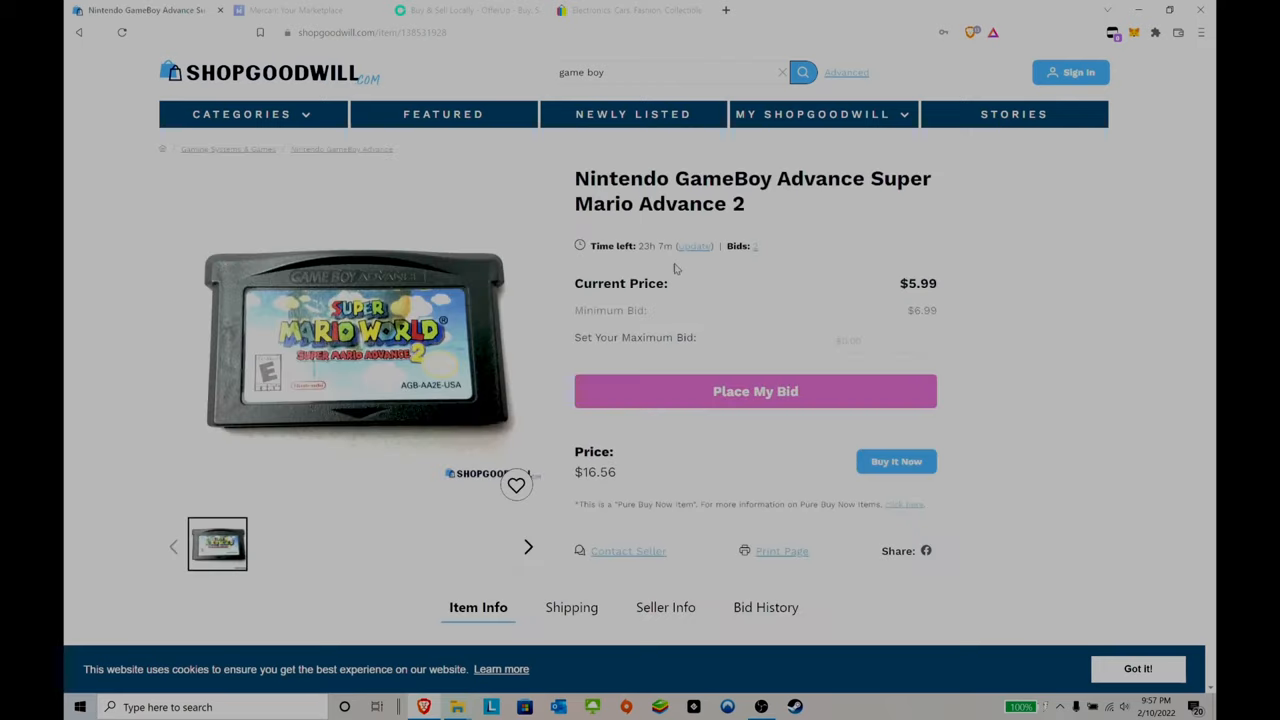
left_click(284, 544)
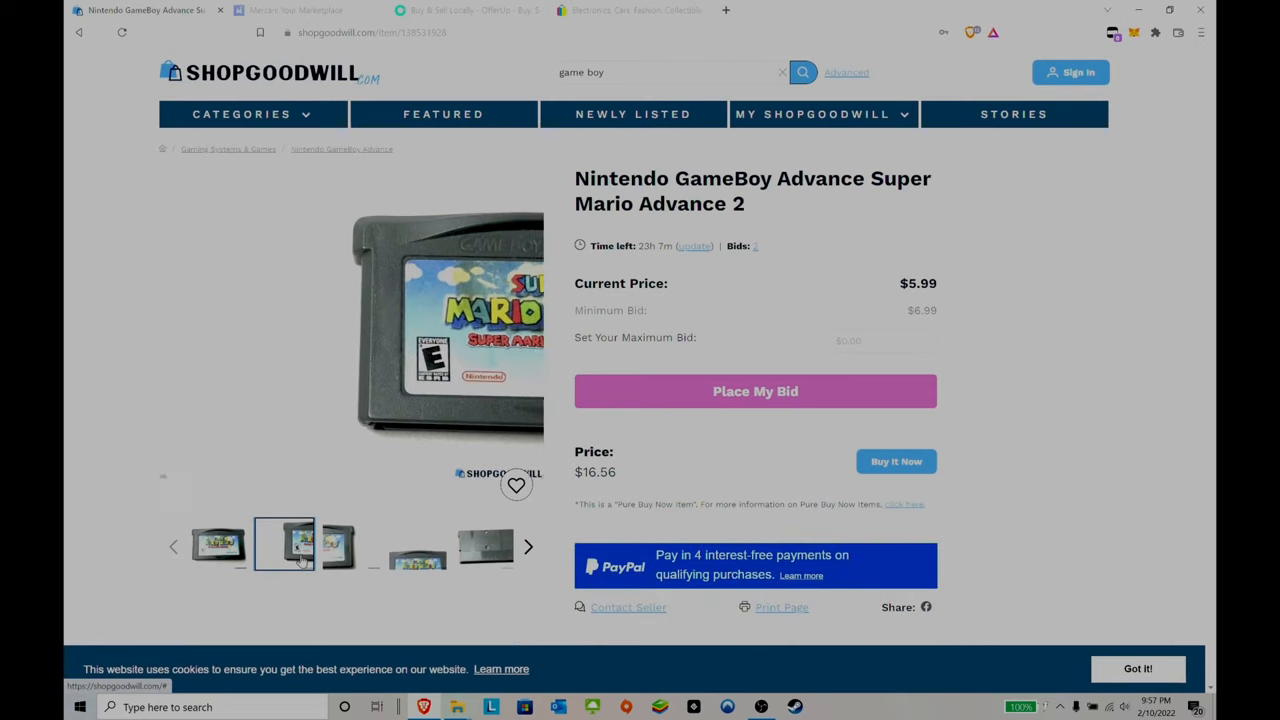
left_click(352, 544)
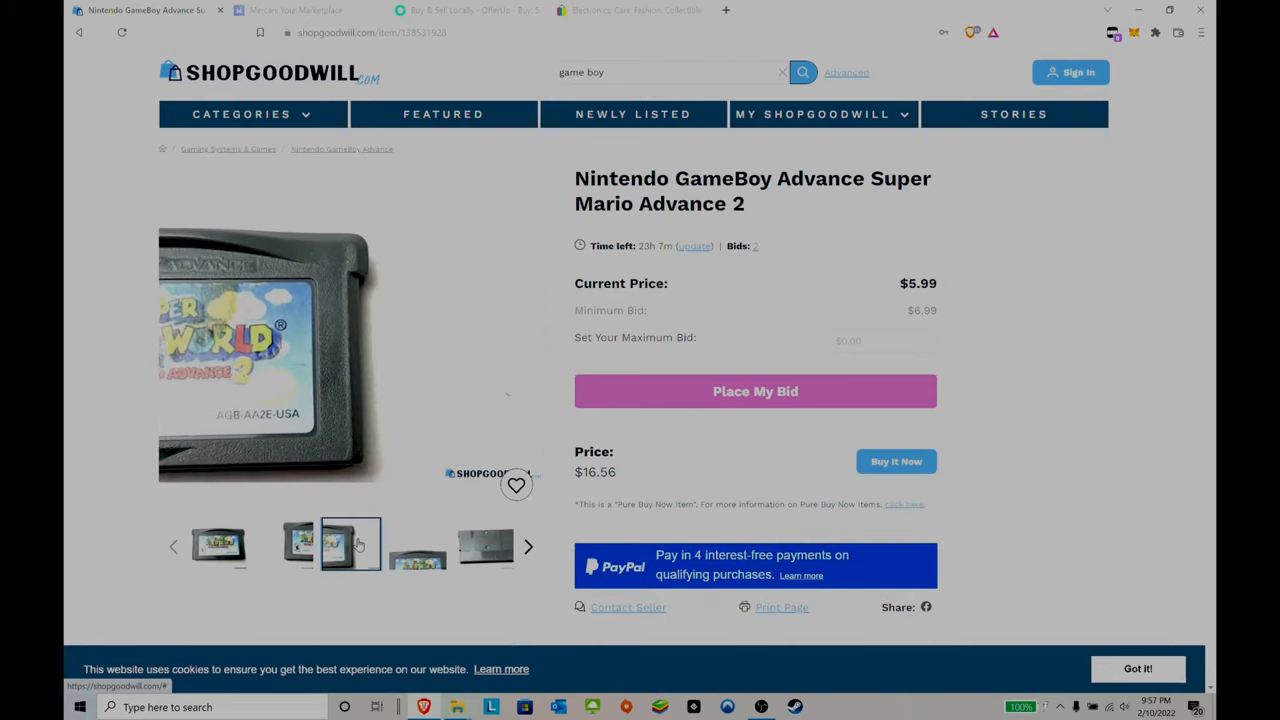
left_click(484, 544)
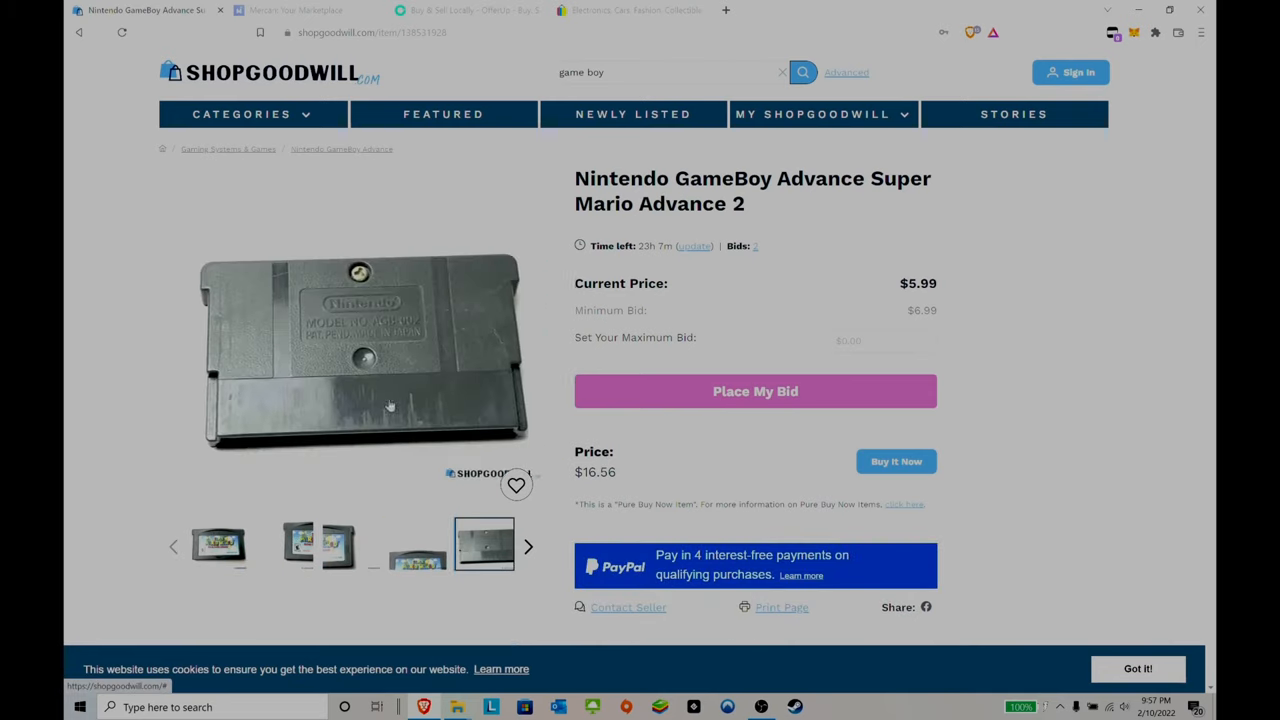
scroll("down", 3)
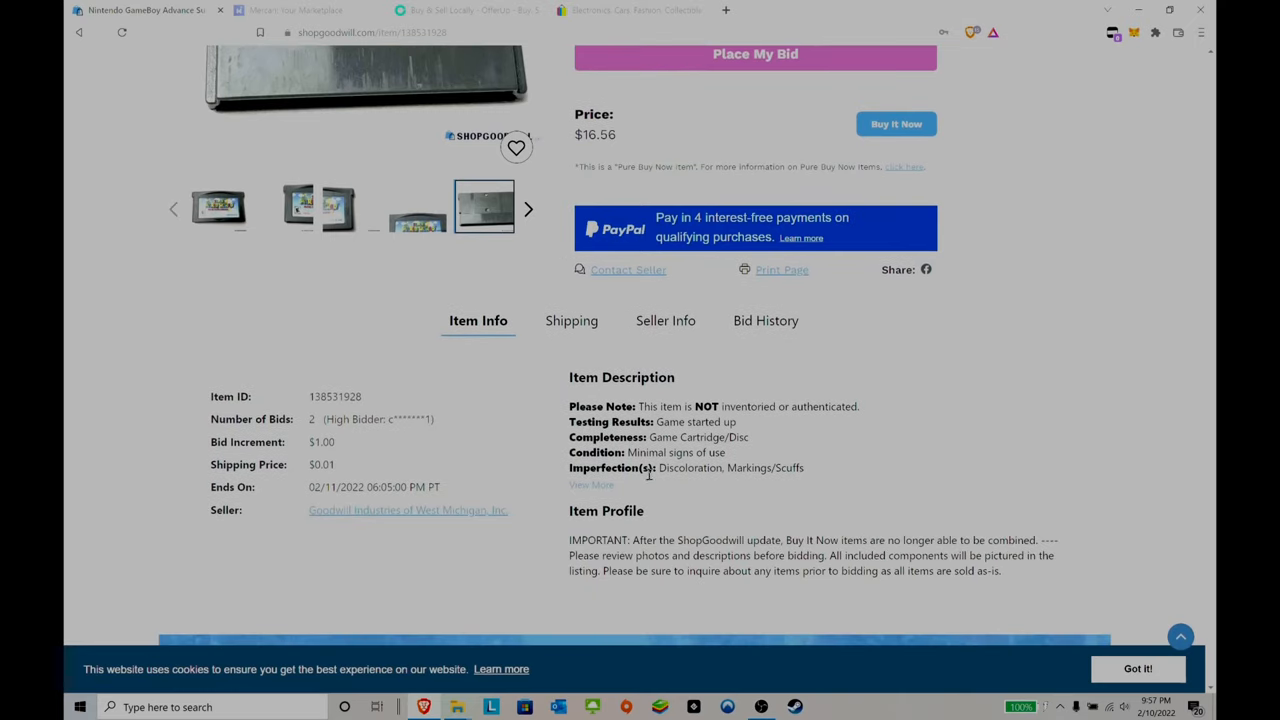
scroll("down", 3)
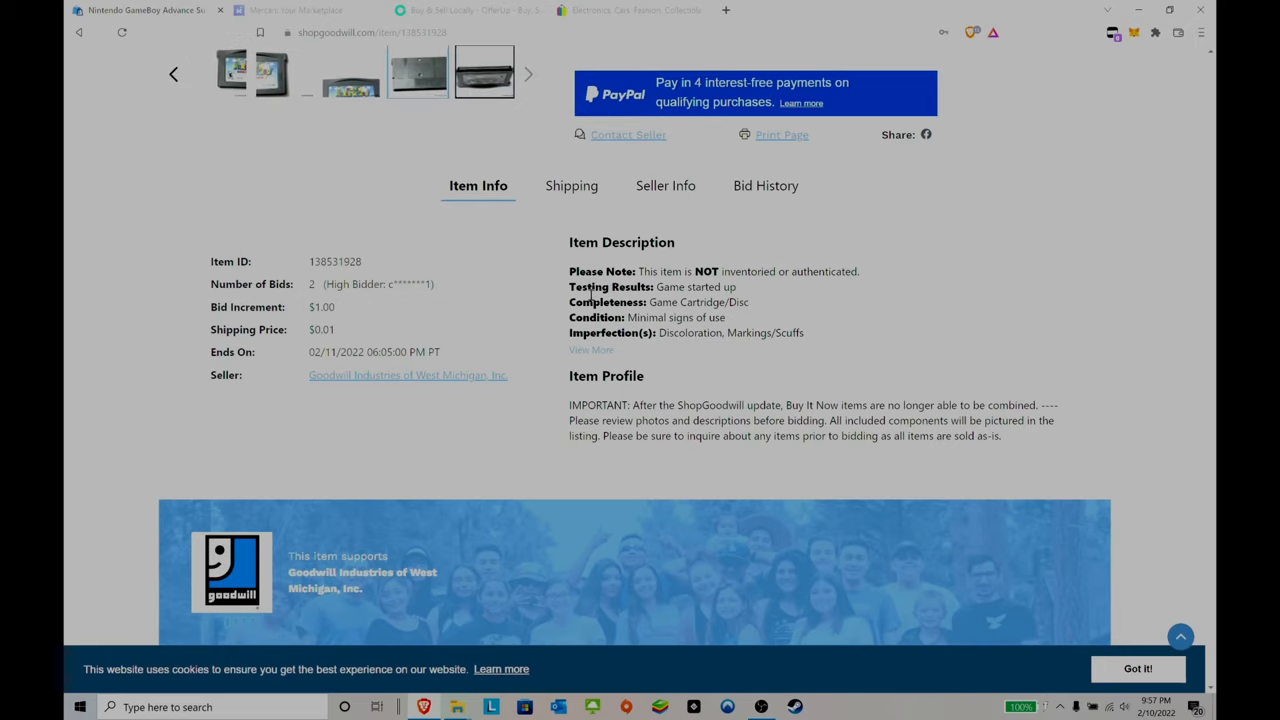
mouse_move(560, 300)
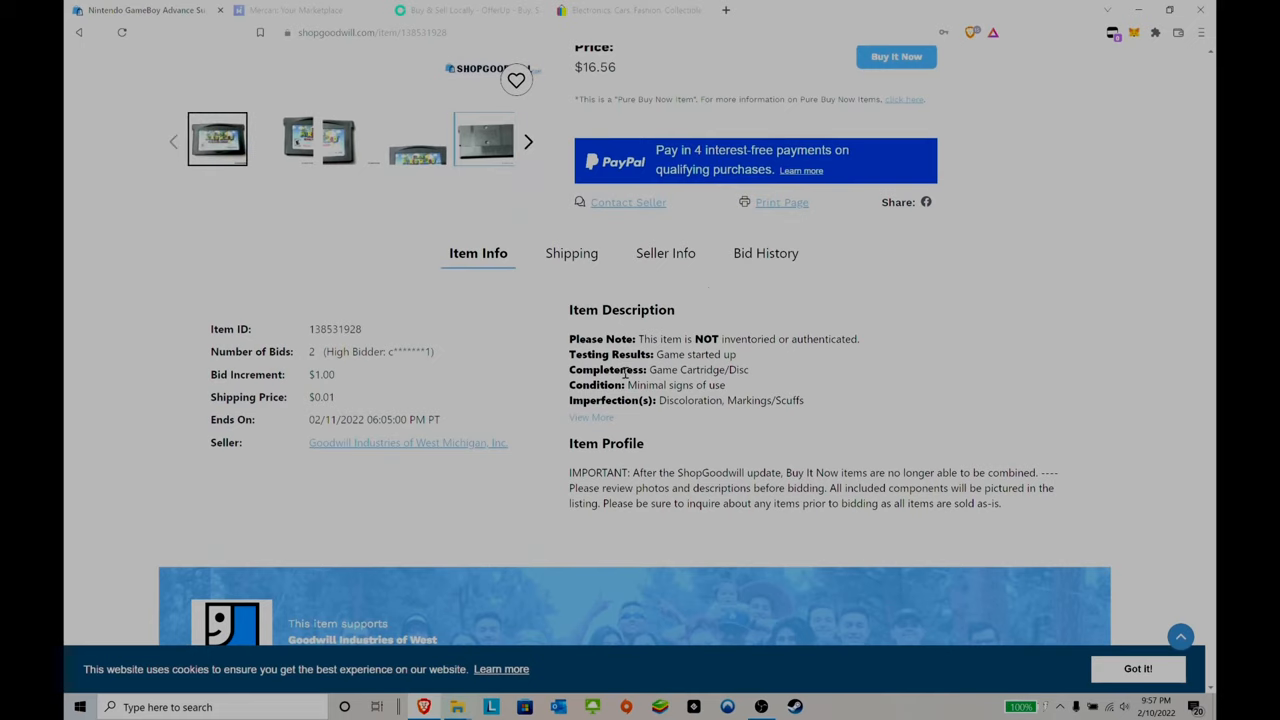
mouse_move(334, 218)
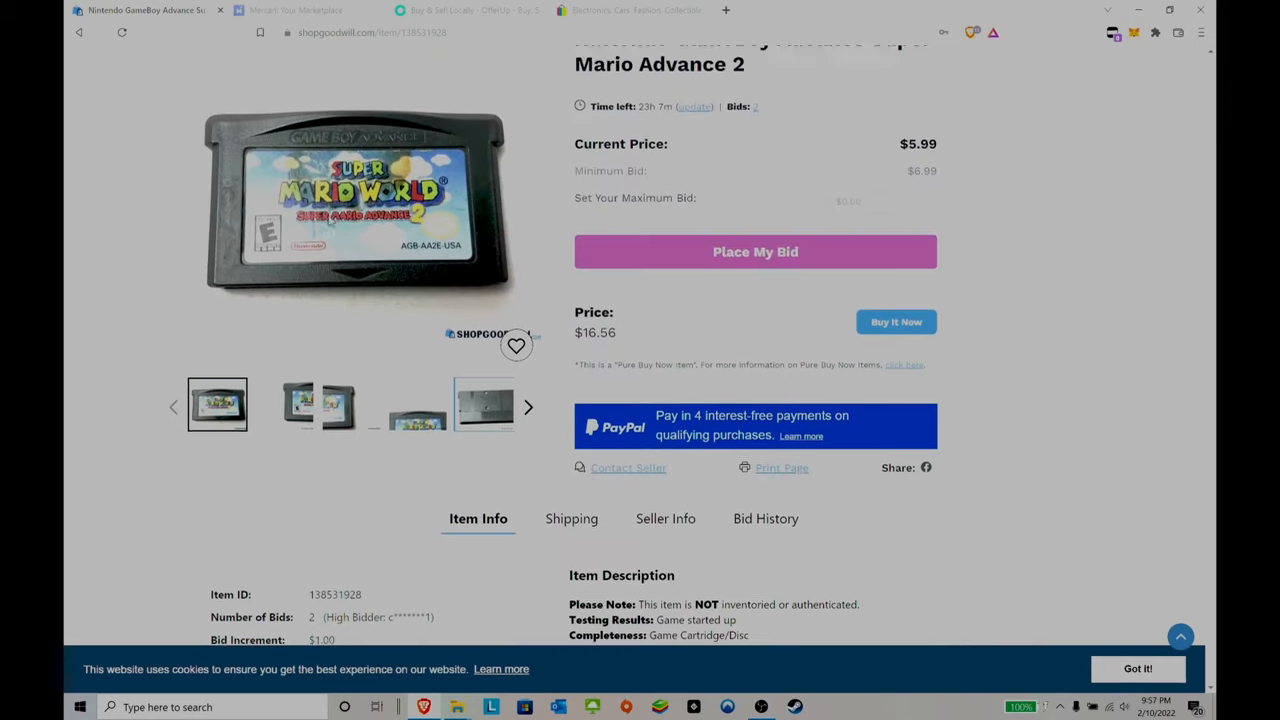
Browse back through the game boy results and open the Nintendo Gameboy Games w/ Gameboy Color Games lot.
scroll("up", 3)
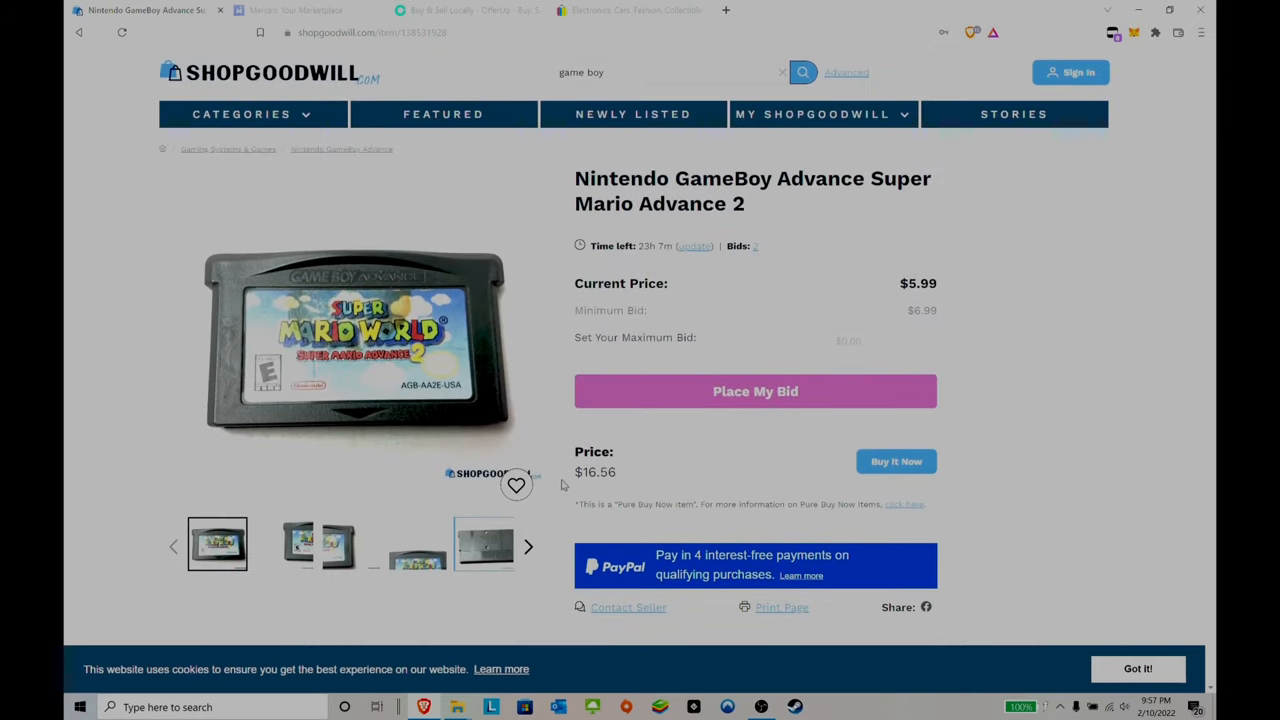
mouse_move(612, 450)
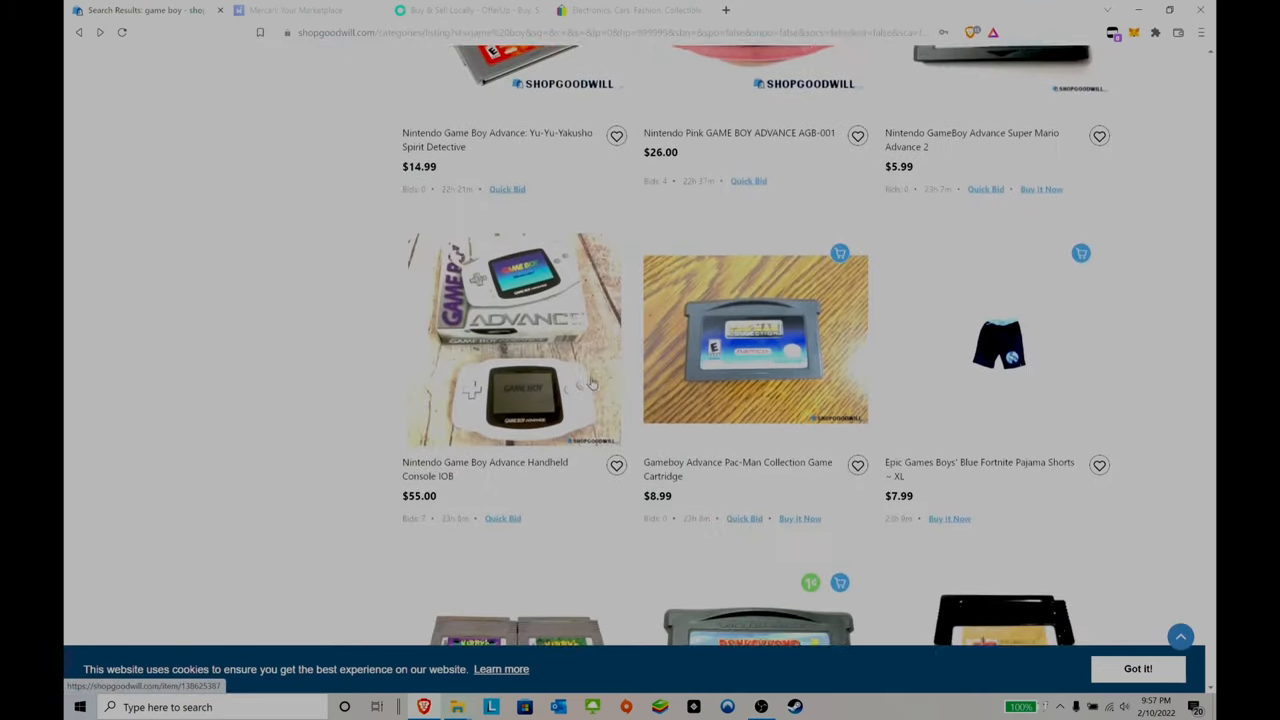
scroll("down", 3)
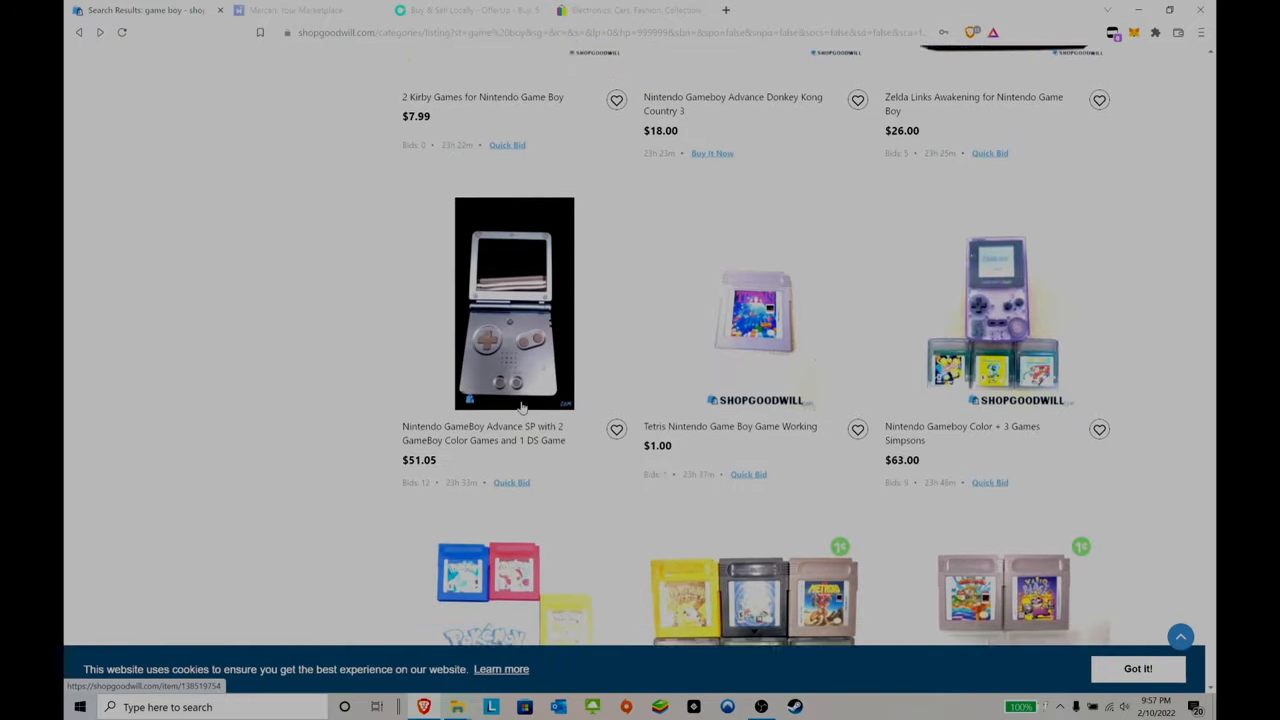
scroll("down", 3)
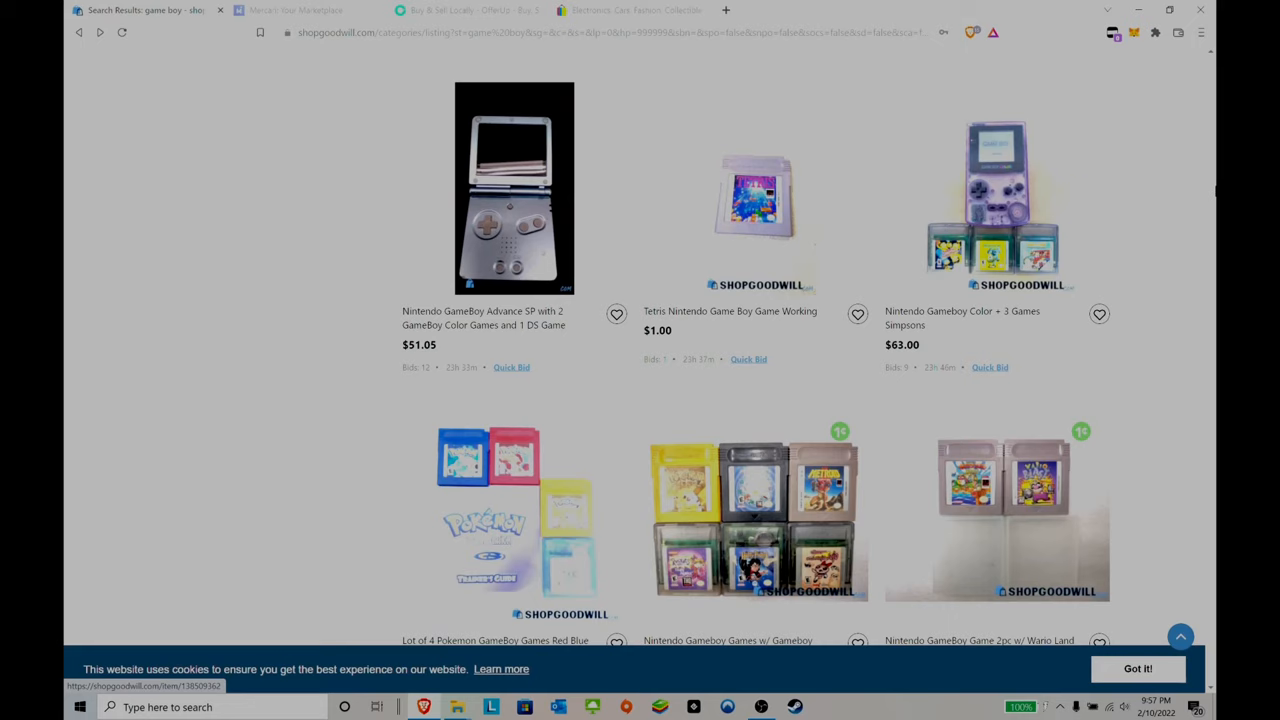
mouse_move(1052, 176)
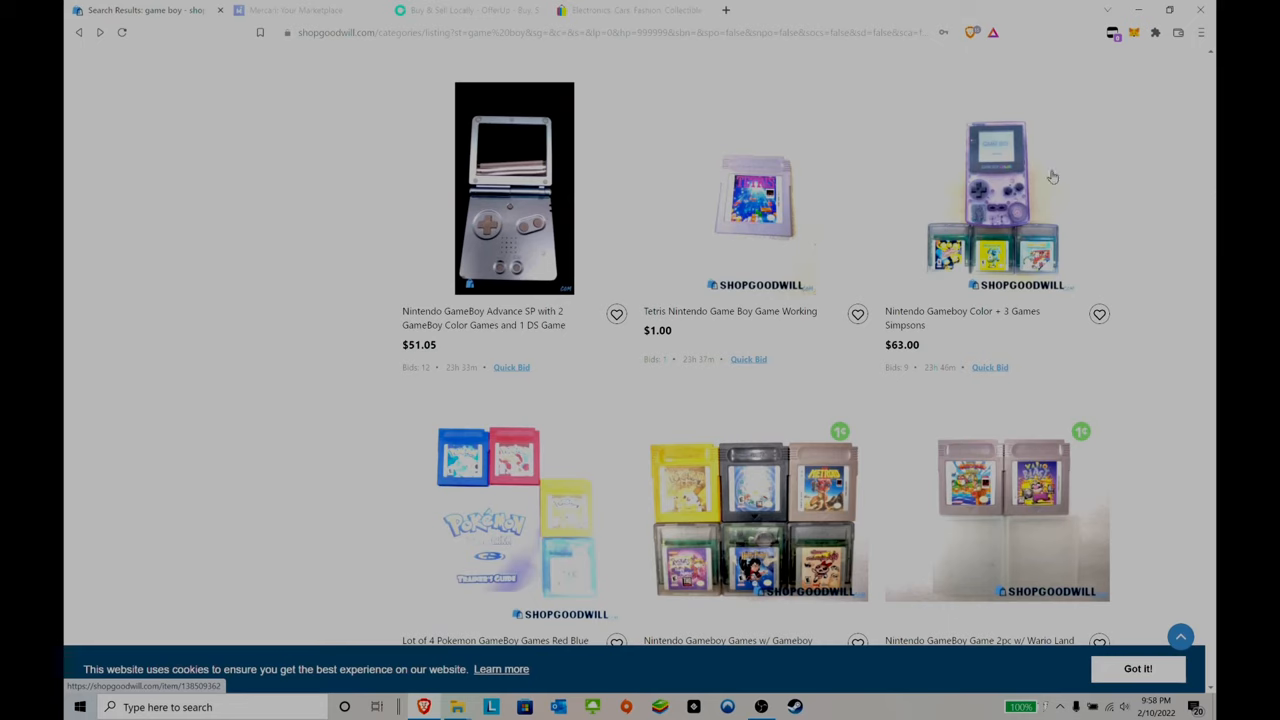
scroll("down", 3)
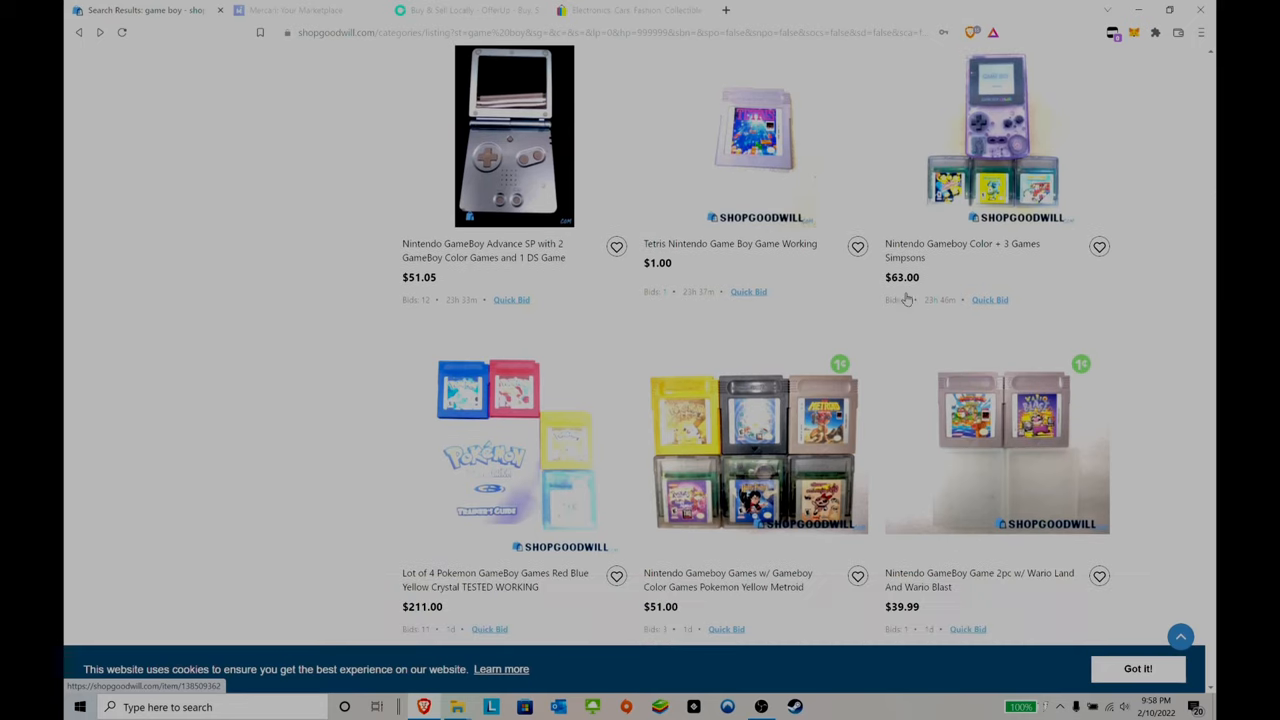
scroll("down", 3)
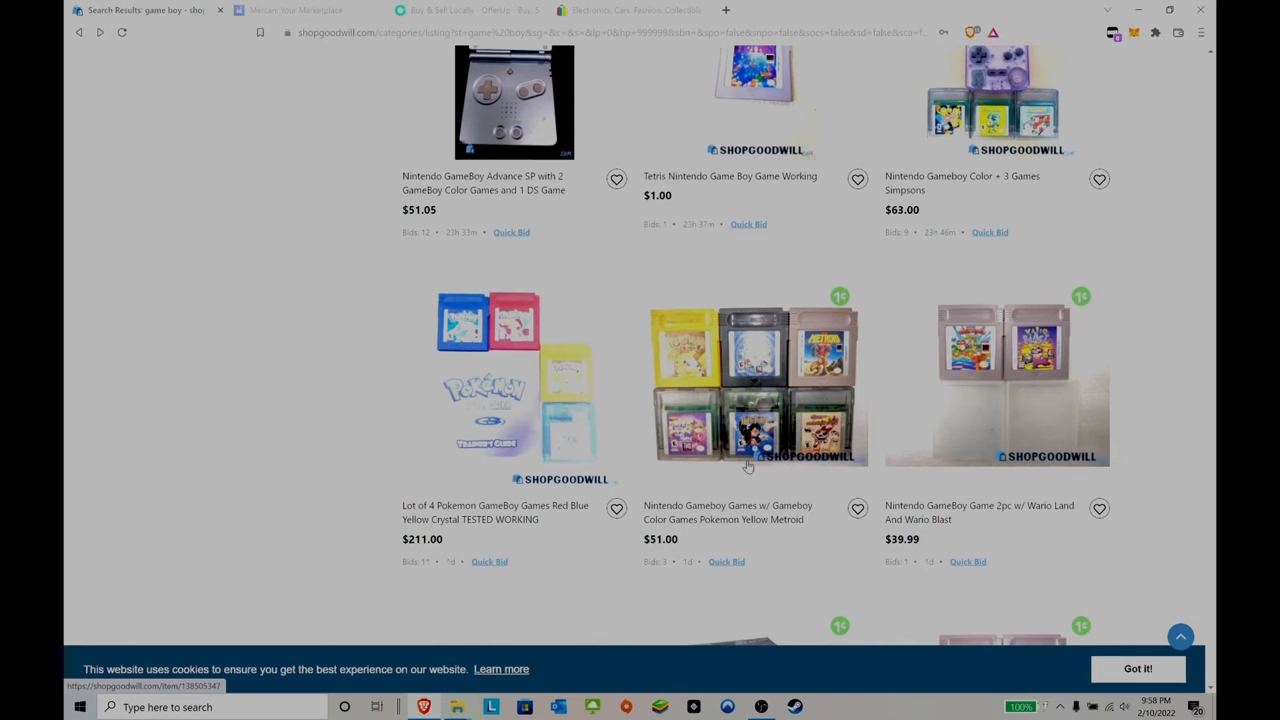
left_click(756, 380)
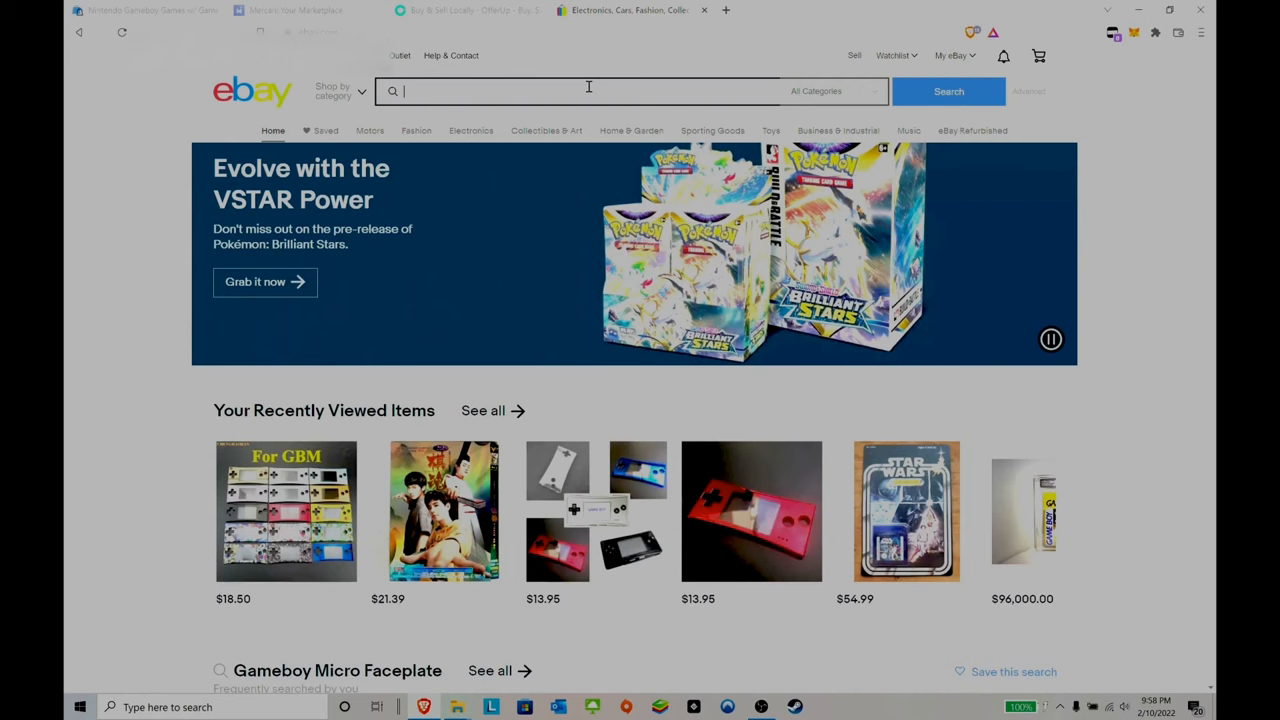
Search eBay Video Games for 'pokemon yellow'.
left_click(588, 92)
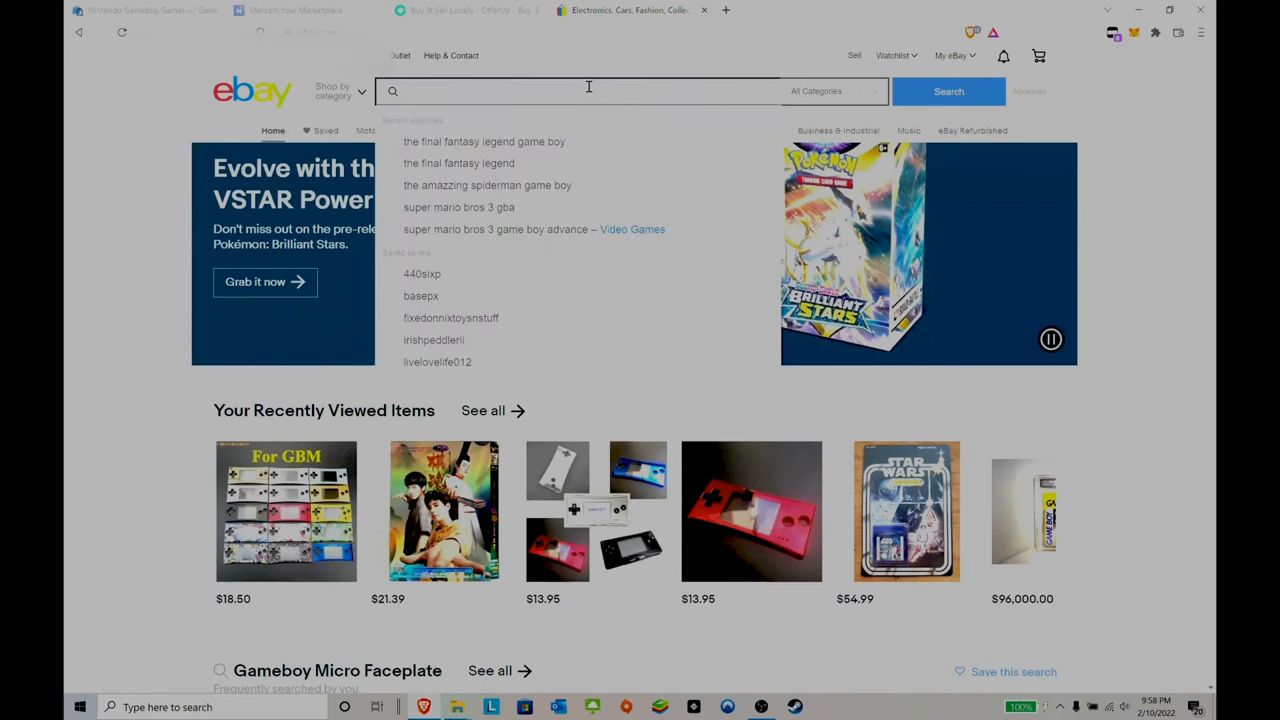
type("pokemon yellow")
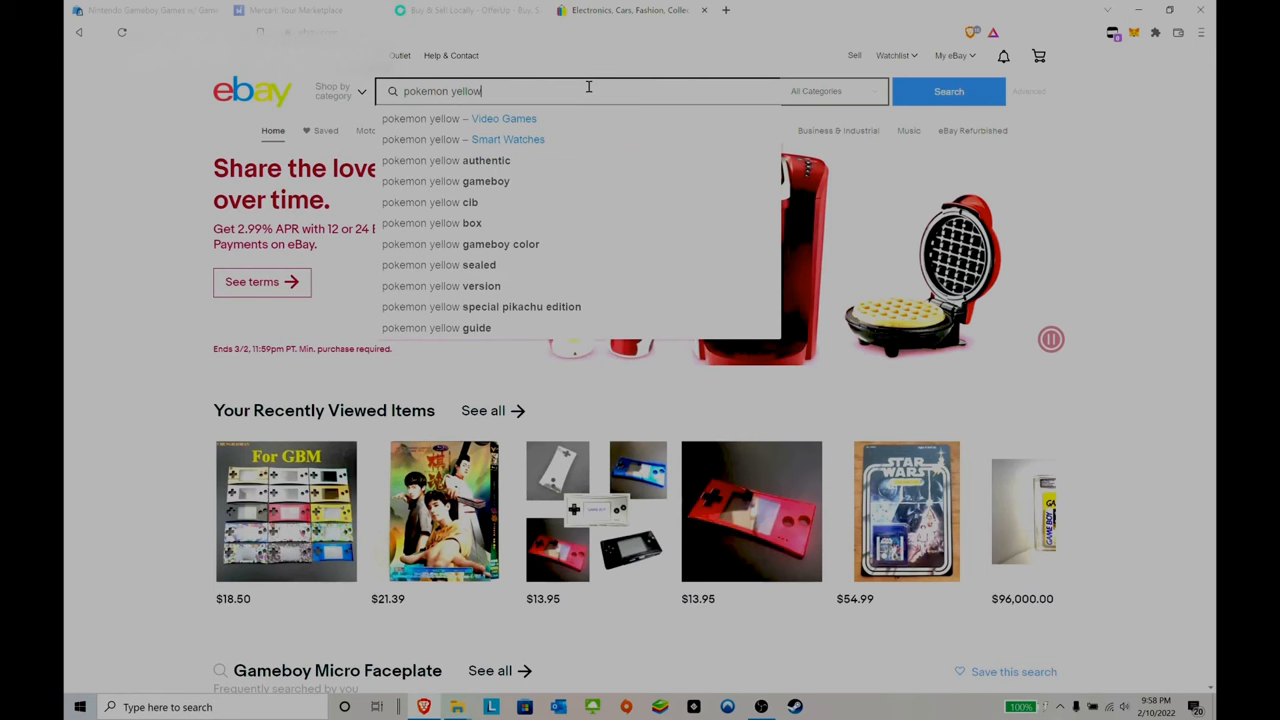
left_click(948, 92)
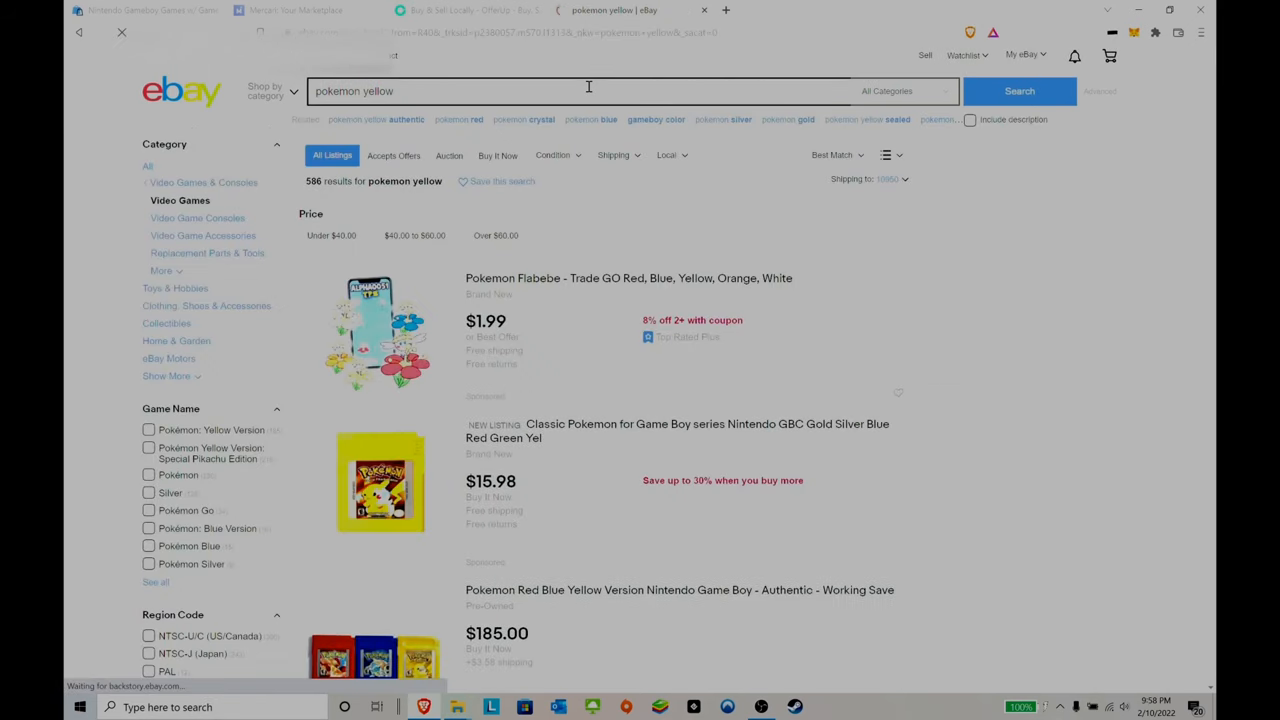
Look through the Pokemon Yellow results to compare listing prices.
scroll("down", 3)
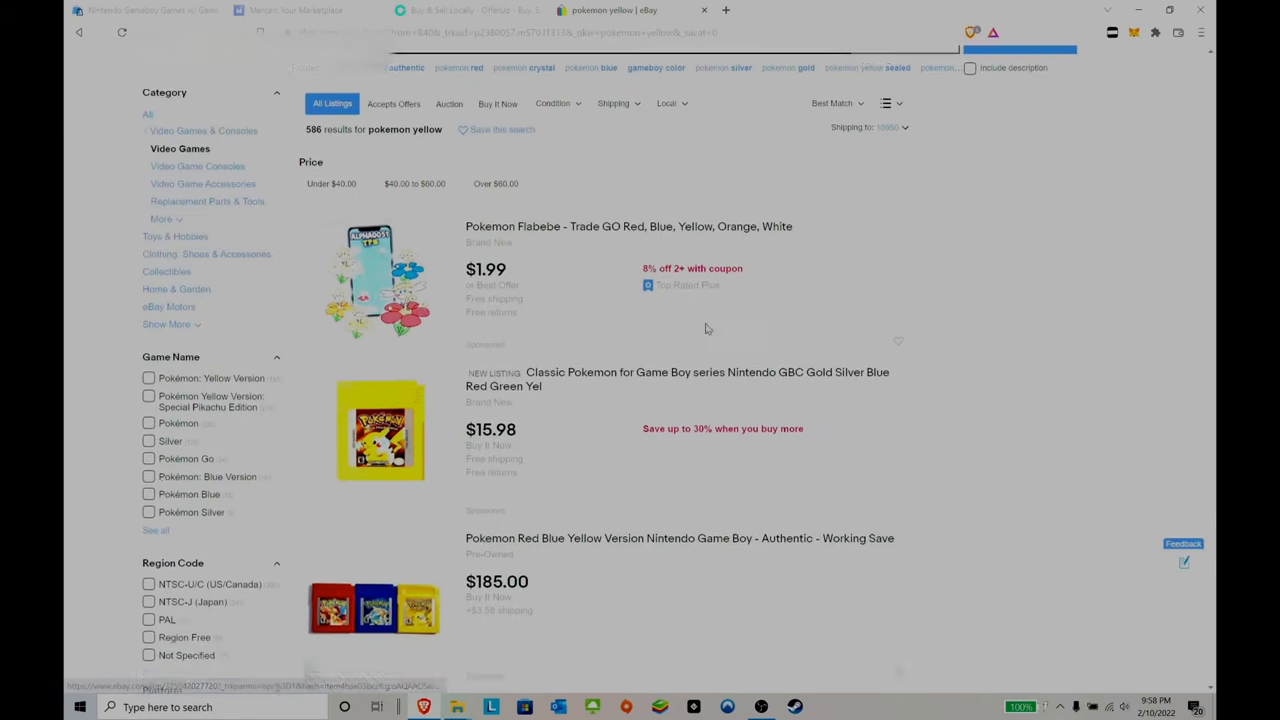
scroll("down", 3)
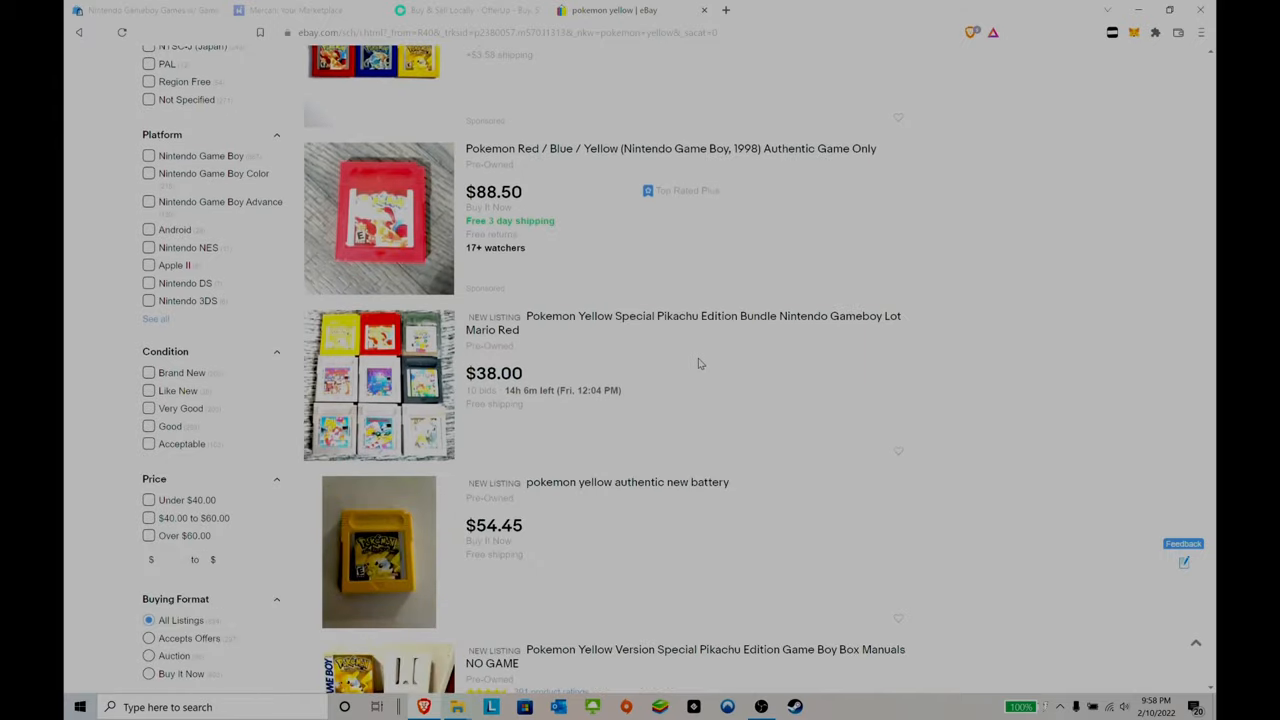
scroll("down", 3)
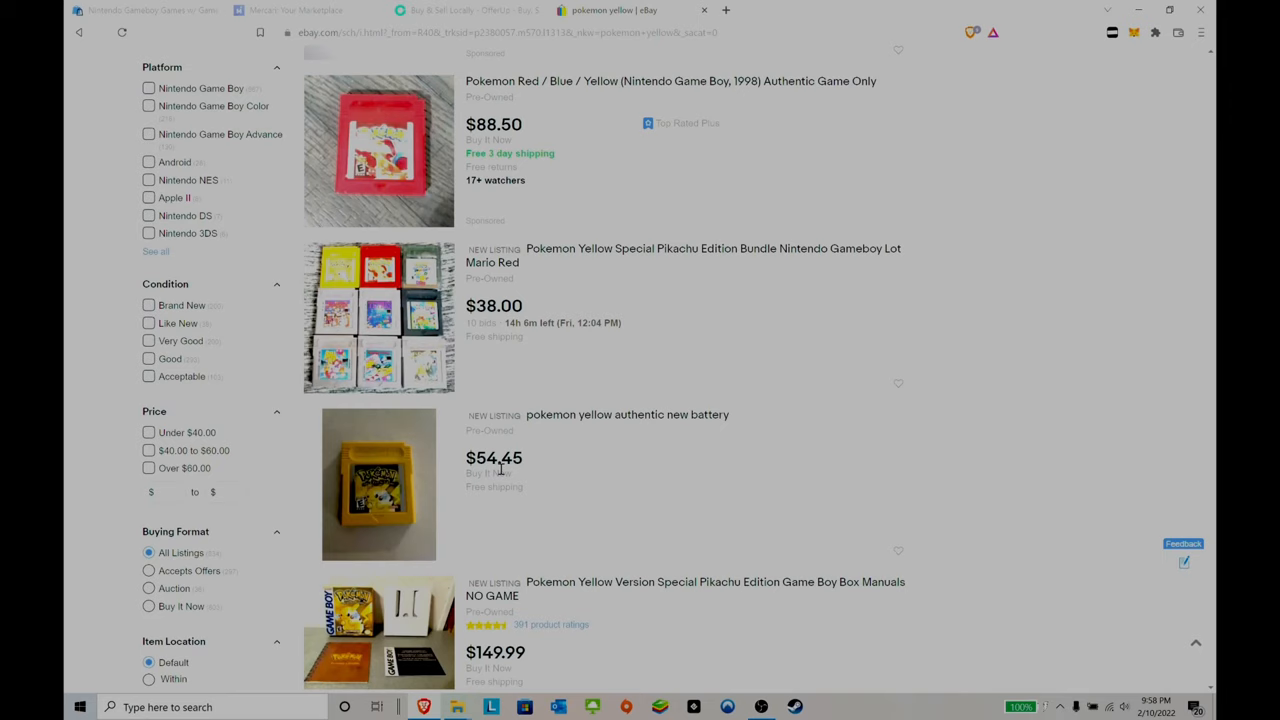
scroll("down", 3)
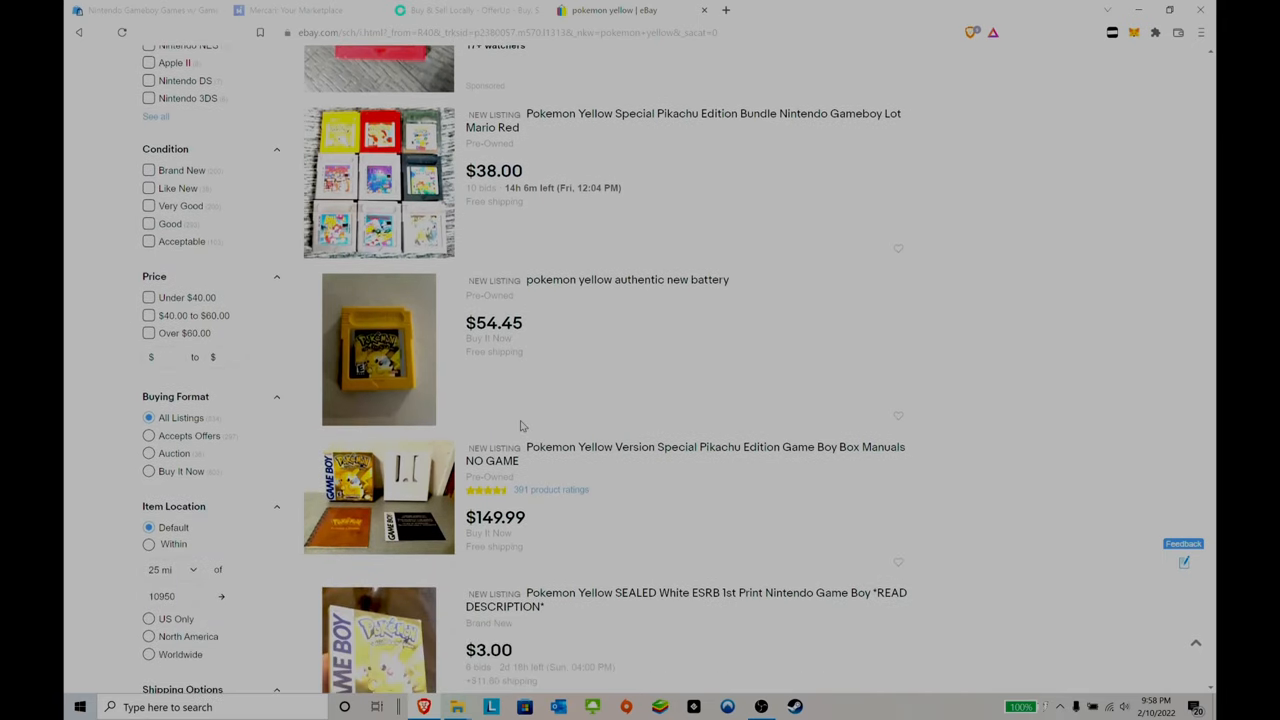
scroll("down", 3)
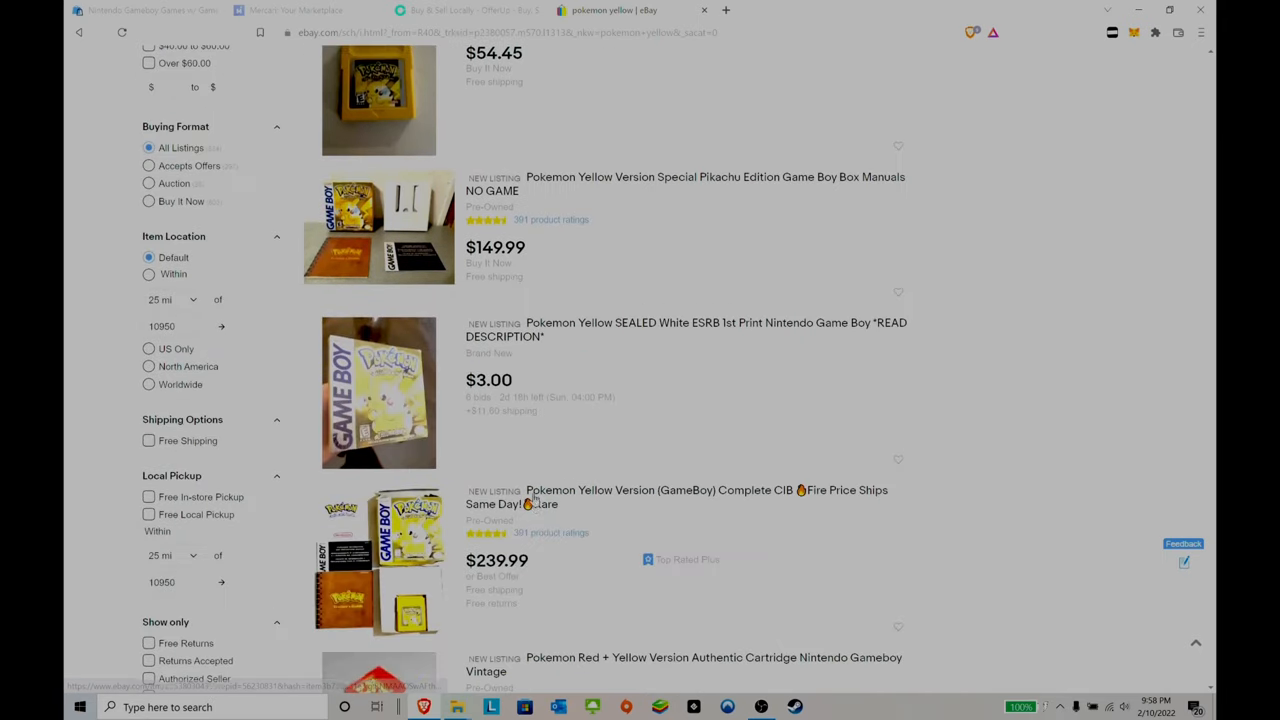
scroll("down", 3)
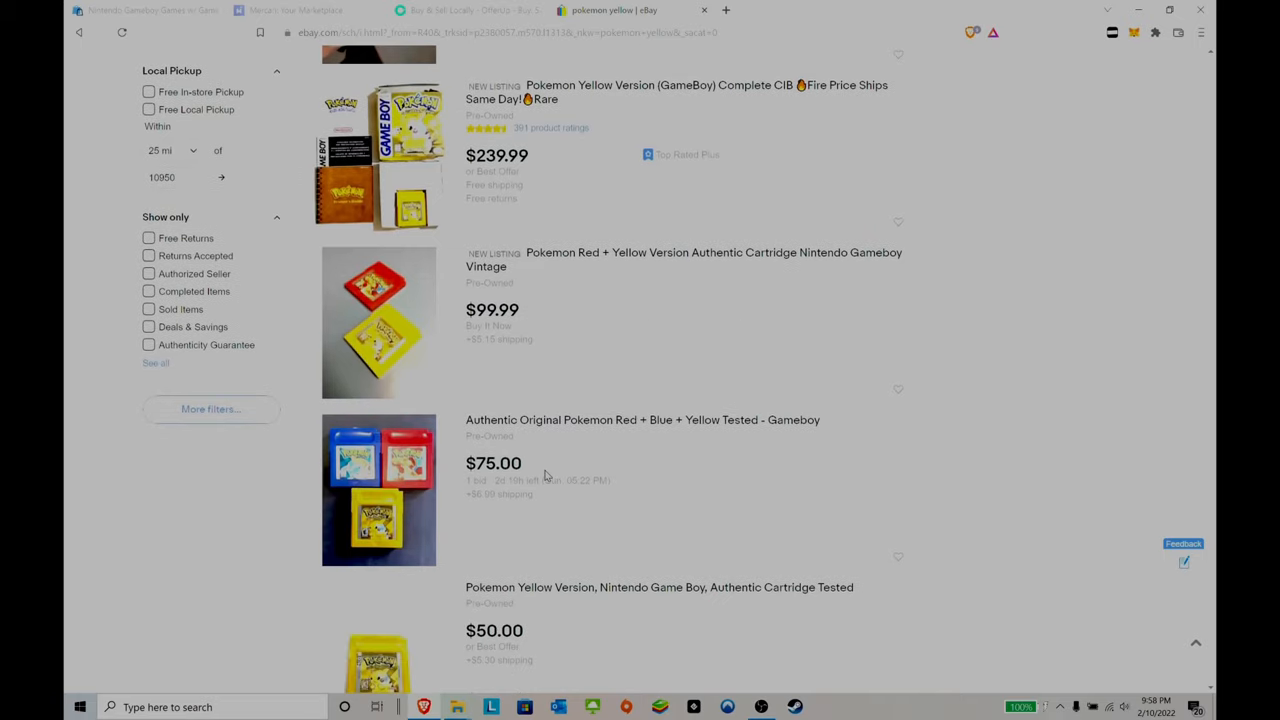
scroll("down", 3)
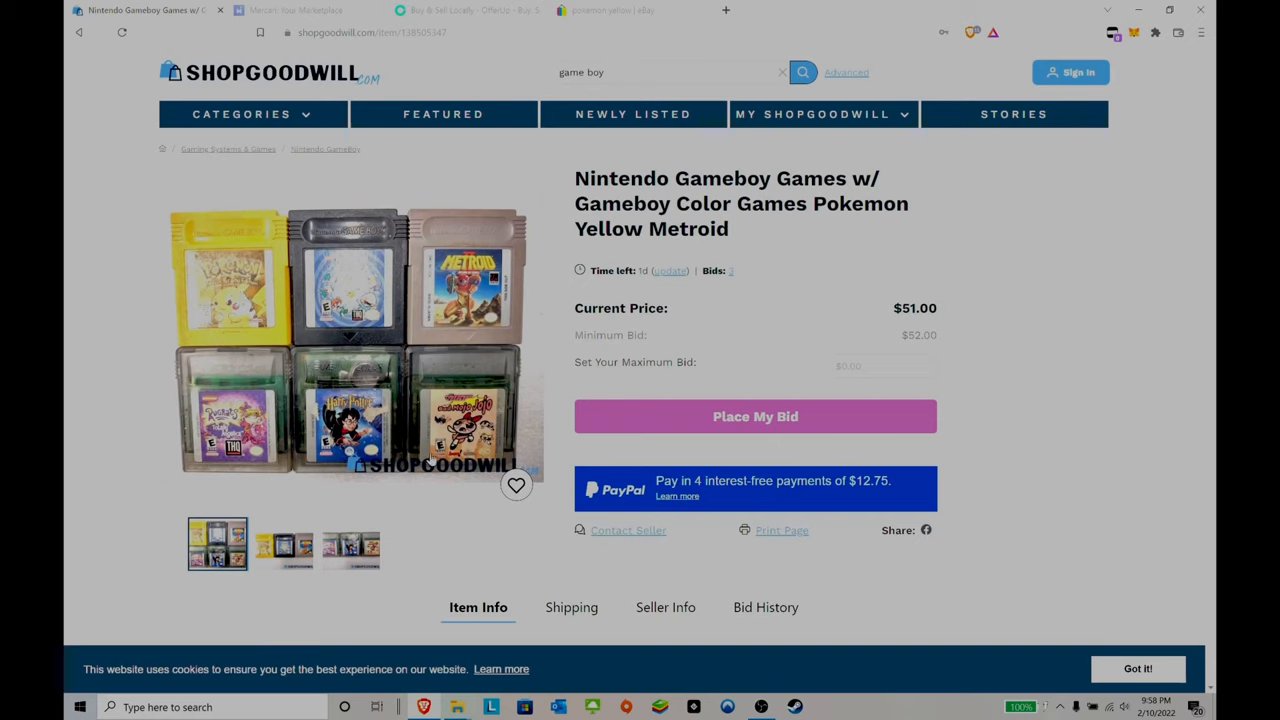
mouse_move(340, 572)
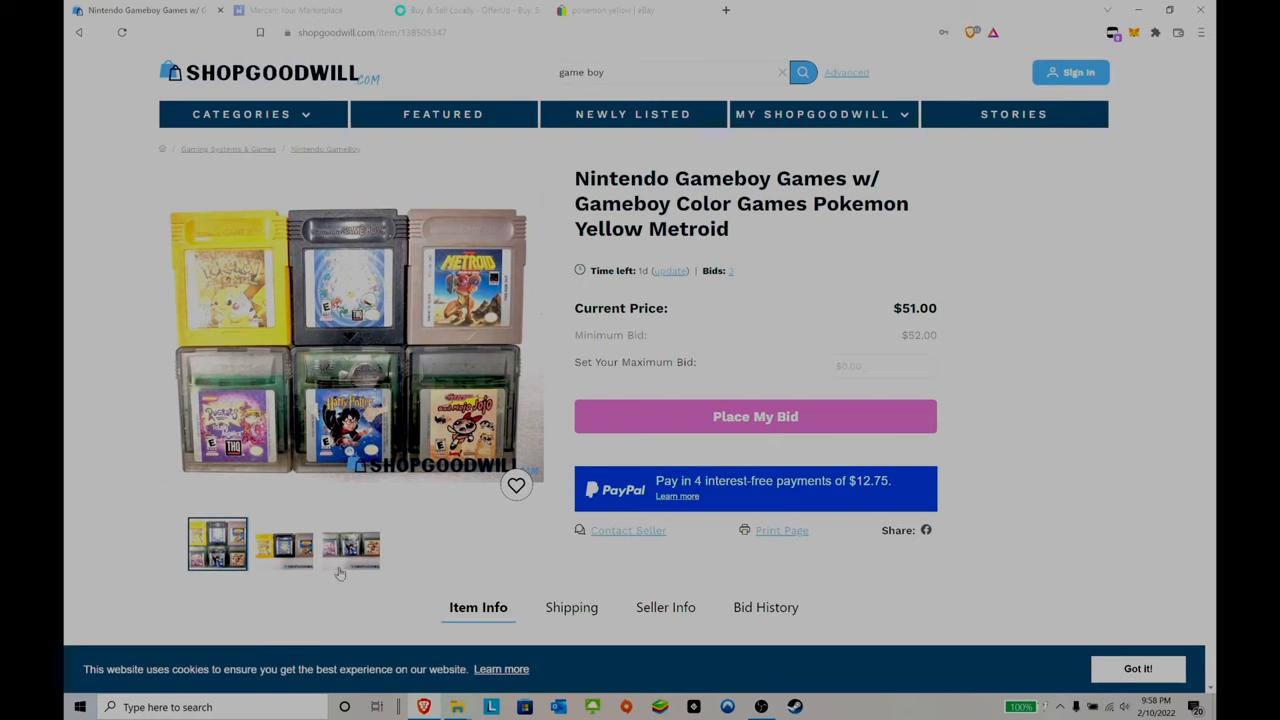
mouse_move(262, 280)
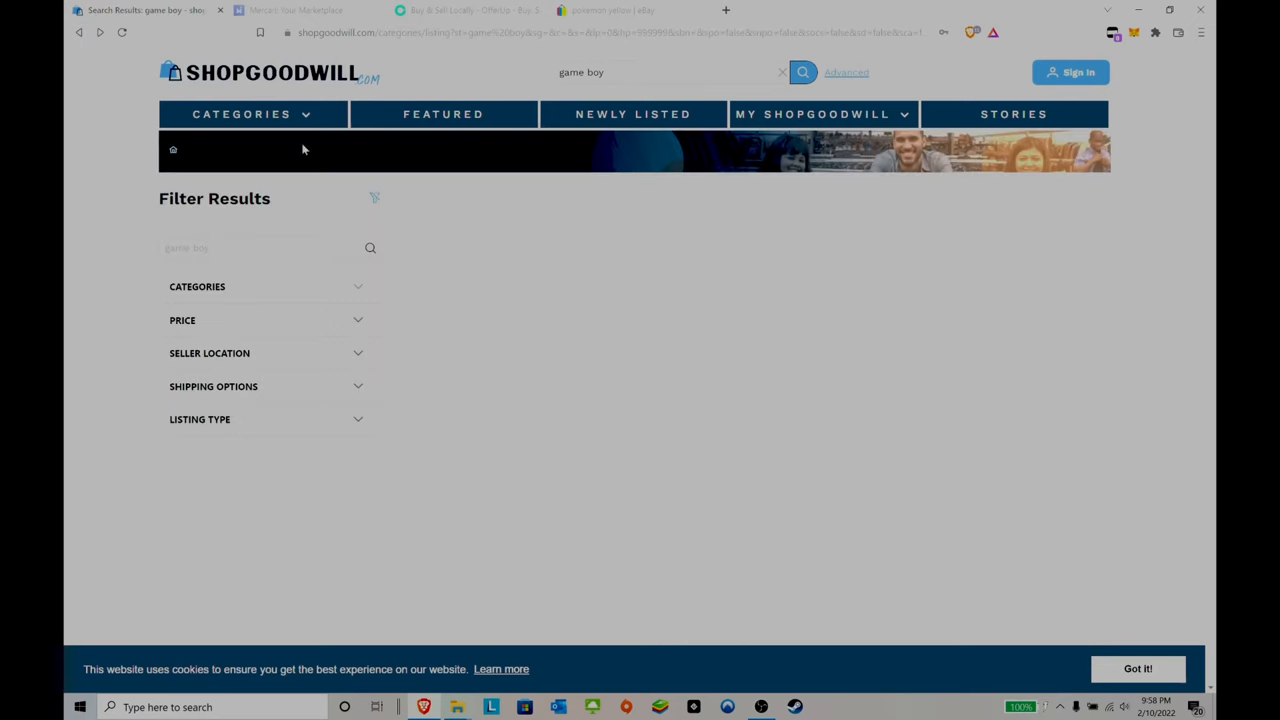
Move further down the game boy results and open the X25 Nintendo Gameboy & Gameboy Advanced lot at $42.20.
scroll("down", 3)
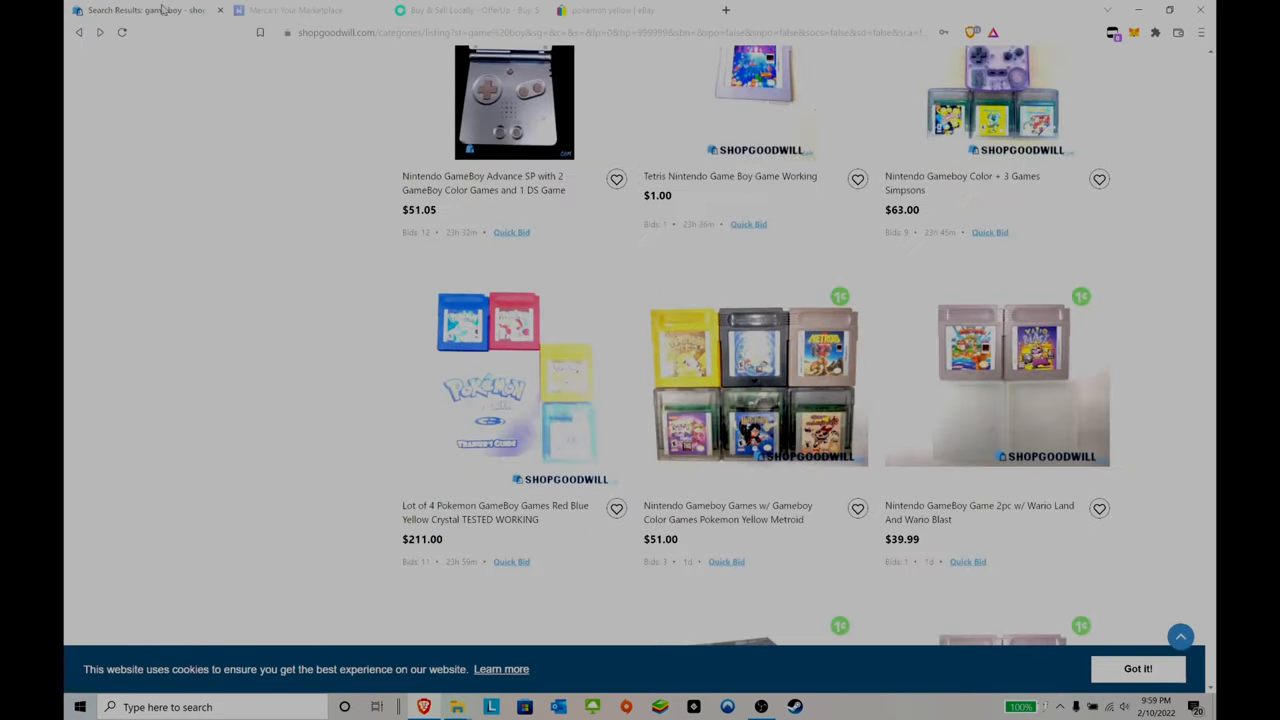
scroll("down", 3)
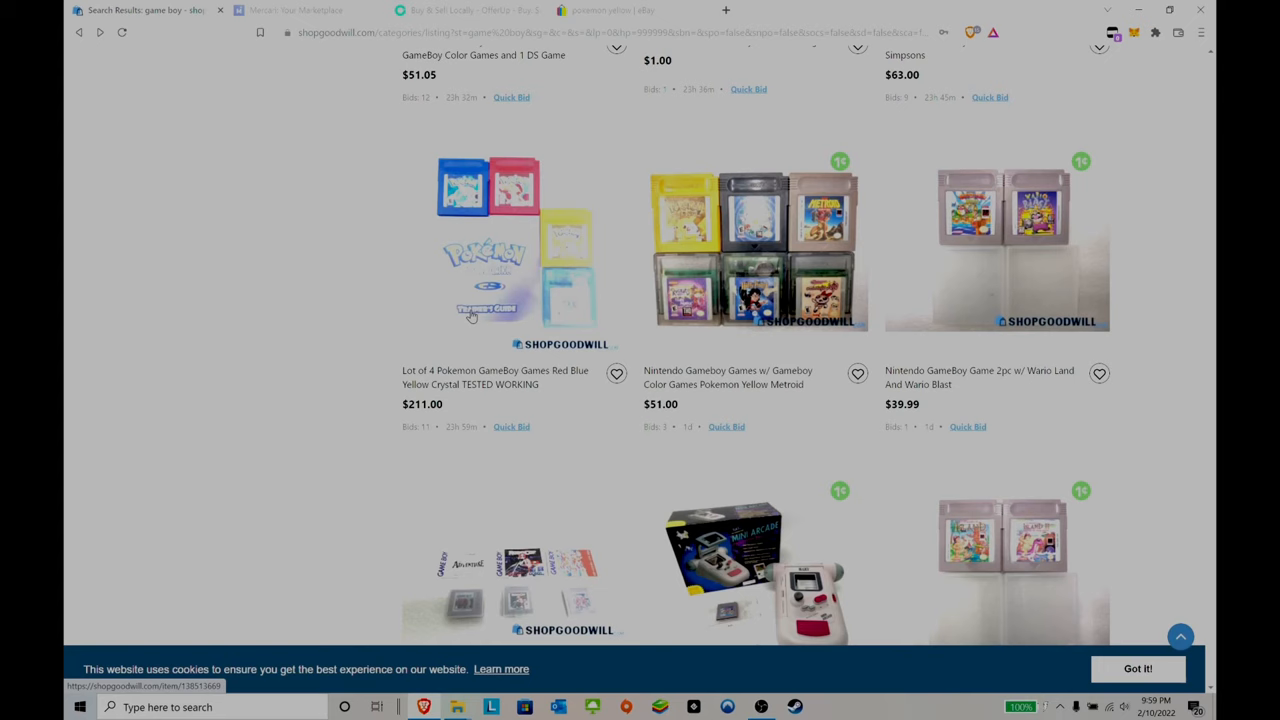
scroll("down", 3)
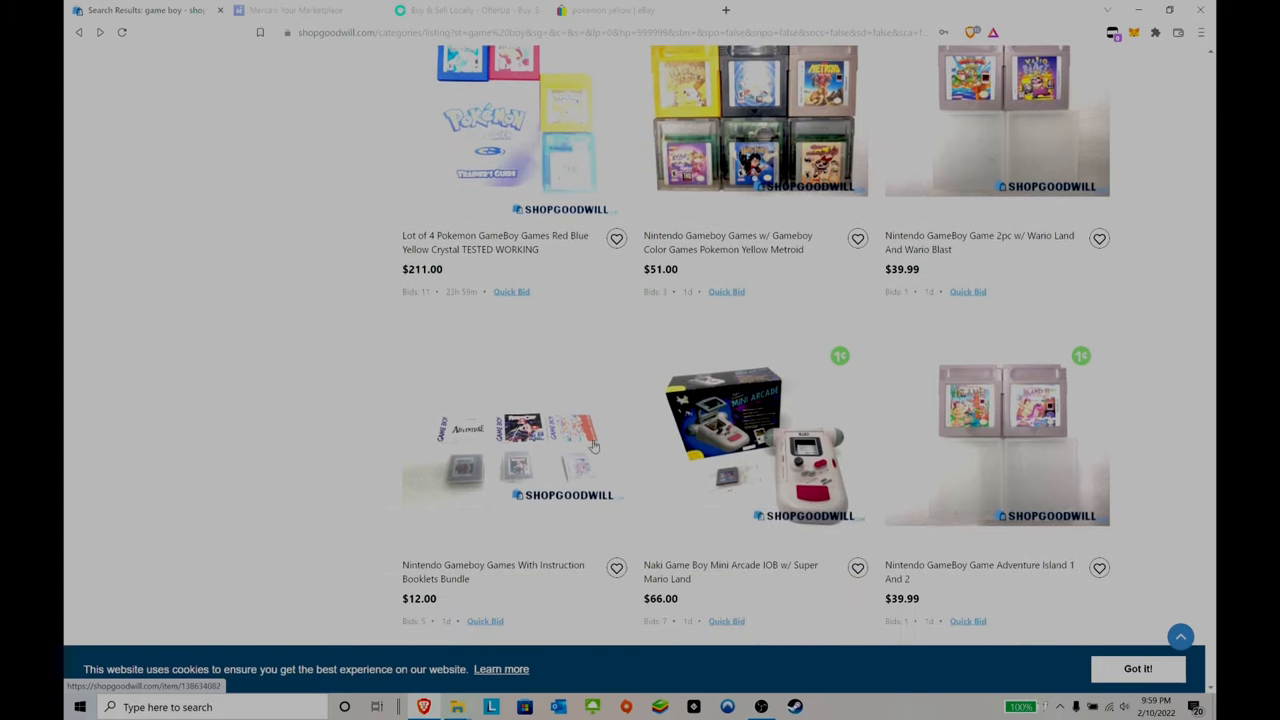
scroll("down", 3)
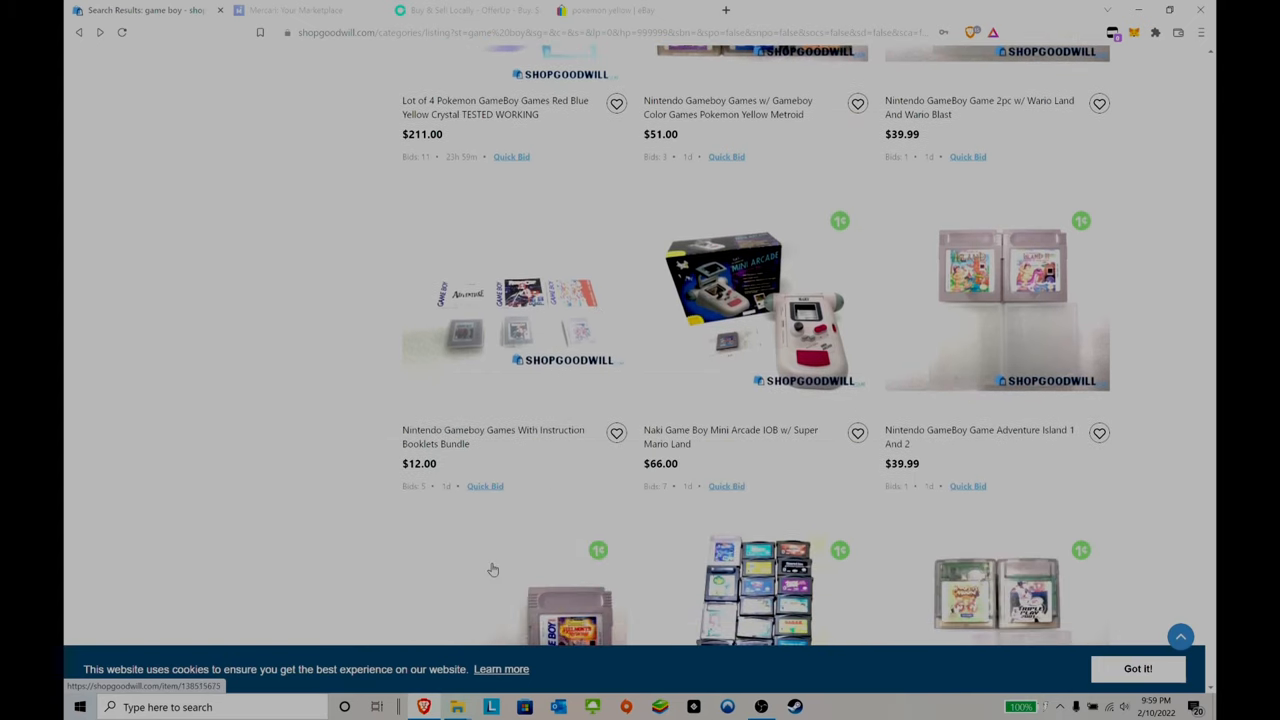
scroll("down", 3)
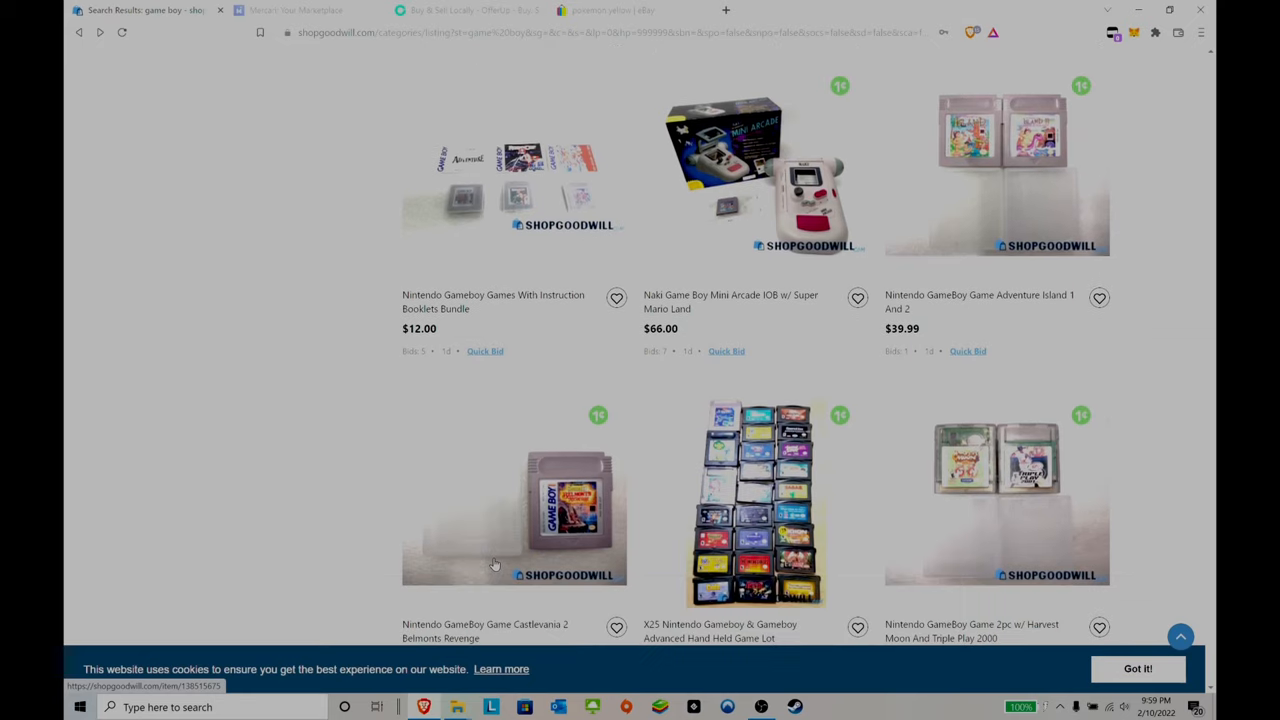
scroll("down", 3)
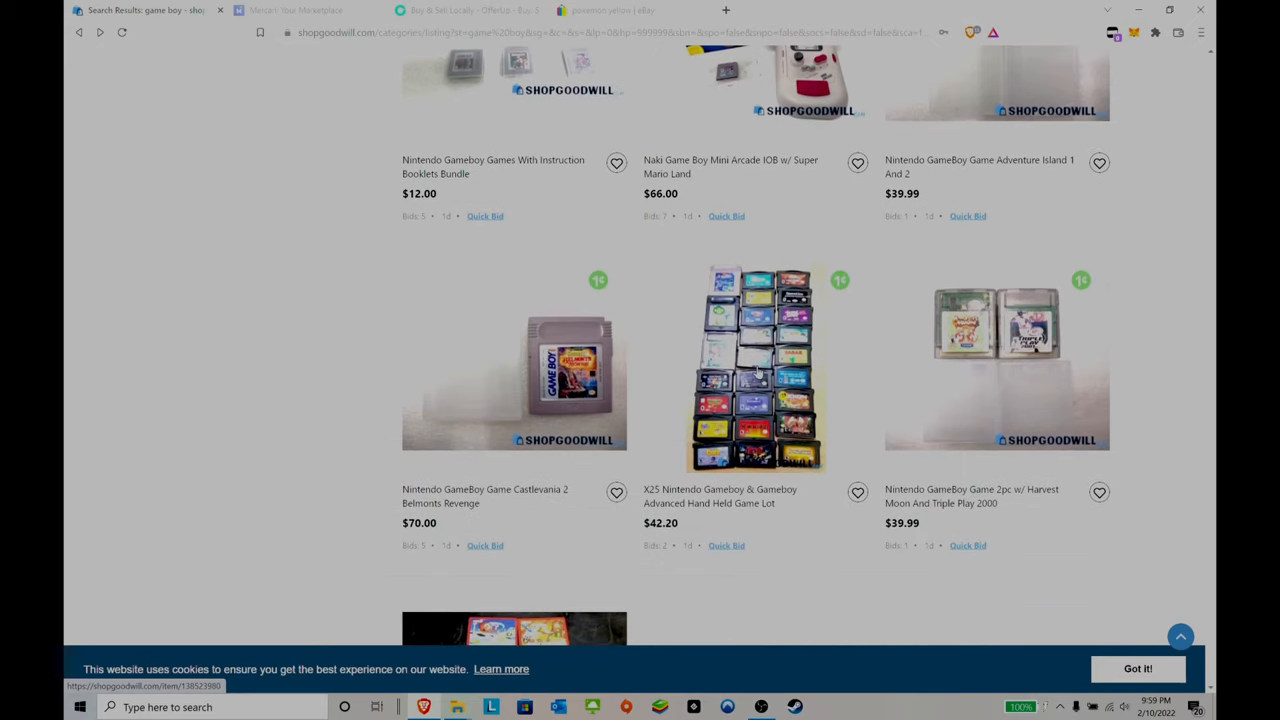
left_click(756, 368)
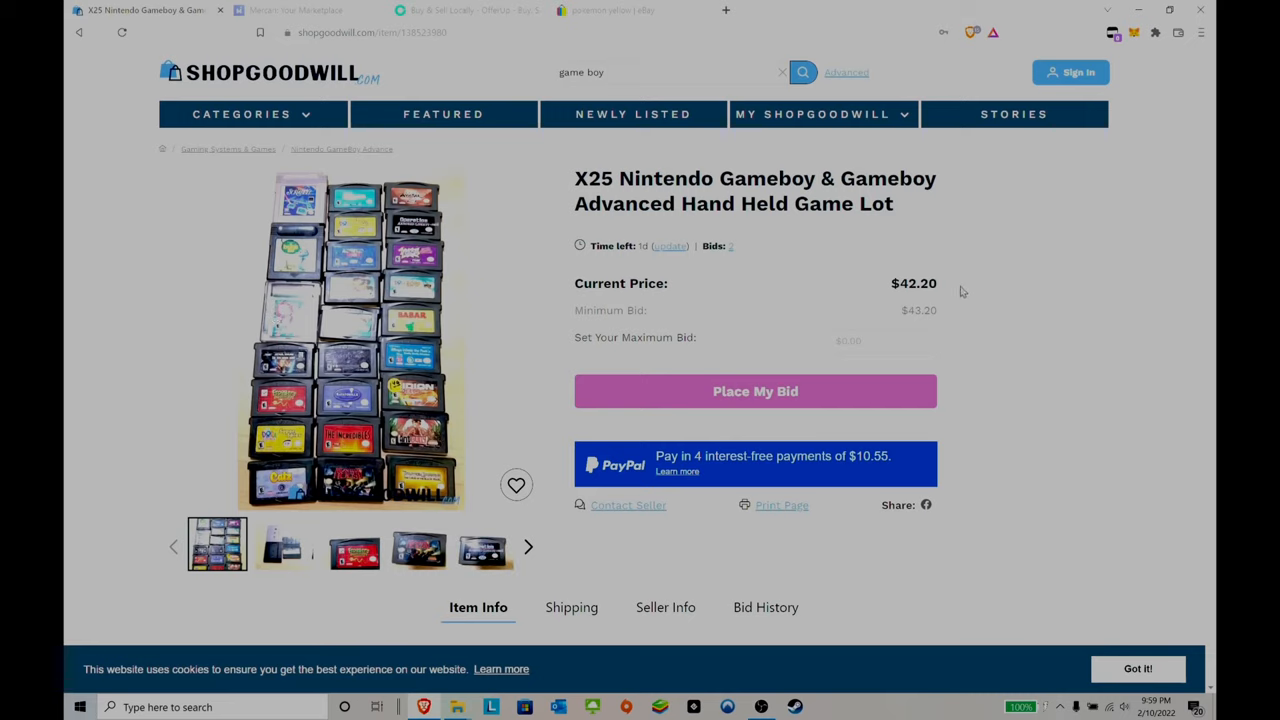
mouse_move(280, 556)
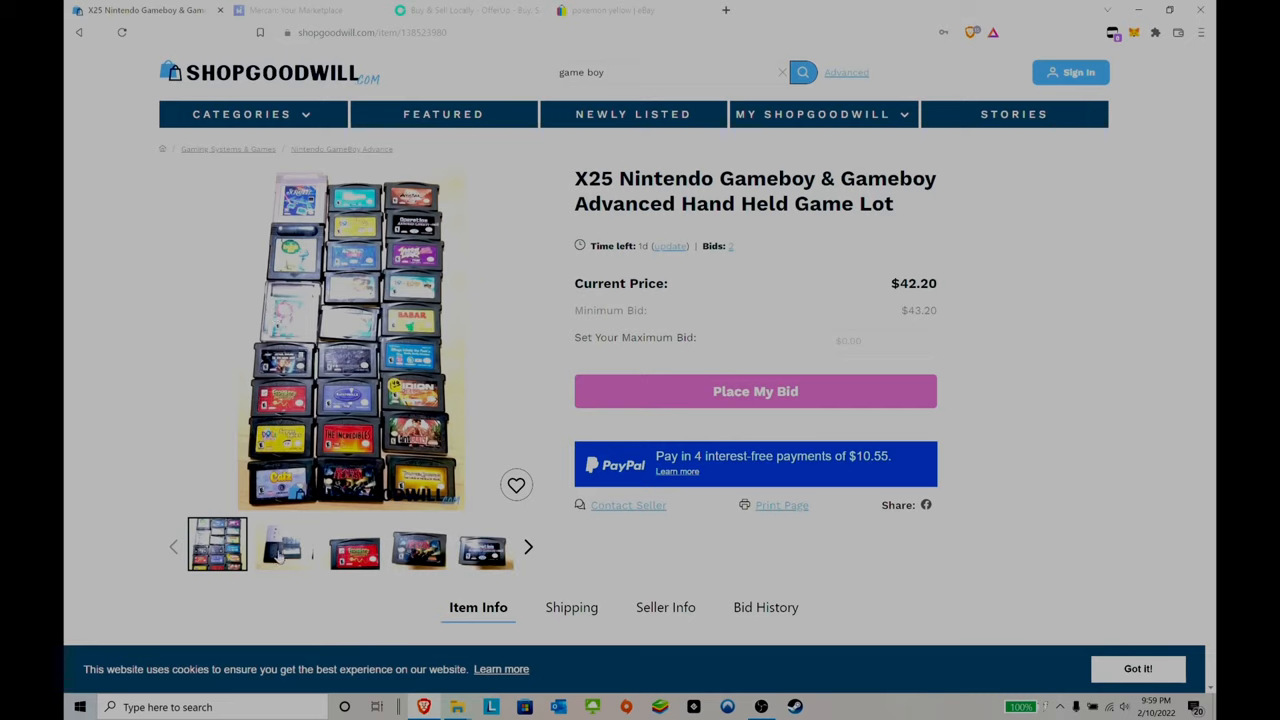
left_click(352, 544)
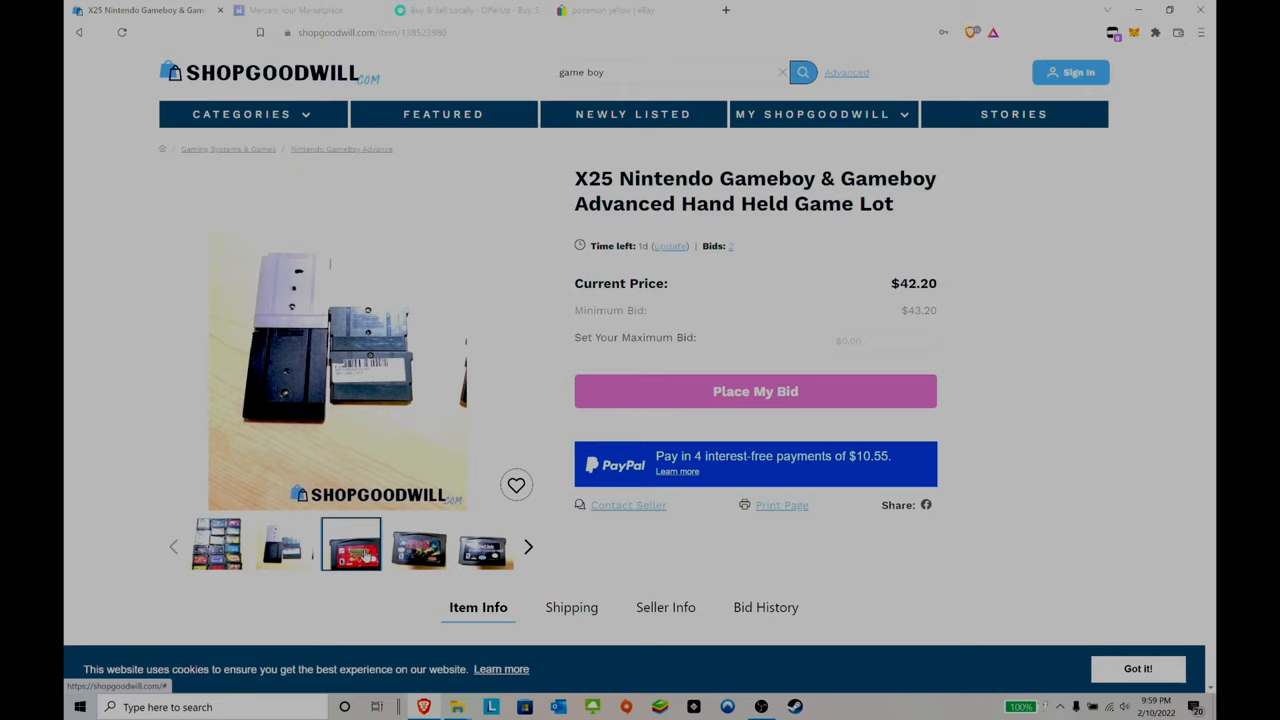
left_click(418, 546)
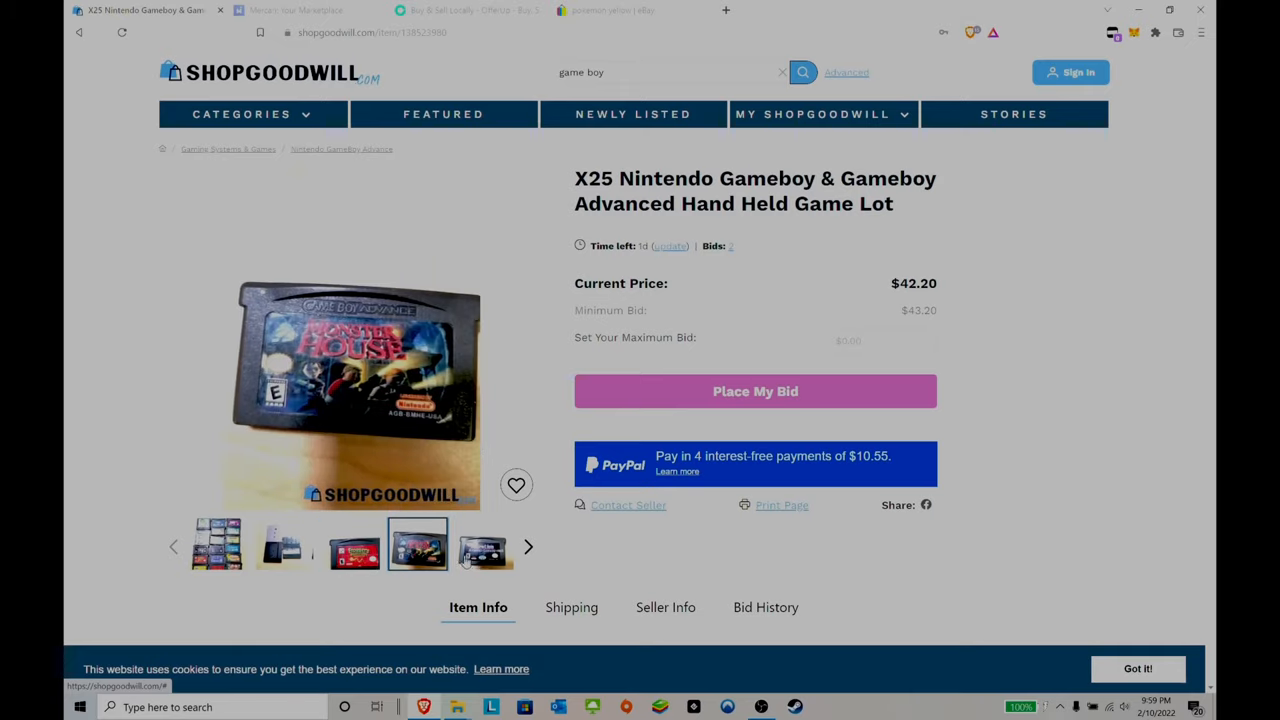
left_click(528, 546)
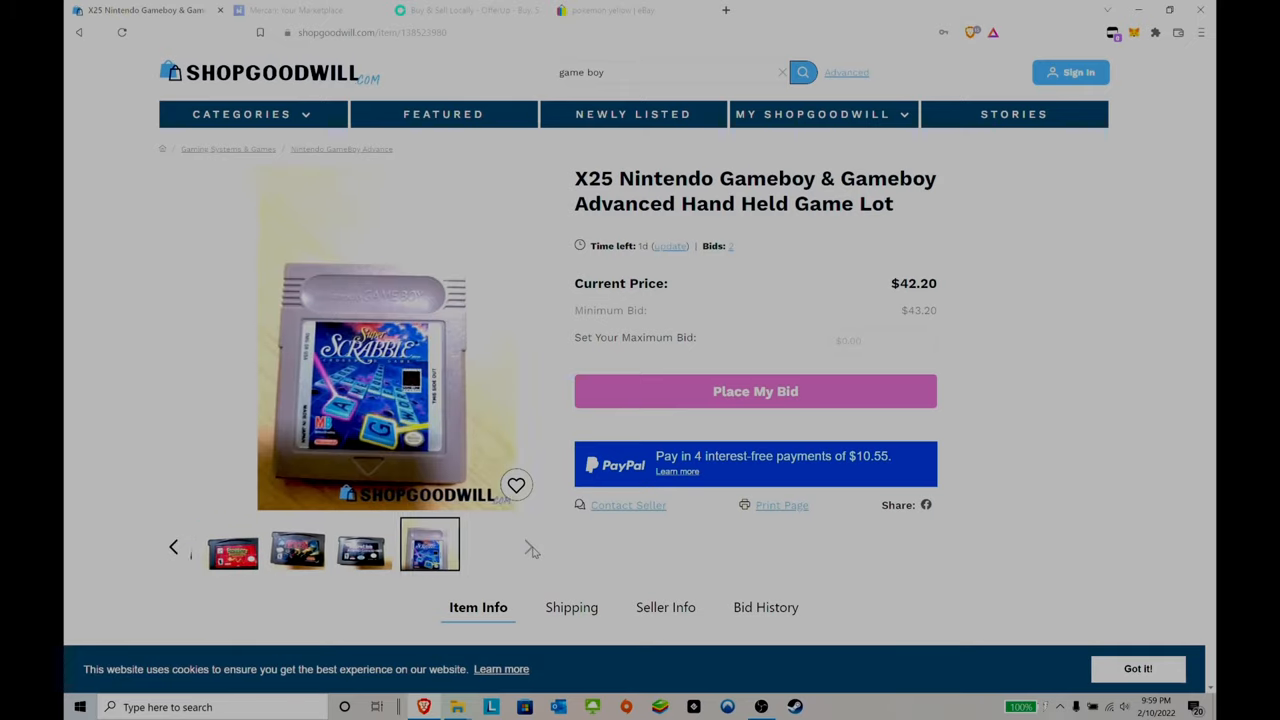
left_click(528, 546)
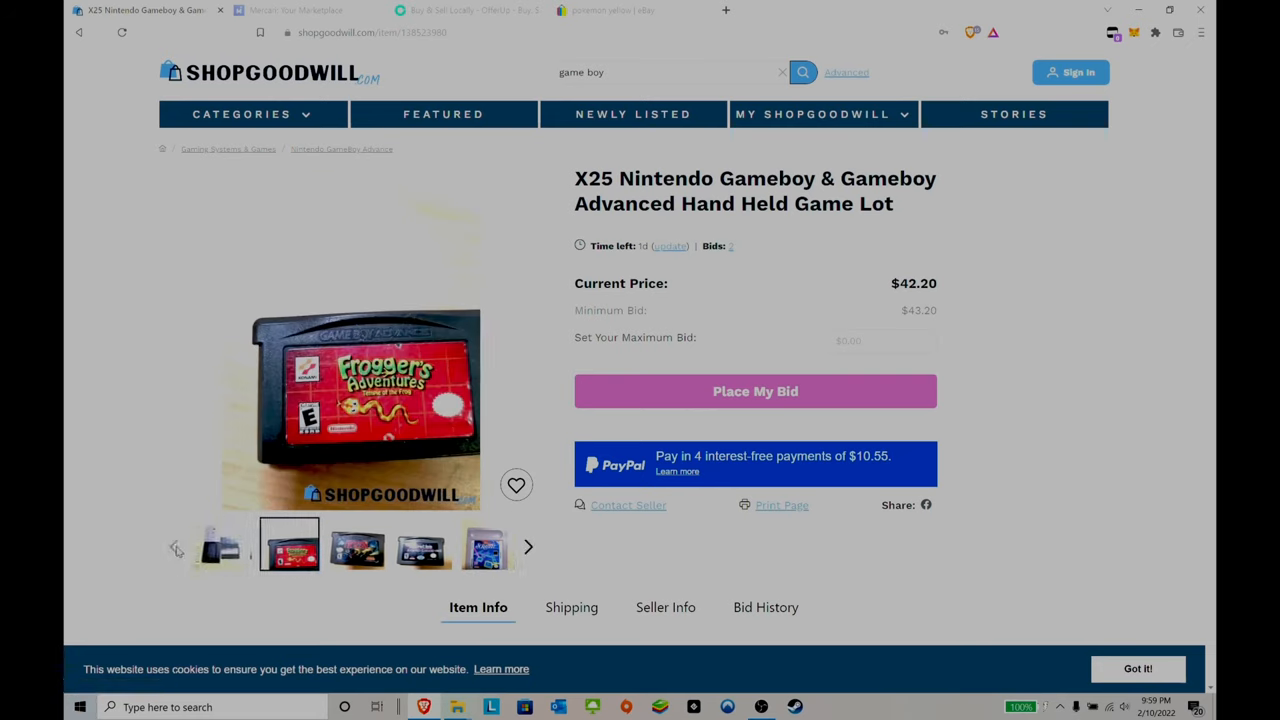
left_click(284, 544)
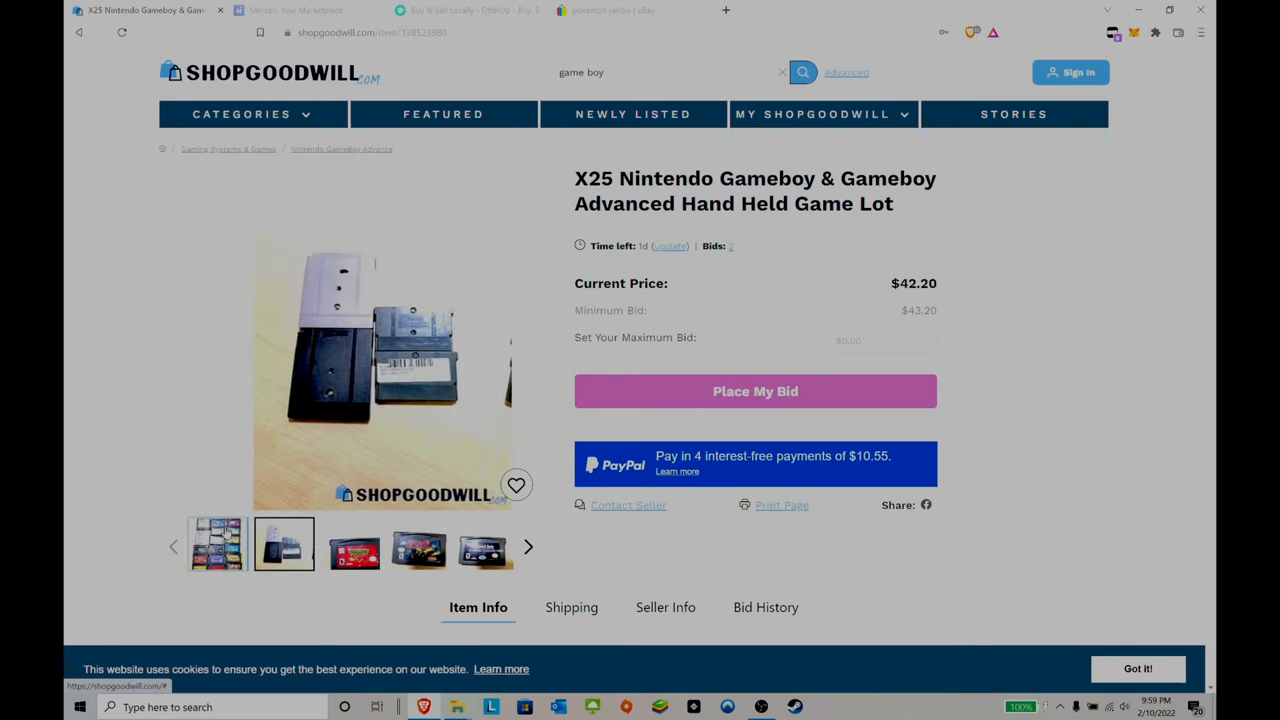
left_click(216, 544)
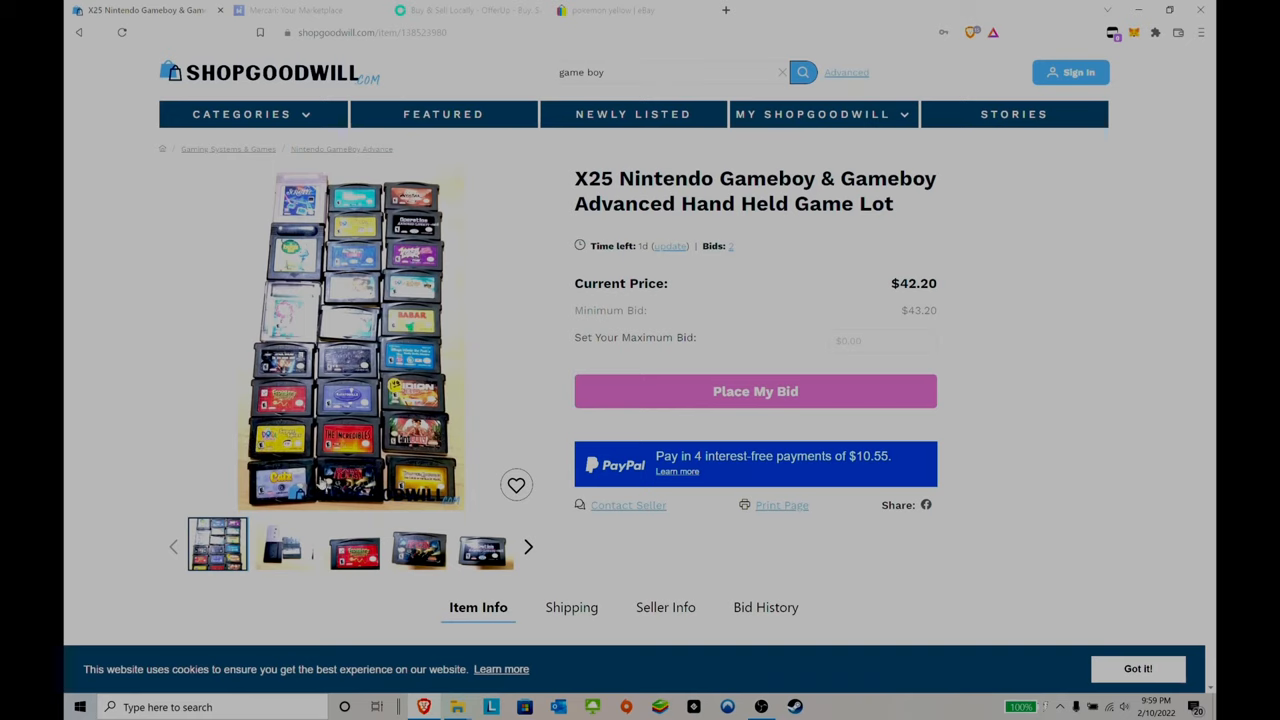
left_click(614, 10)
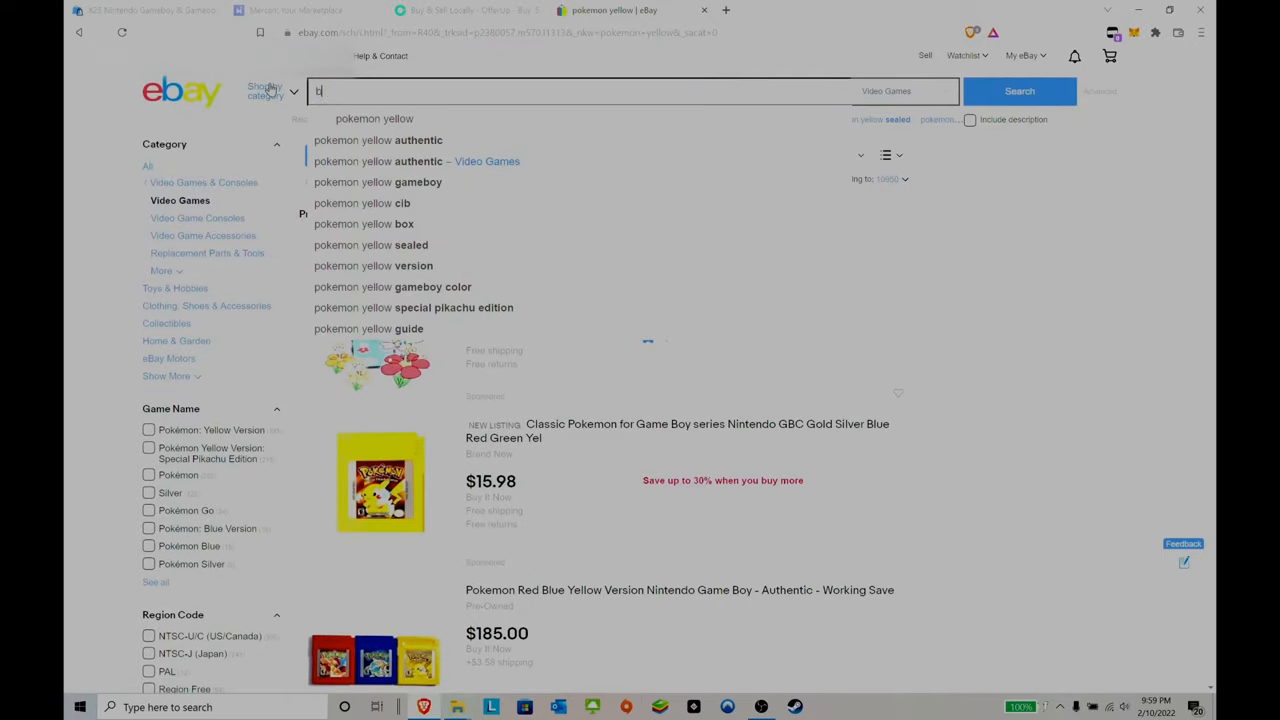
Search eBay for 'bugs life game boy', review the listing prices, and return to the ShopGoodwill X25 lot.
type("bugs life game")
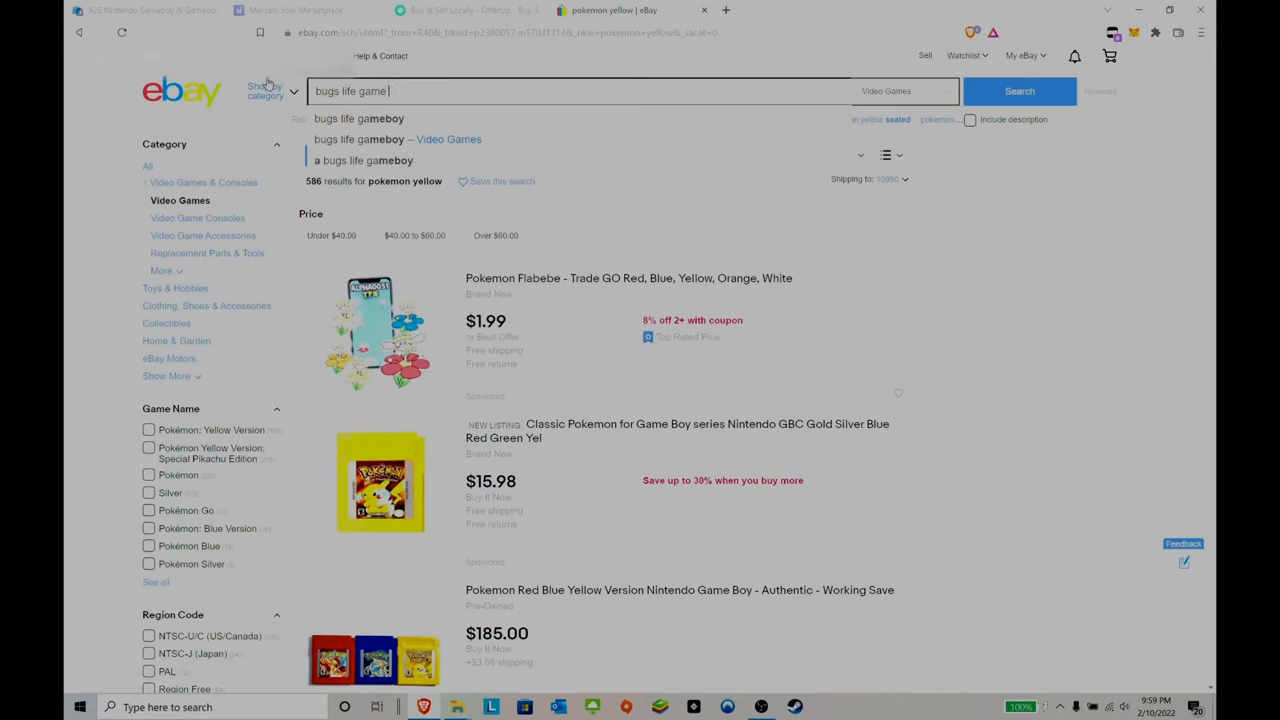
left_click(1020, 92)
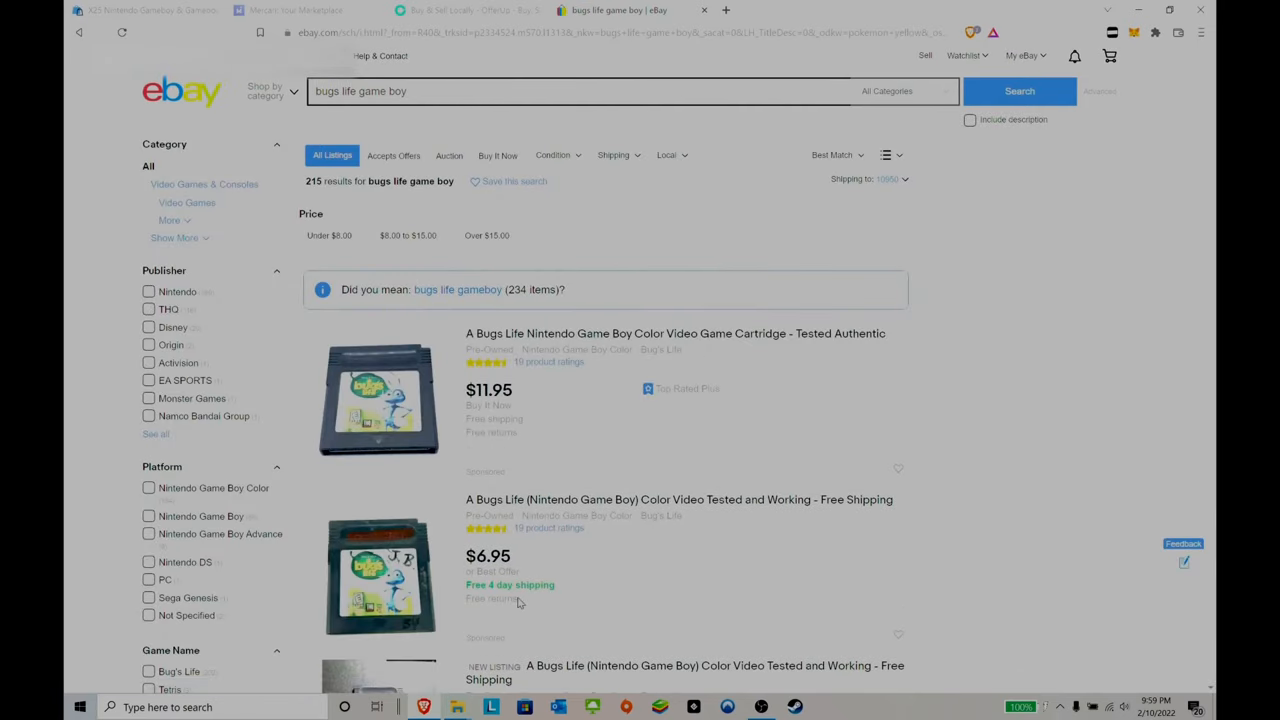
scroll("down", 3)
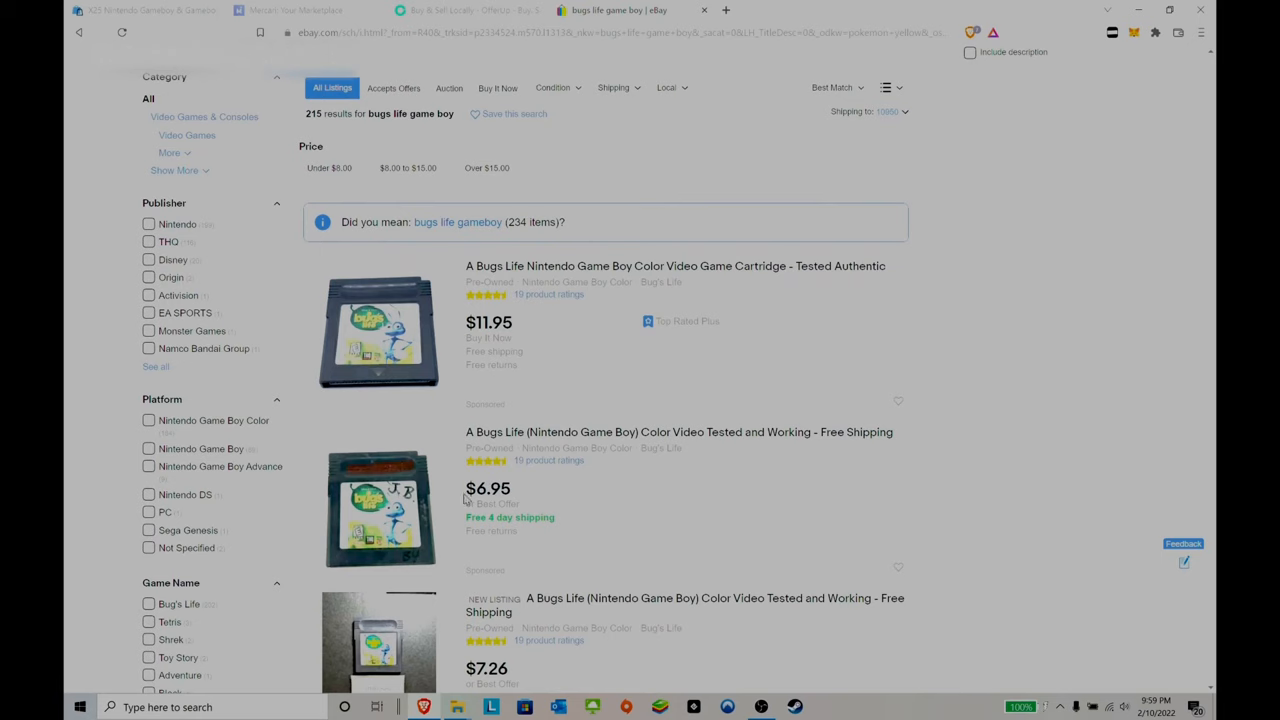
scroll("down", 3)
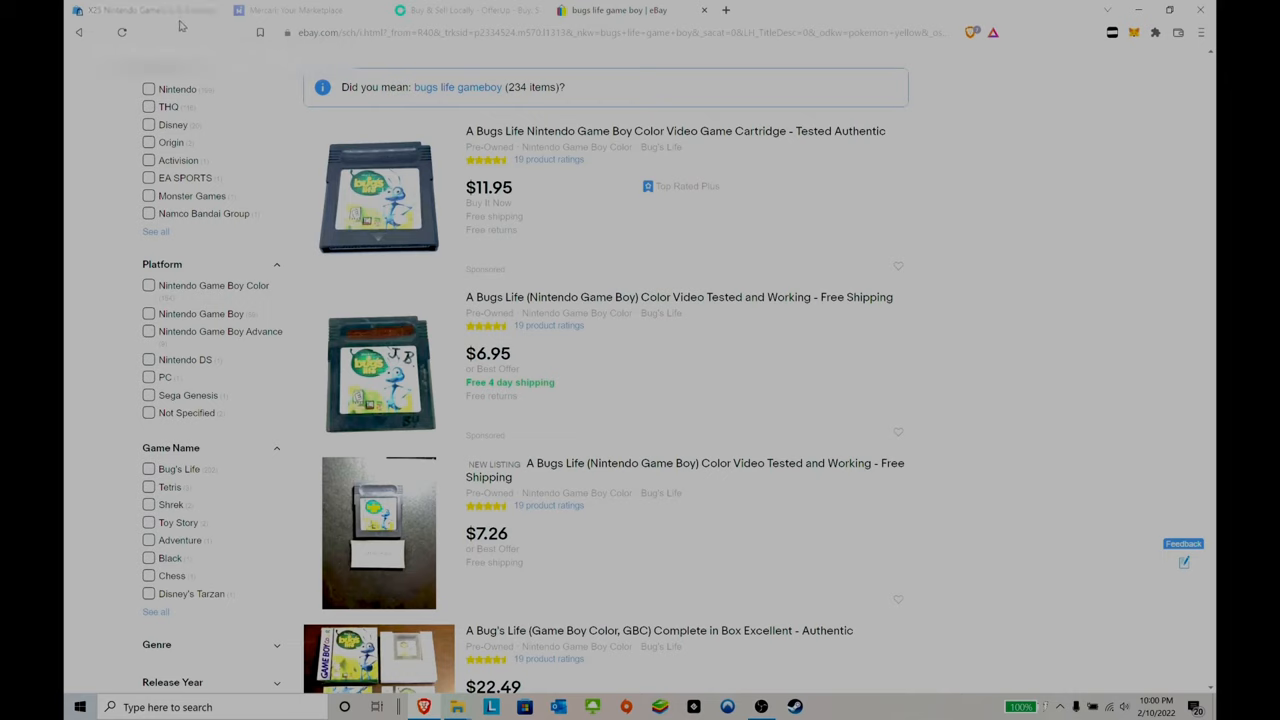
mouse_move(178, 28)
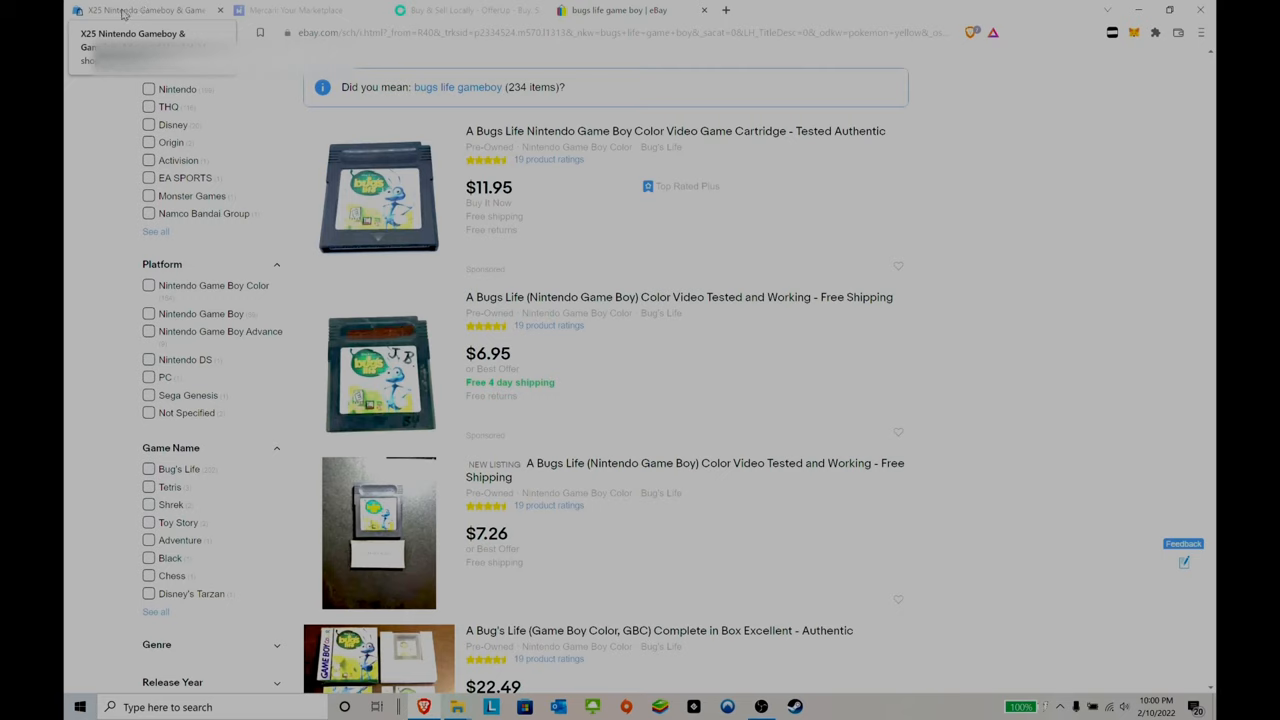
left_click(144, 10)
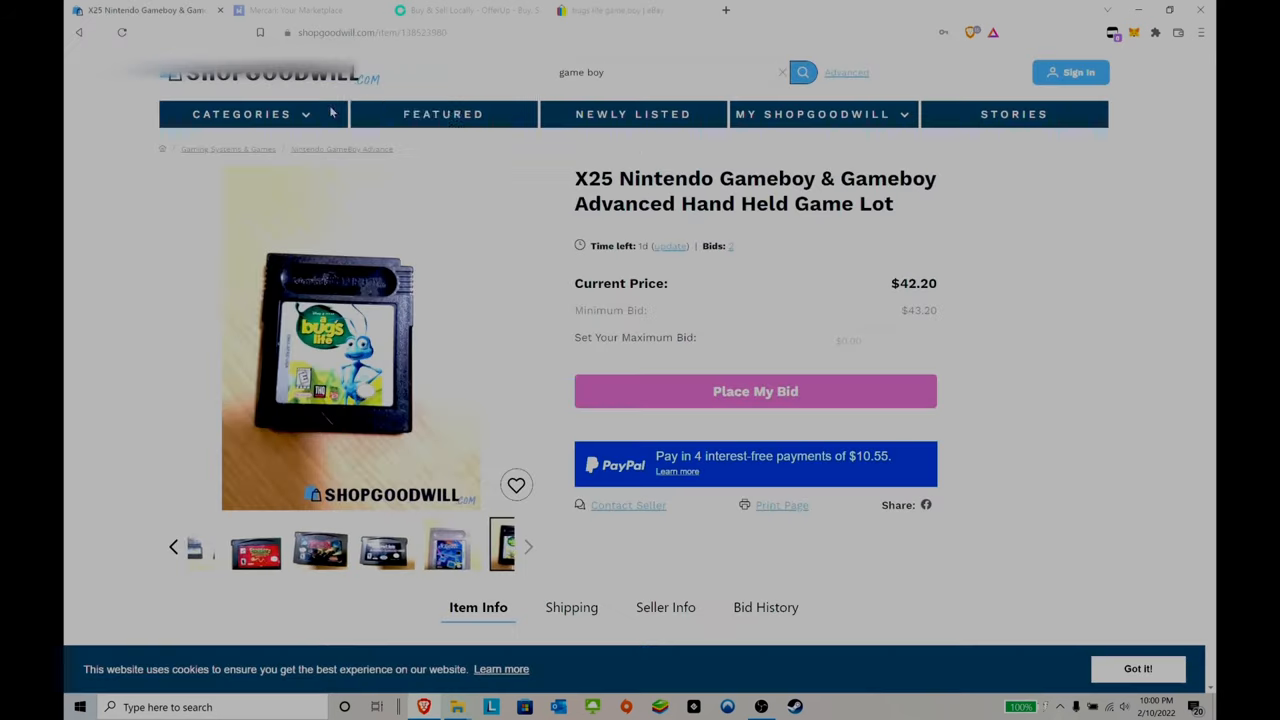
Check the last photos in the X25 lot gallery and head back to the game boy results.
left_click(528, 546)
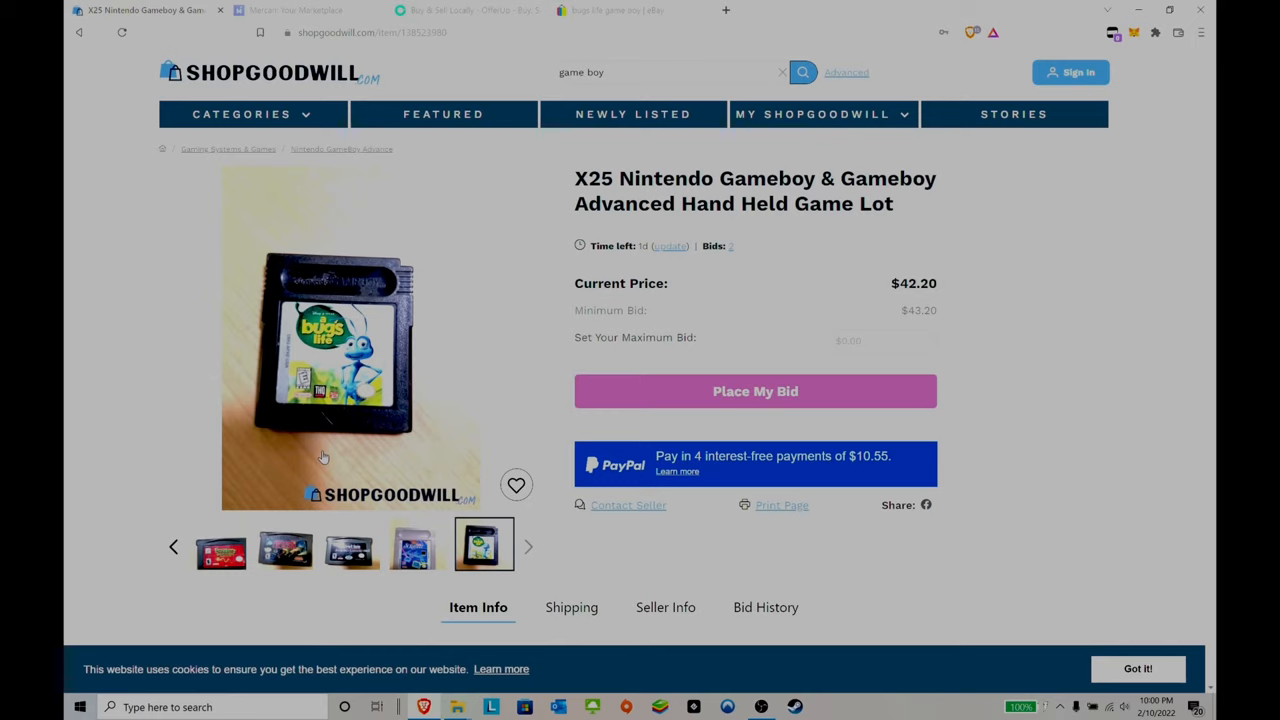
scroll("down", 3)
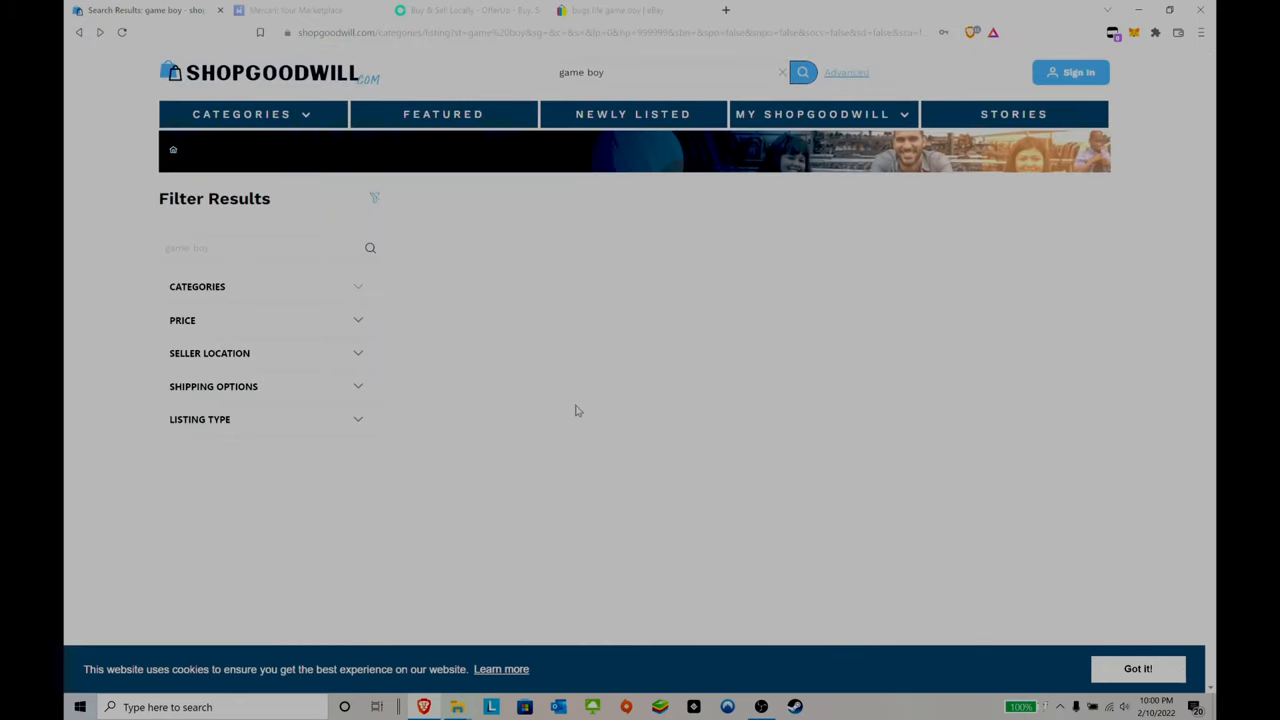
Browse further down the game boy results and open the Star Wars and Empire Strikes Back listing at $39.99.
scroll("down", 3)
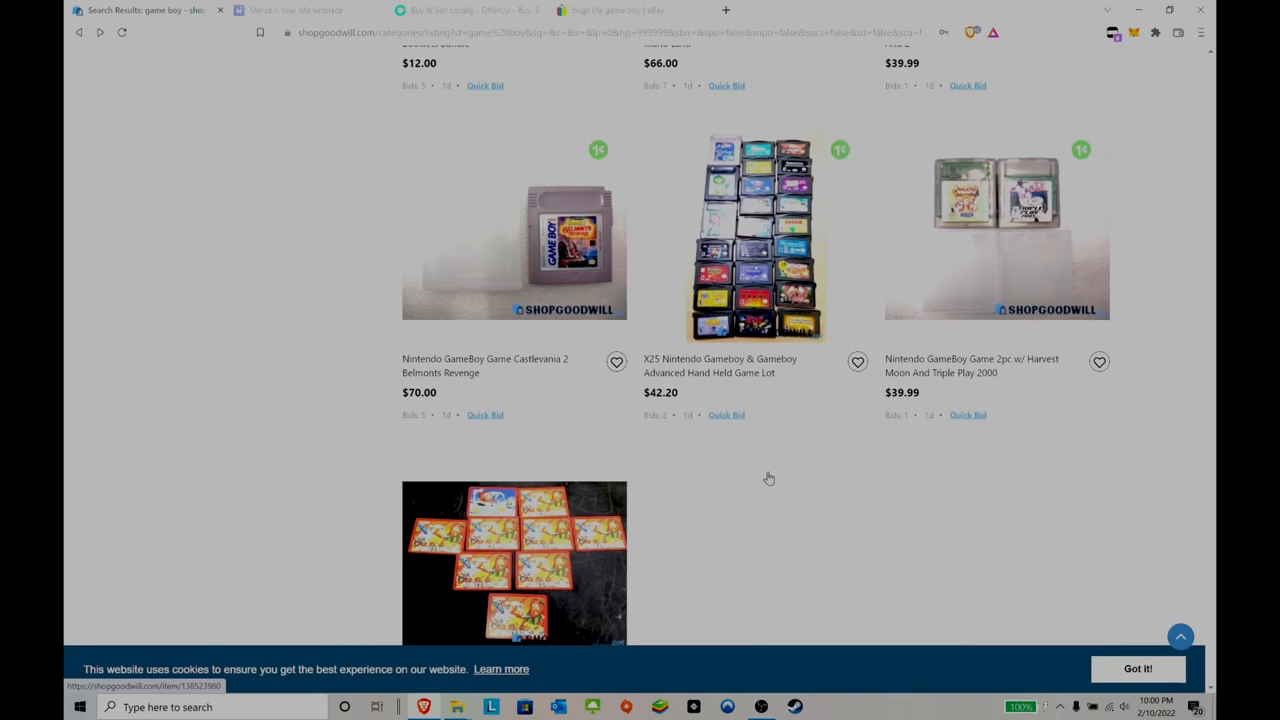
scroll("down", 3)
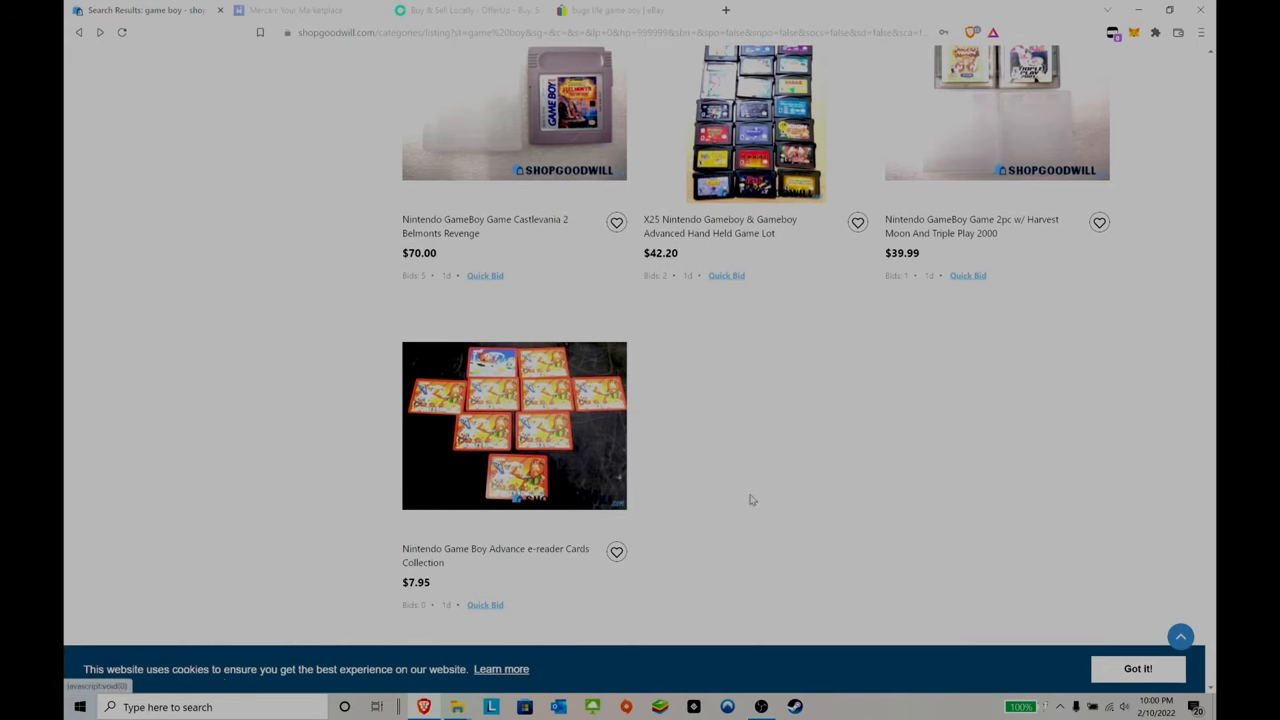
right_click(756, 180)
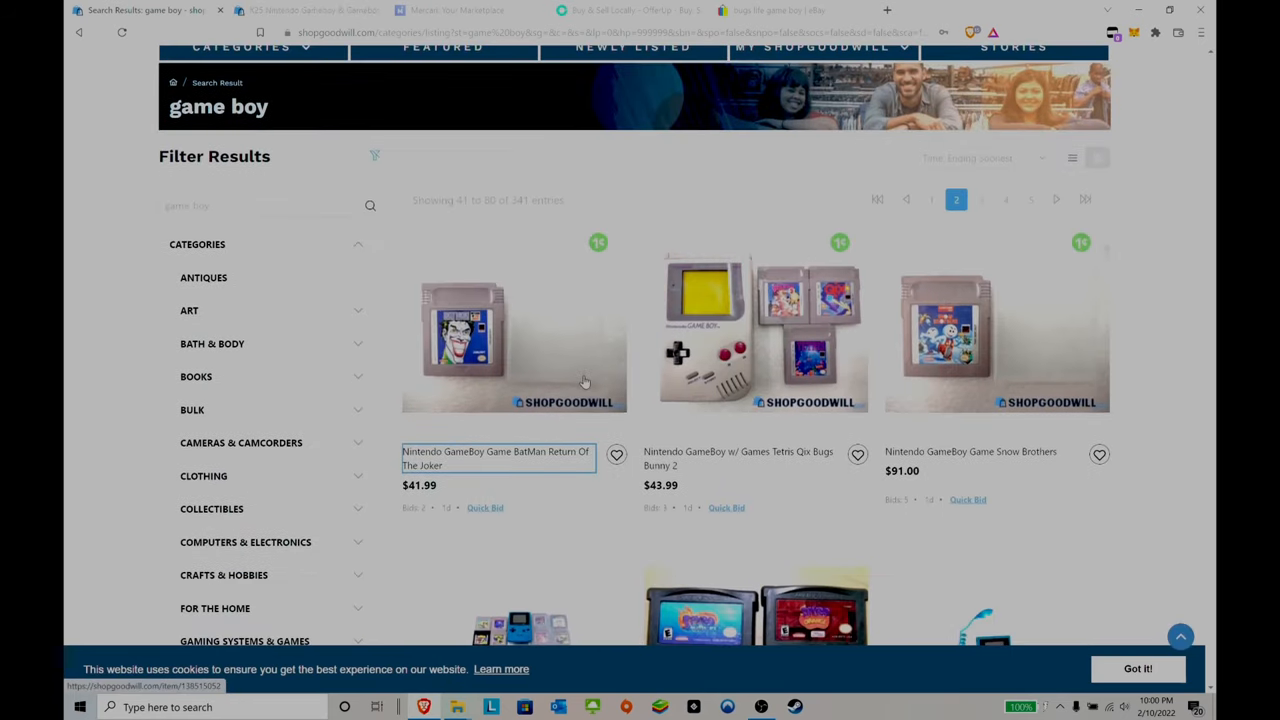
scroll("down", 3)
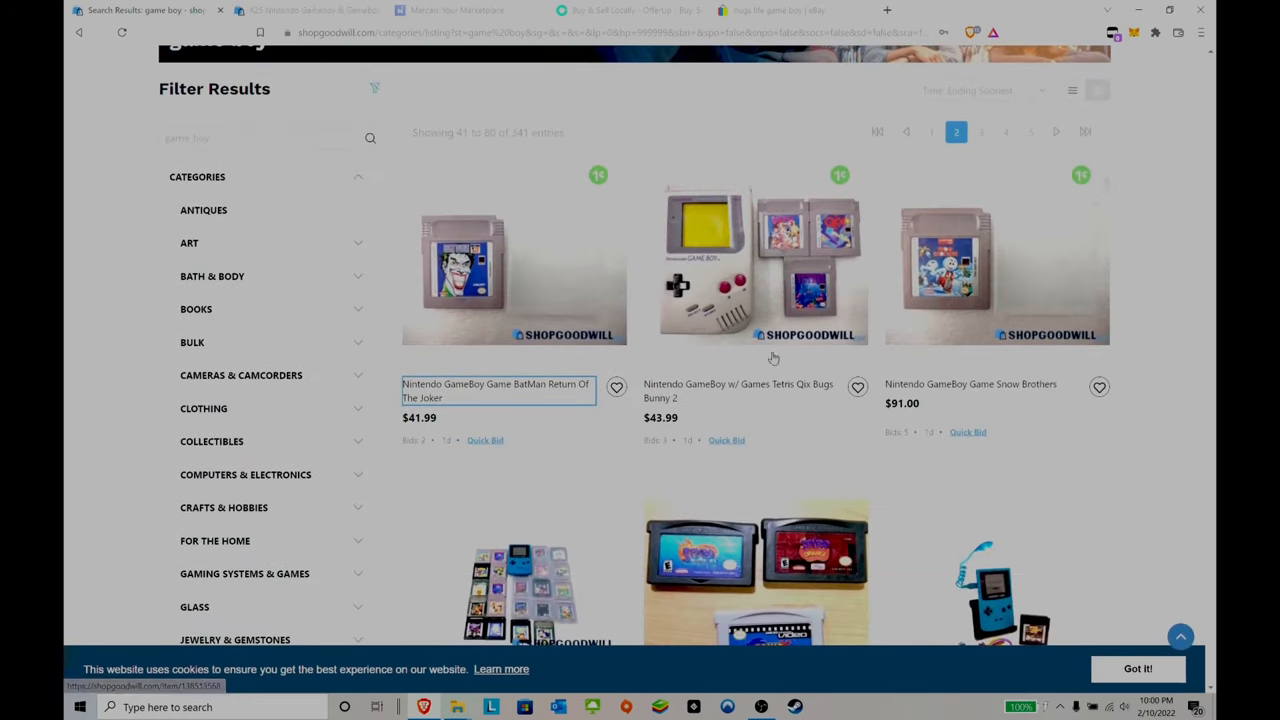
mouse_move(518, 330)
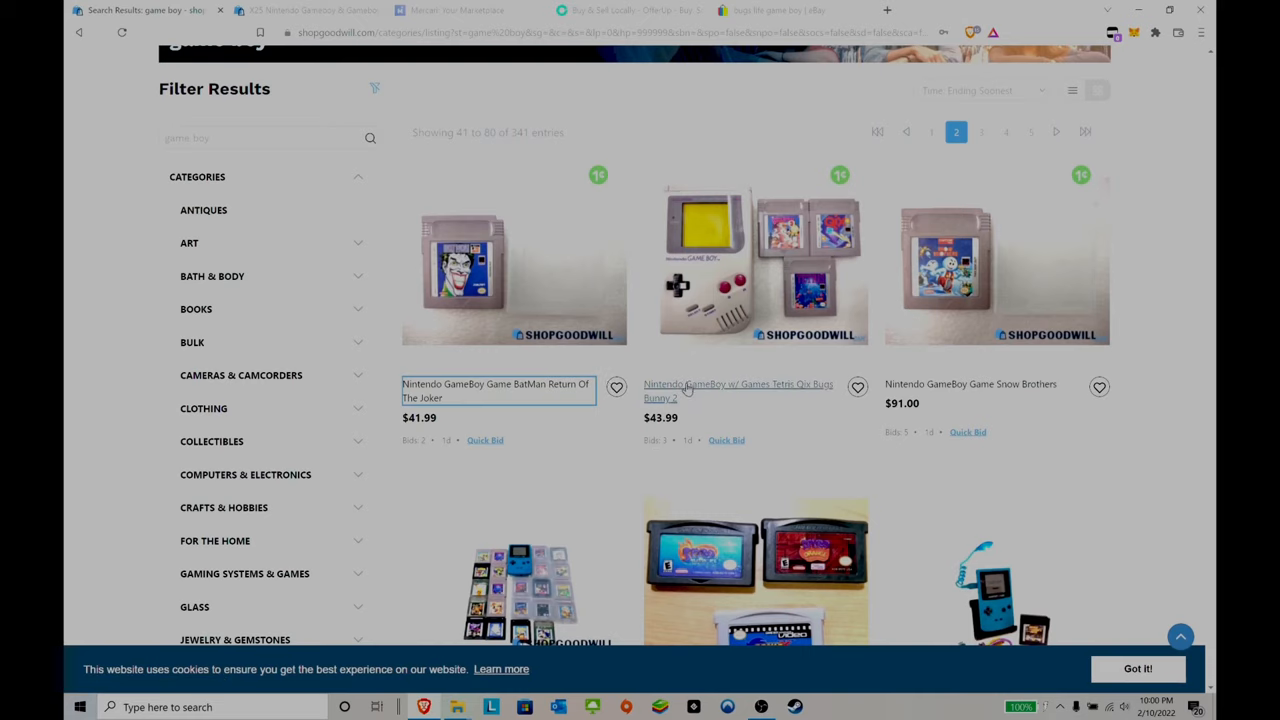
scroll("down", 3)
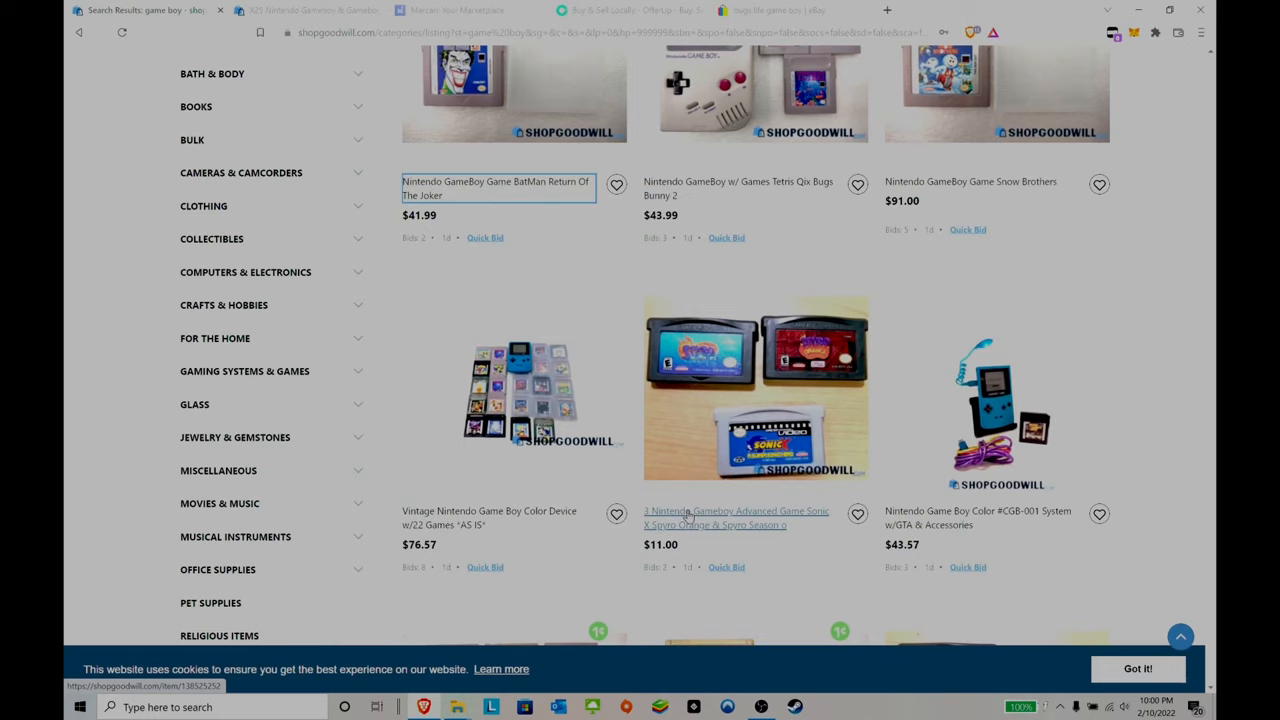
mouse_move(748, 502)
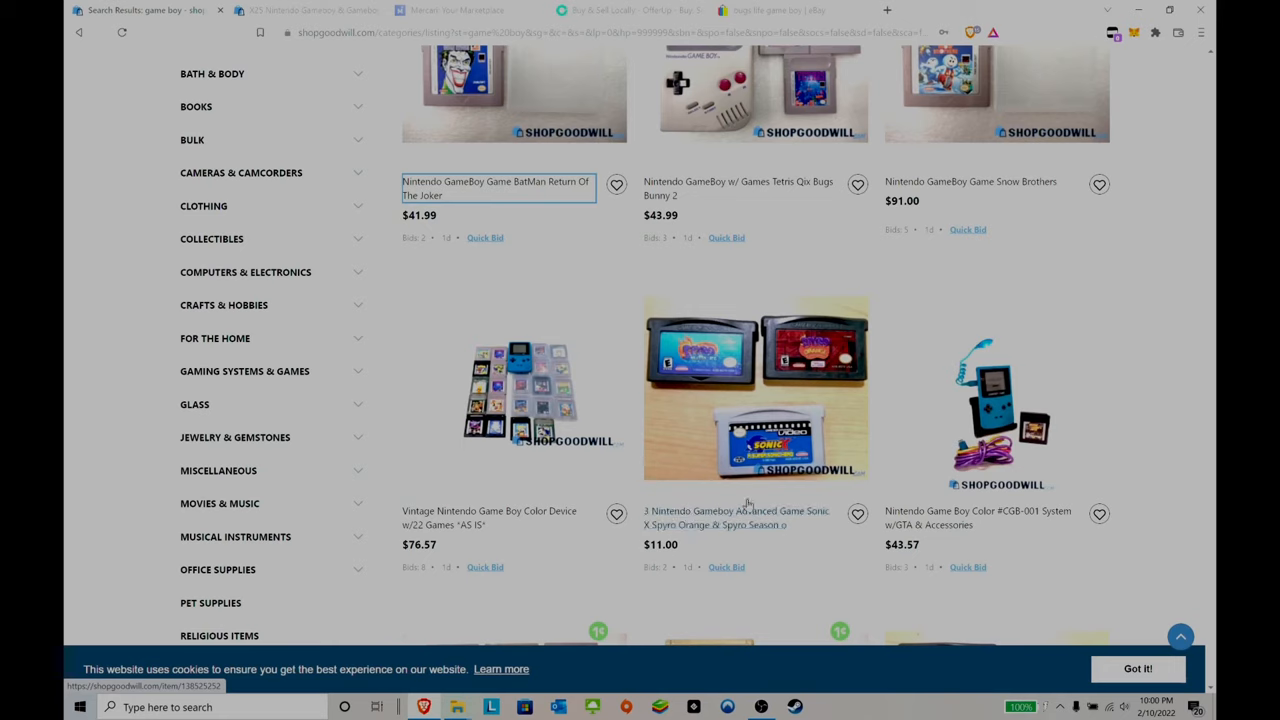
mouse_move(684, 468)
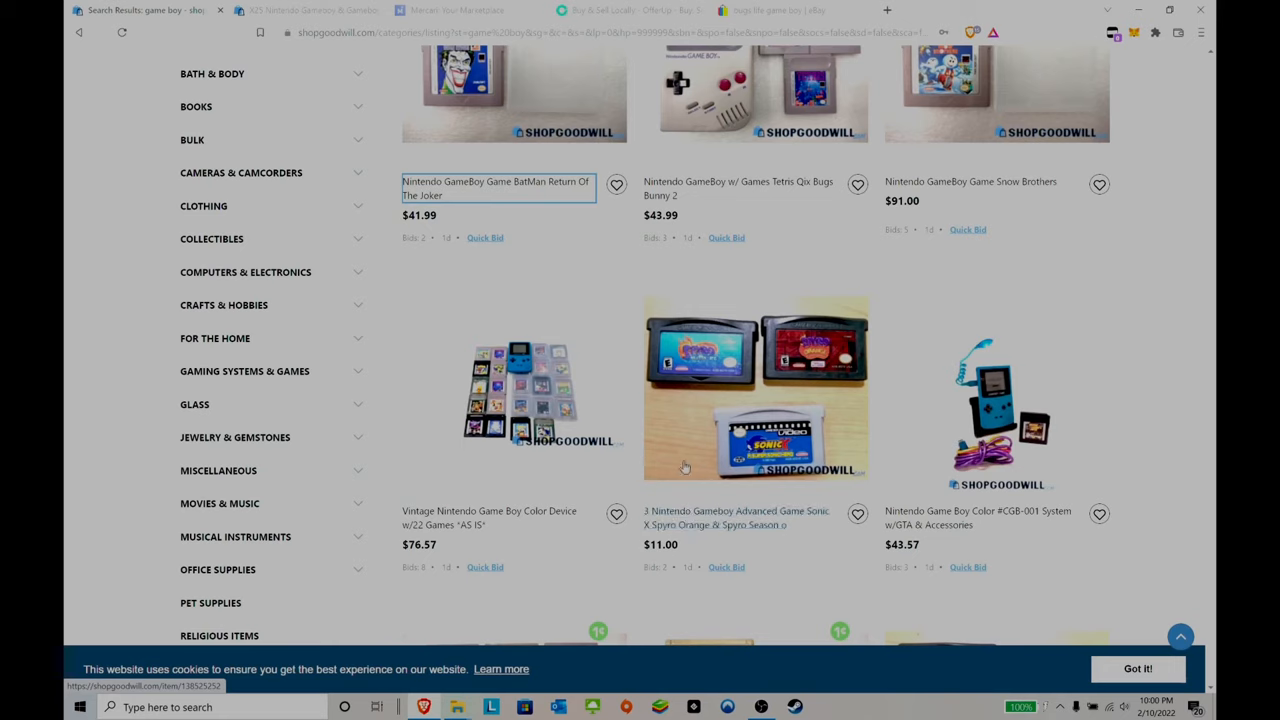
scroll("down", 3)
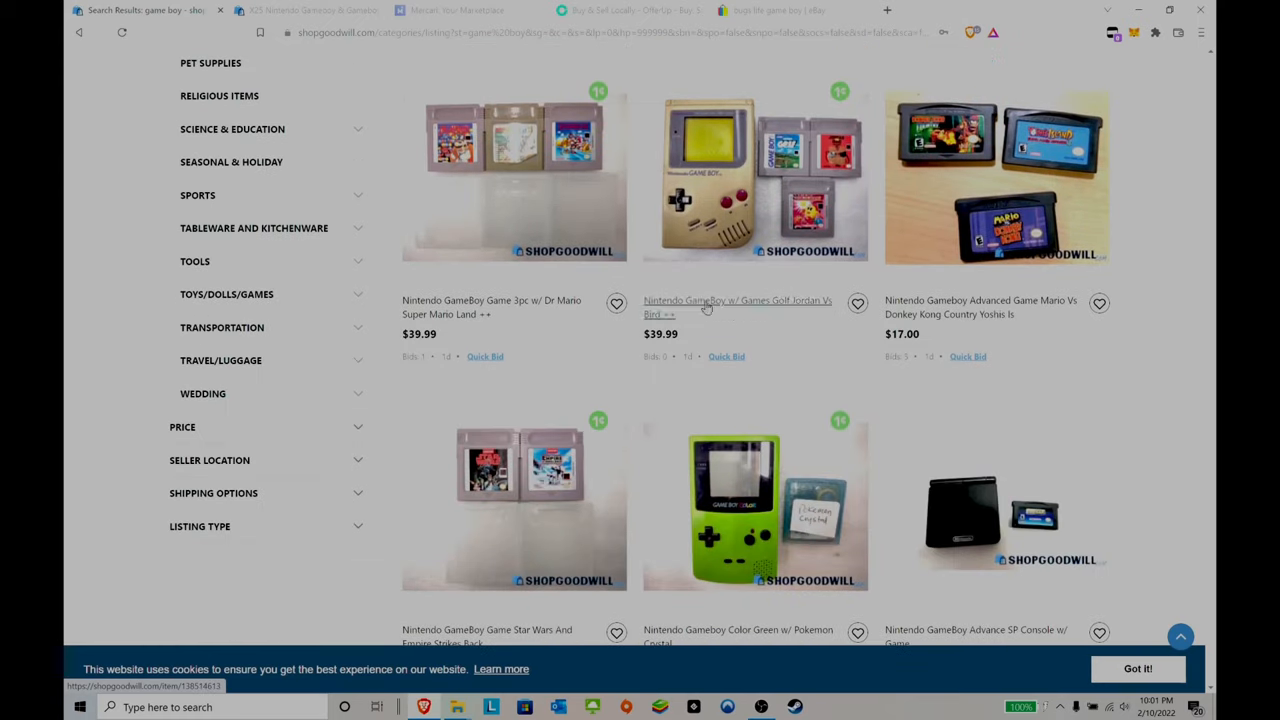
scroll("down", 3)
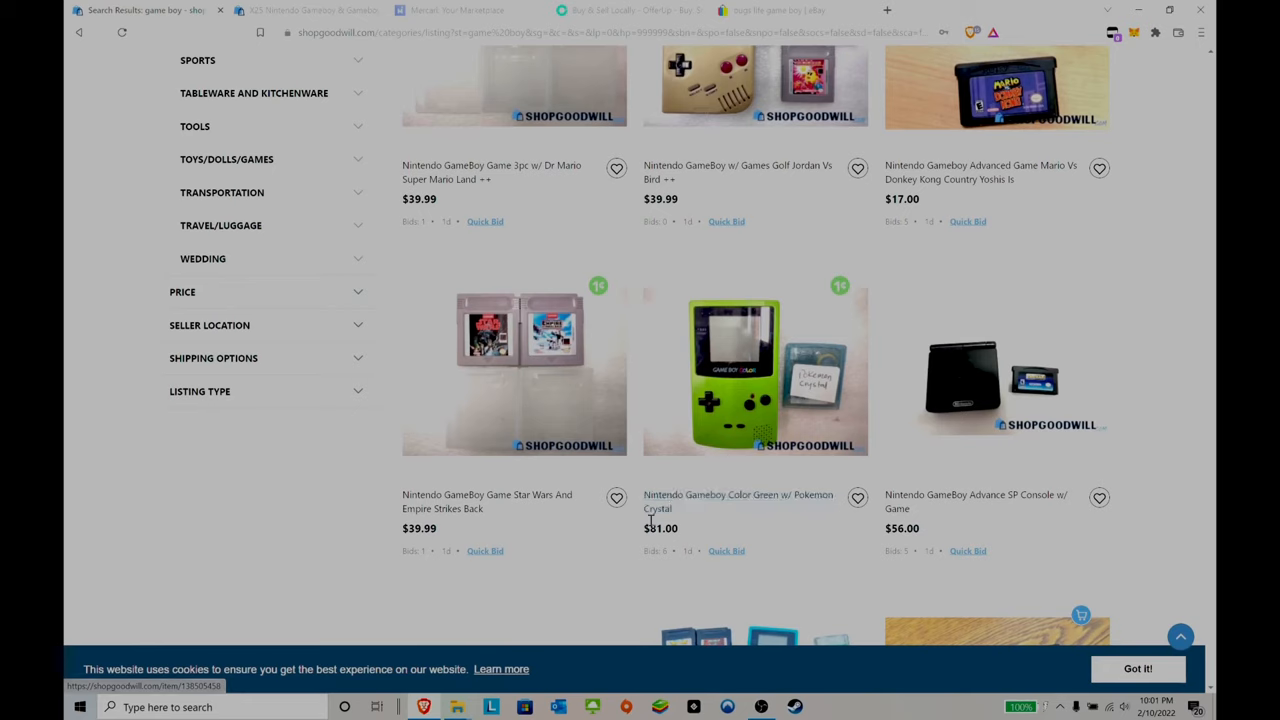
mouse_move(730, 360)
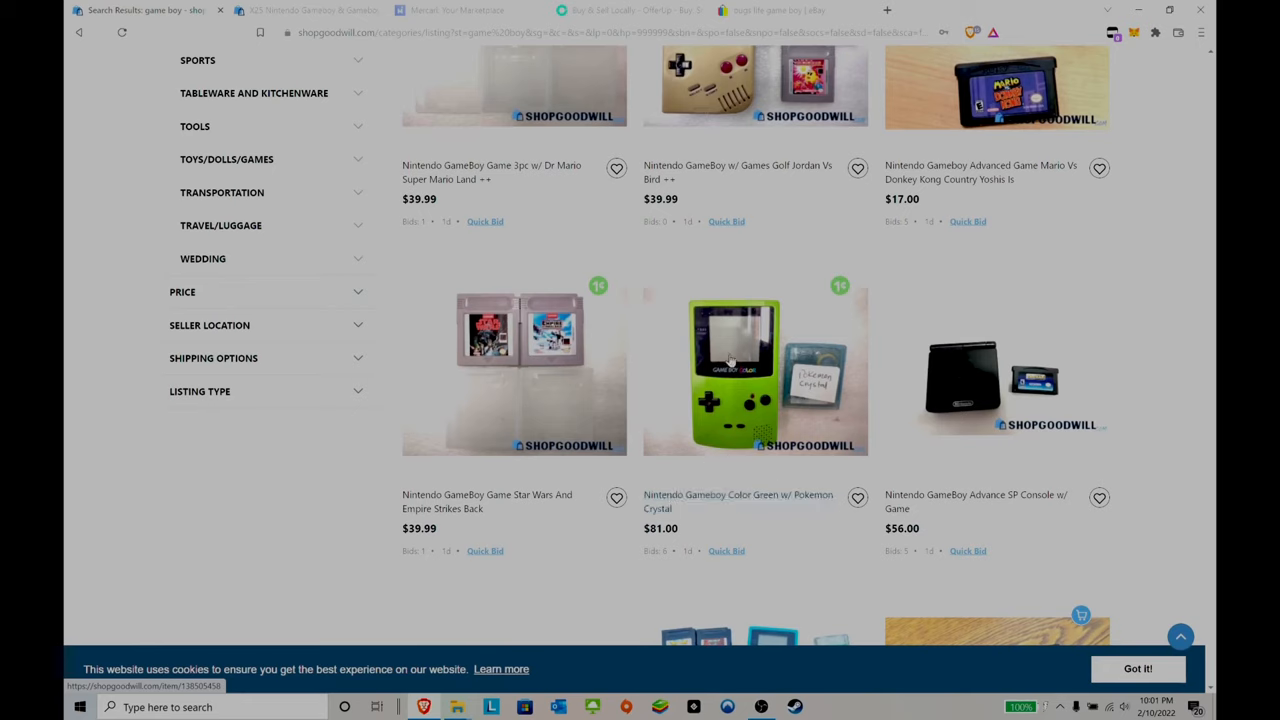
mouse_move(738, 384)
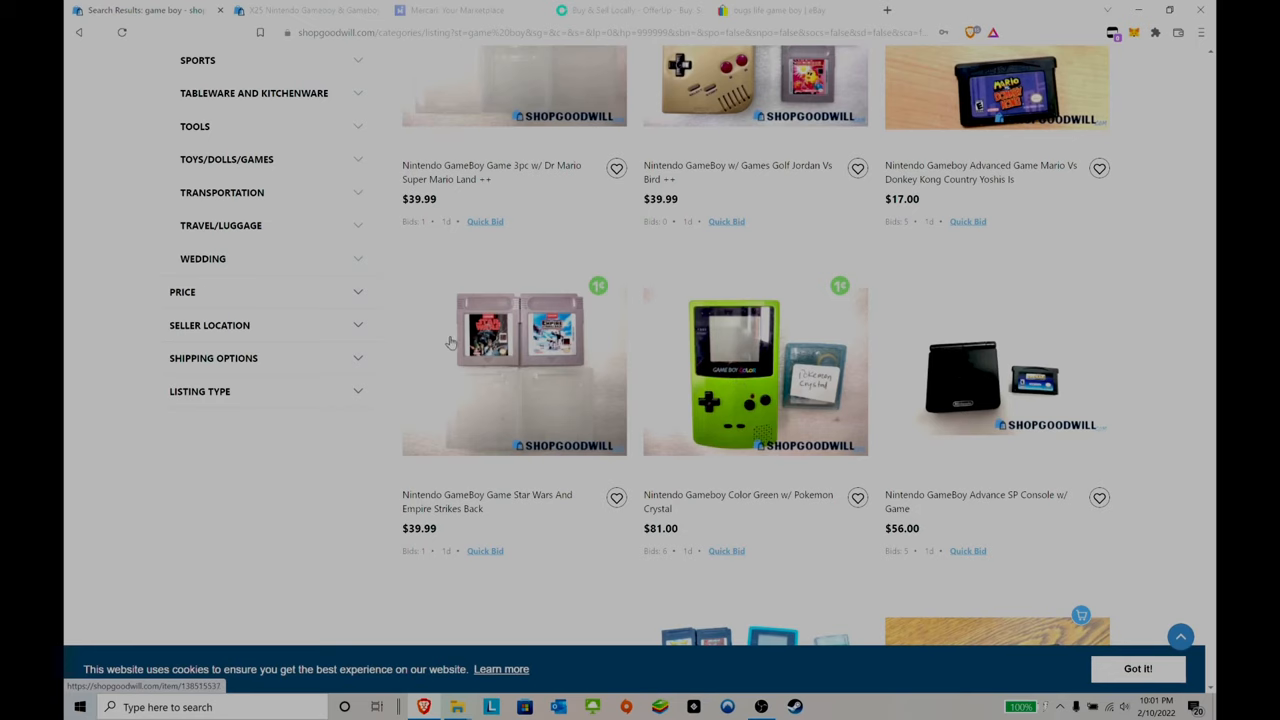
left_click(514, 368)
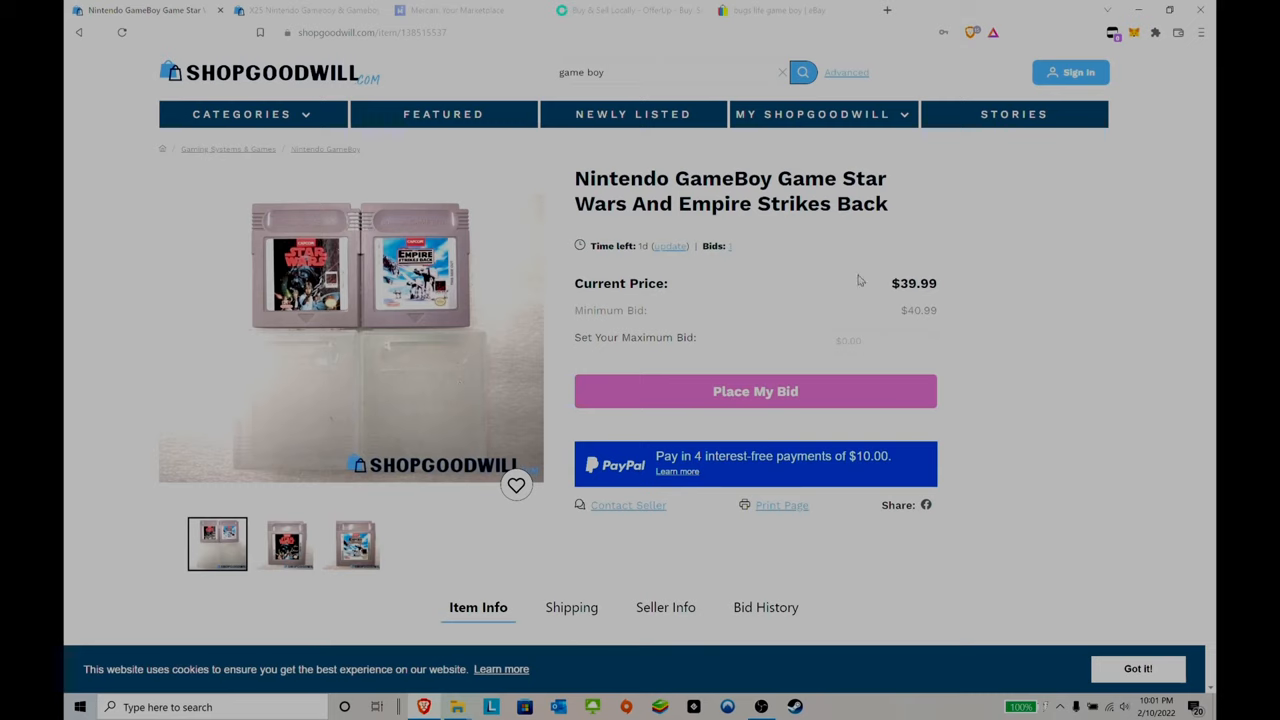
mouse_move(872, 276)
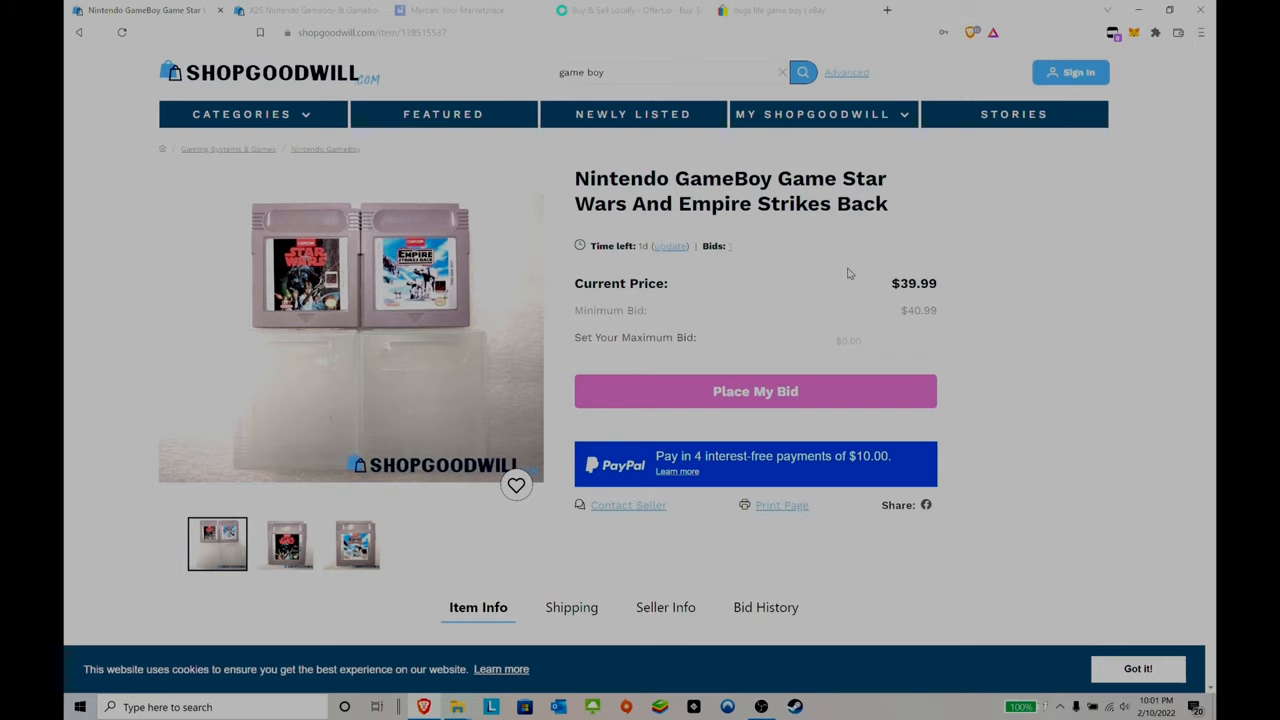
View the Star Wars and Empire Strikes Back cartridge photos, then return to the results.
left_click(284, 544)
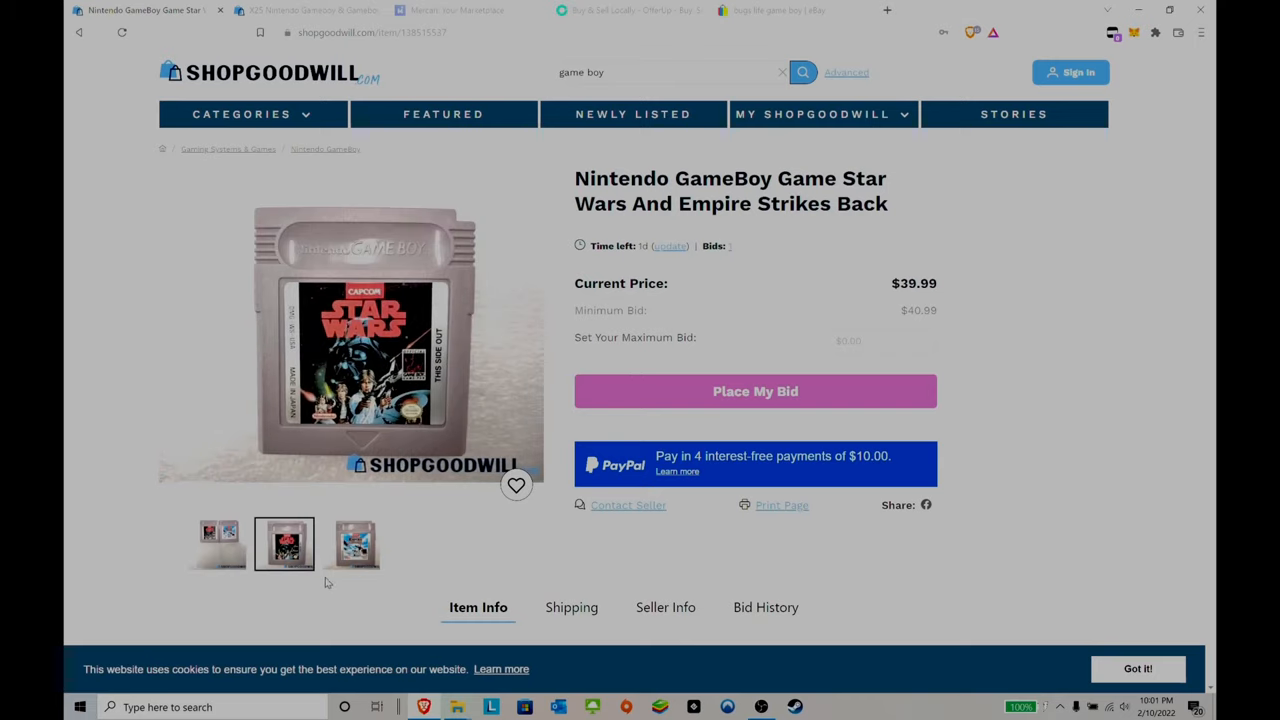
left_click(352, 544)
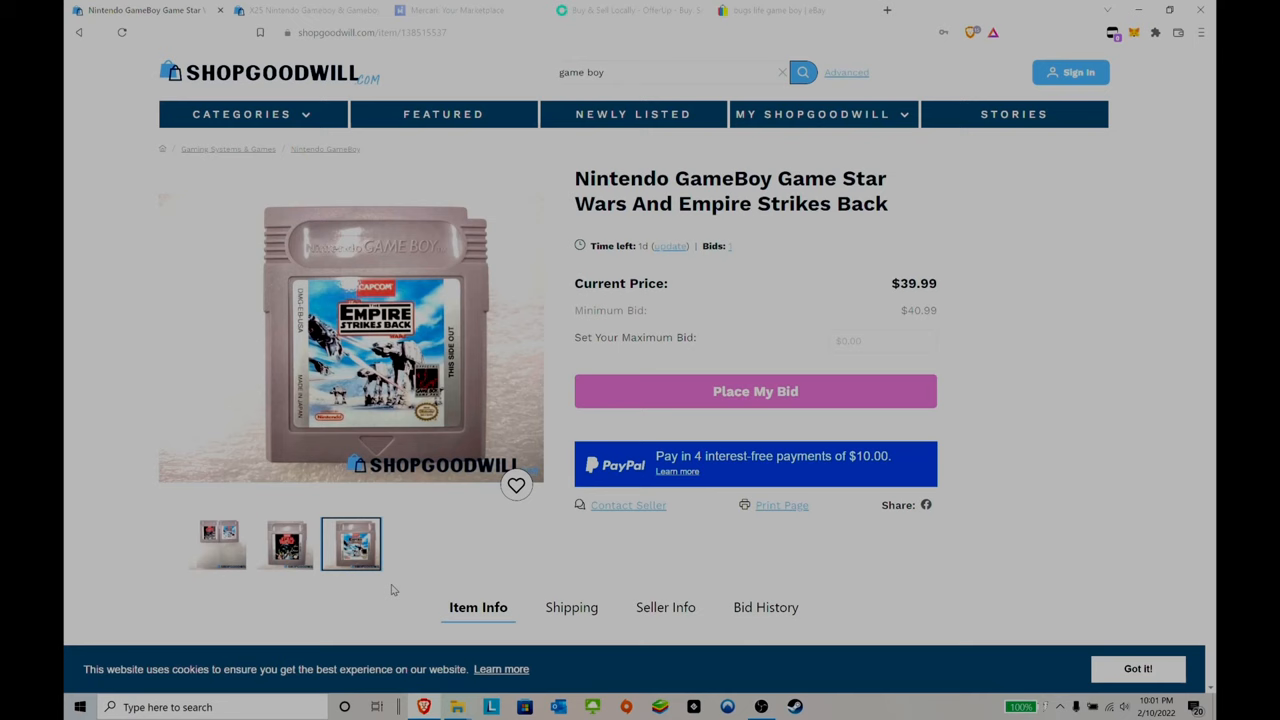
scroll("down", 3)
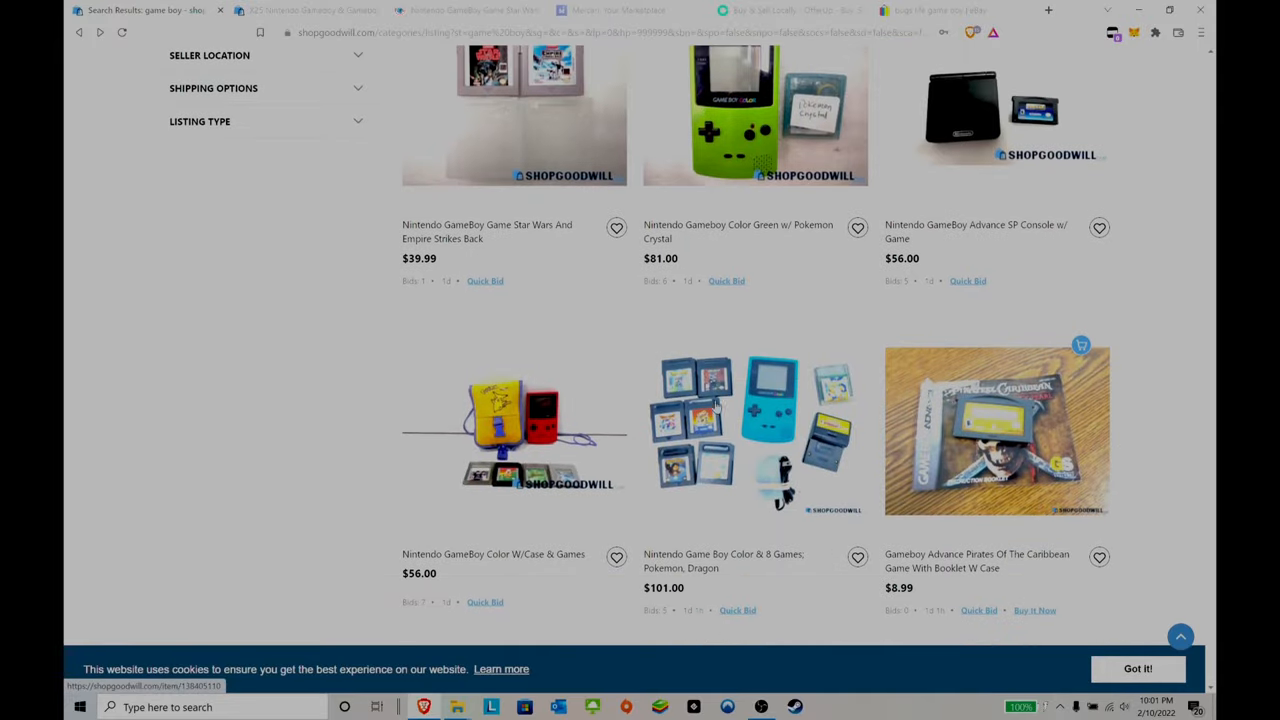
scroll("down", 3)
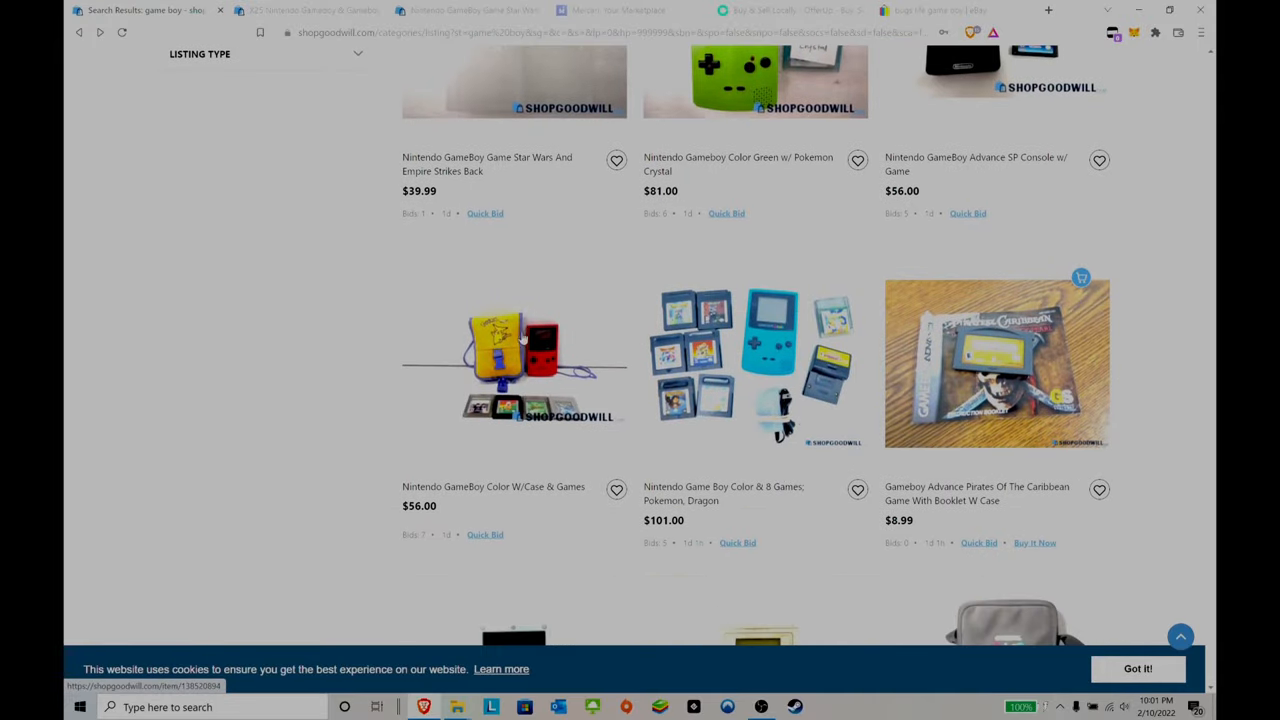
scroll("down", 3)
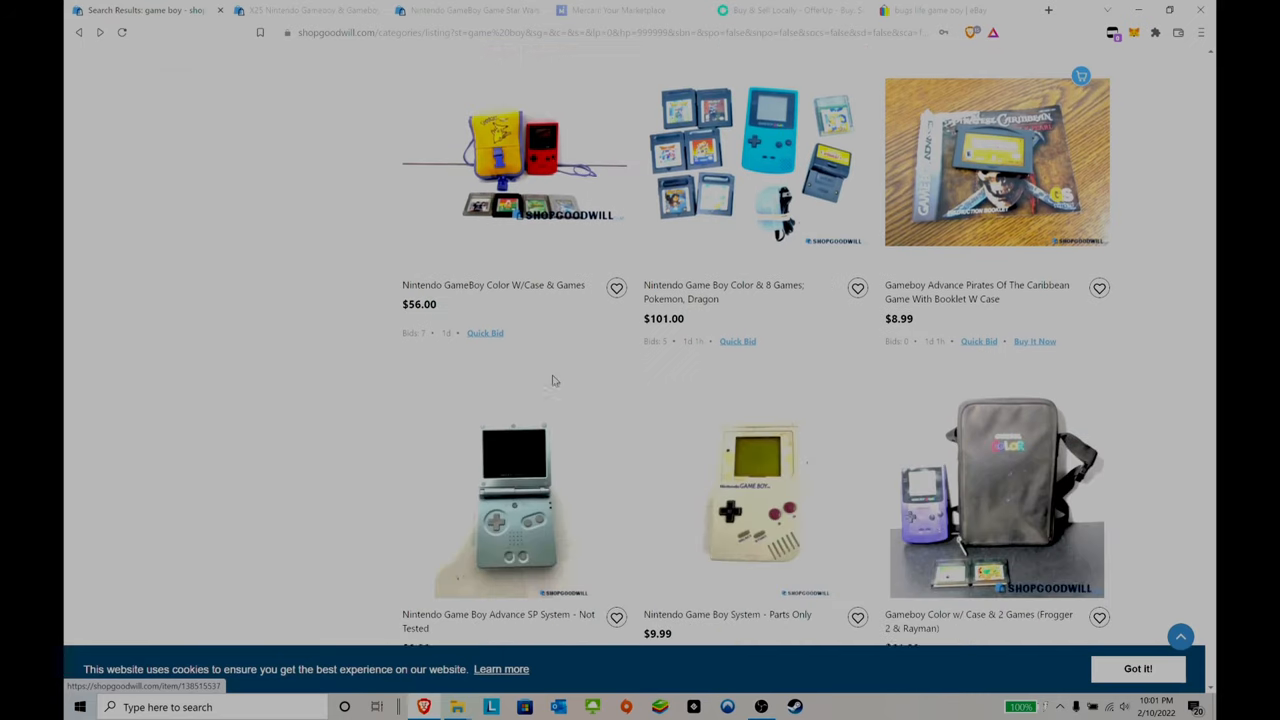
scroll("down", 3)
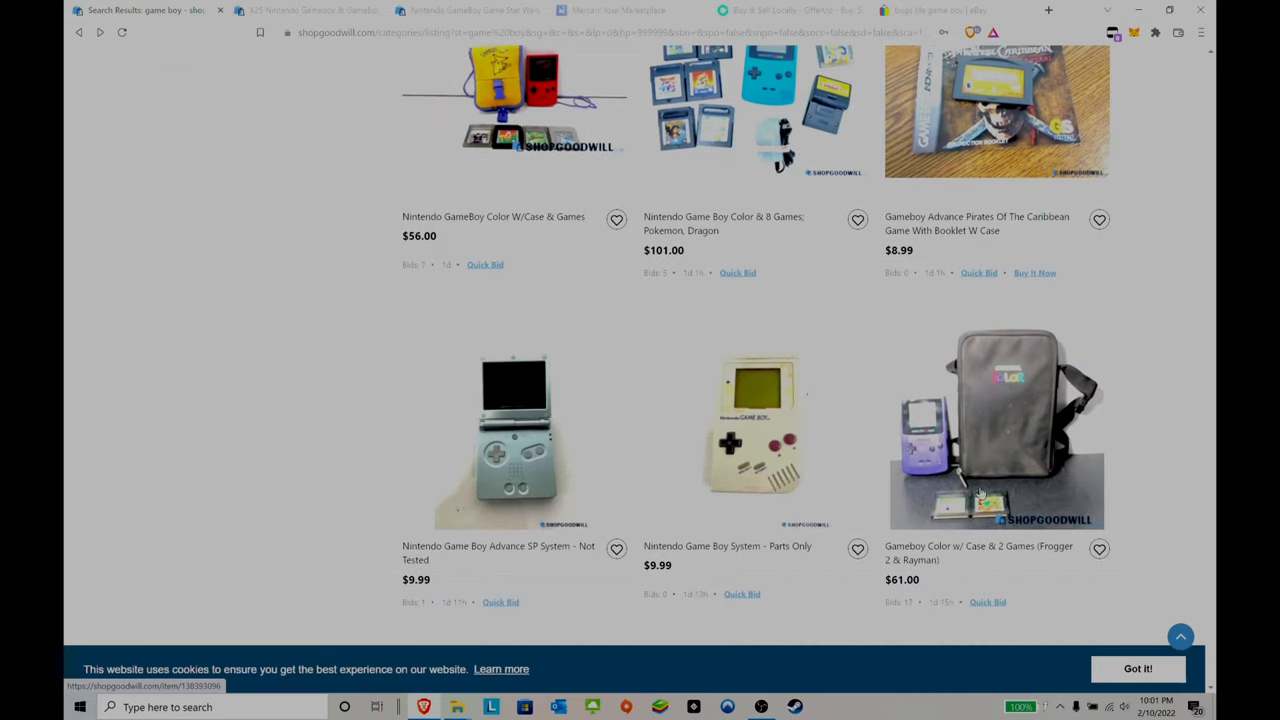
scroll("up", 3)
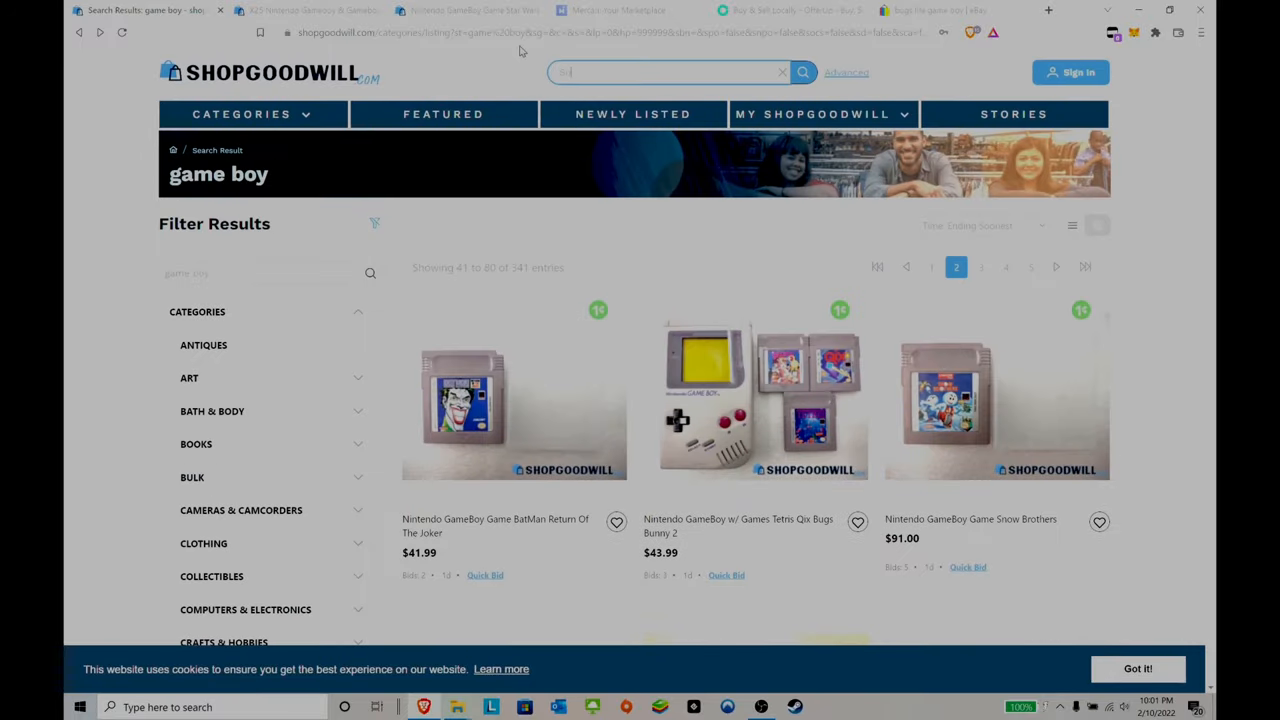
Search ShopGoodwill for 'Super nintendo' and start reviewing the results.
type("Super nintendo")
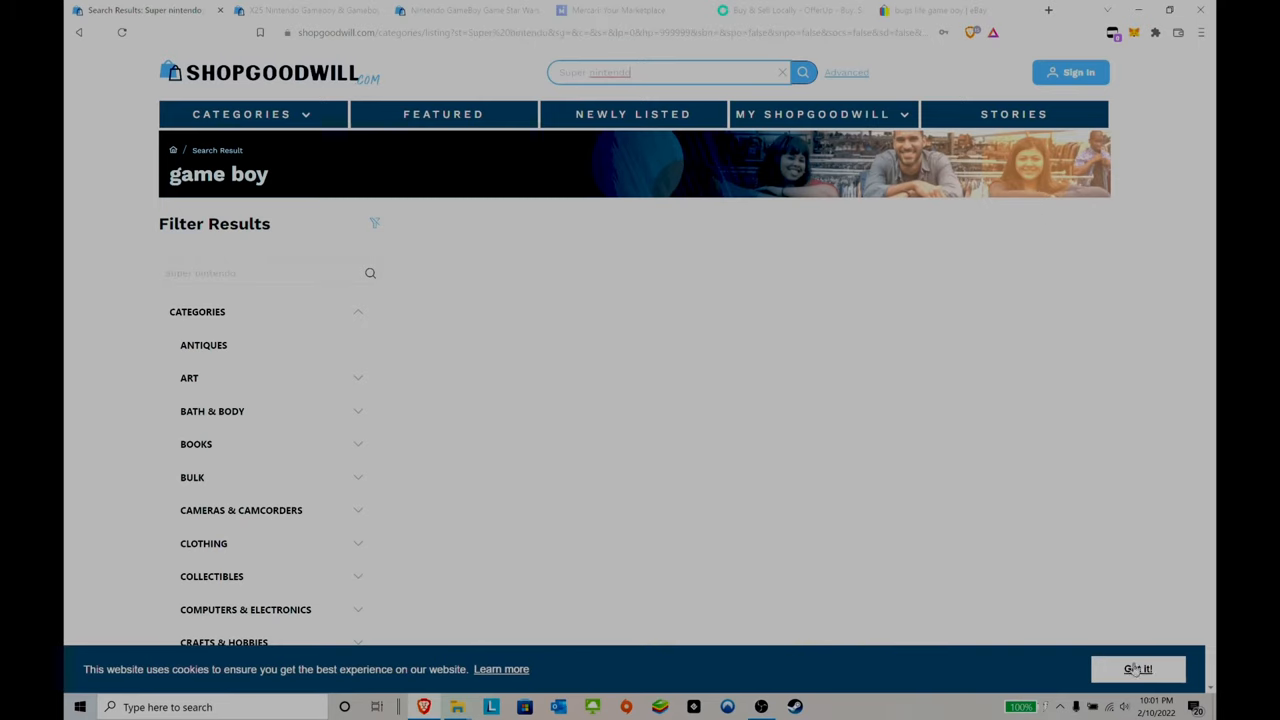
left_click(802, 72)
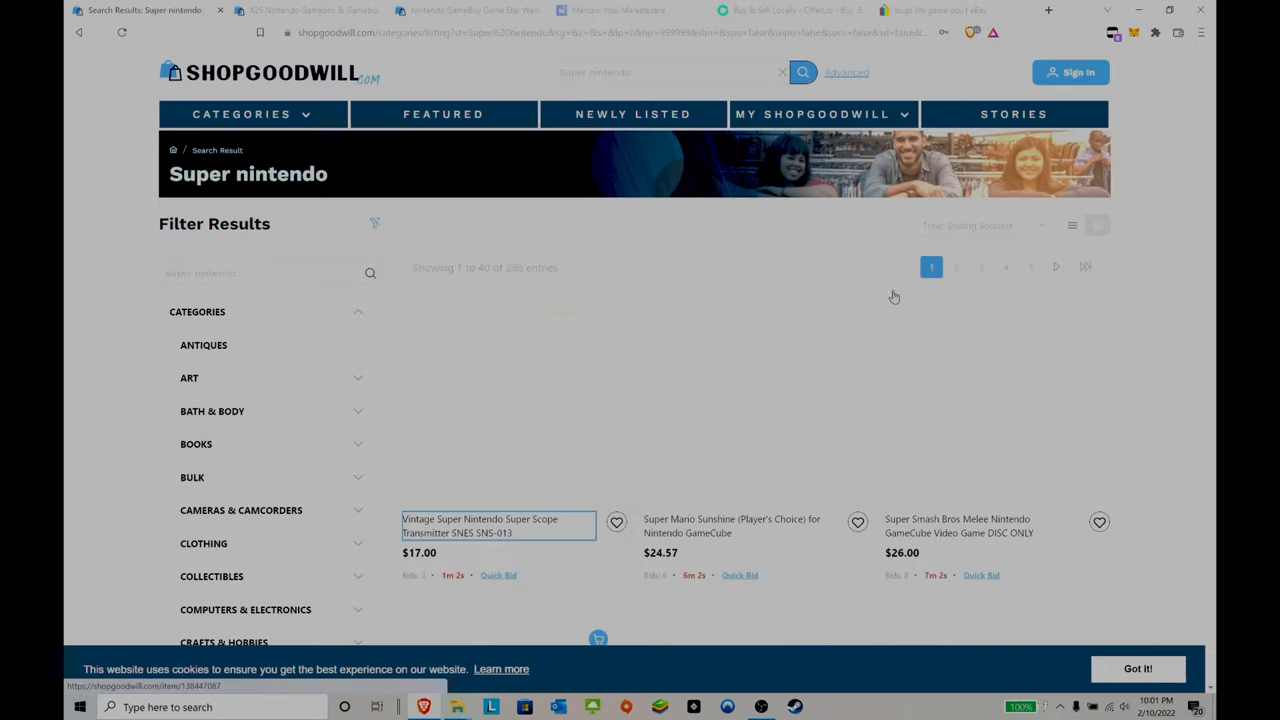
scroll("down", 3)
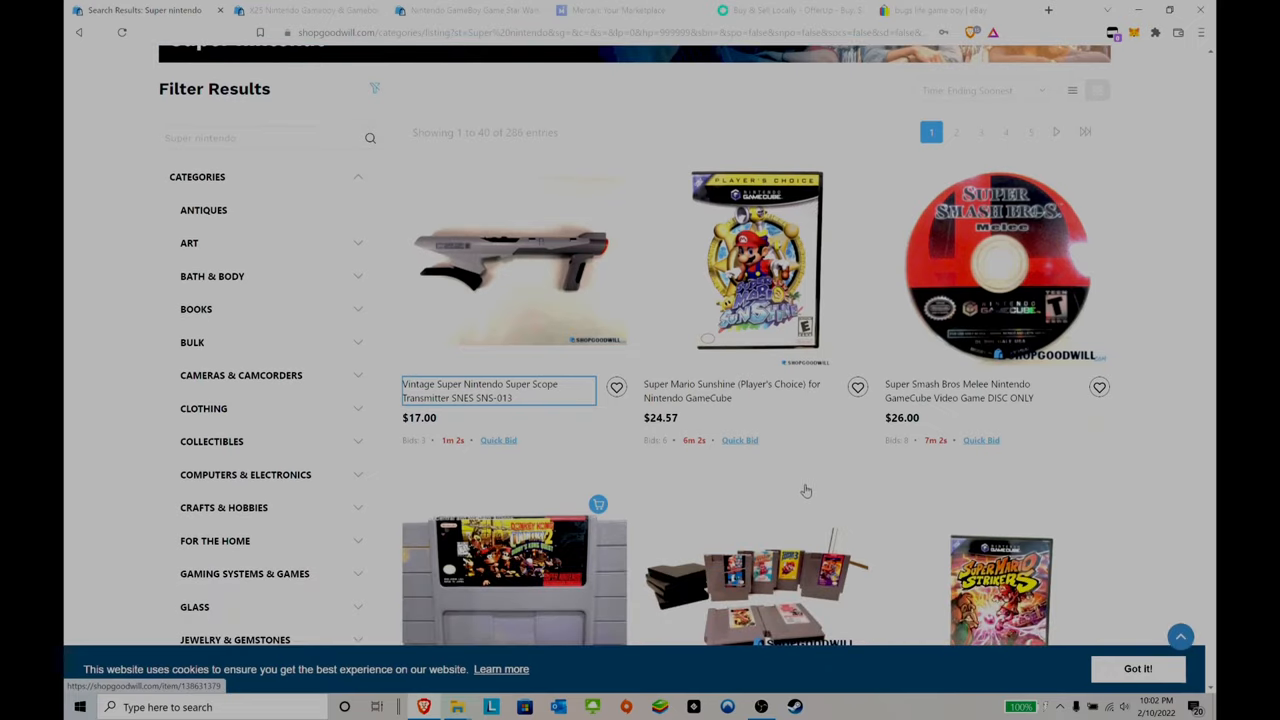
scroll("down", 3)
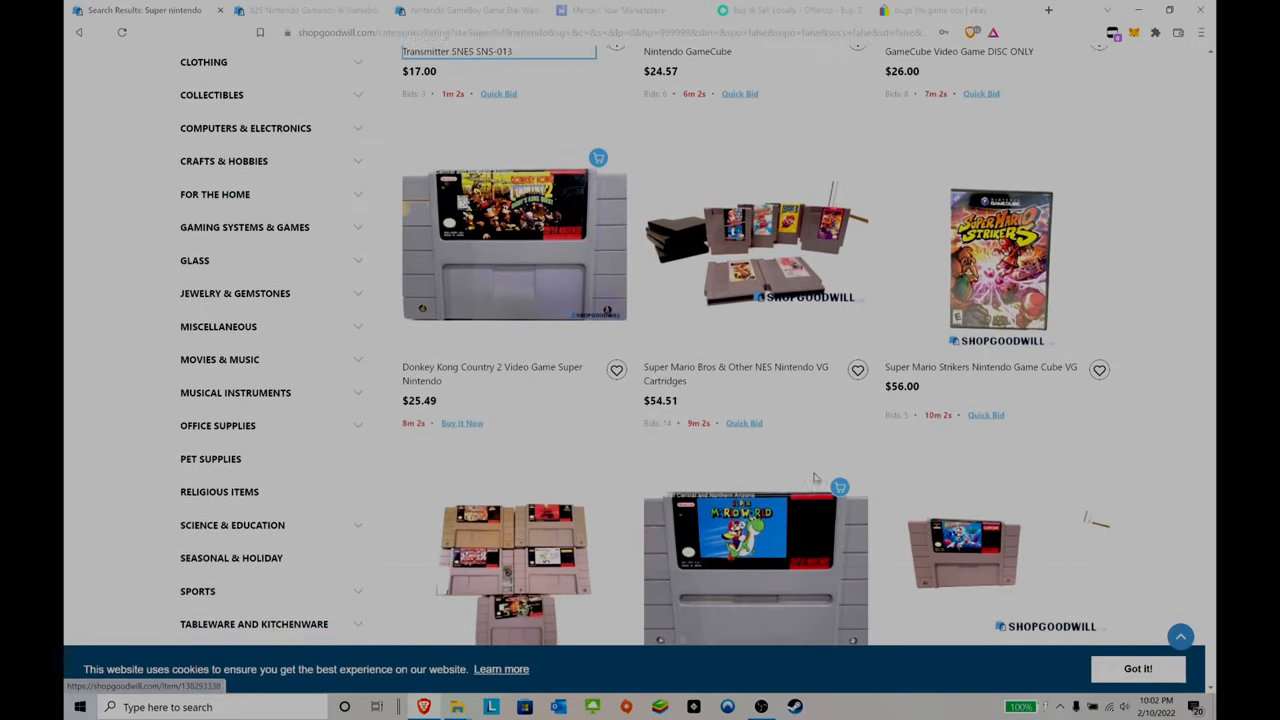
scroll("down", 3)
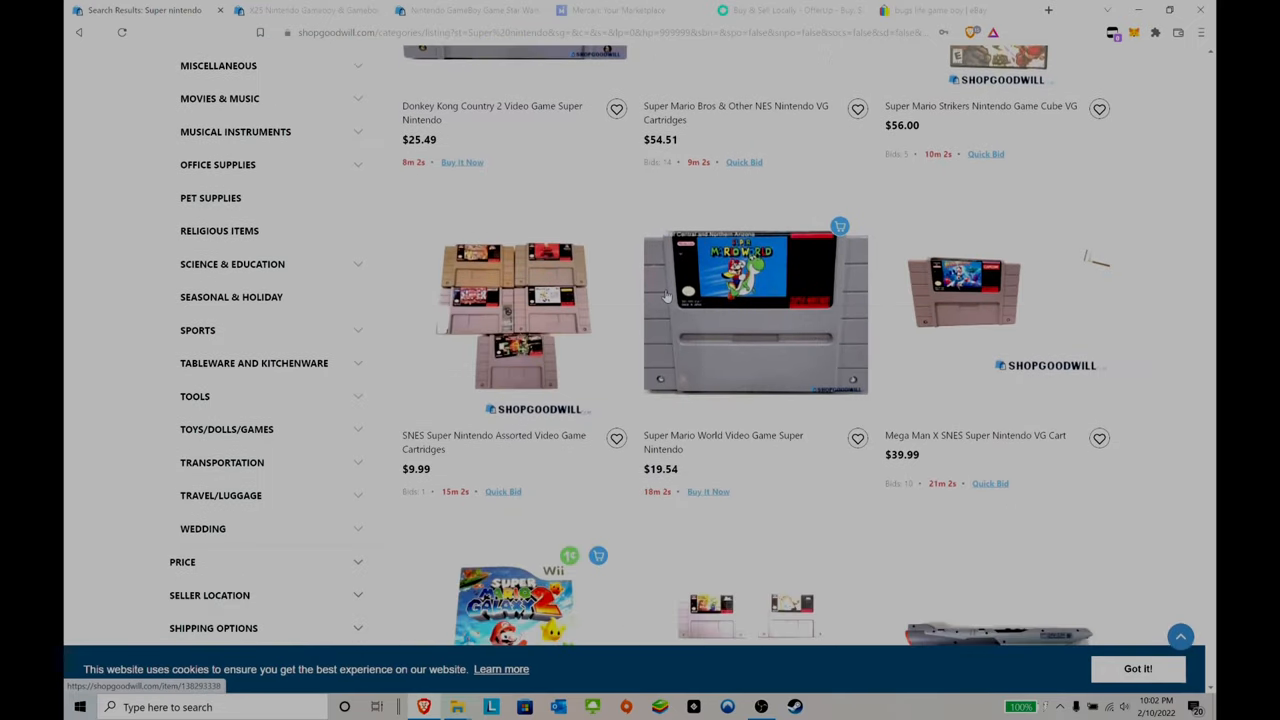
Continue through the Super Nintendo listings, noting prices such as Donkey Kong Country 2 at $25.49.
scroll("down", 3)
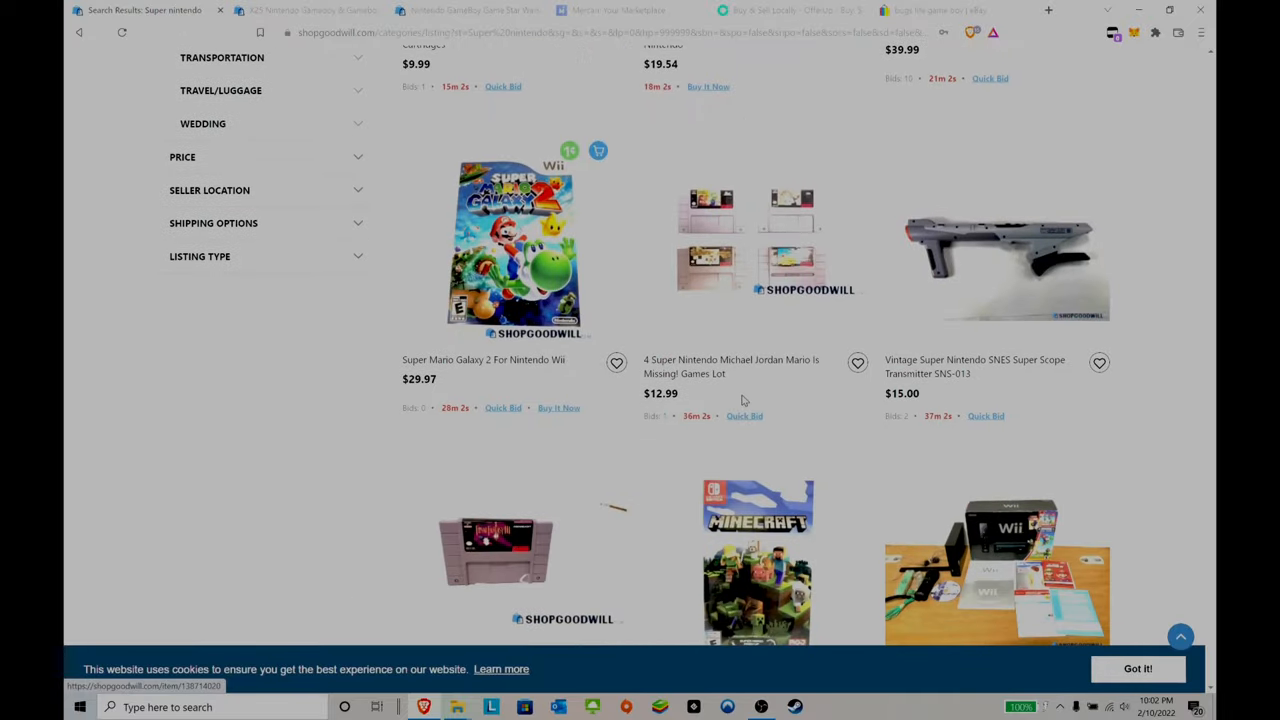
scroll("down", 3)
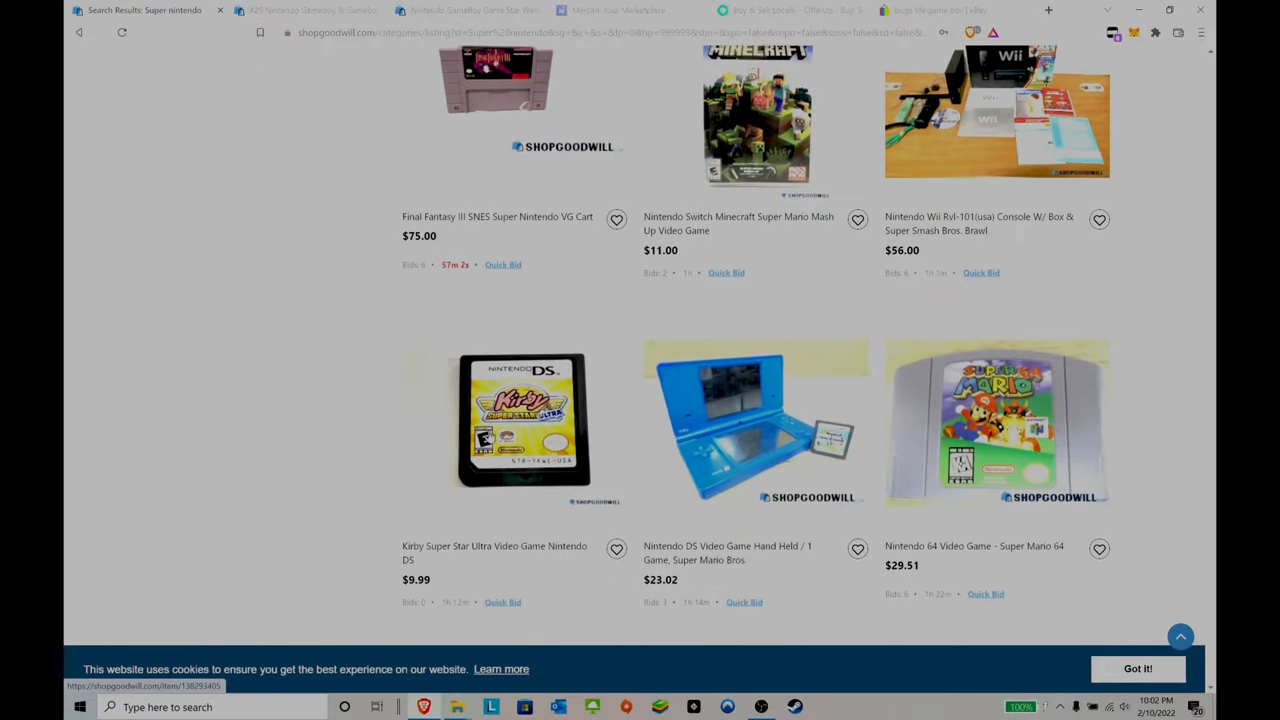
scroll("down", 3)
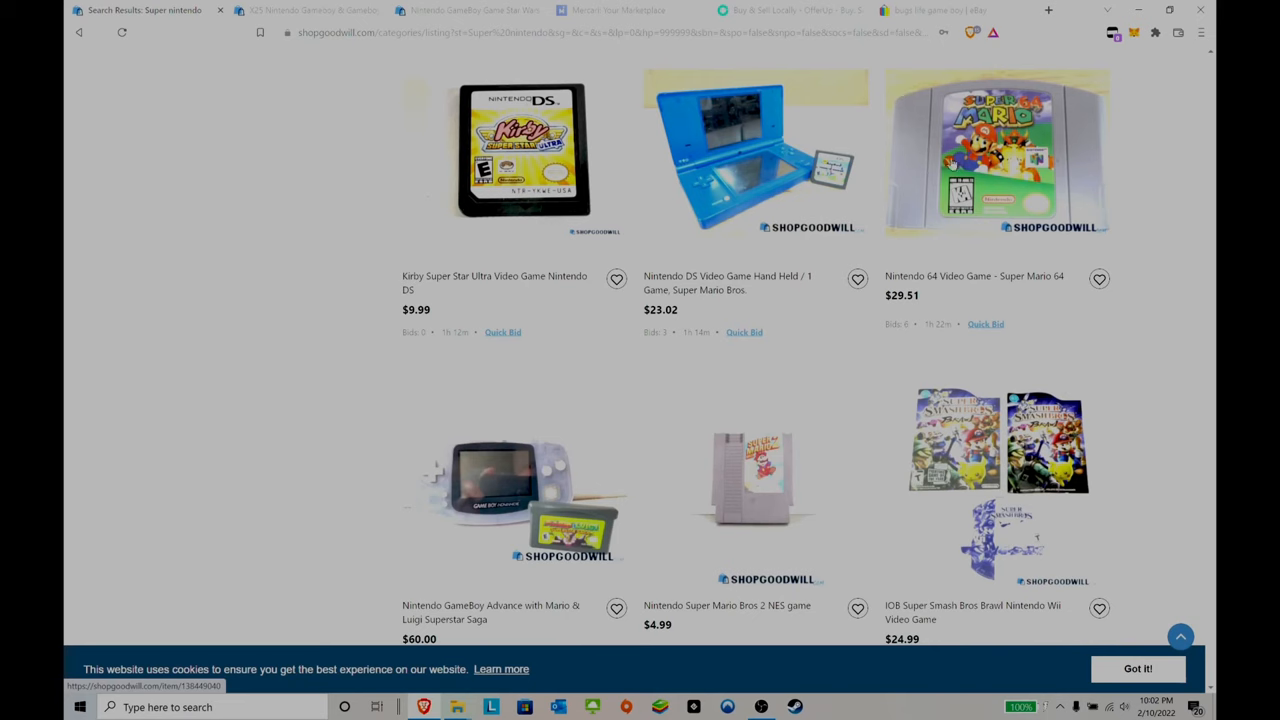
scroll("down", 3)
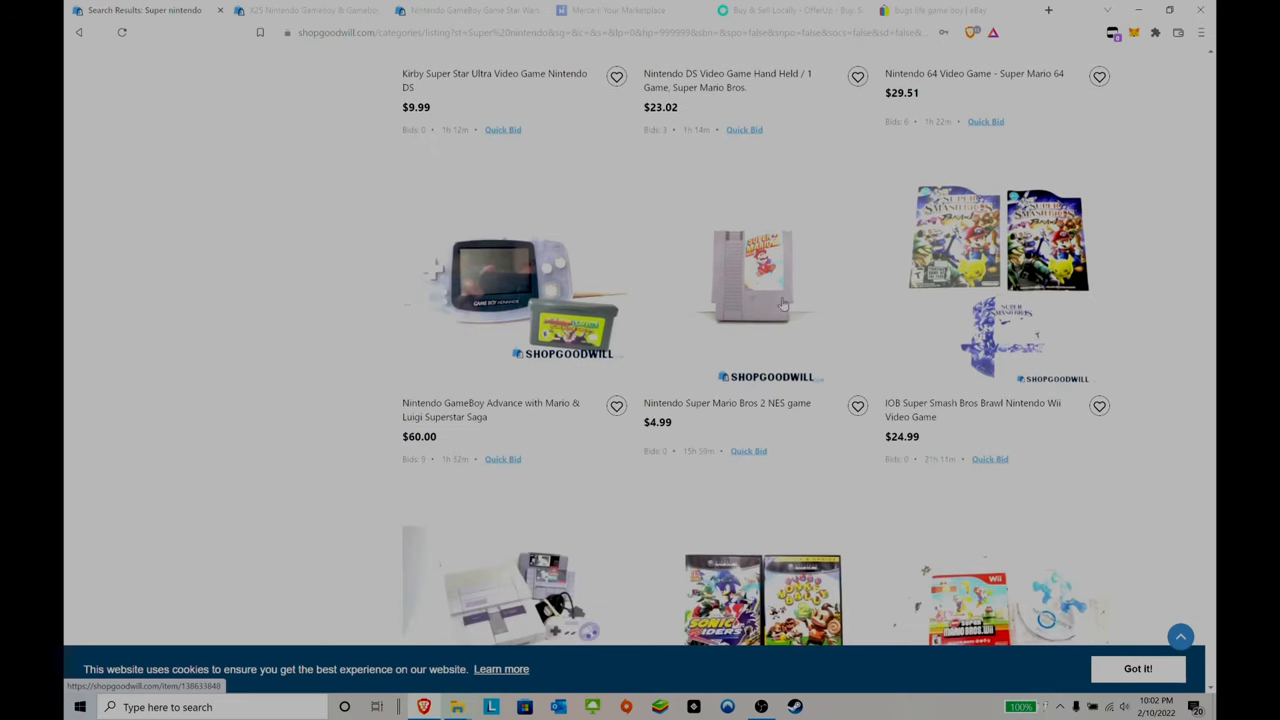
scroll("down", 3)
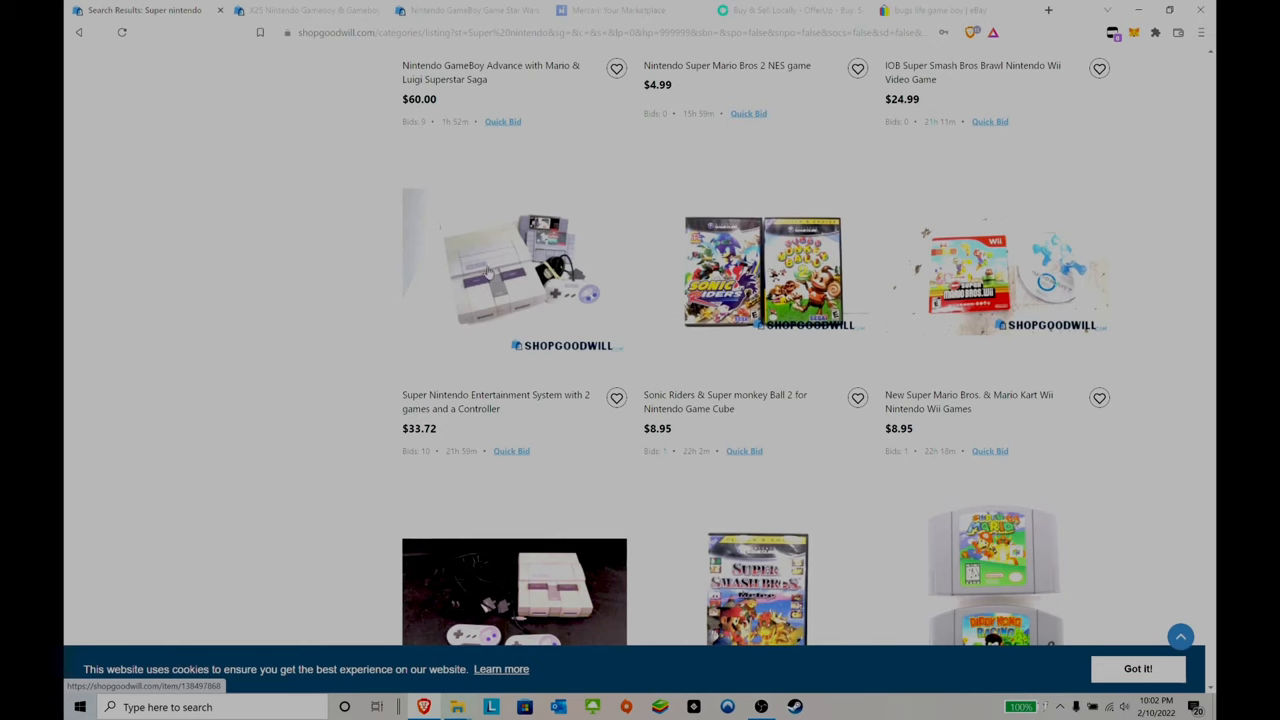
View the Super Nintendo with 2 games and Controller listing at $33.72 and check its price and bids.
left_click(504, 270)
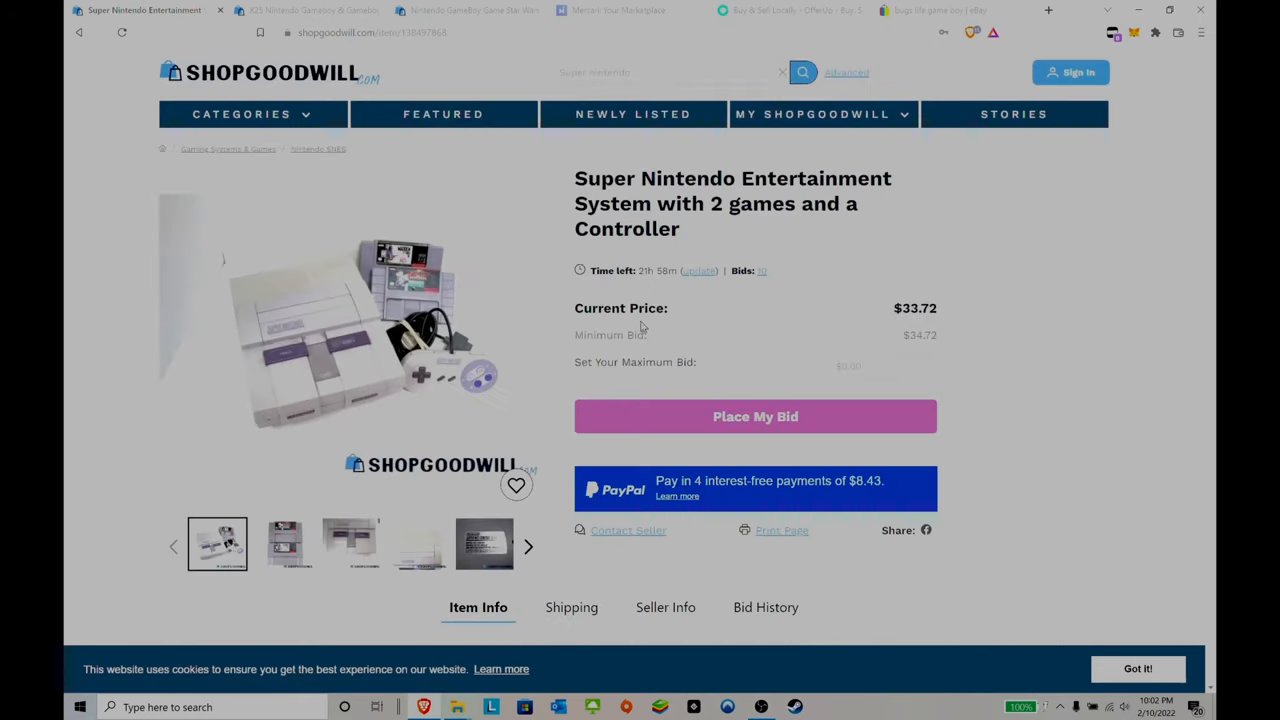
scroll("down", 3)
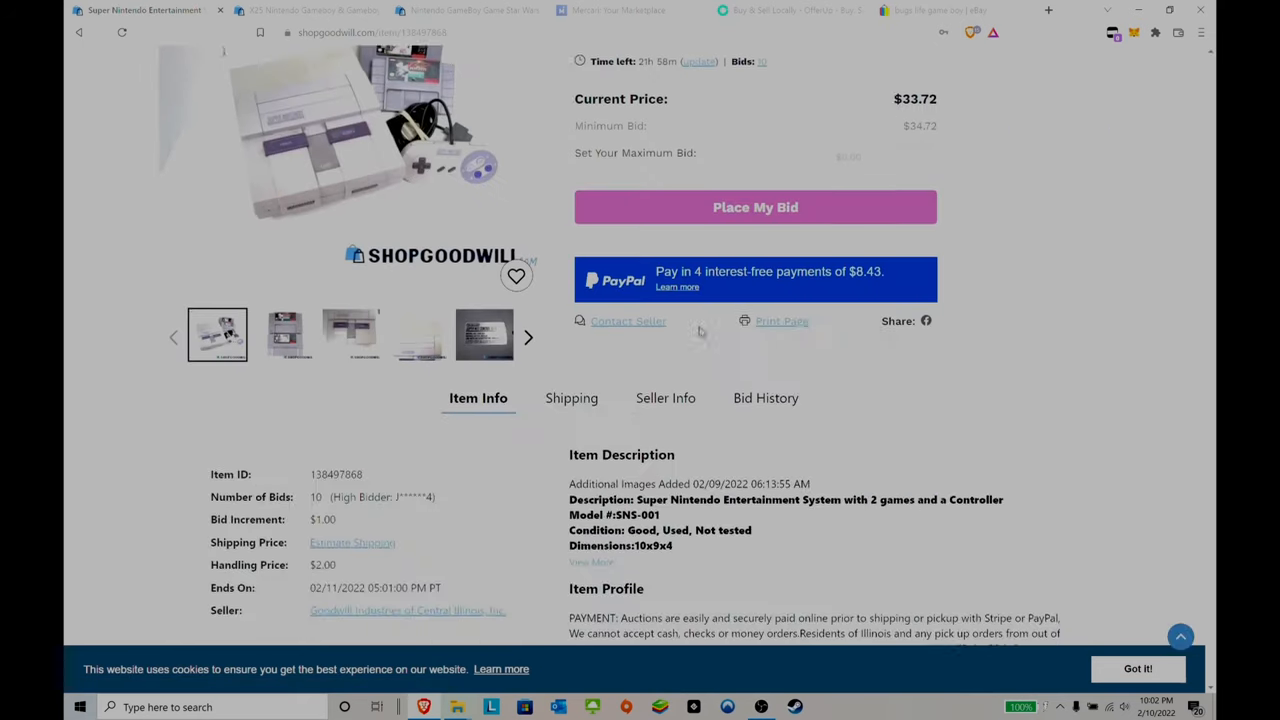
scroll("down", 3)
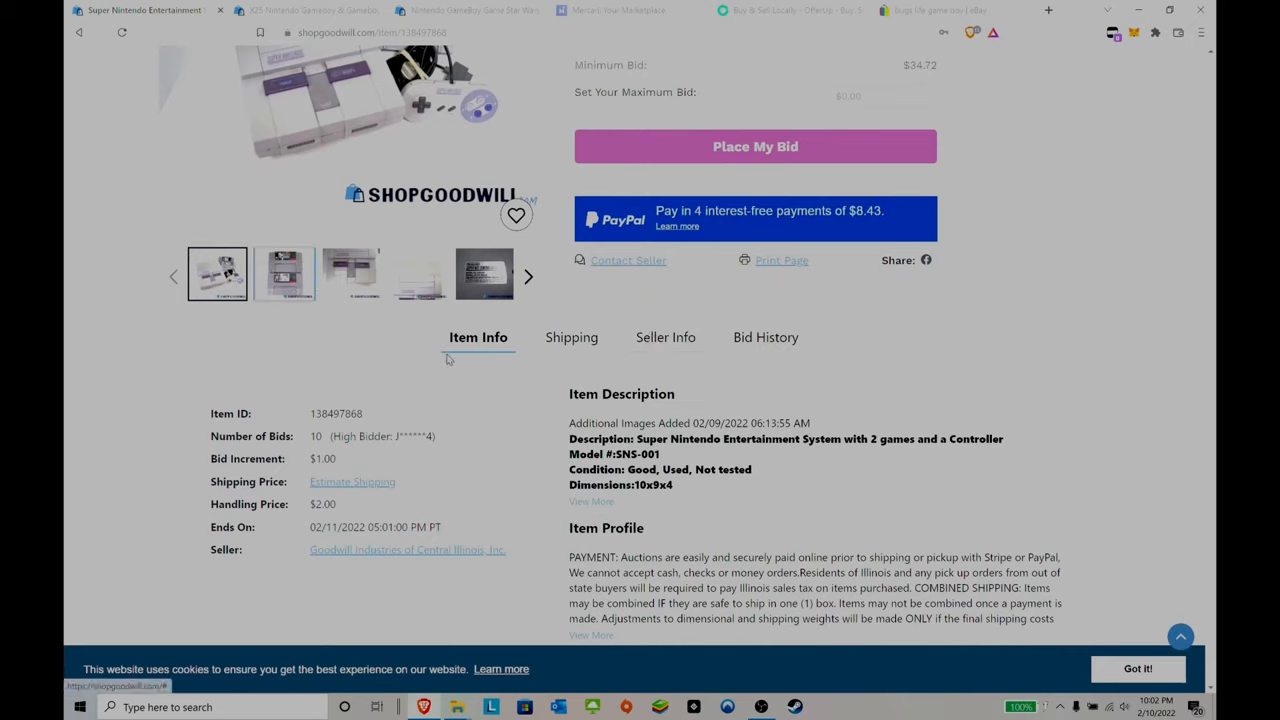
left_click(284, 272)
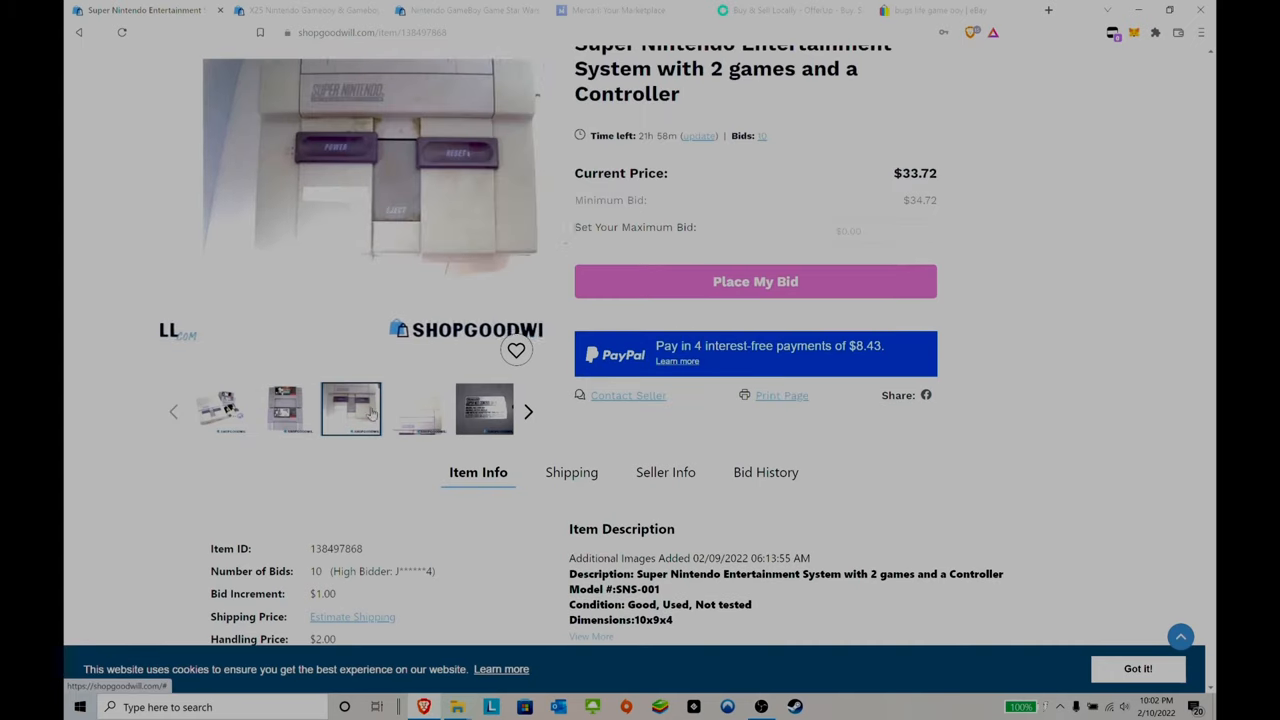
scroll("up", 3)
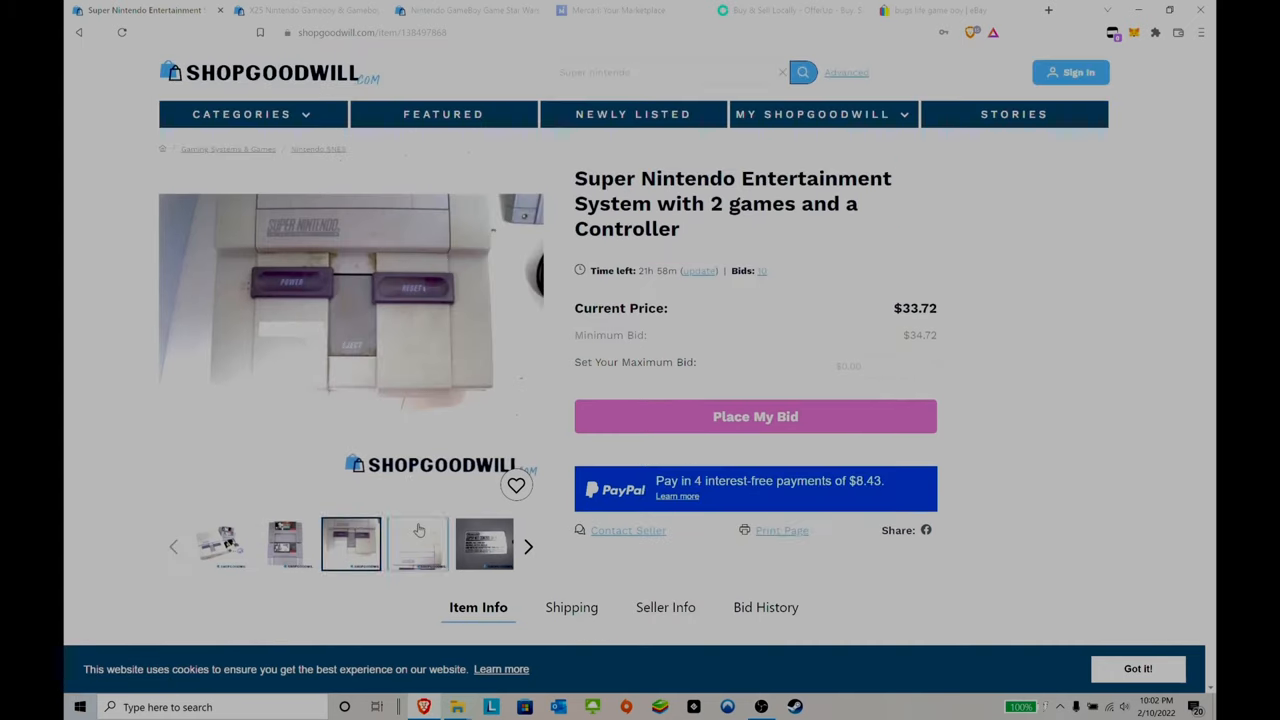
Browse the console's photo thumbnails before heading back toward the results.
left_click(484, 544)
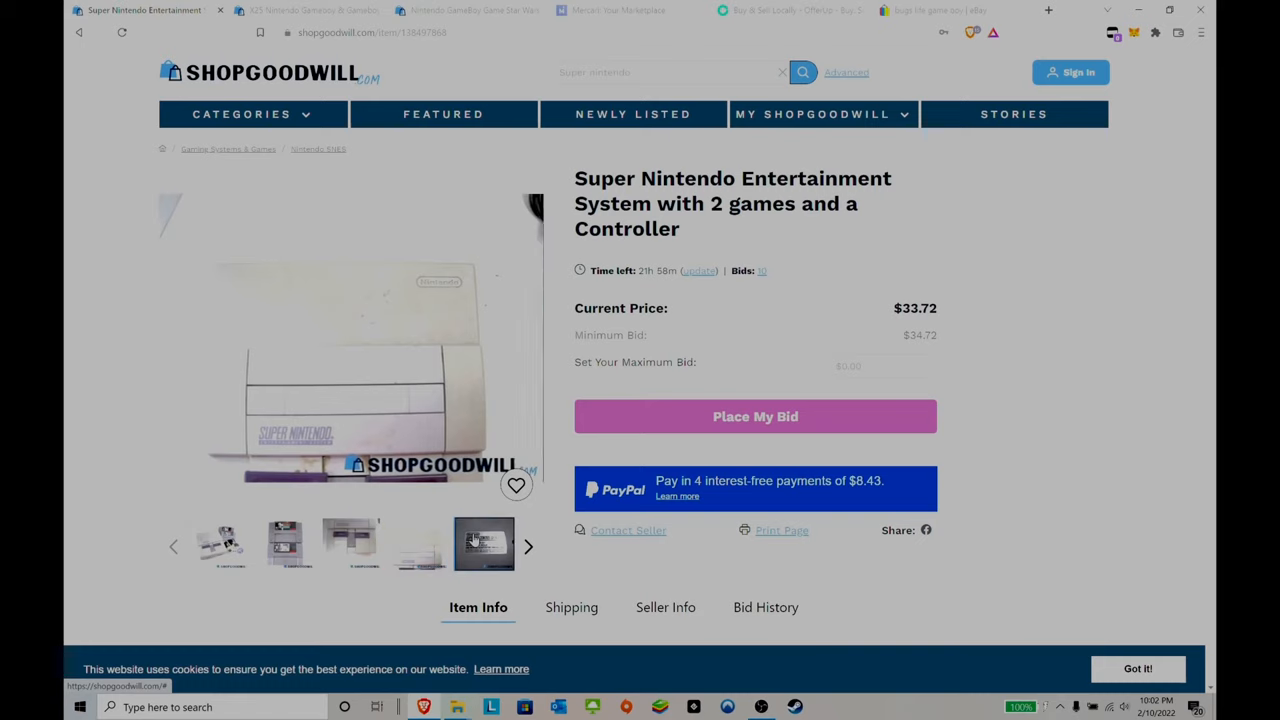
left_click(216, 544)
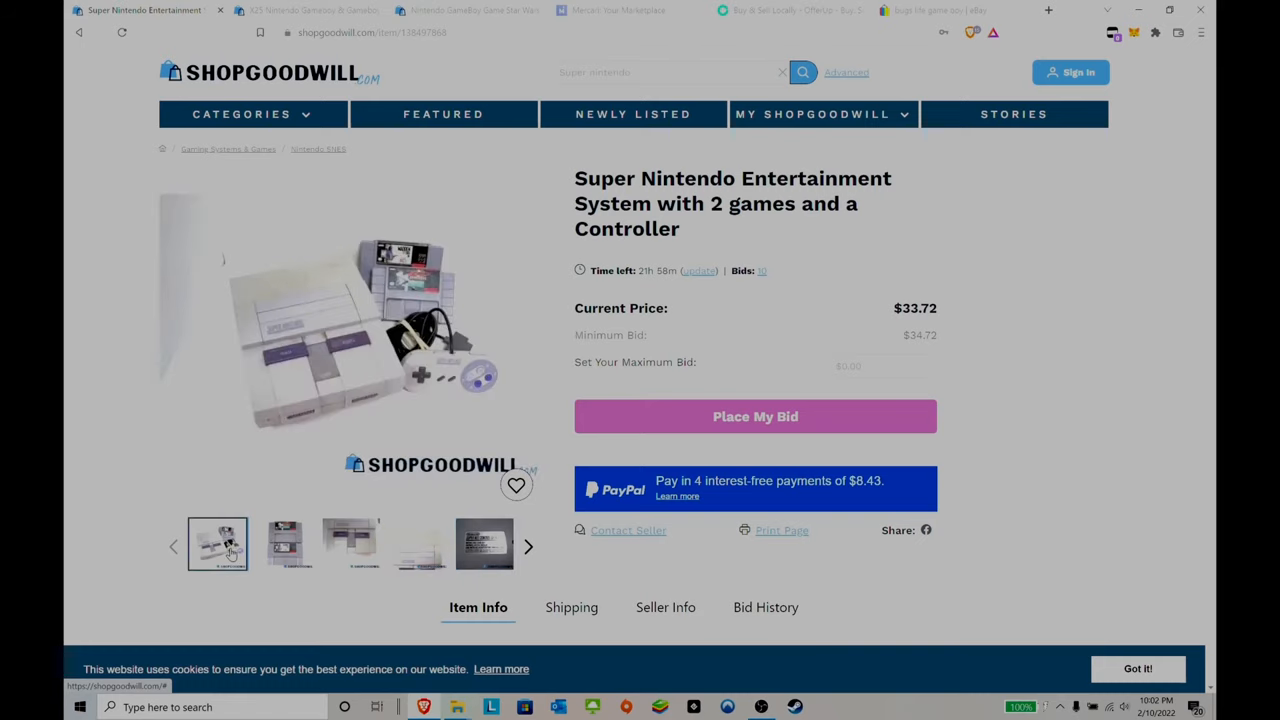
mouse_move(316, 486)
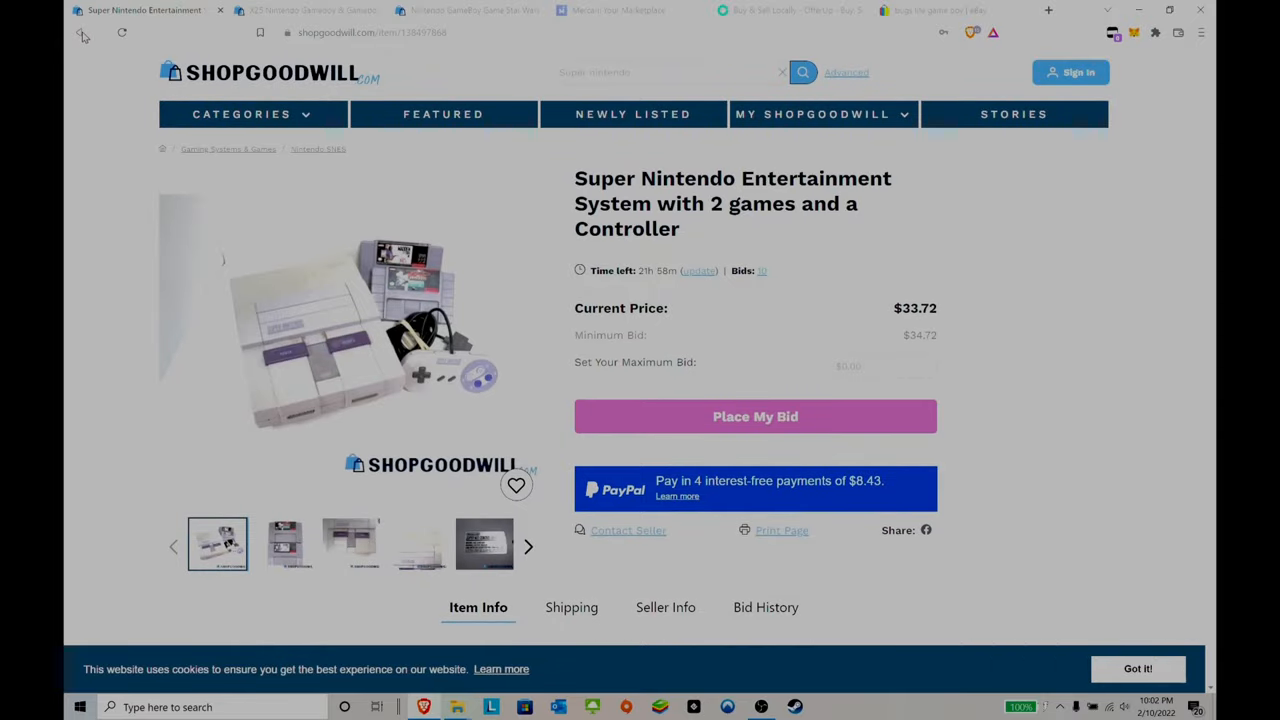
mouse_move(82, 32)
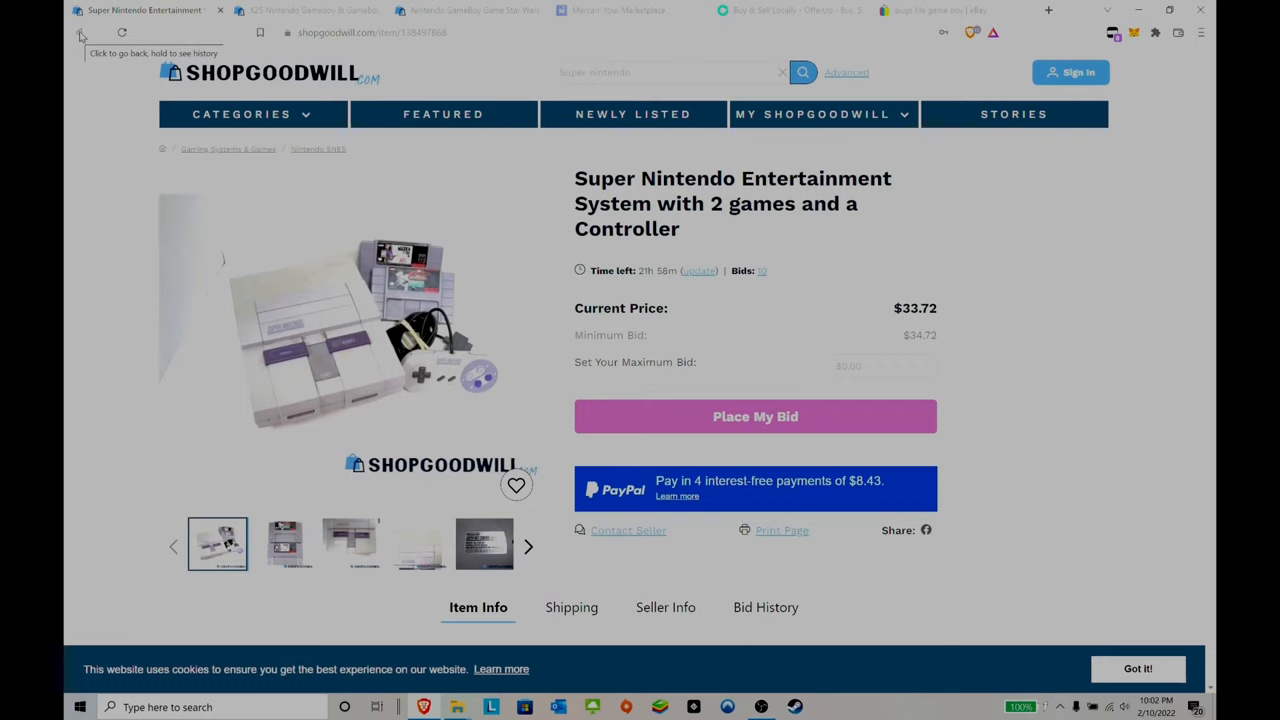
left_click(284, 544)
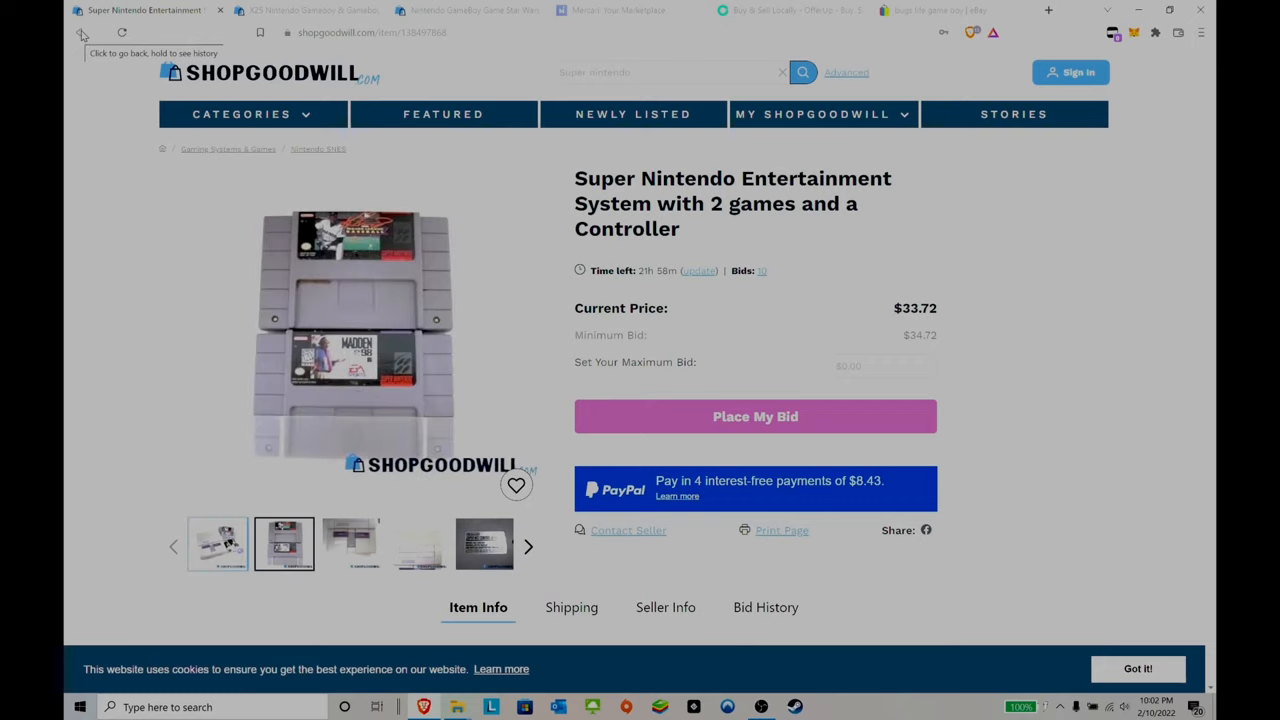
Return to the super nintendo results and browse listings like the Console w/Two Controllers at $35.00.
left_click(80, 32)
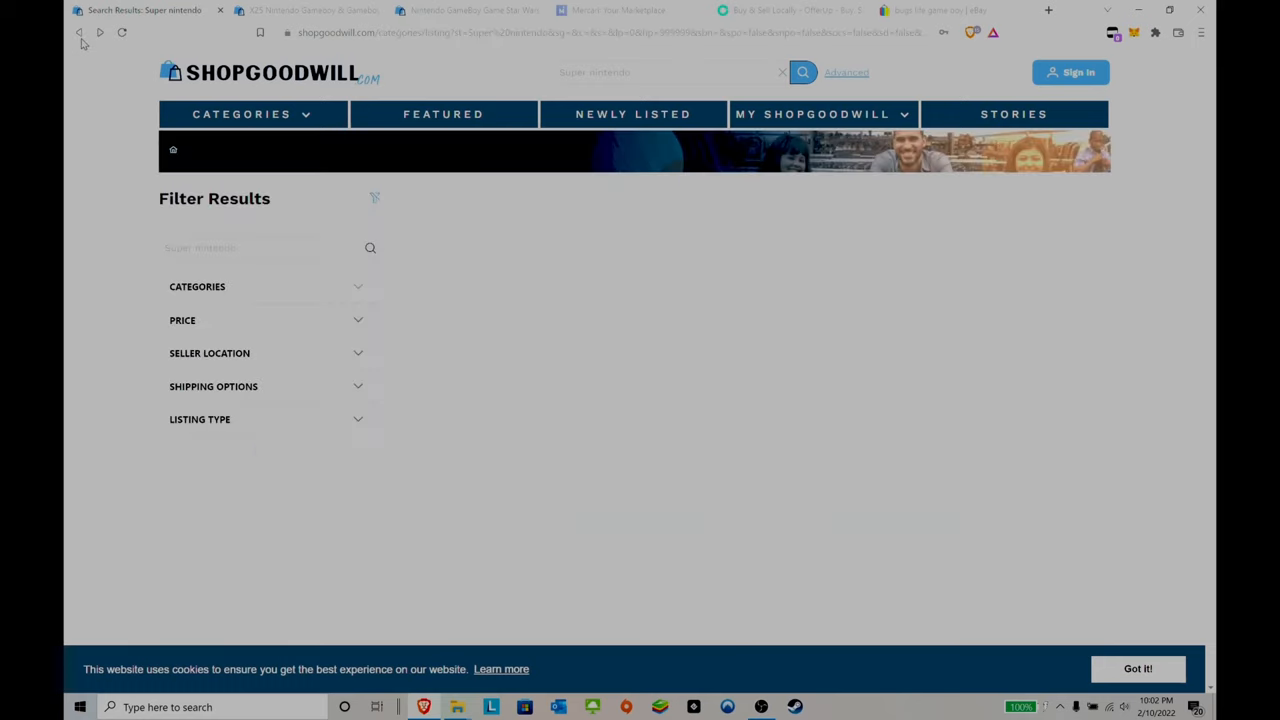
scroll("down", 3)
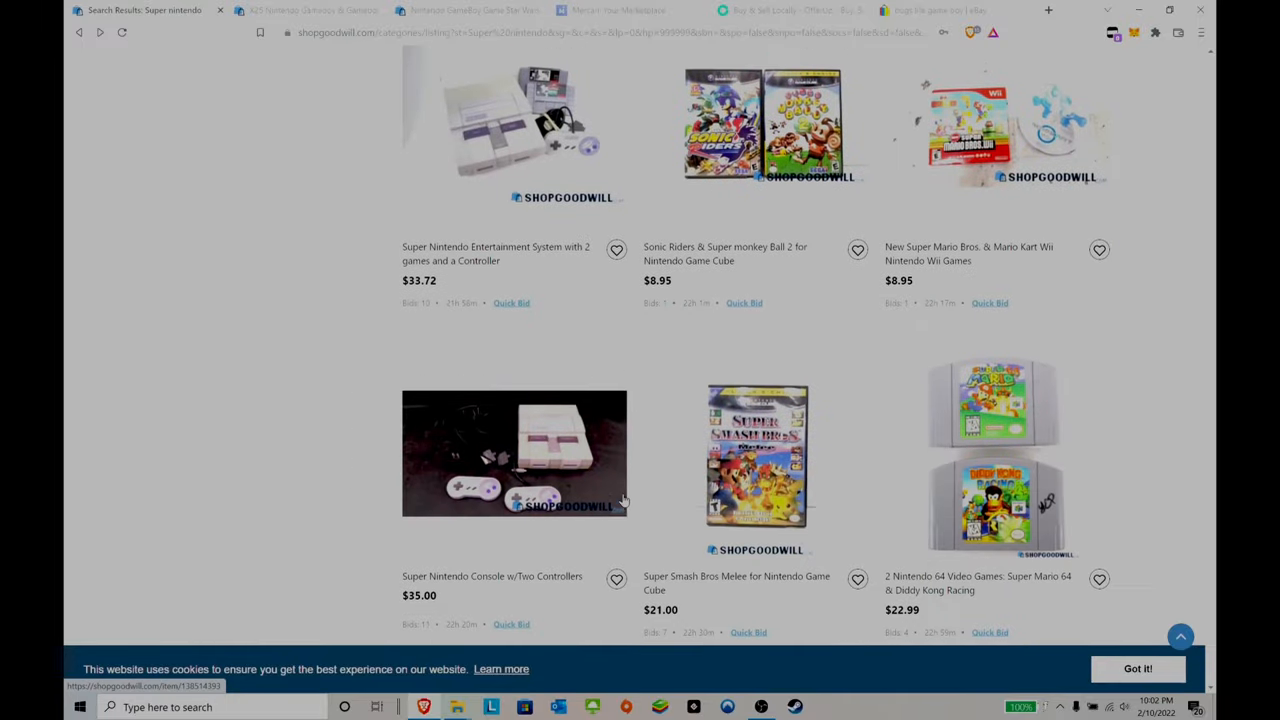
scroll("down", 3)
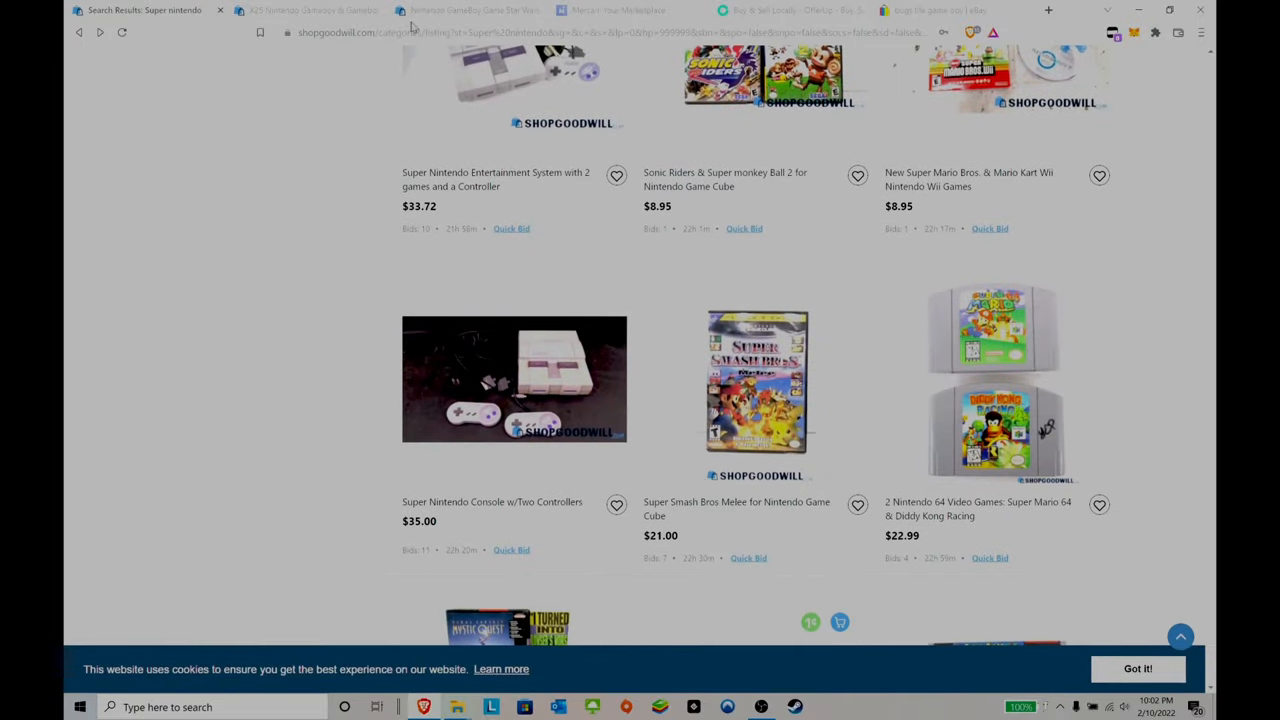
Search Mercari for 'game boy' and start browsing the results.
left_click(620, 10)
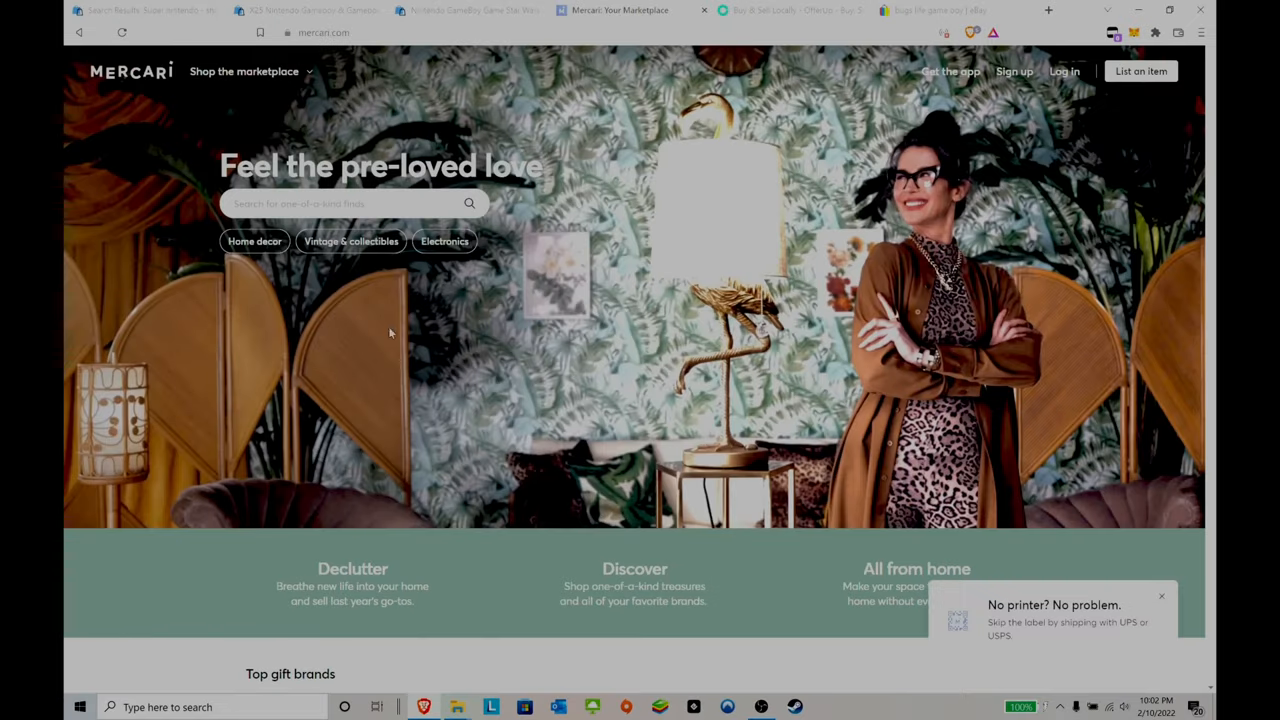
left_click(350, 204)
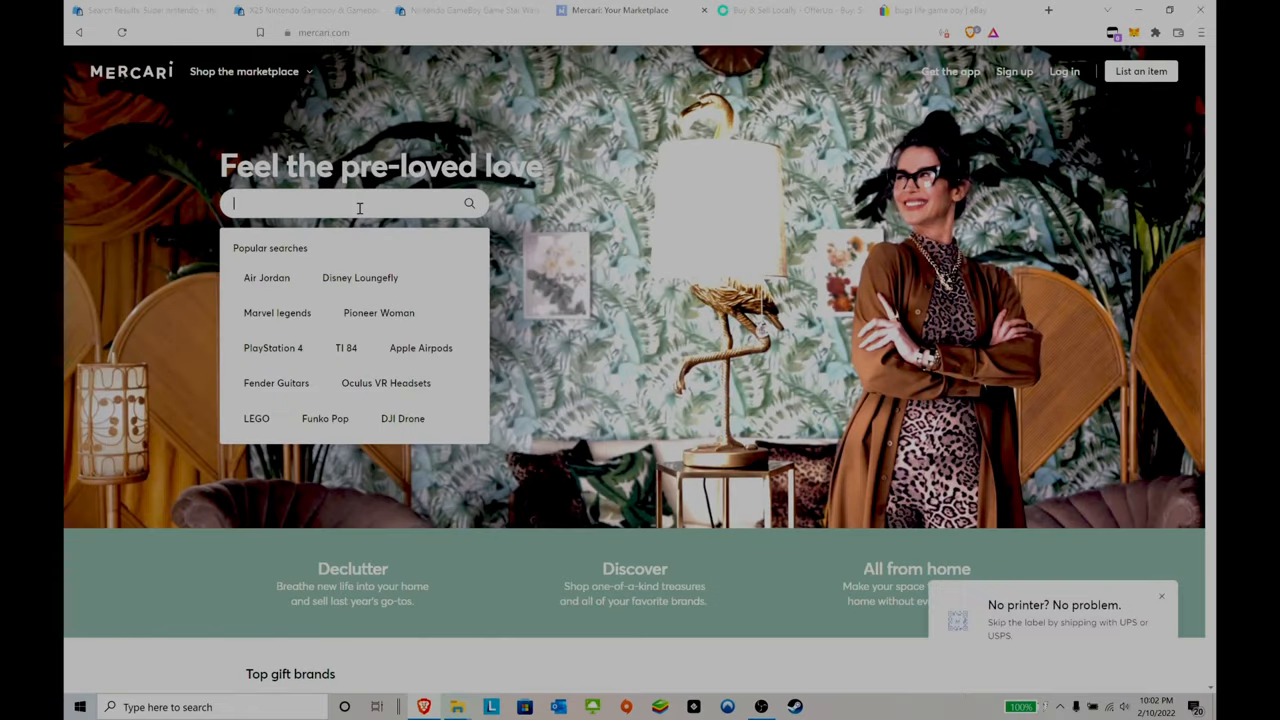
type("game boy")
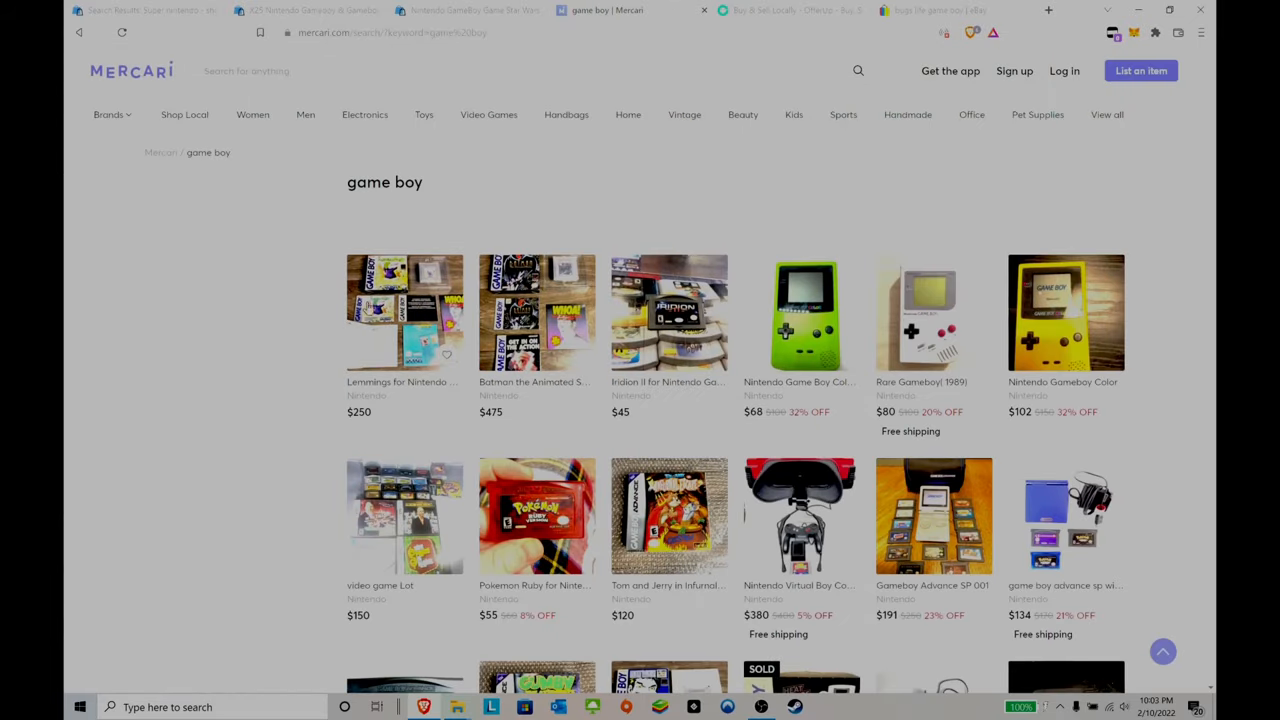
scroll("down", 3)
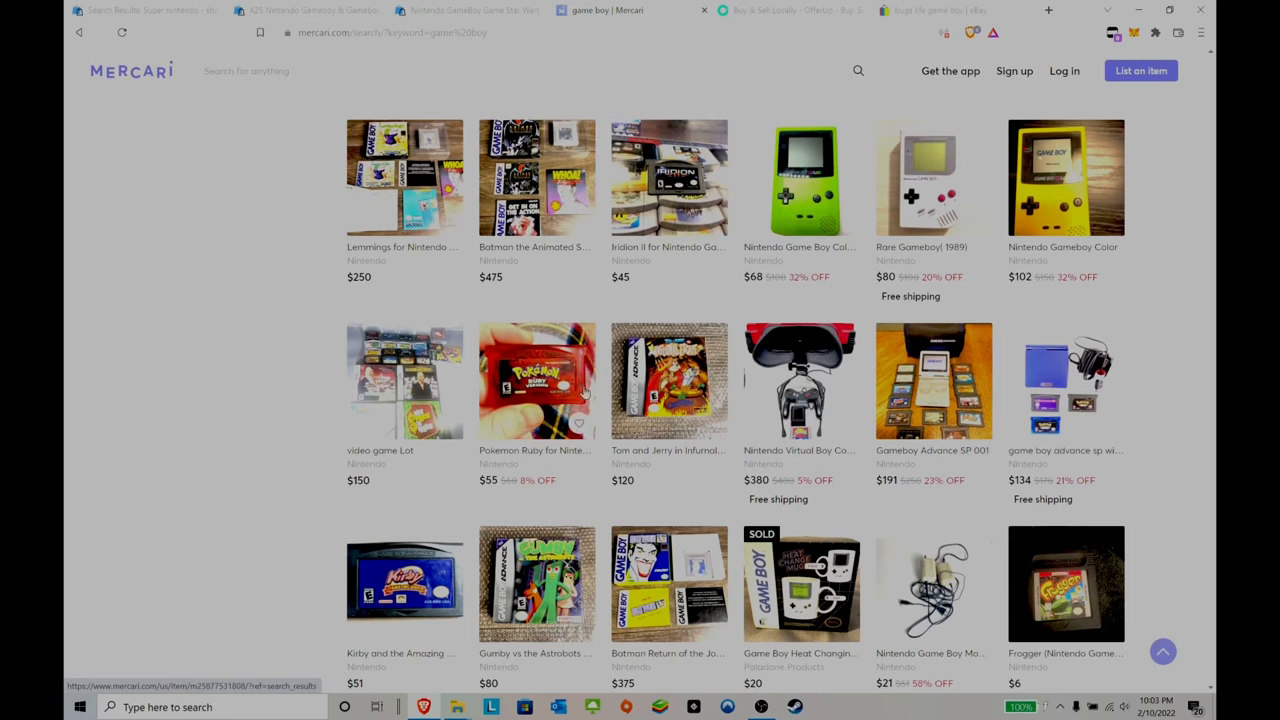
scroll("down", 3)
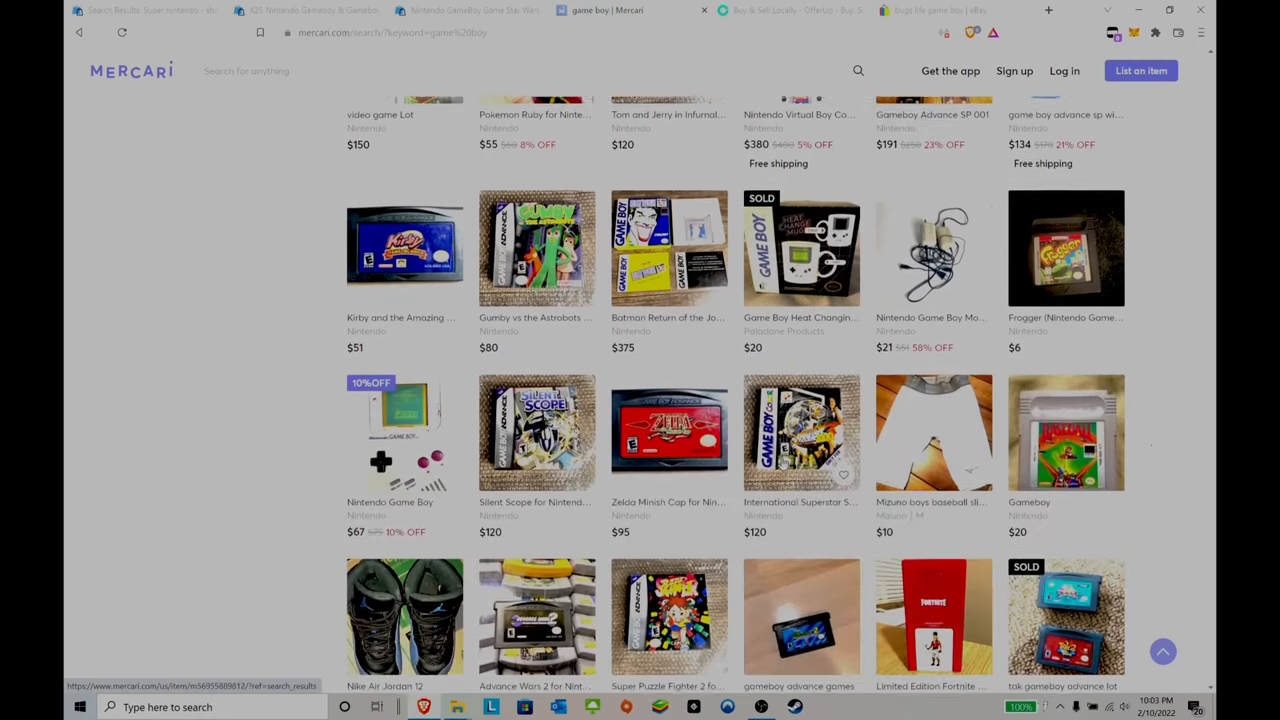
scroll("down", 3)
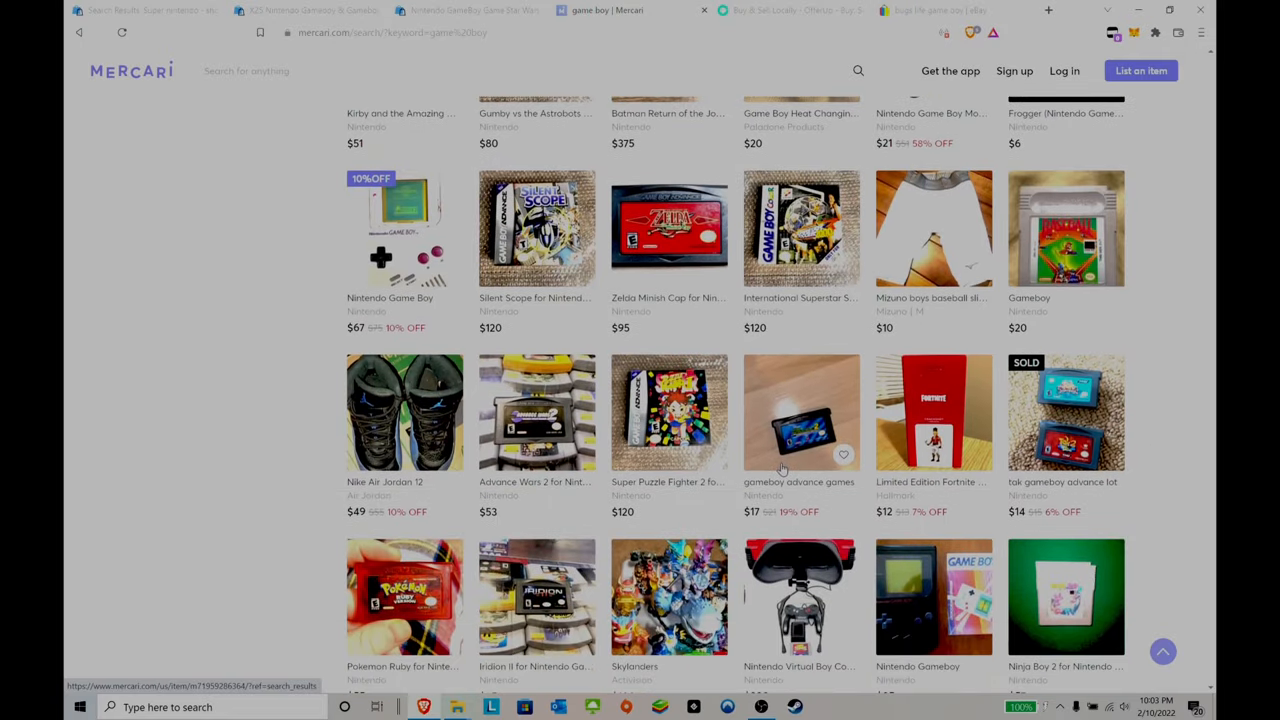
mouse_move(790, 464)
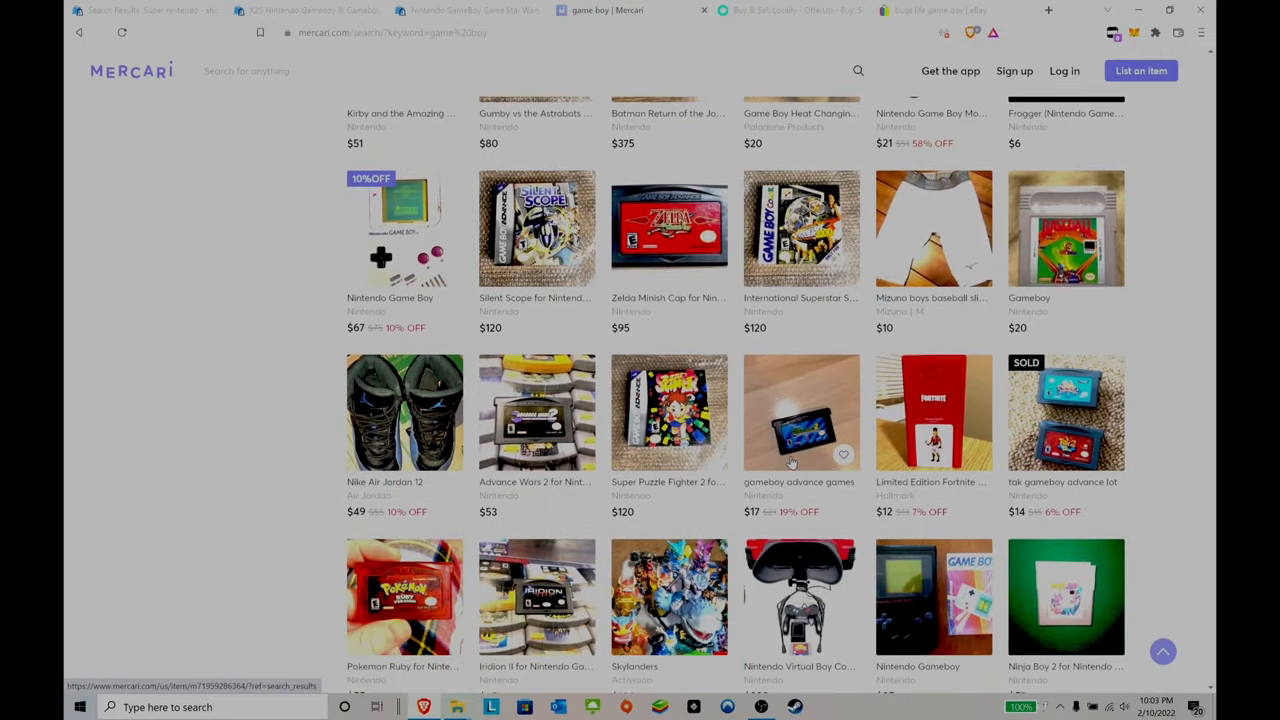
Look further down the Mercari results at listings like Pokemon gameboy game $67 and Super Gameboy $31.
scroll("down", 3)
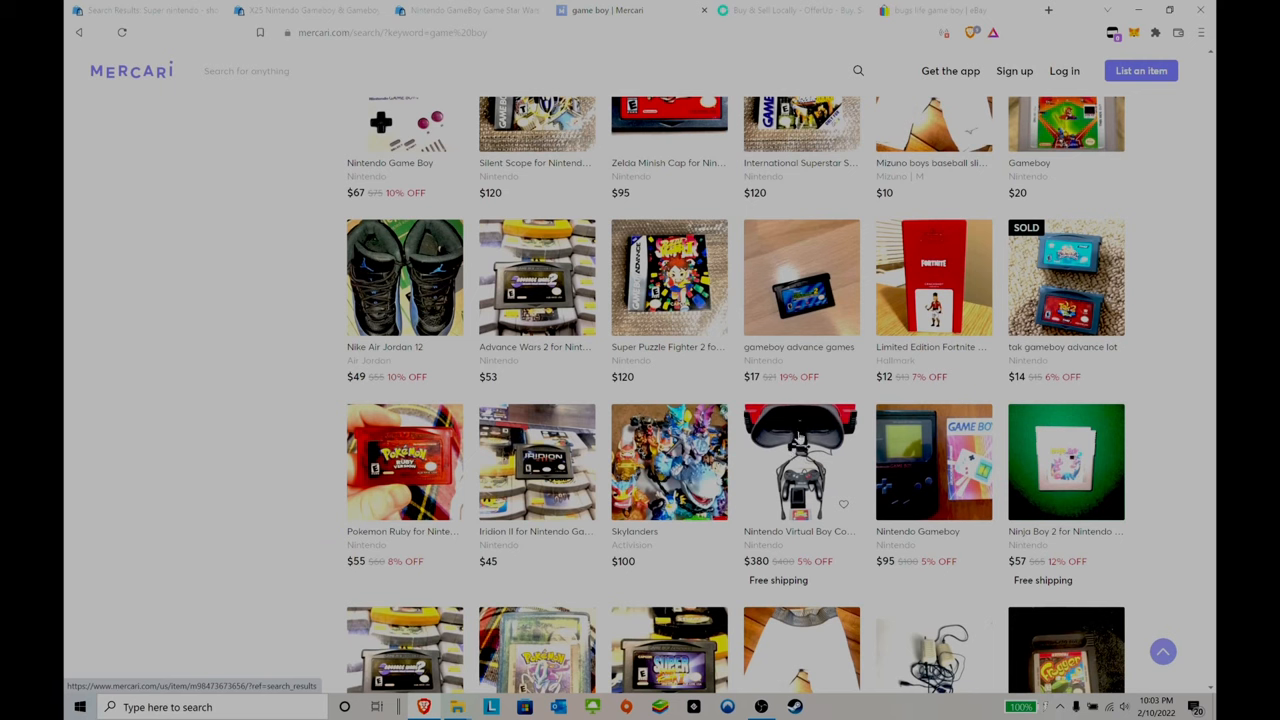
scroll("down", 3)
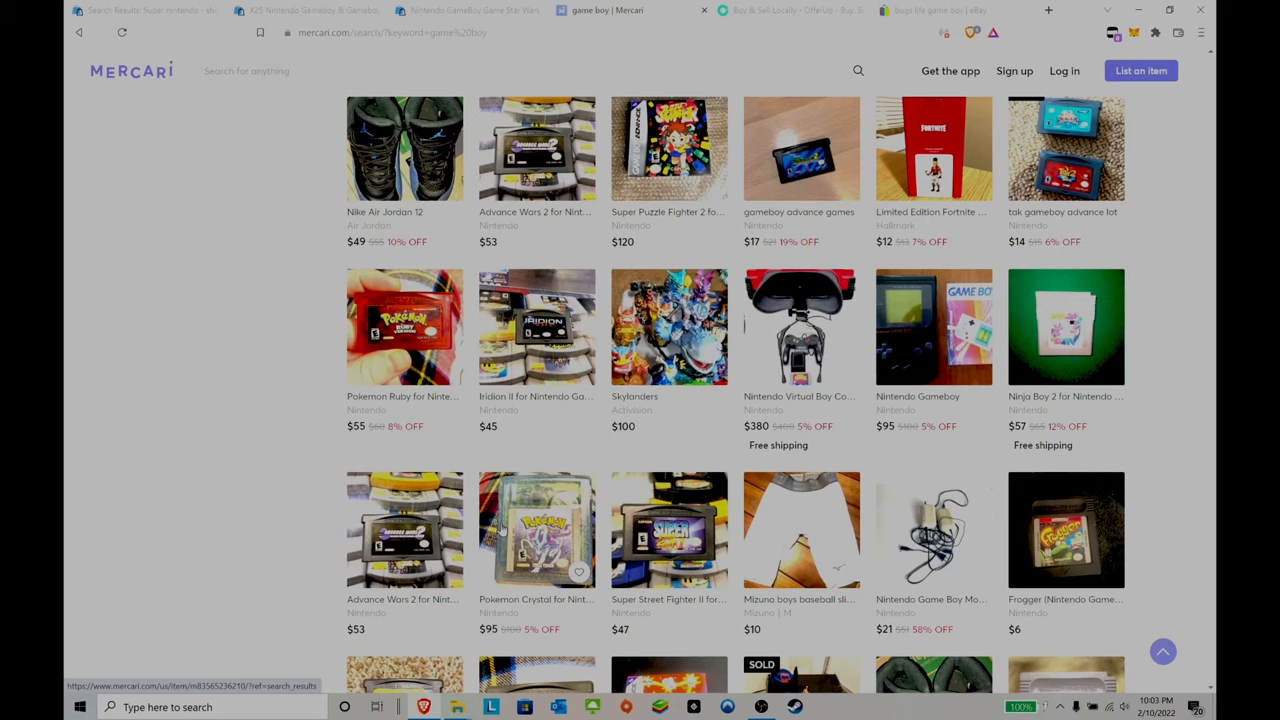
scroll("down", 3)
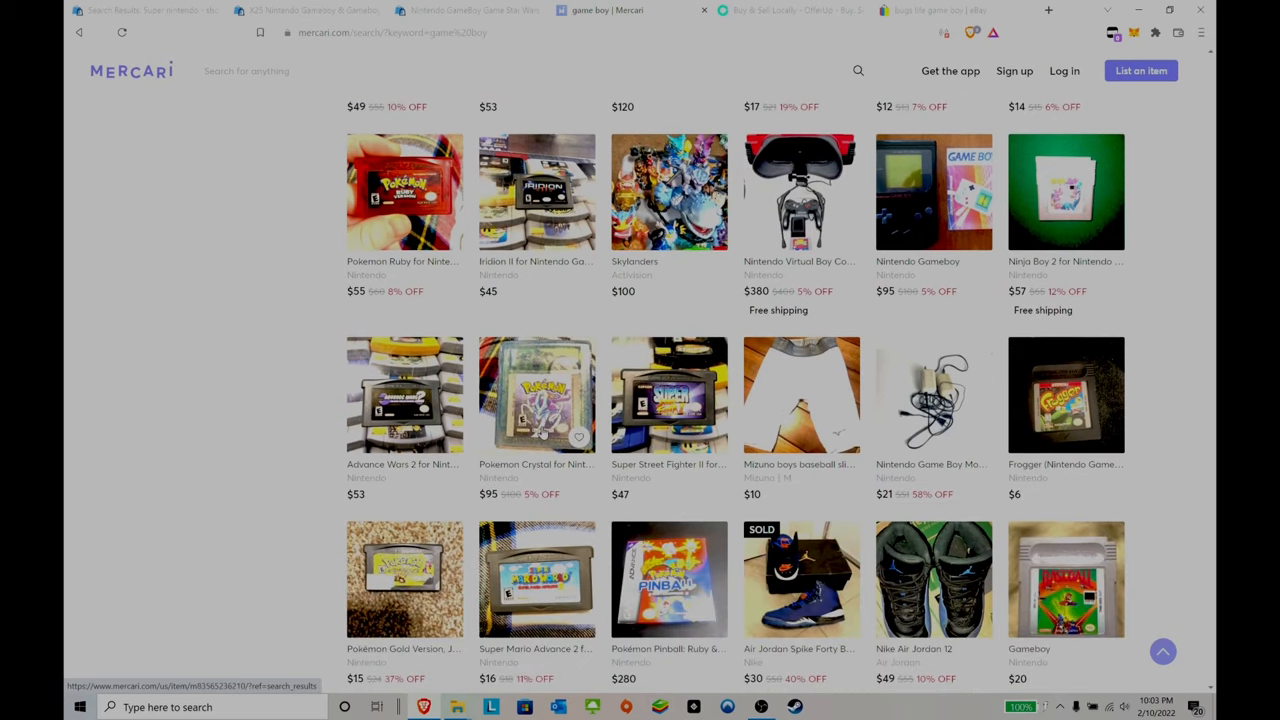
scroll("down", 3)
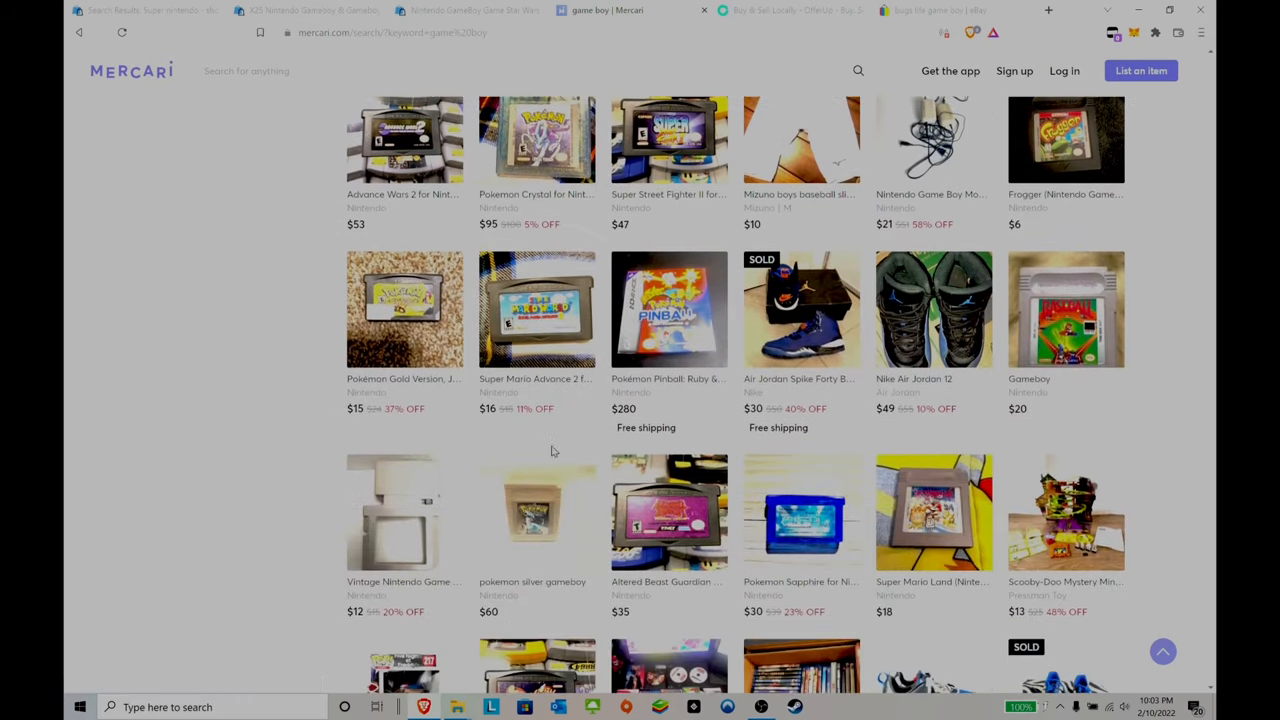
mouse_move(528, 564)
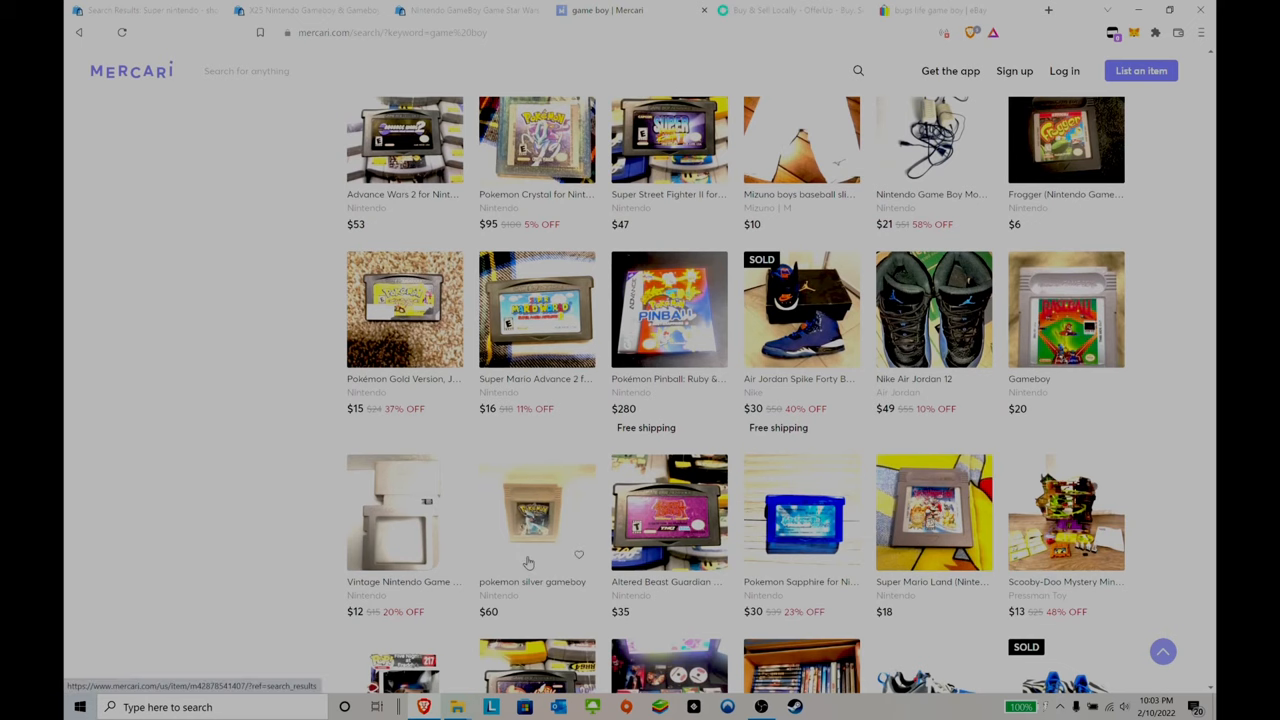
scroll("down", 3)
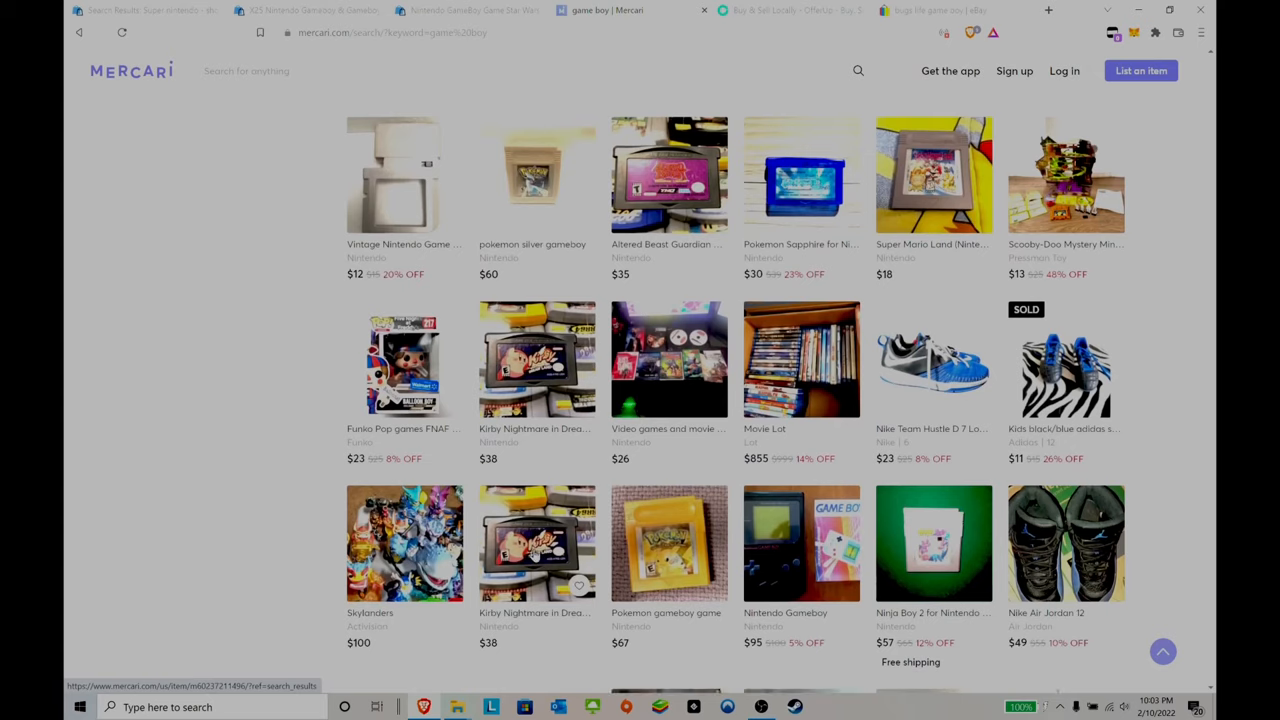
scroll("down", 3)
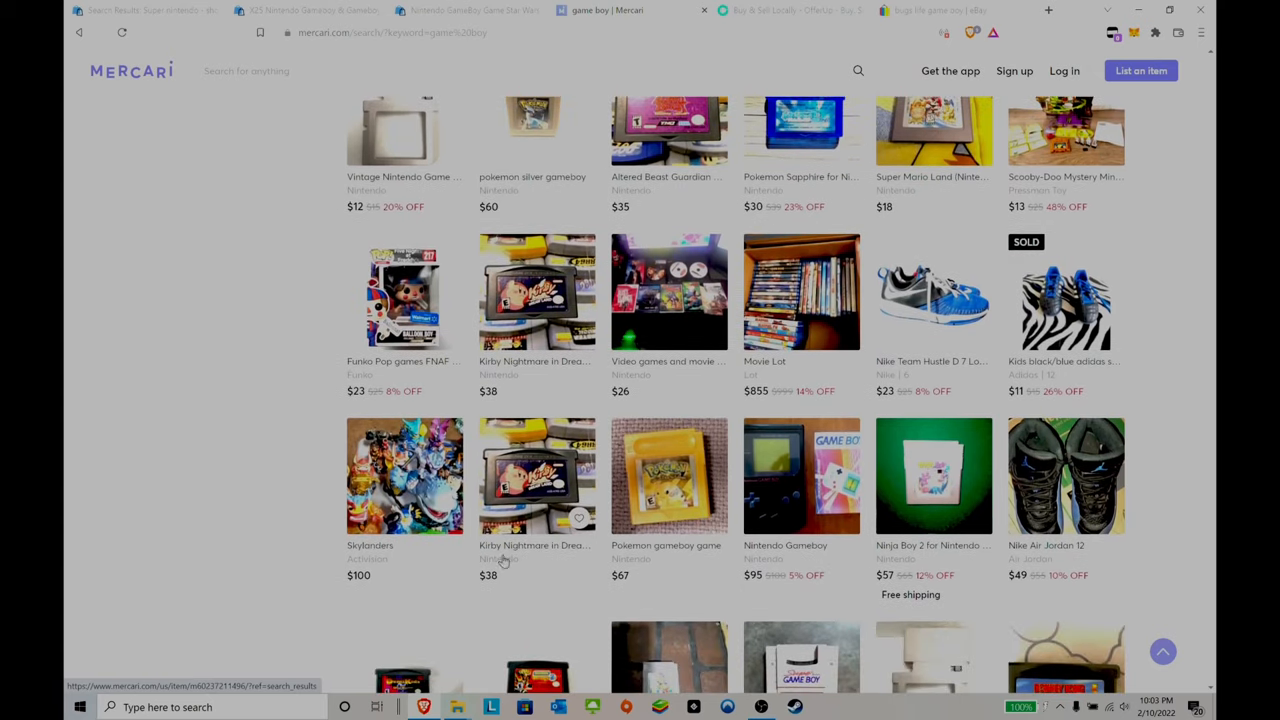
scroll("down", 3)
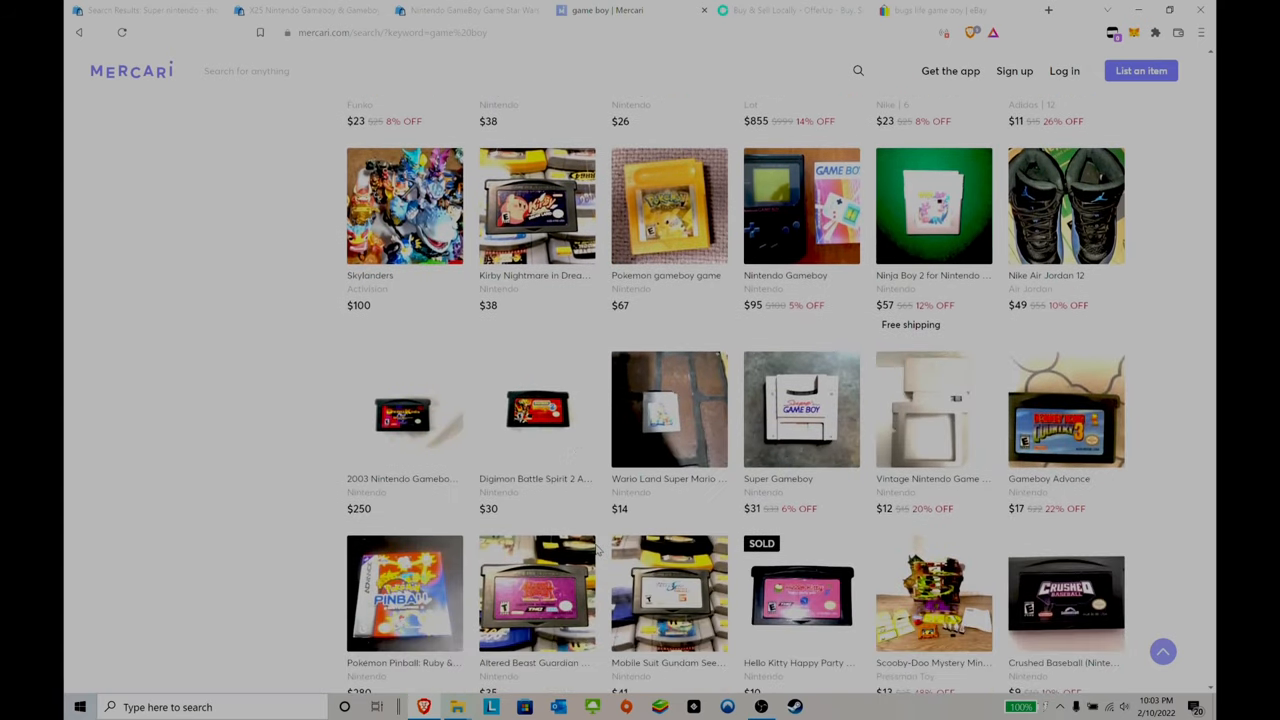
scroll("down", 3)
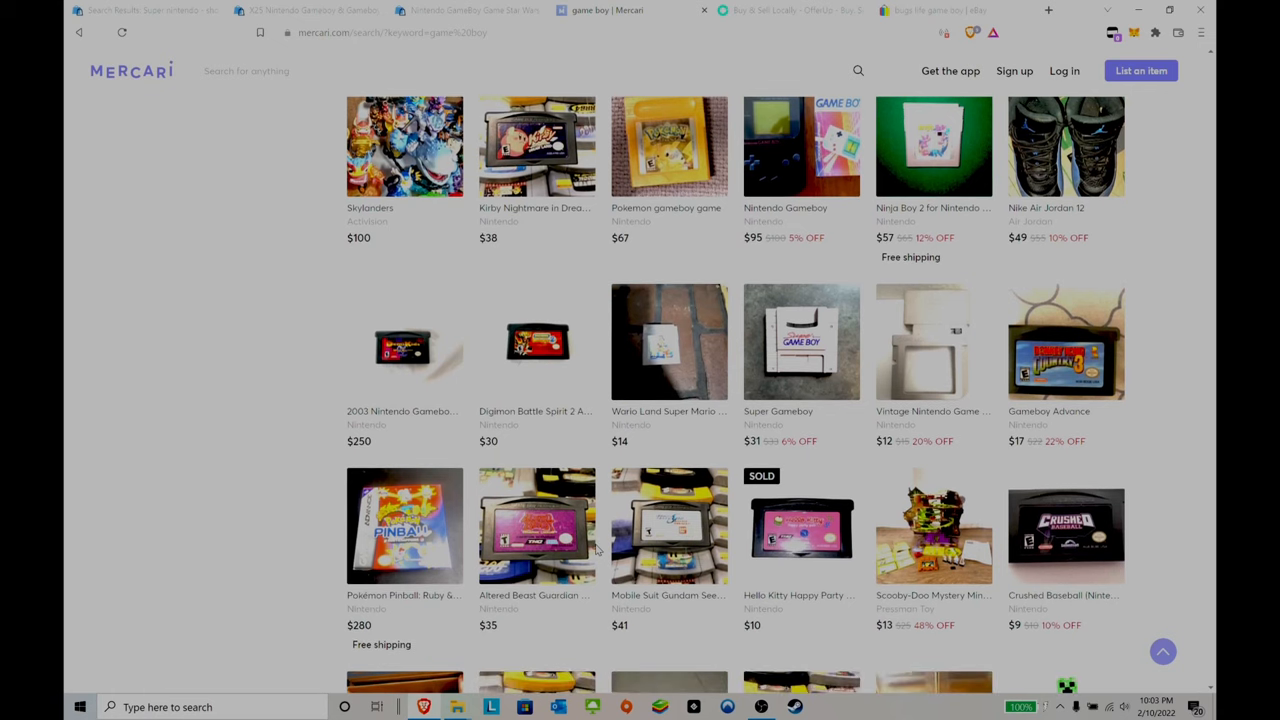
scroll("down", 3)
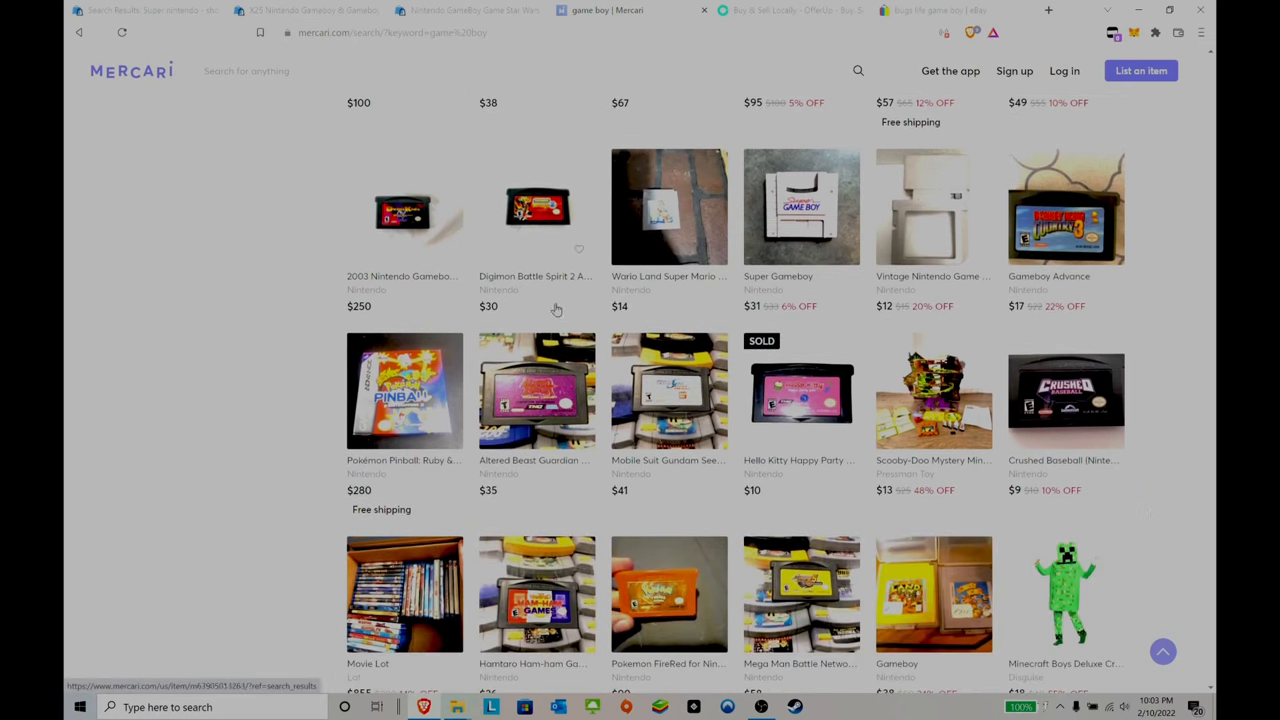
scroll("up", 3)
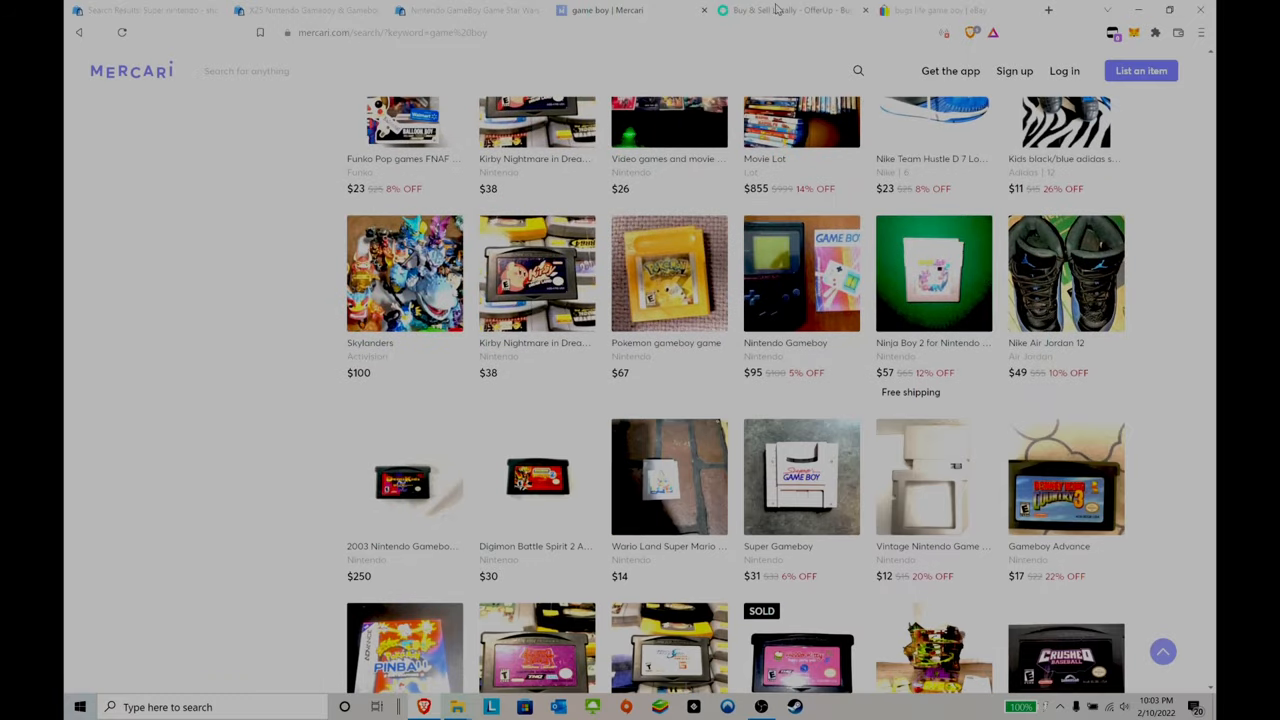
Search OfferUp using the 'game boy games' suggestion.
left_click(790, 10)
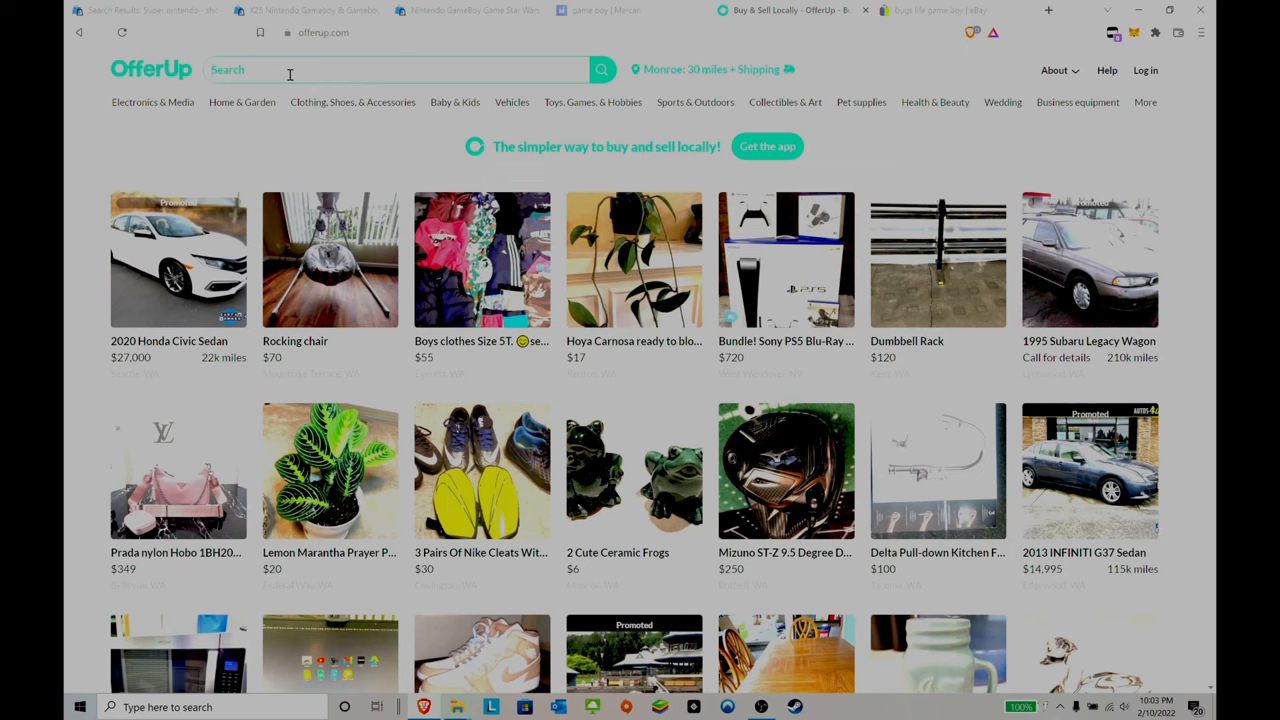
scroll("down", 3)
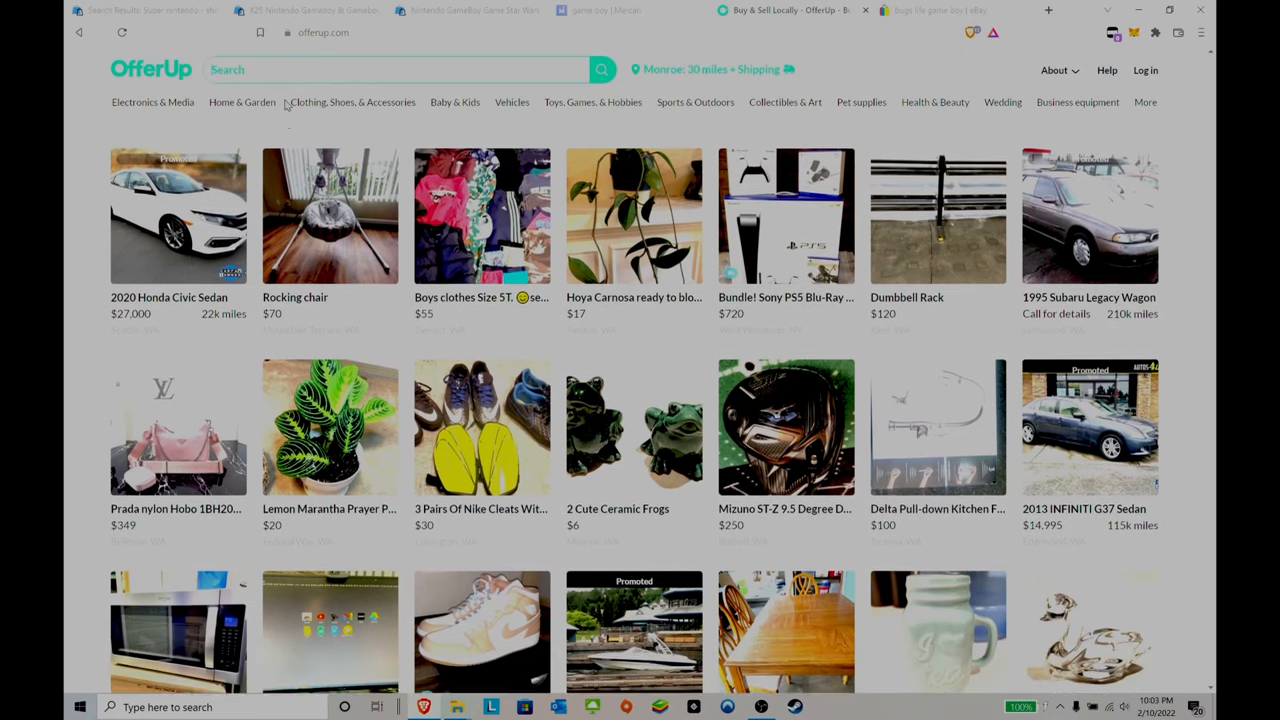
left_click(352, 102)
type("game boy game")
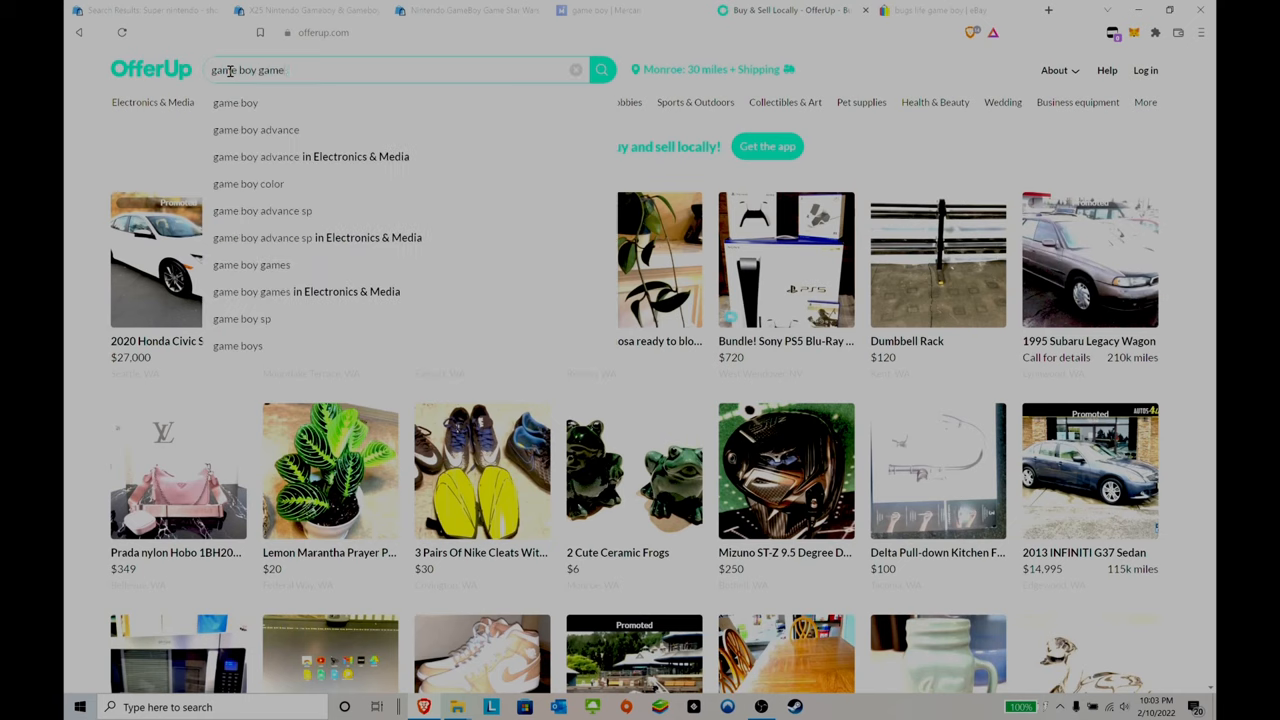
left_click(252, 264)
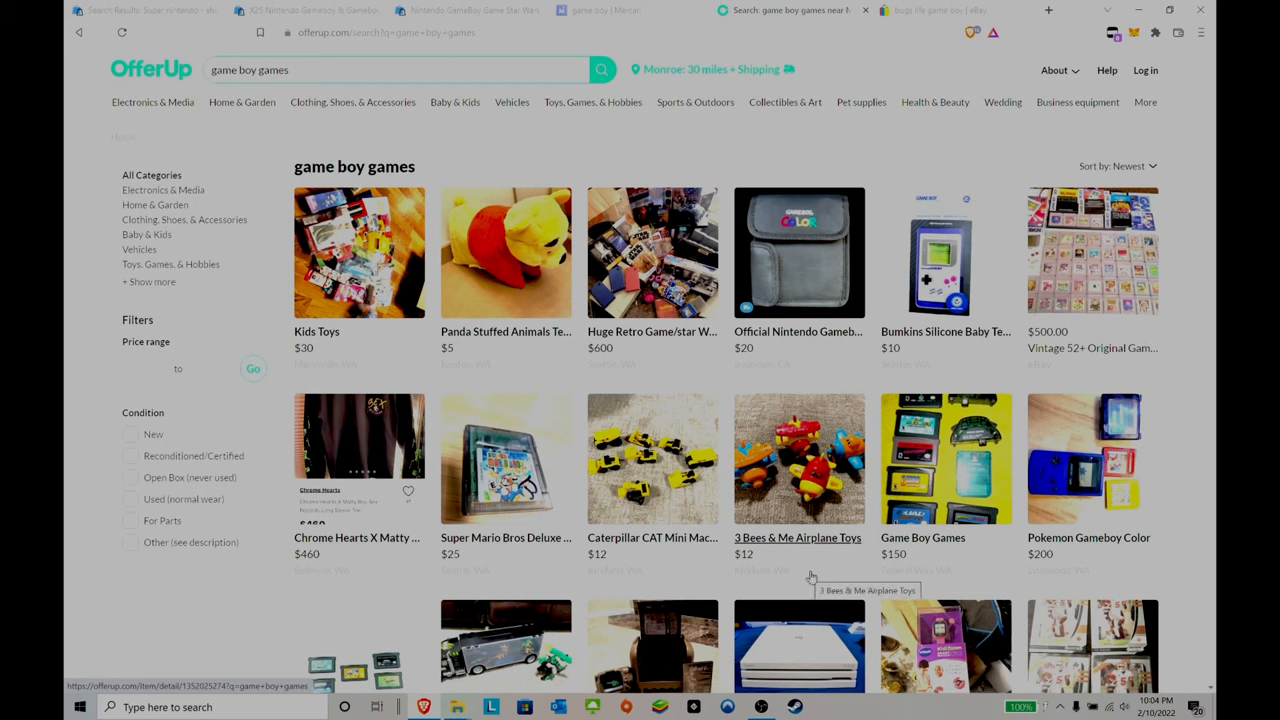
mouse_move(772, 588)
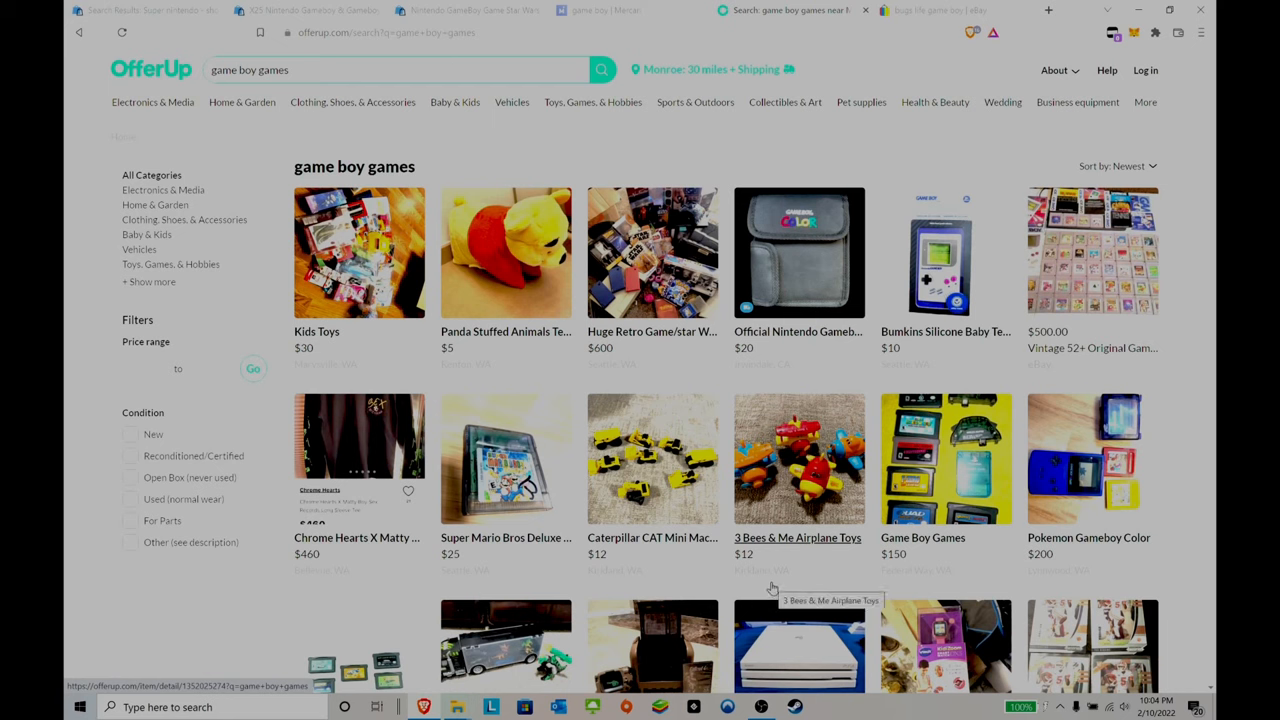
mouse_move(382, 612)
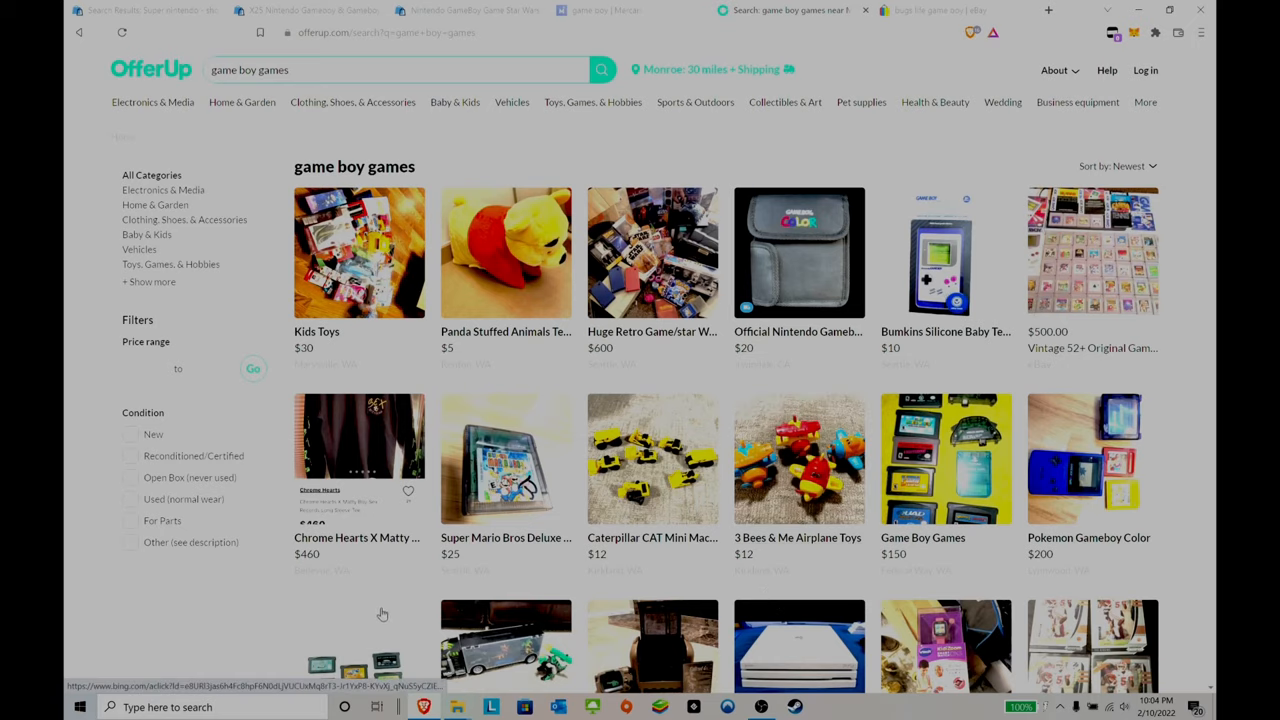
Compare Game Boy listings and prices down the OfferUp results, then return to eBay's bugs life results.
scroll("down", 3)
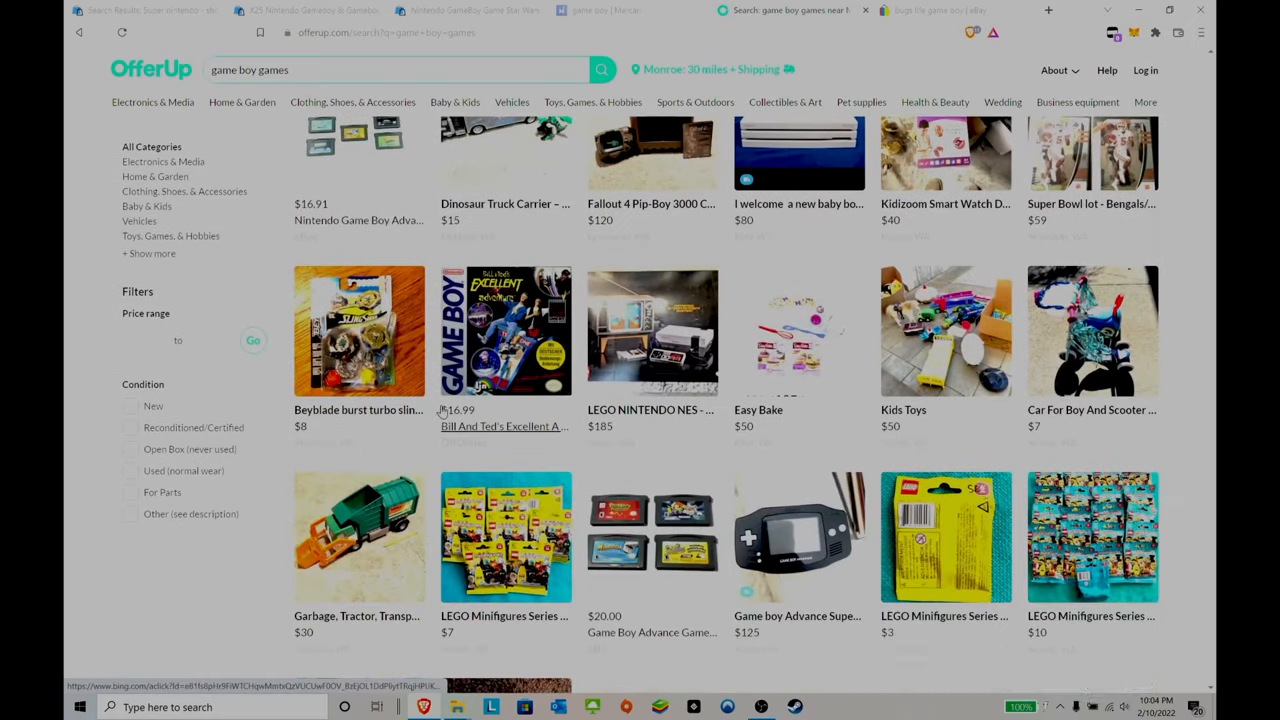
scroll("down", 3)
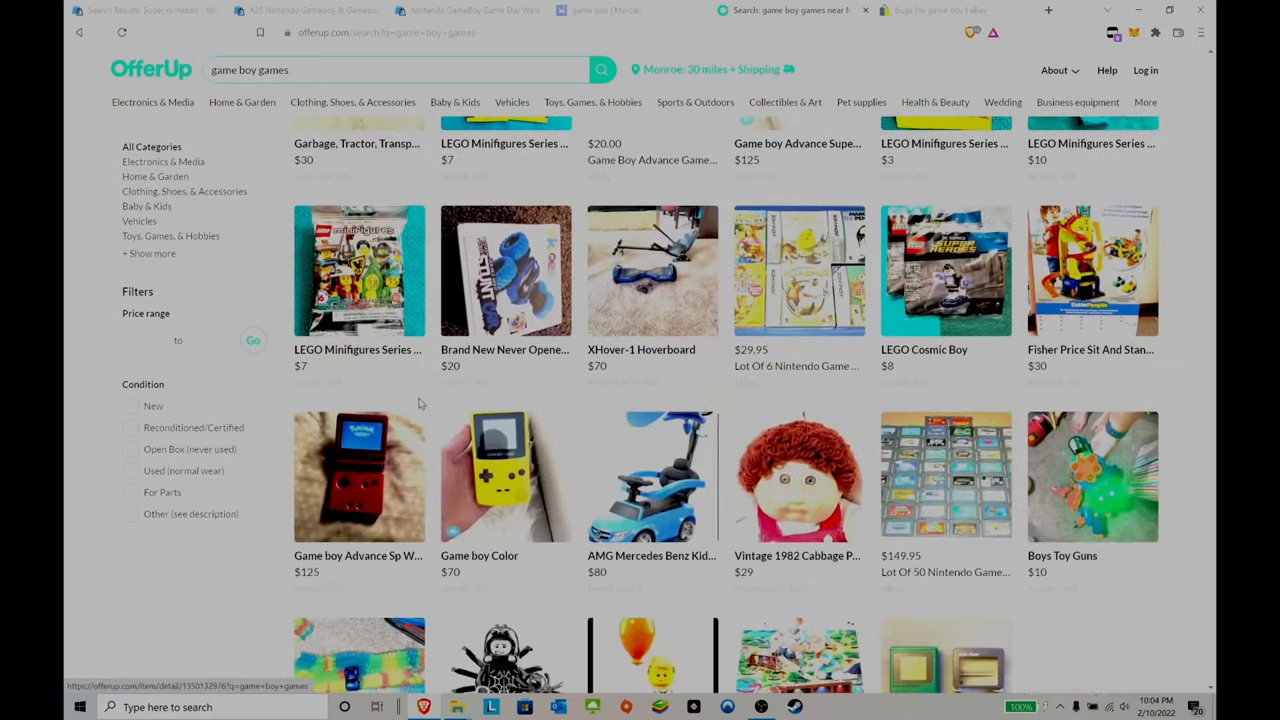
scroll("down", 3)
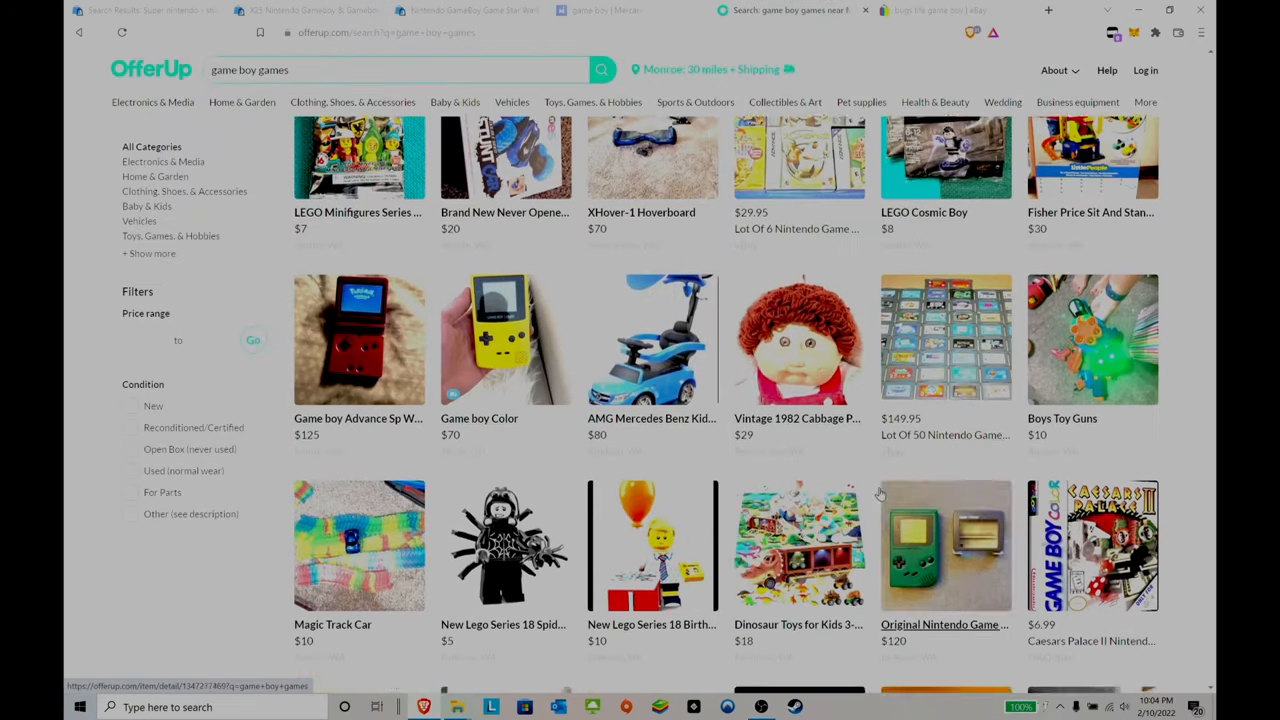
scroll("down", 3)
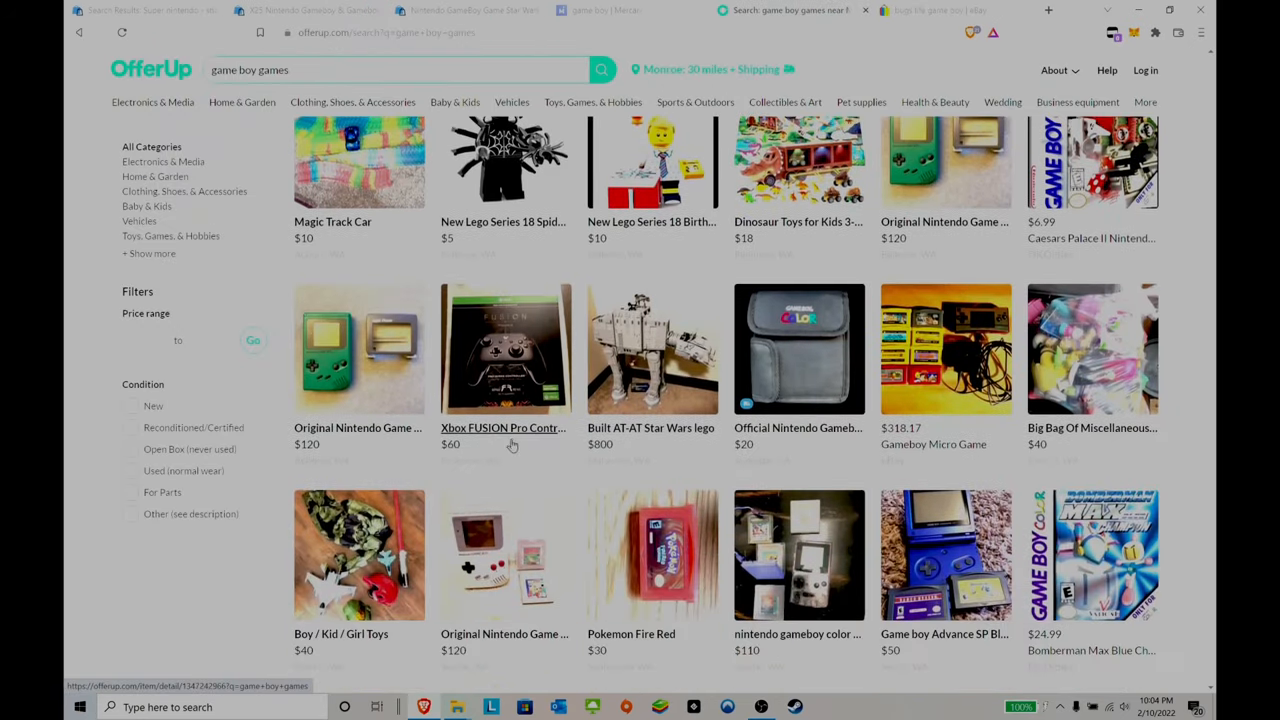
scroll("down", 3)
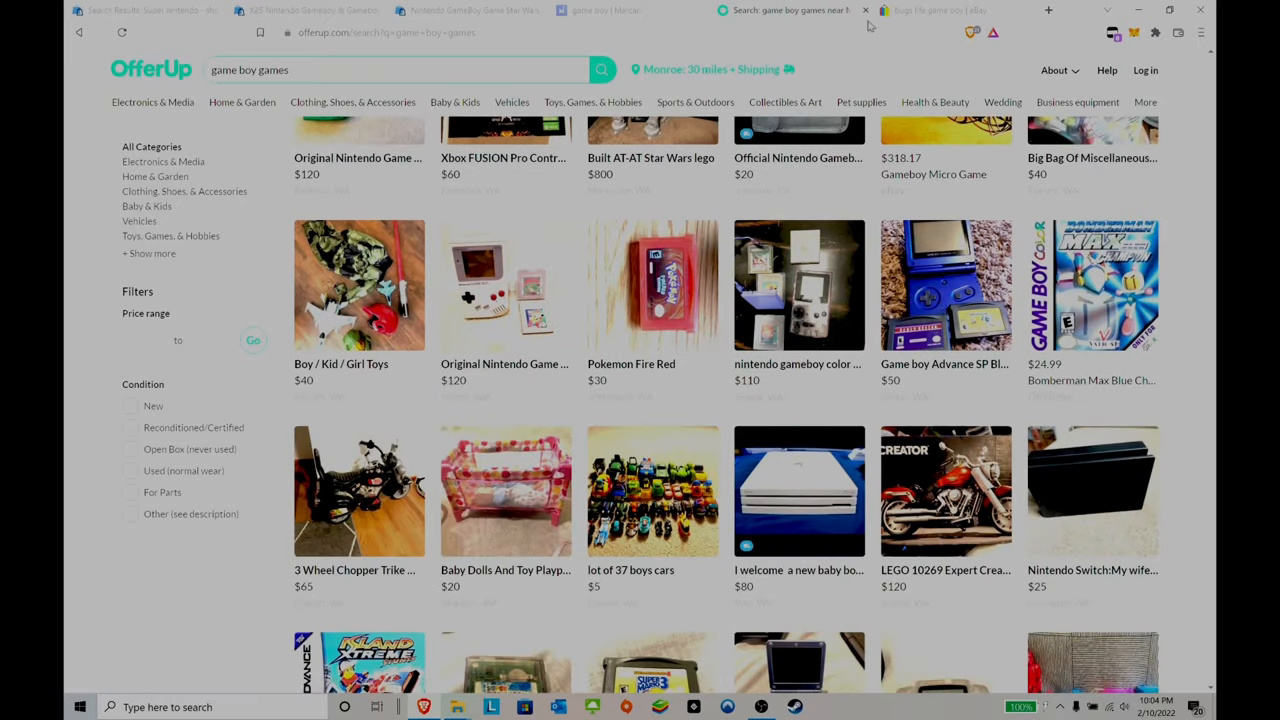
left_click(780, 10)
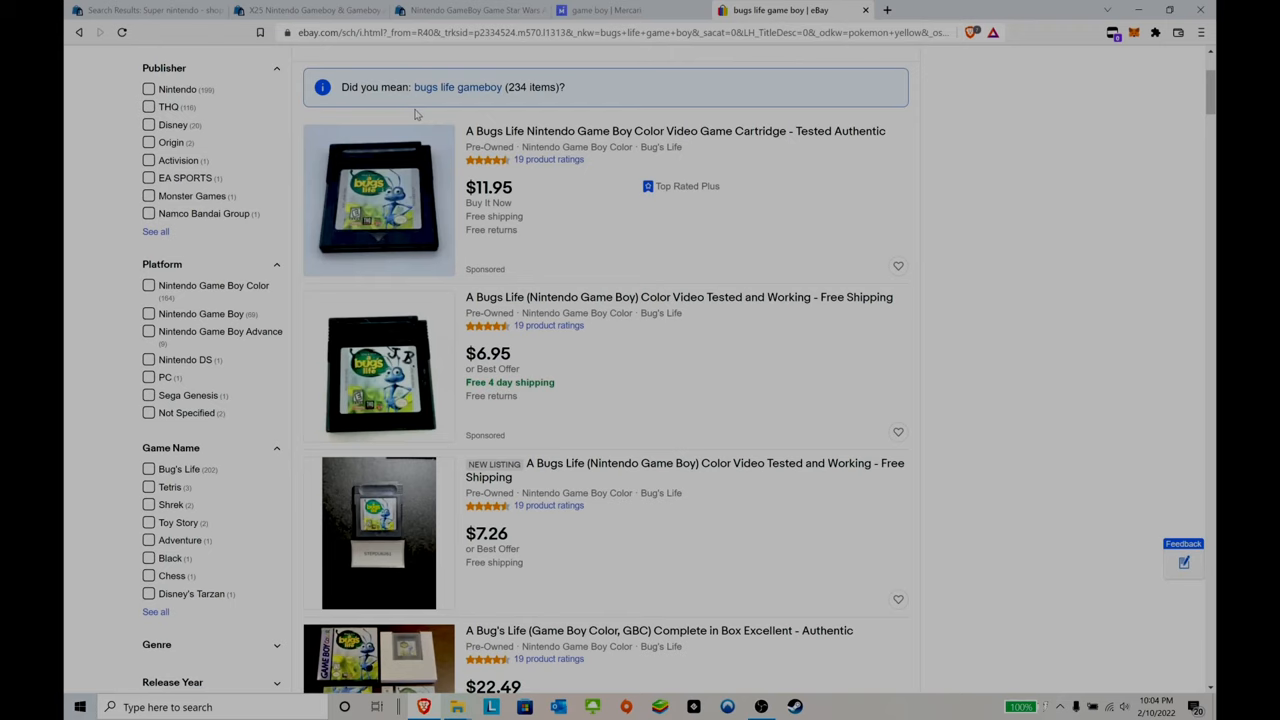
mouse_move(396, 108)
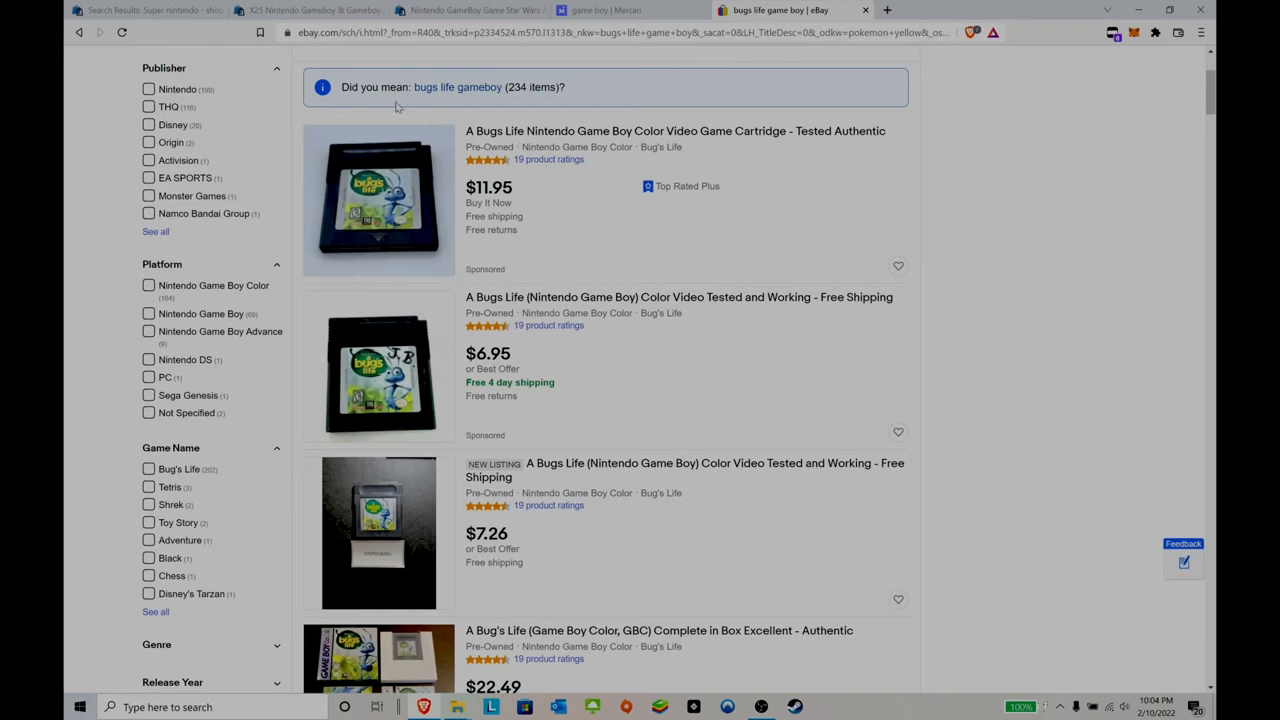
mouse_move(172, 56)
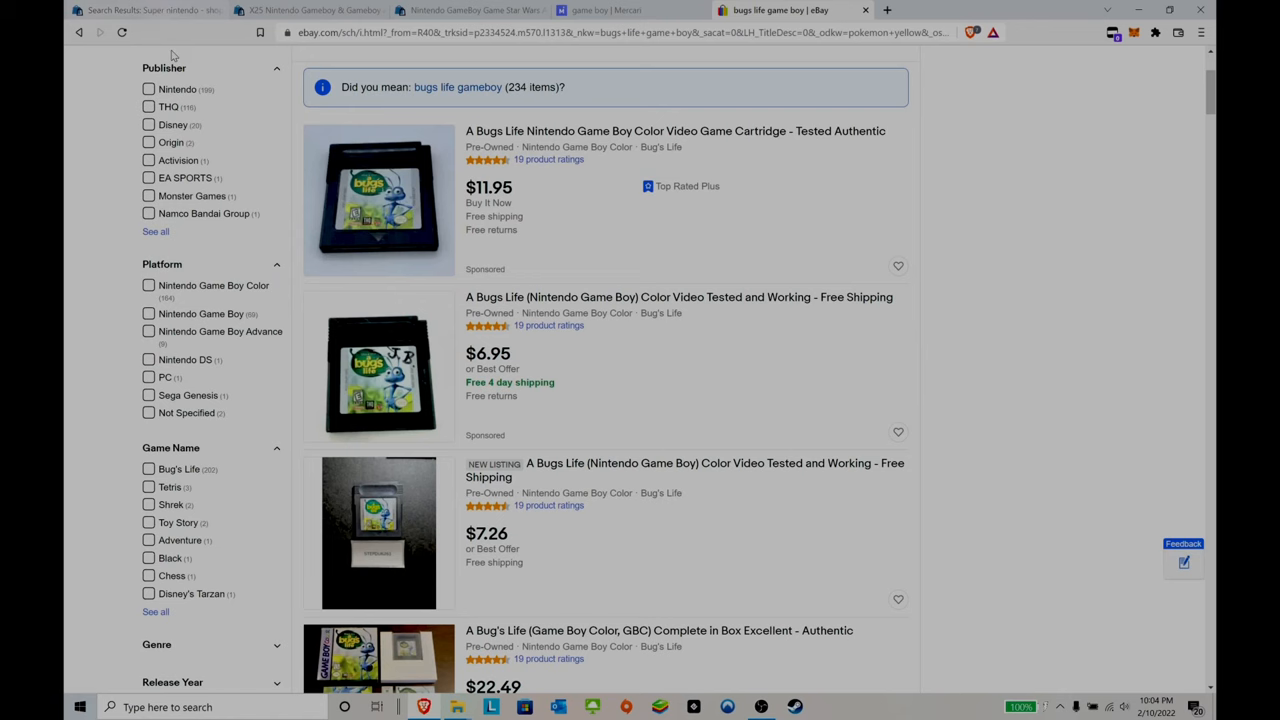
left_click(140, 10)
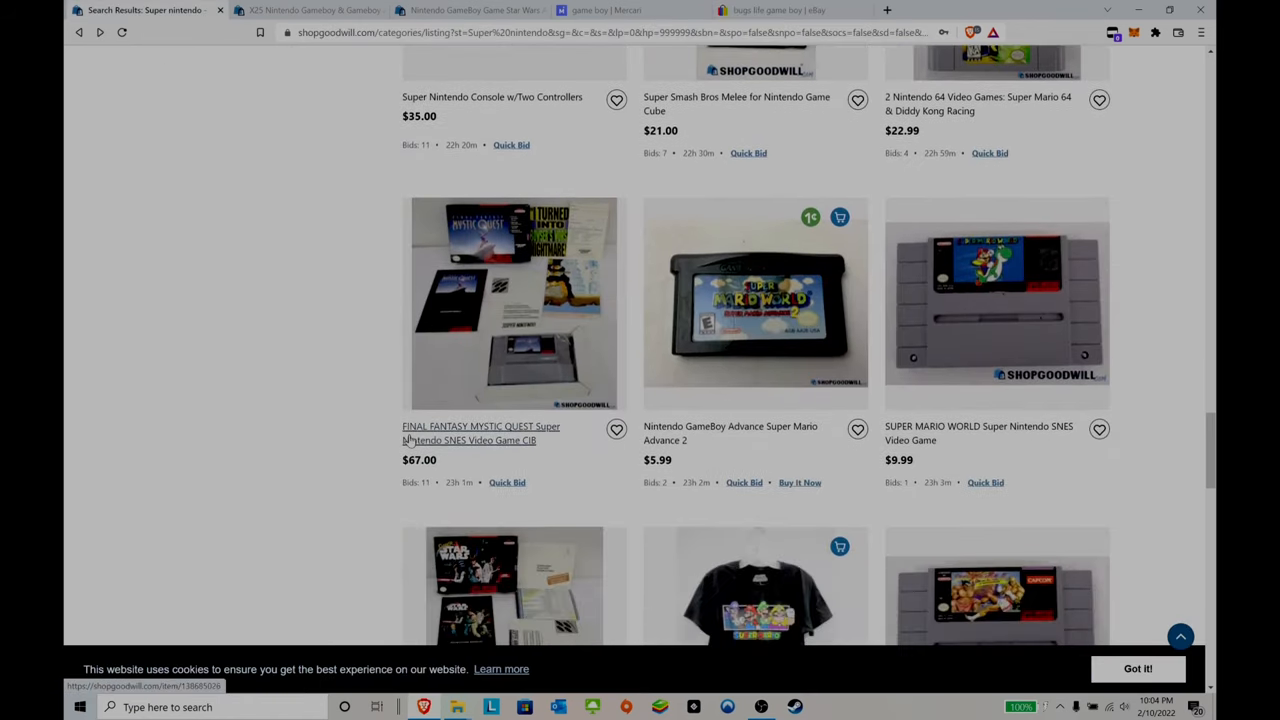
scroll("down", 3)
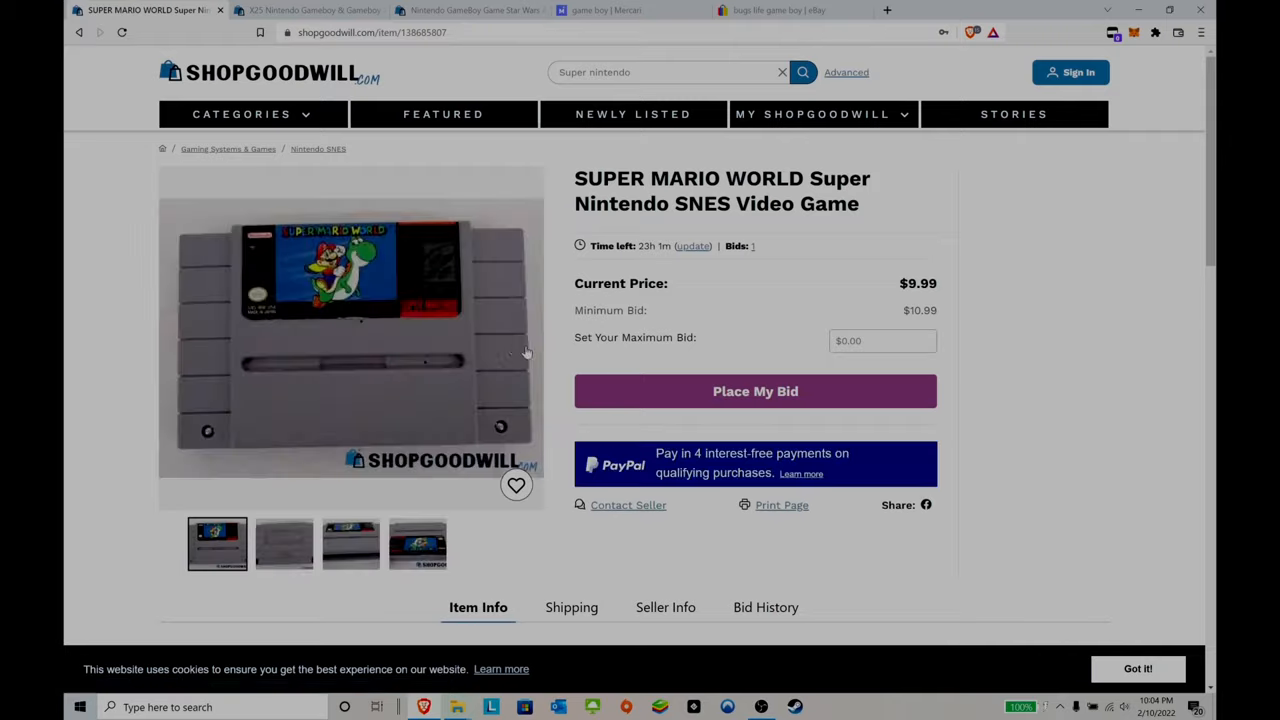
scroll("down", 3)
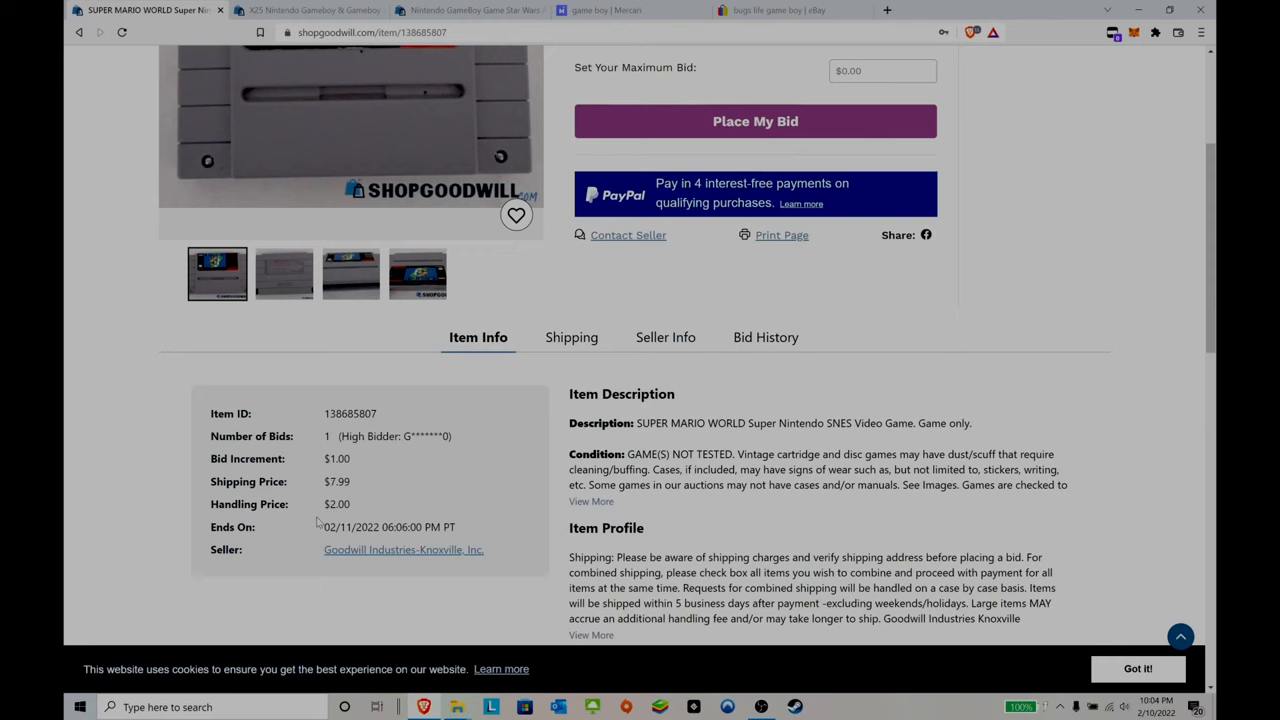
left_click(284, 272)
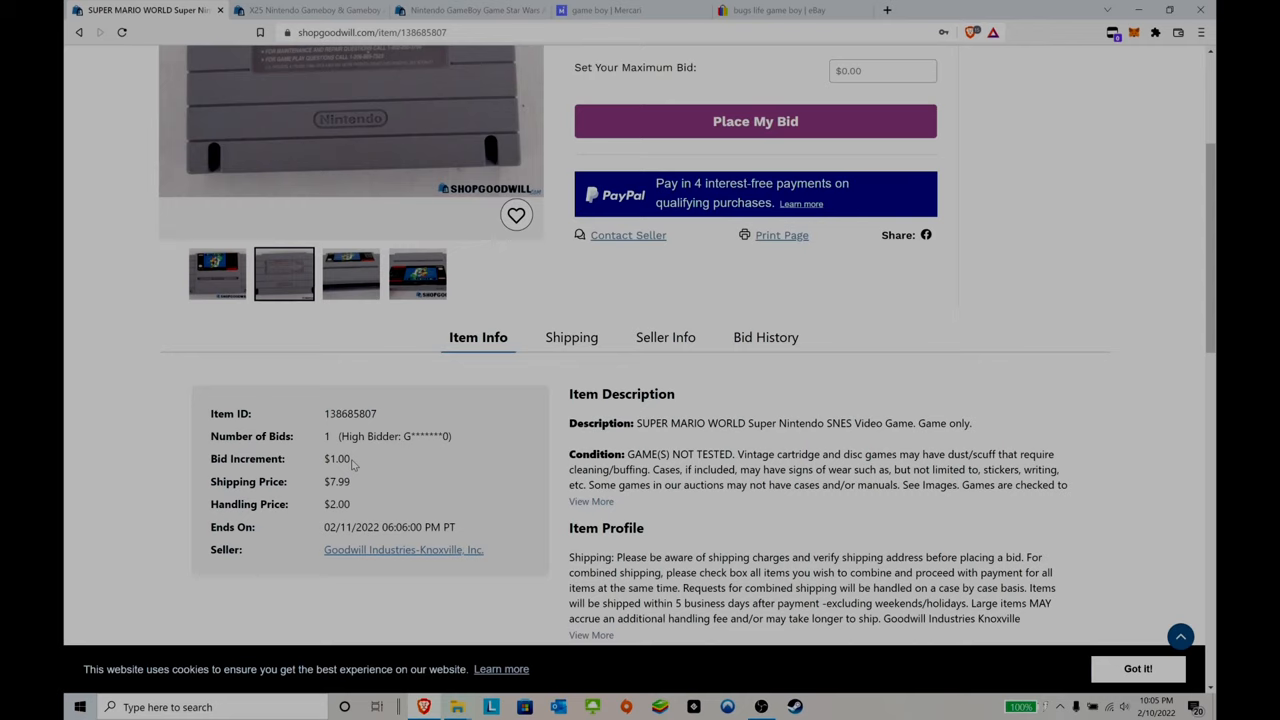
left_click(352, 272)
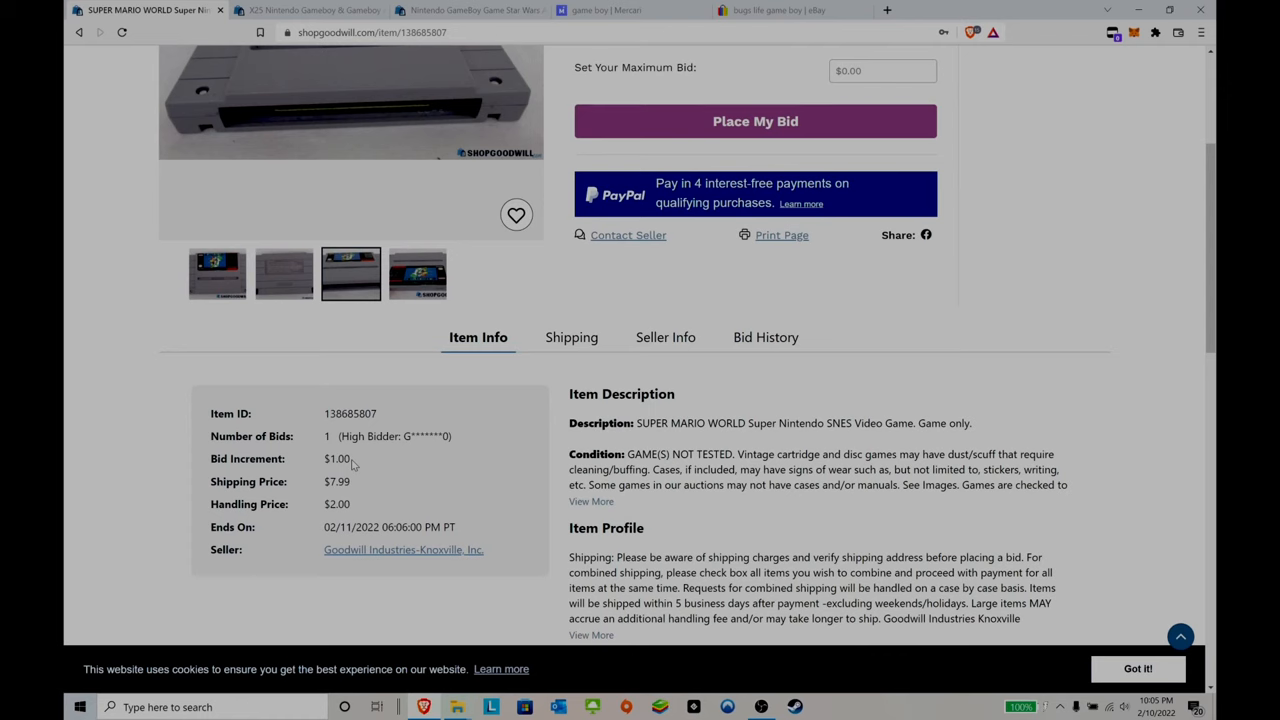
scroll("down", 3)
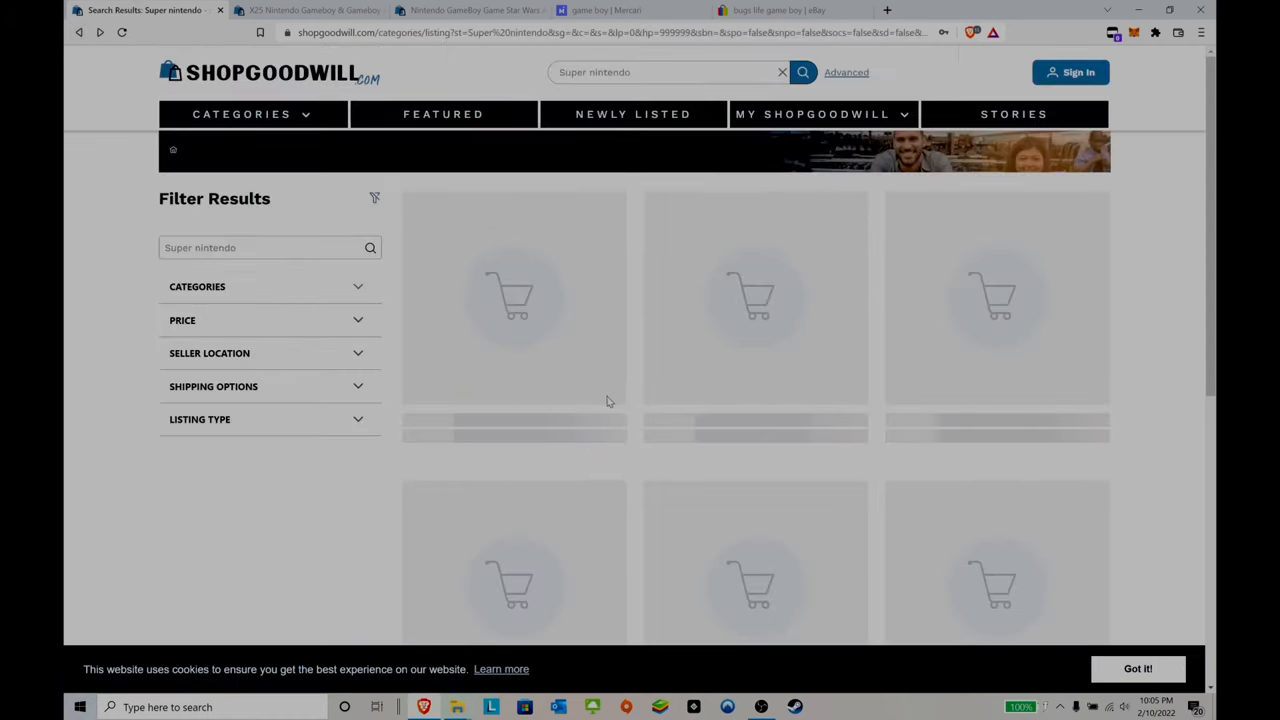
Enter ZIP 10001 as the shipping destination for the Super Mario 64 & Diddy Kong Racing N64 lot.
scroll("down", 3)
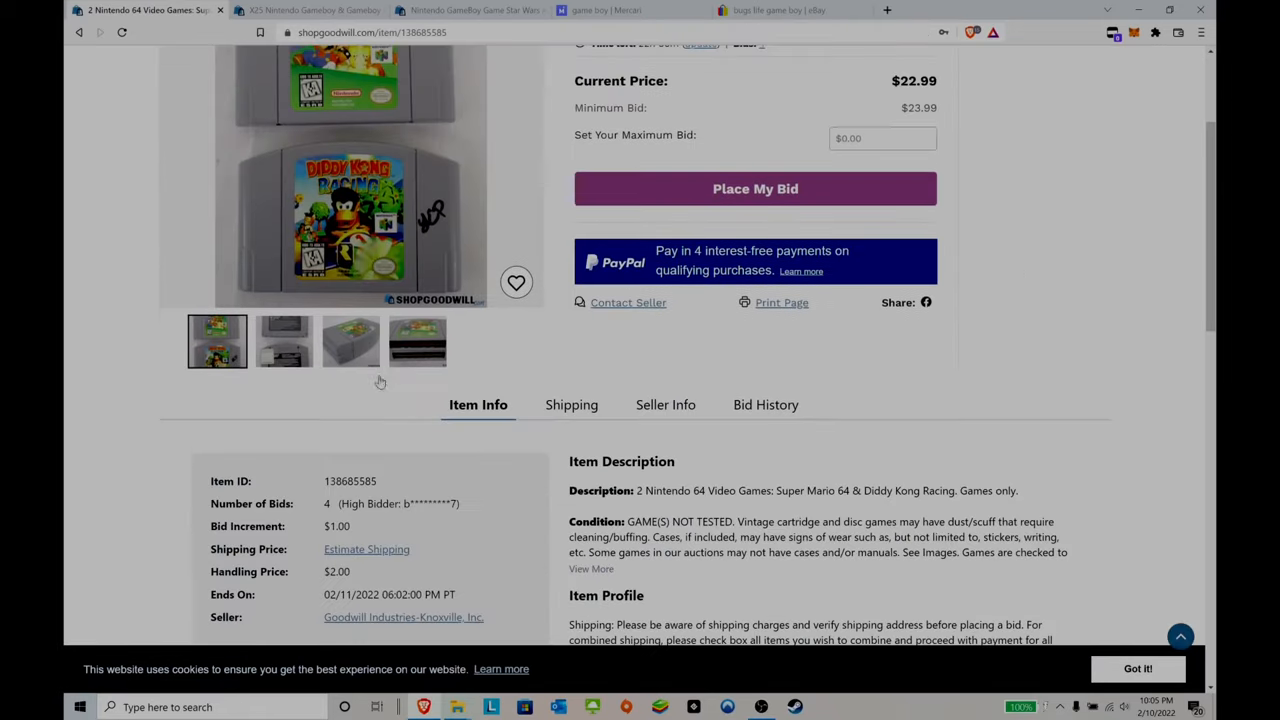
left_click(572, 404)
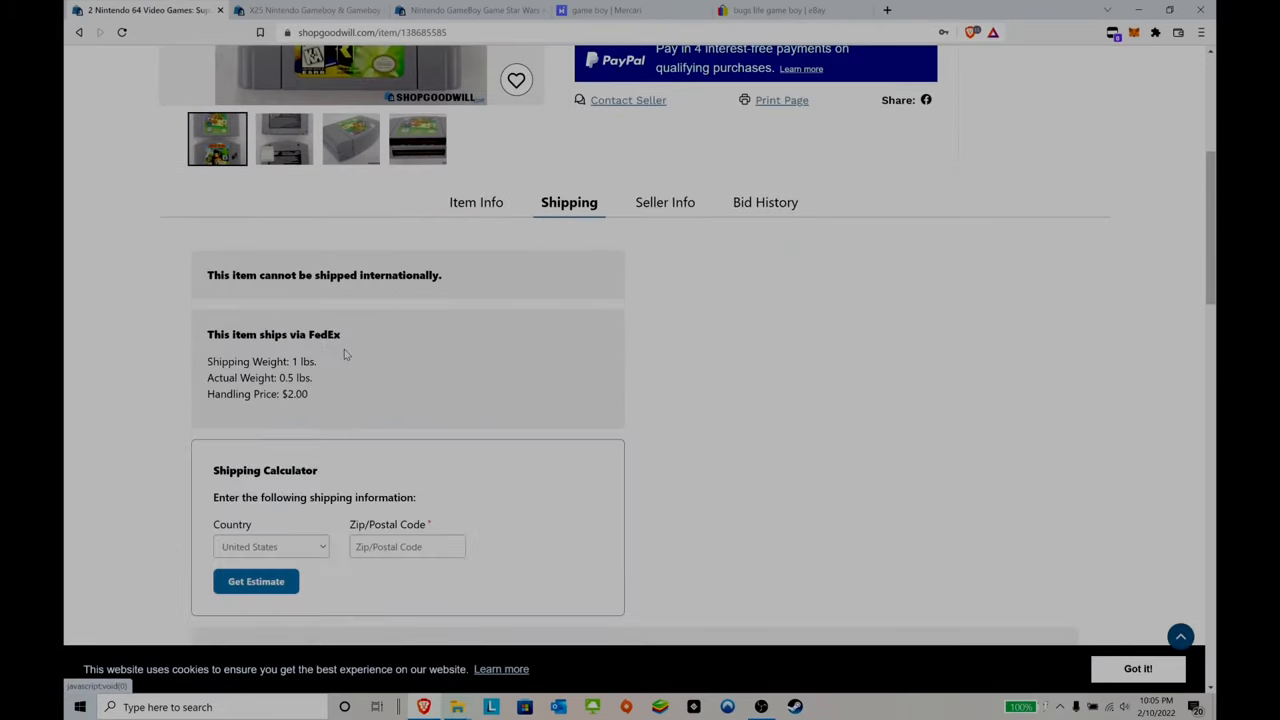
left_click(408, 546)
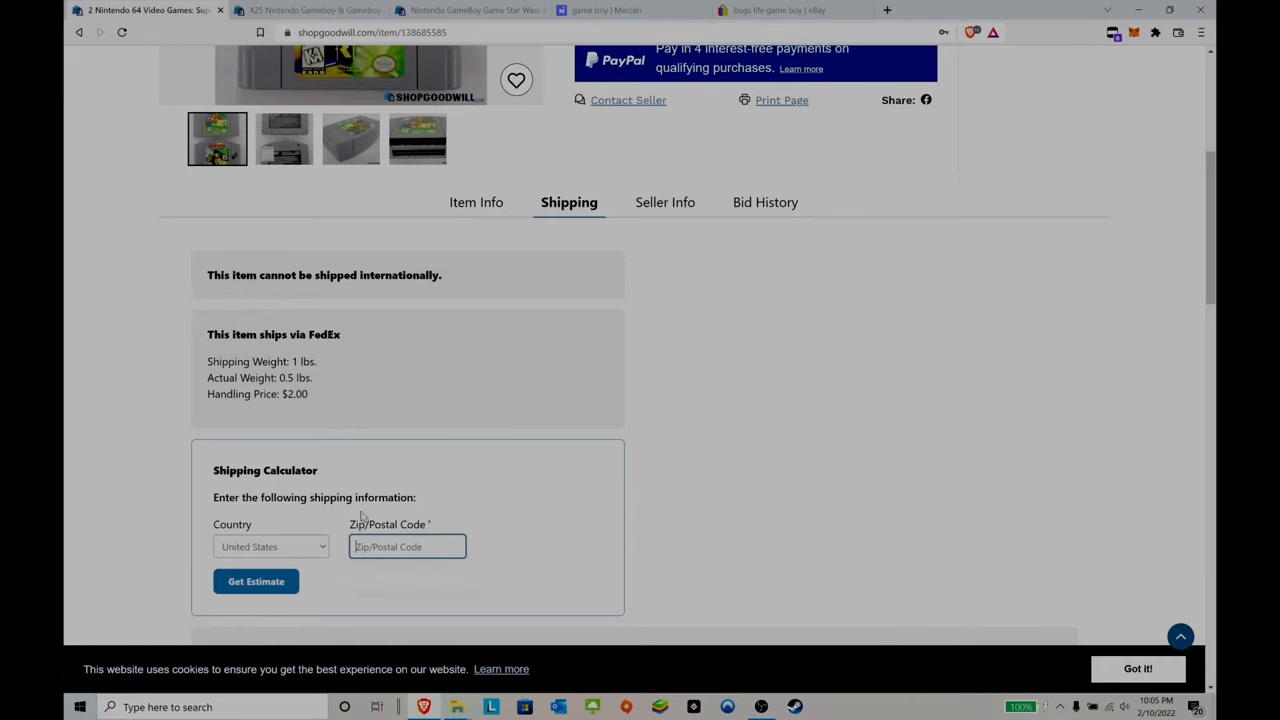
mouse_move(496, 424)
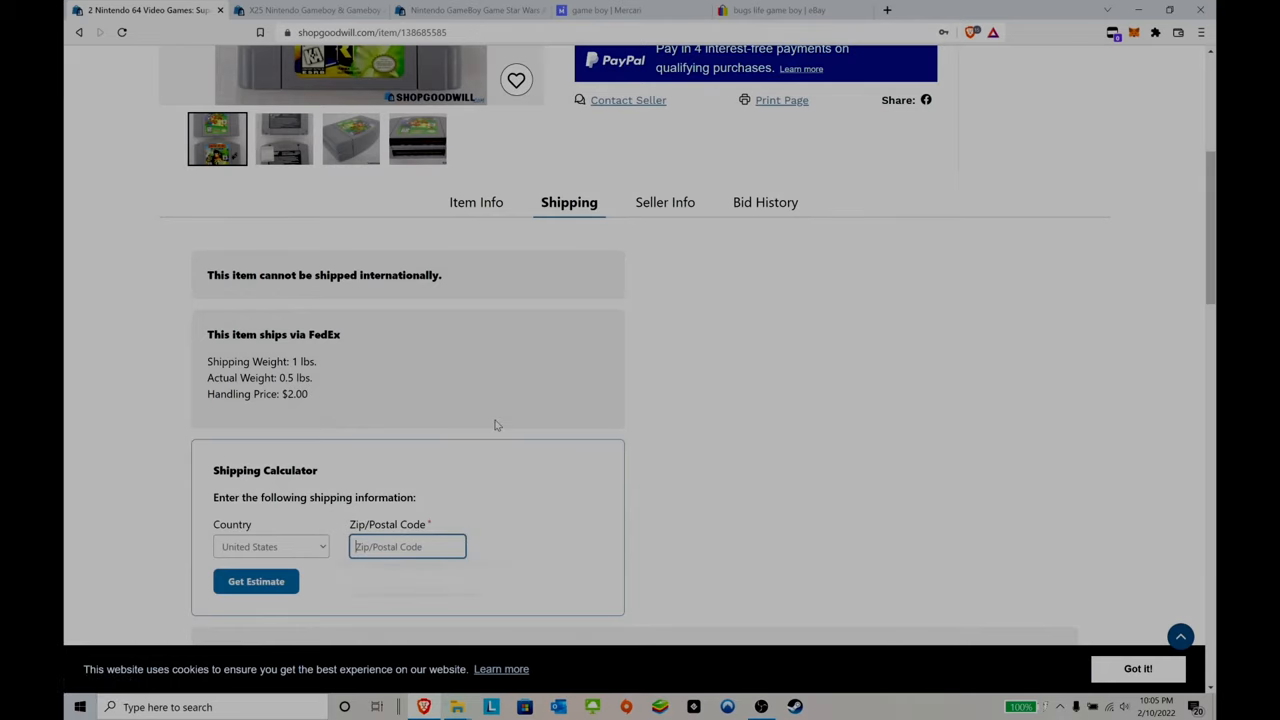
type("10001")
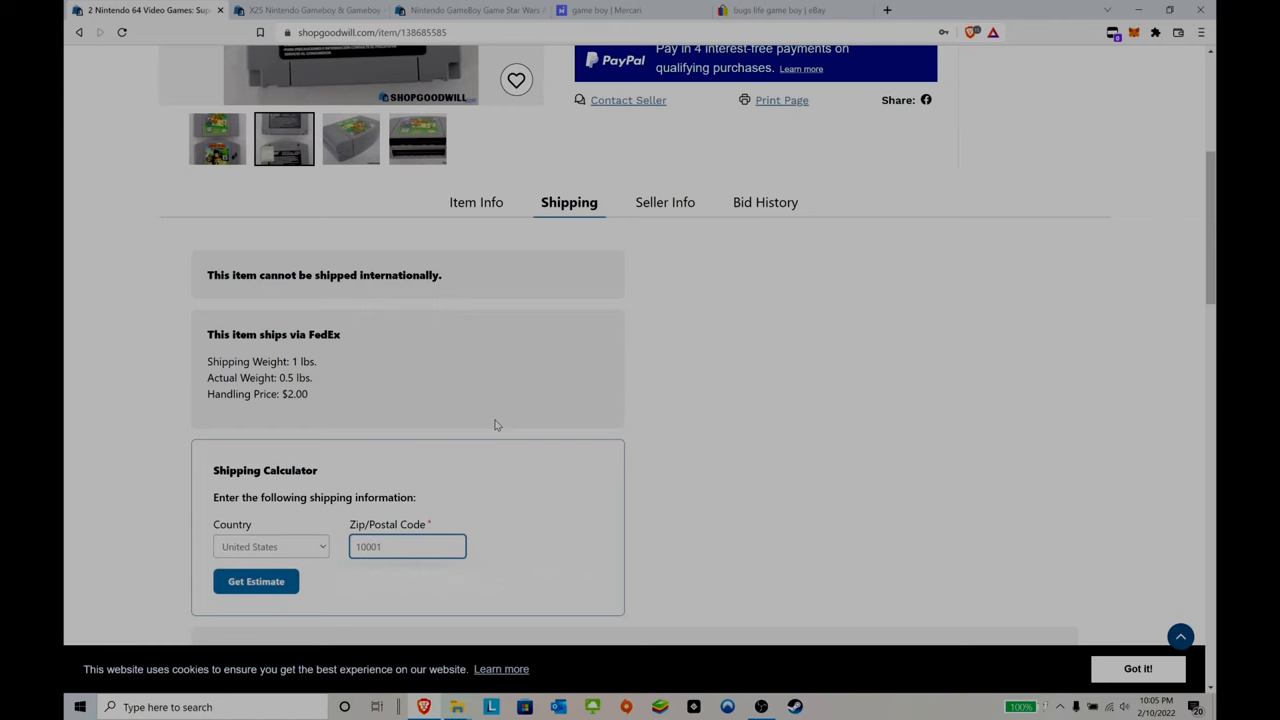
Calculate the shipping estimate, getting $9.68 for the $22.99 lot.
left_click(256, 580)
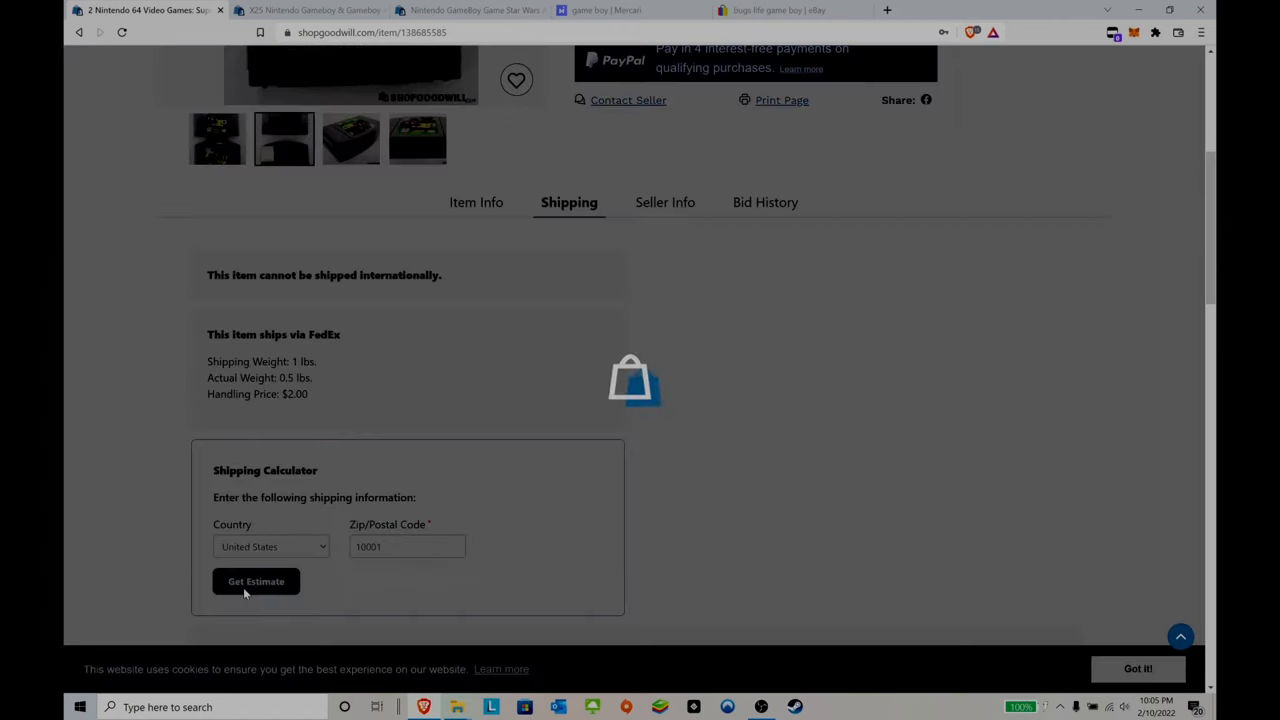
left_click(256, 580)
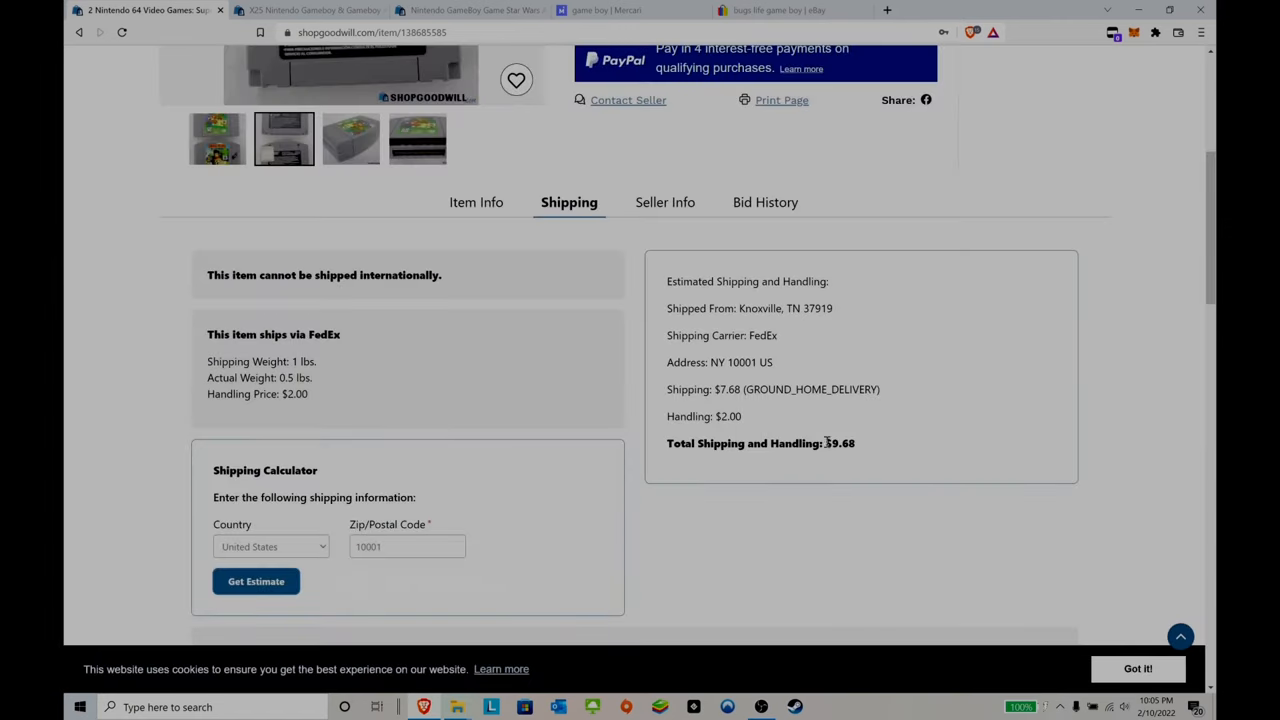
left_click(350, 138)
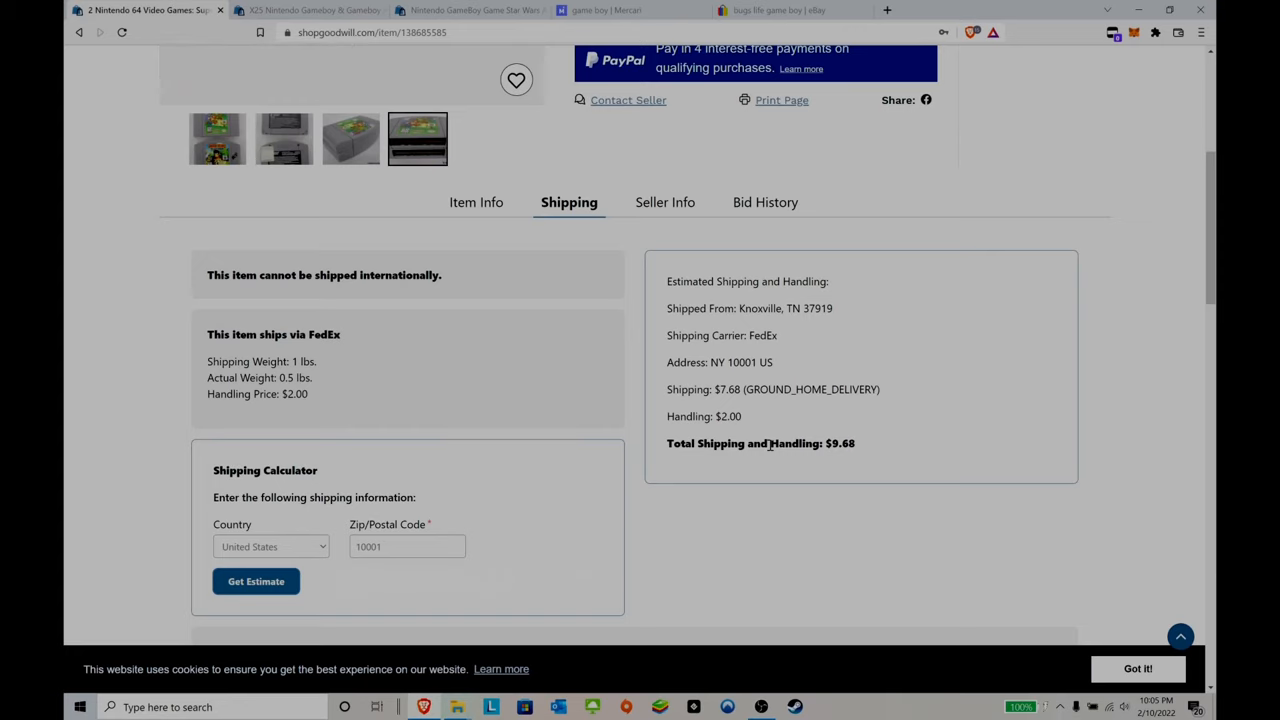
scroll("up", 3)
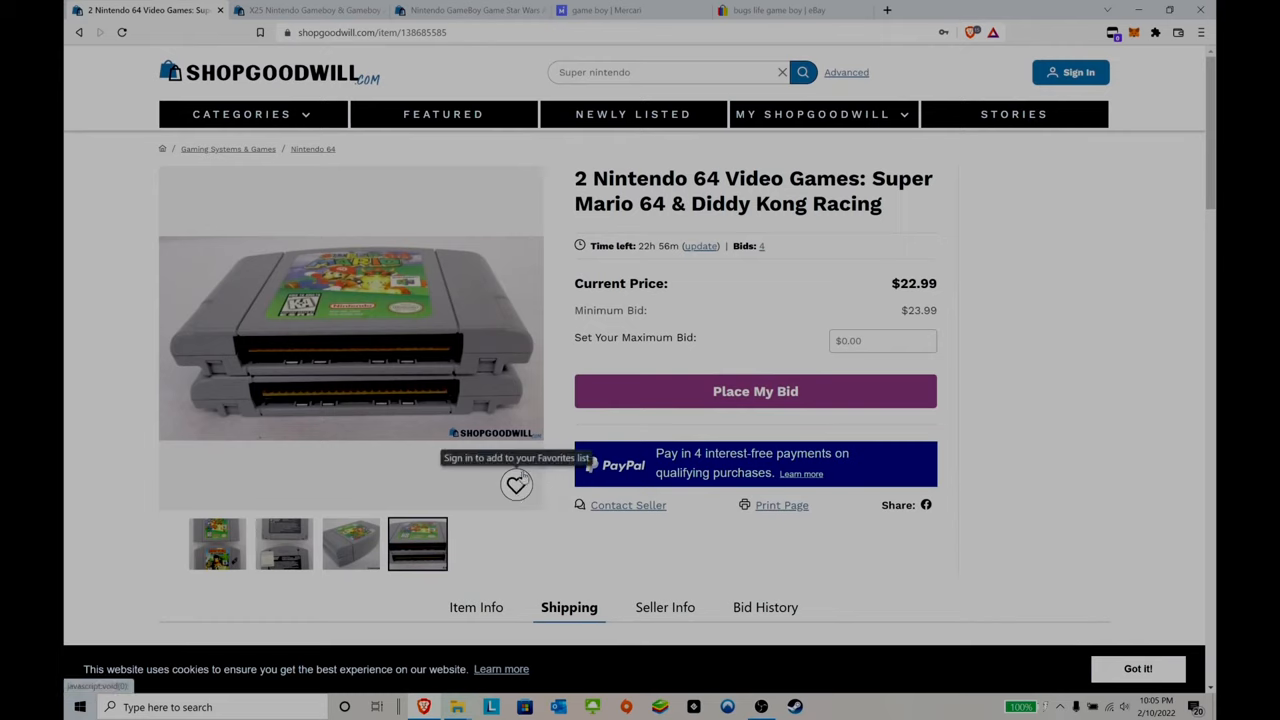
mouse_move(480, 594)
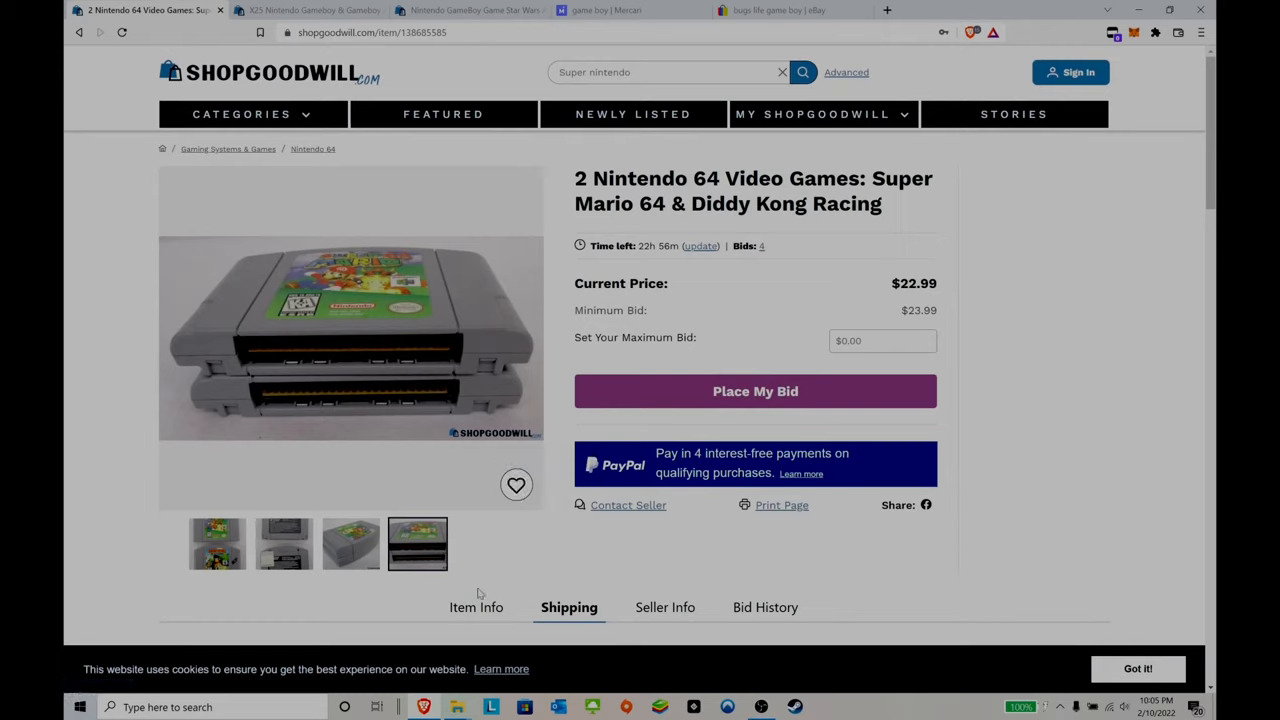